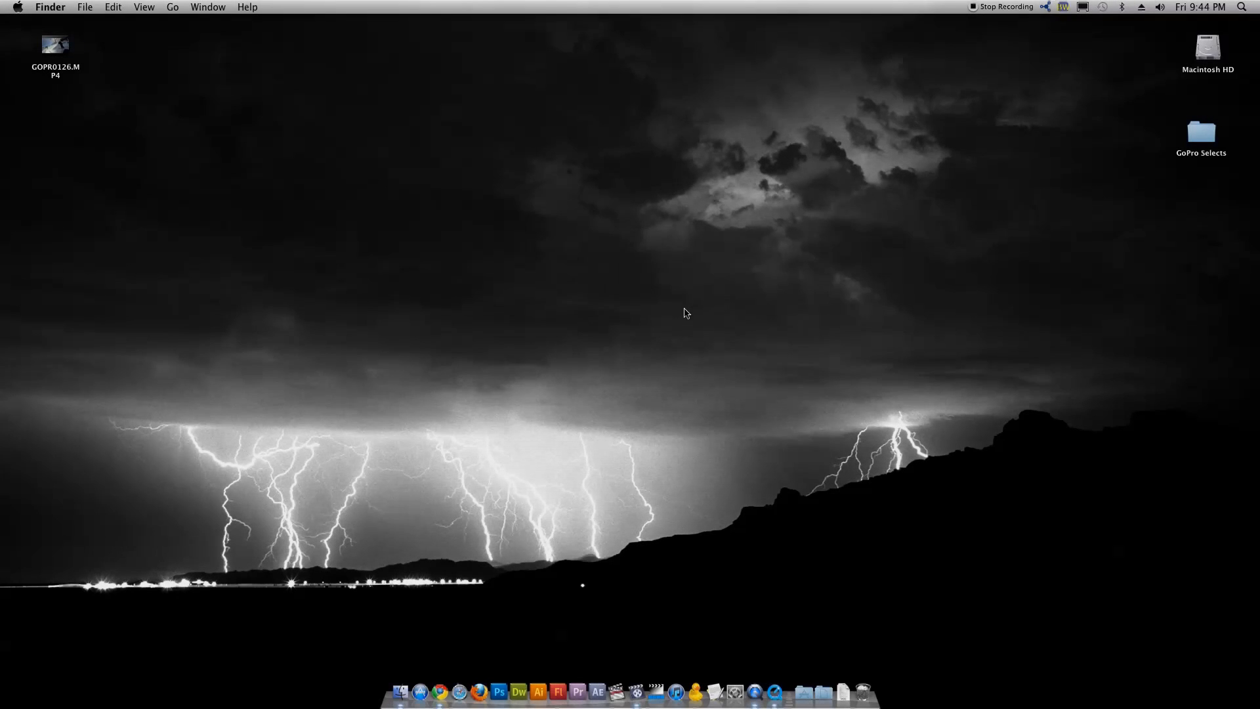
pyautogui.moveTo(639, 255)
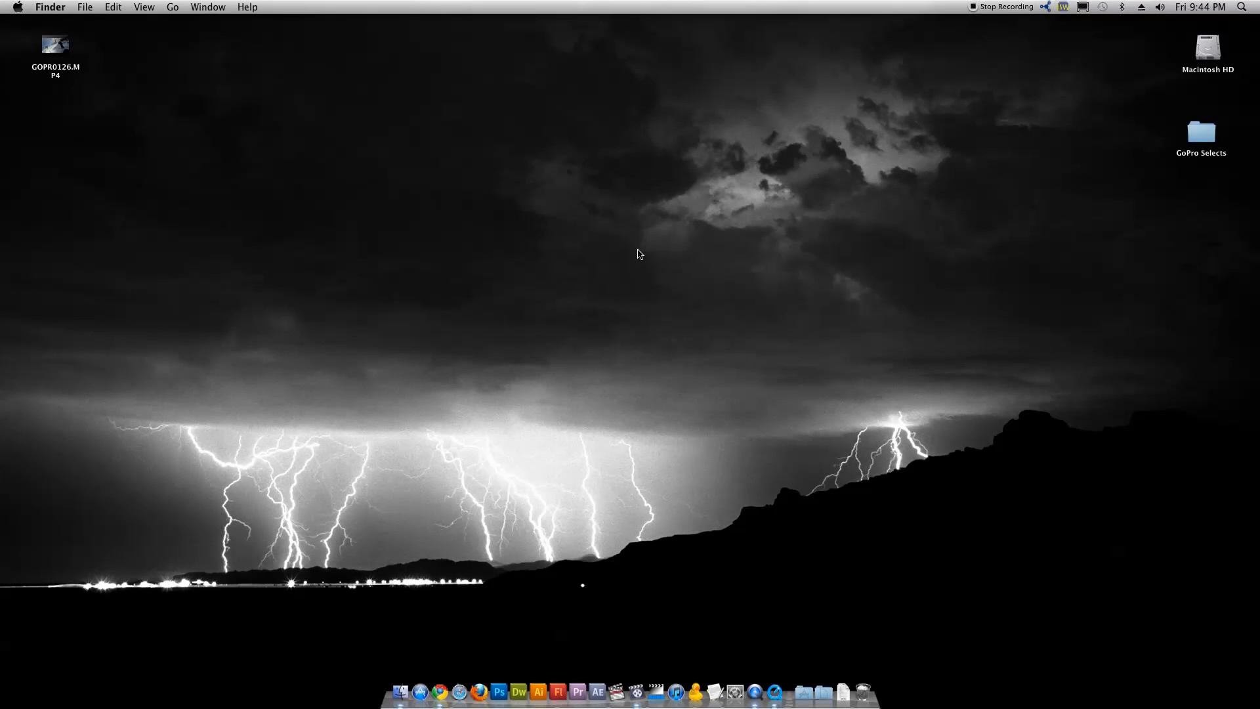
pyautogui.moveTo(608, 327)
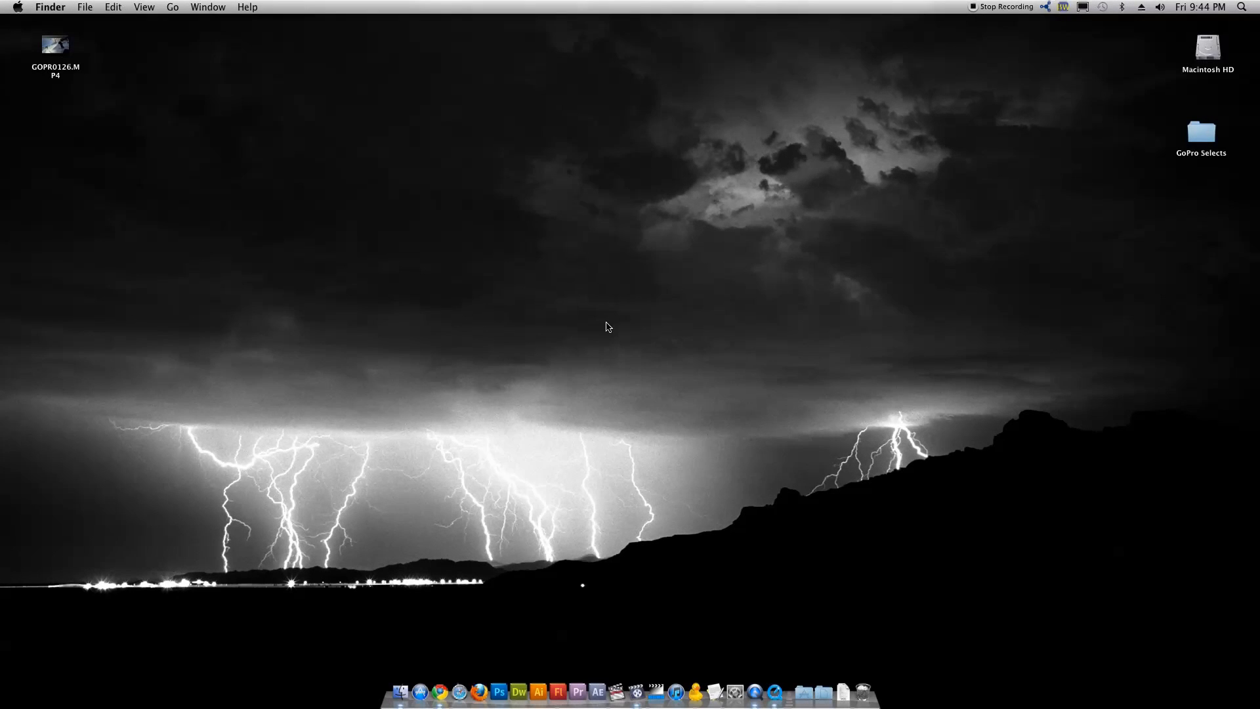
pyautogui.moveTo(604, 403)
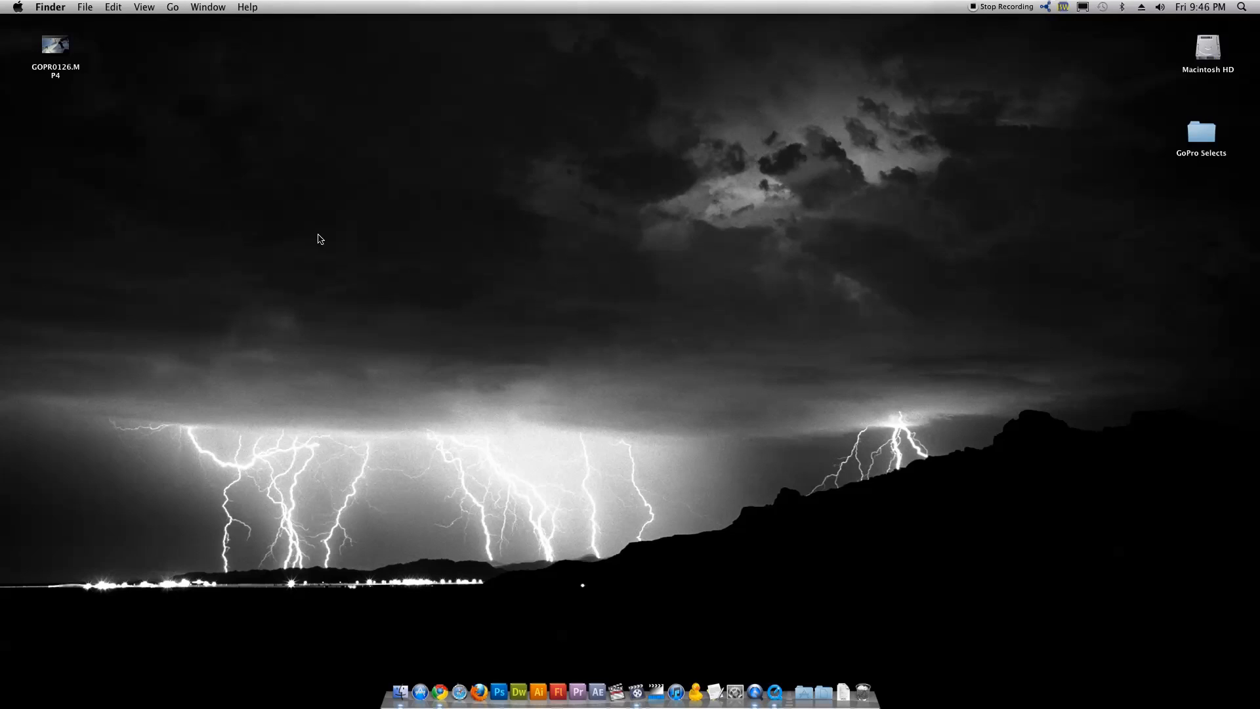
# Preview the GoPro clip GOPR0126.MP4, skipping toward its later portion.
pyautogui.doubleClick(55, 44)
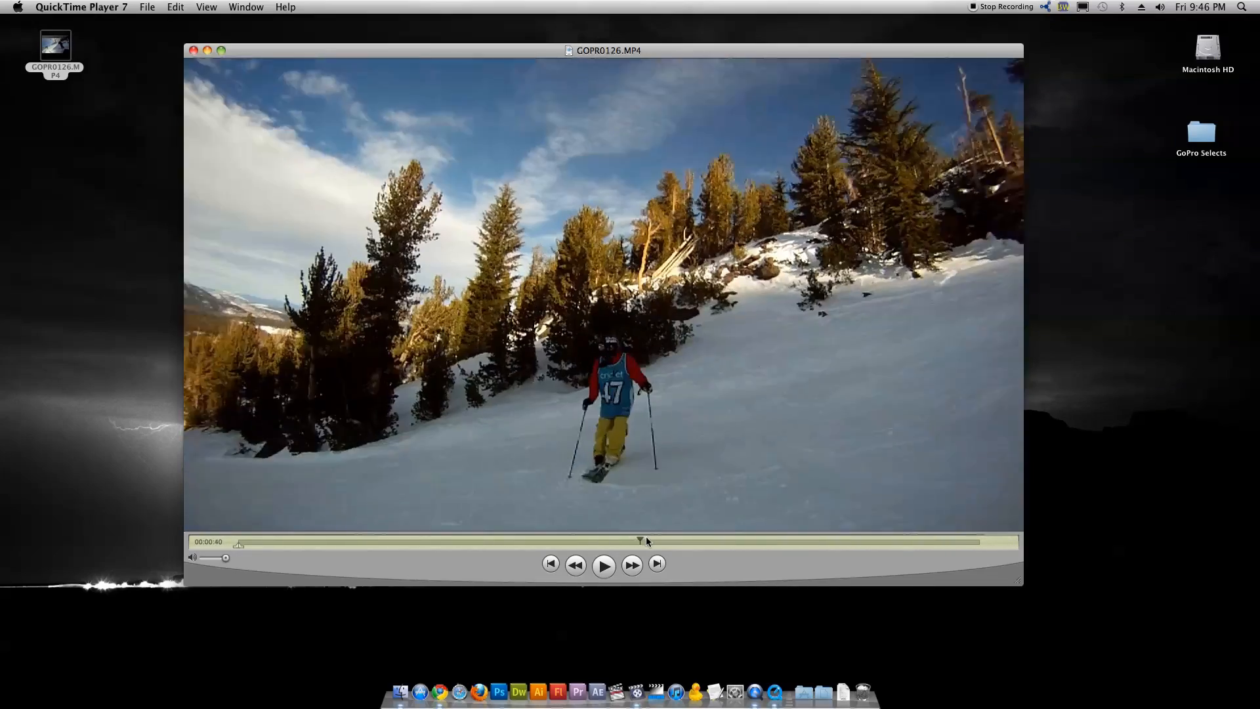
pyautogui.click(811, 541)
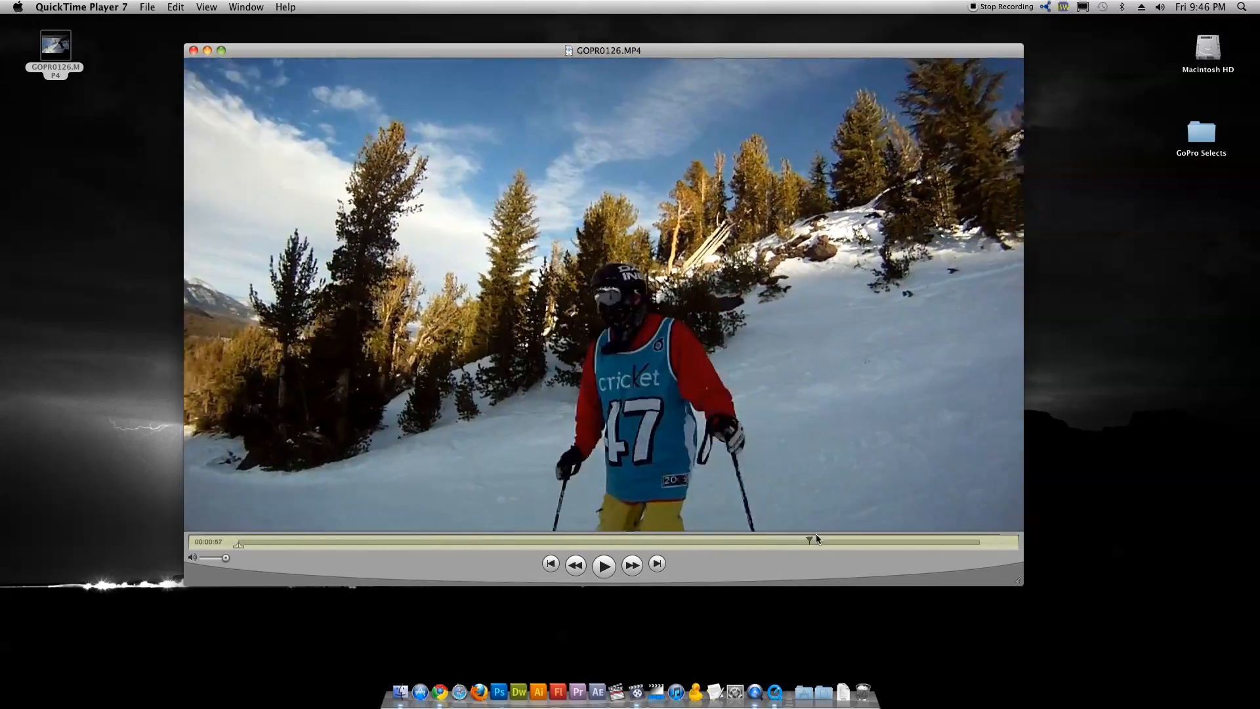
pyautogui.click(194, 52)
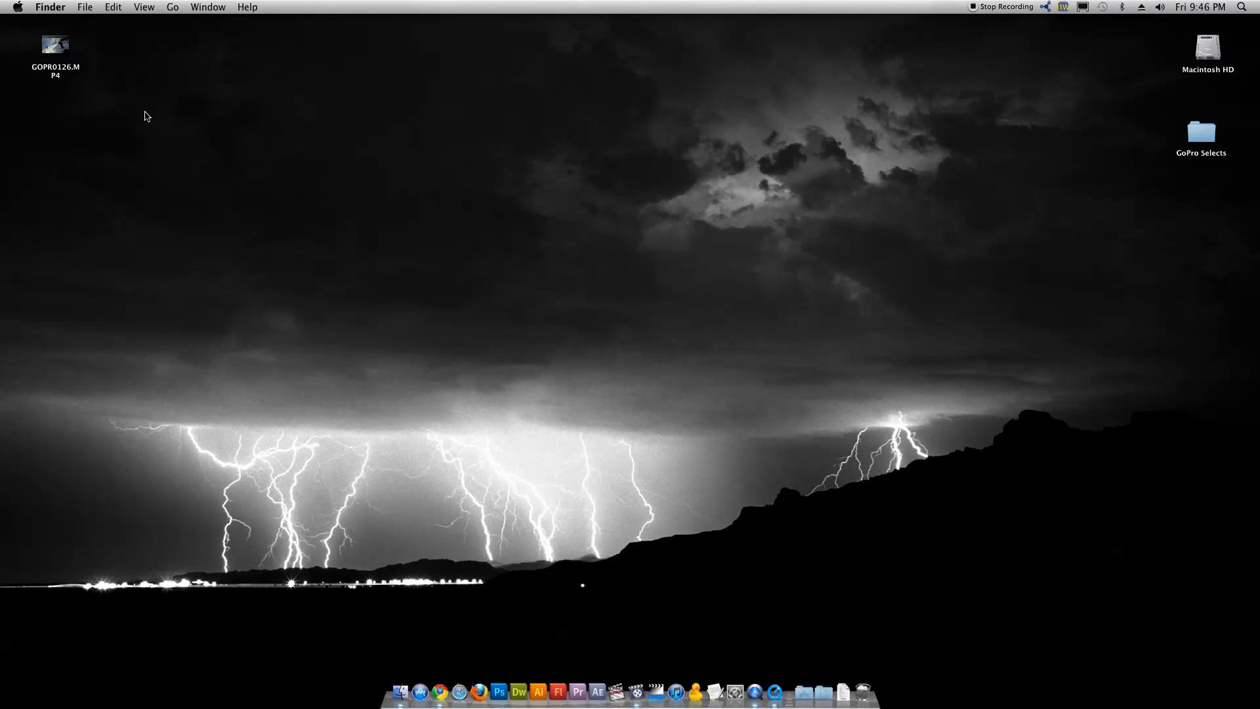
pyautogui.moveTo(347, 283)
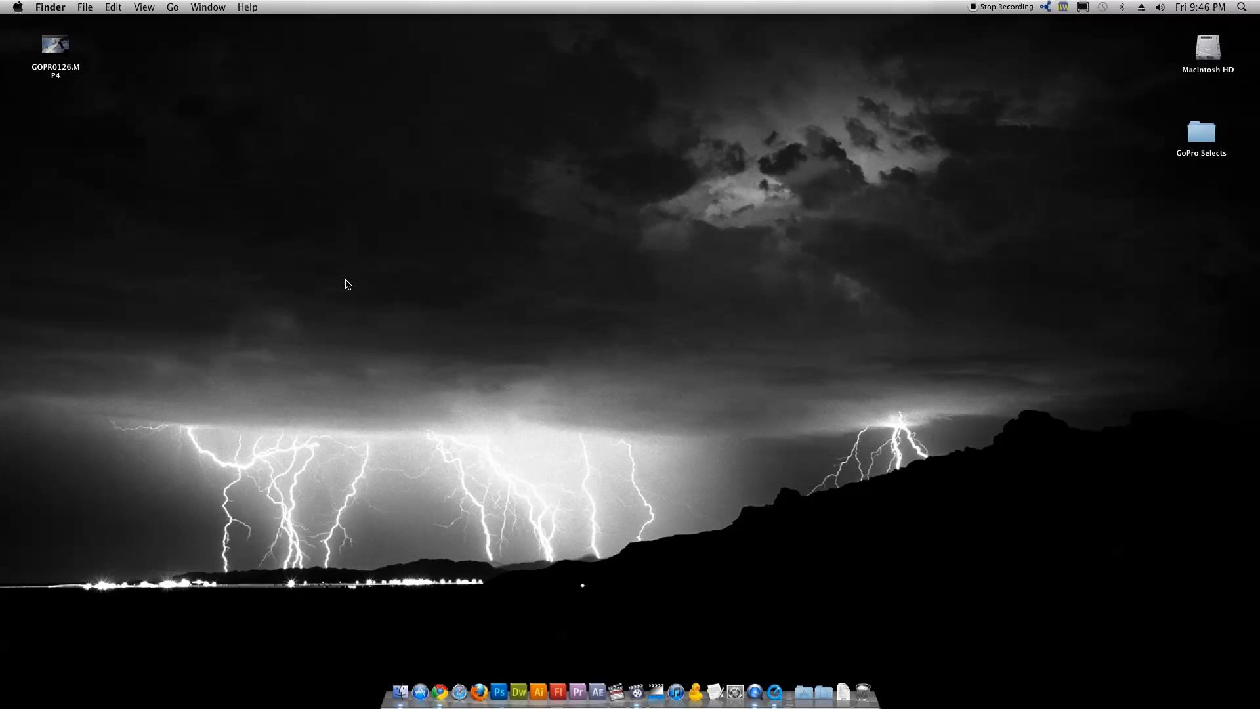
pyautogui.moveTo(402, 285)
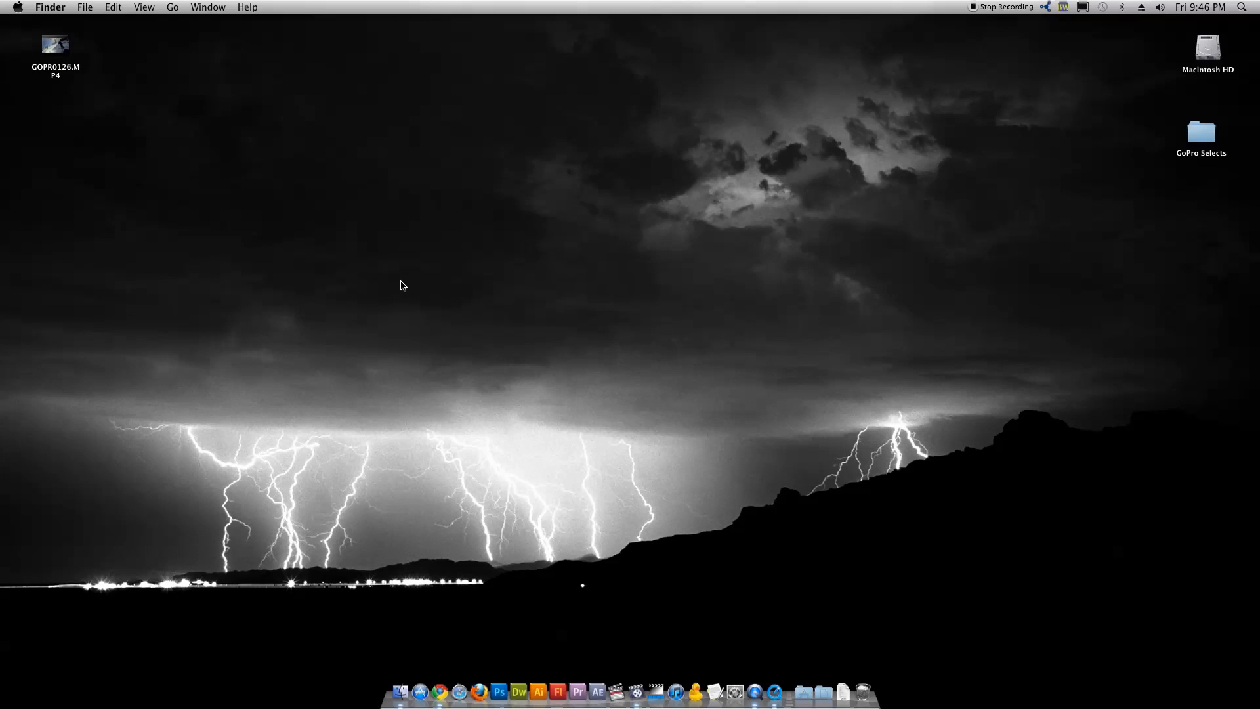
pyautogui.moveTo(656, 693)
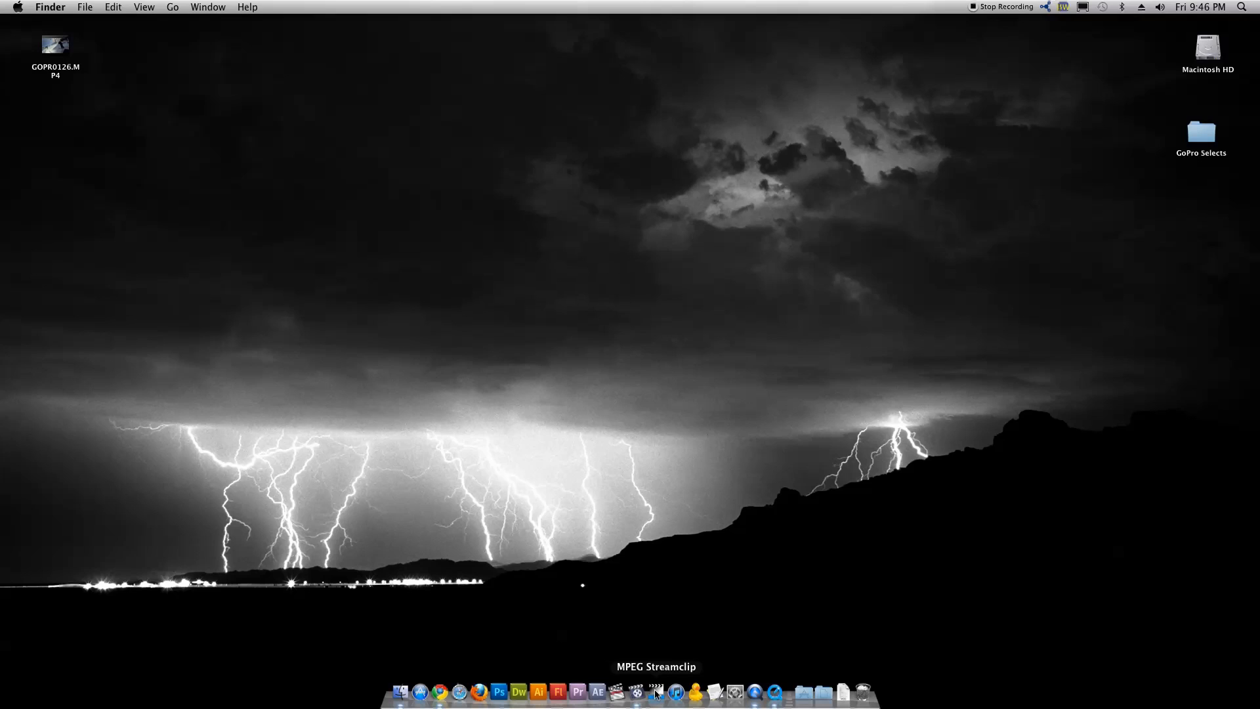
# Load the MP4 into MPEG Streamclip and trim it from about 0:52 to 1:09.
pyautogui.click(656, 692)
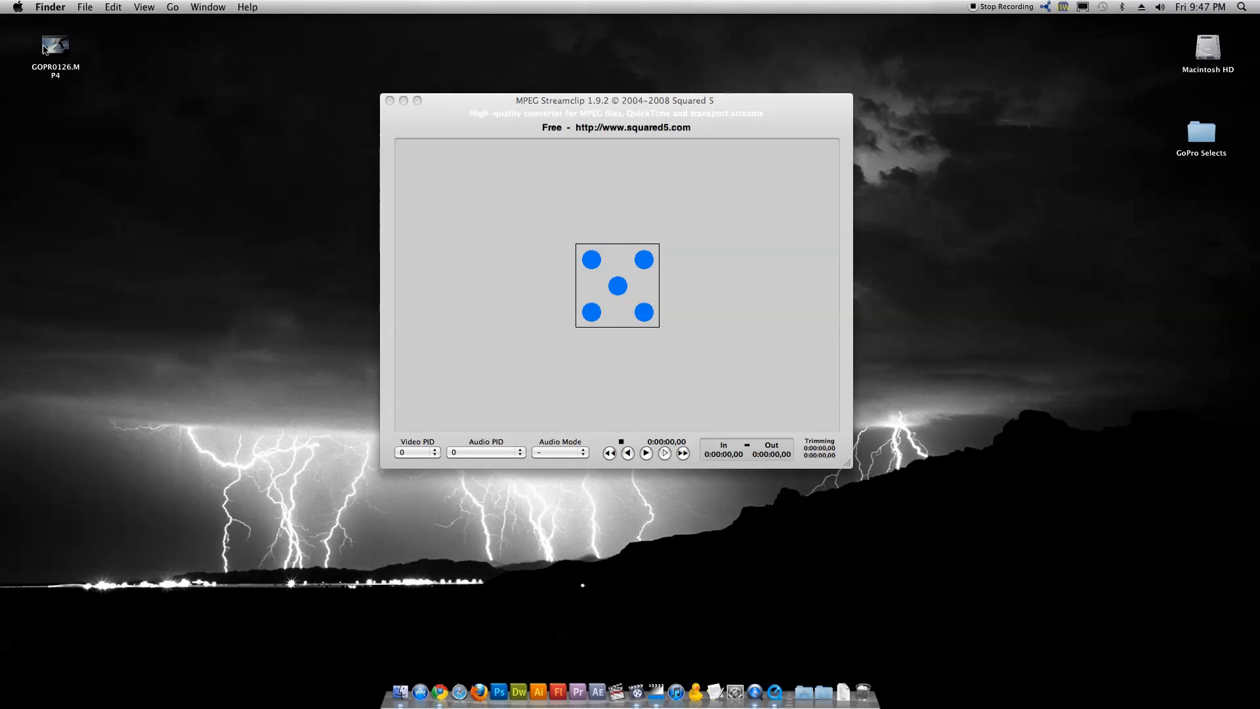
pyautogui.click(55, 44)
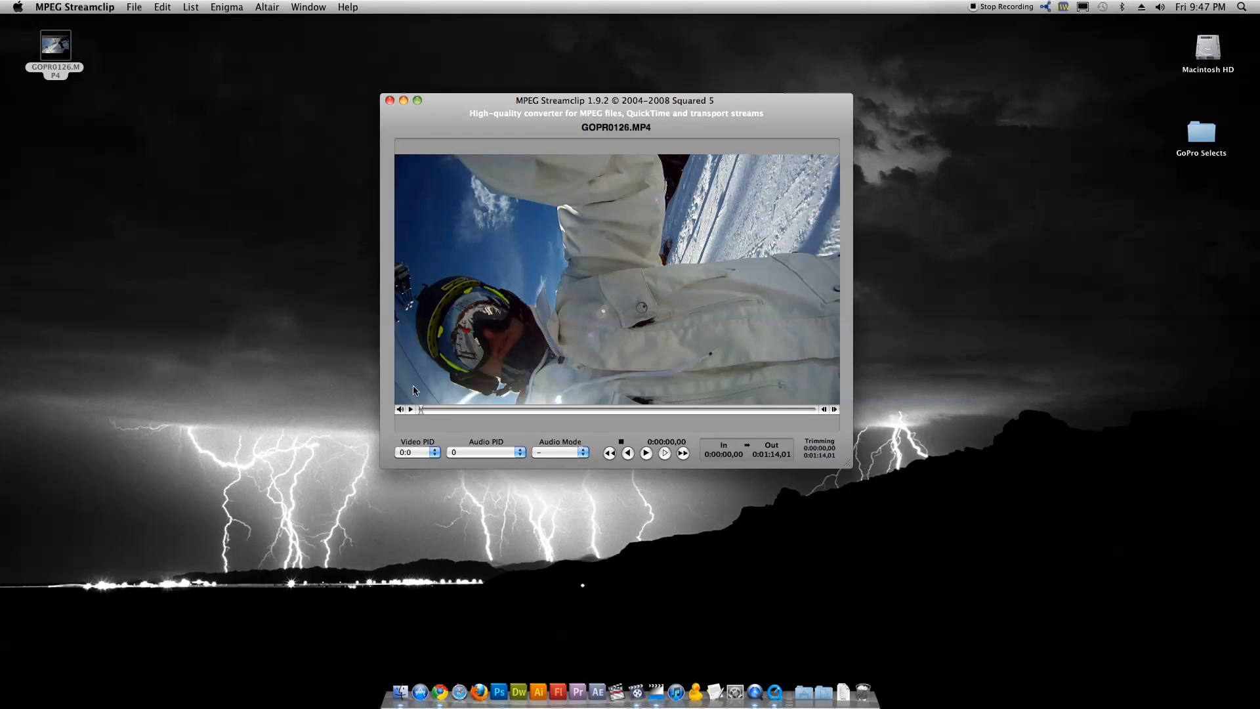
pyautogui.moveTo(473, 427)
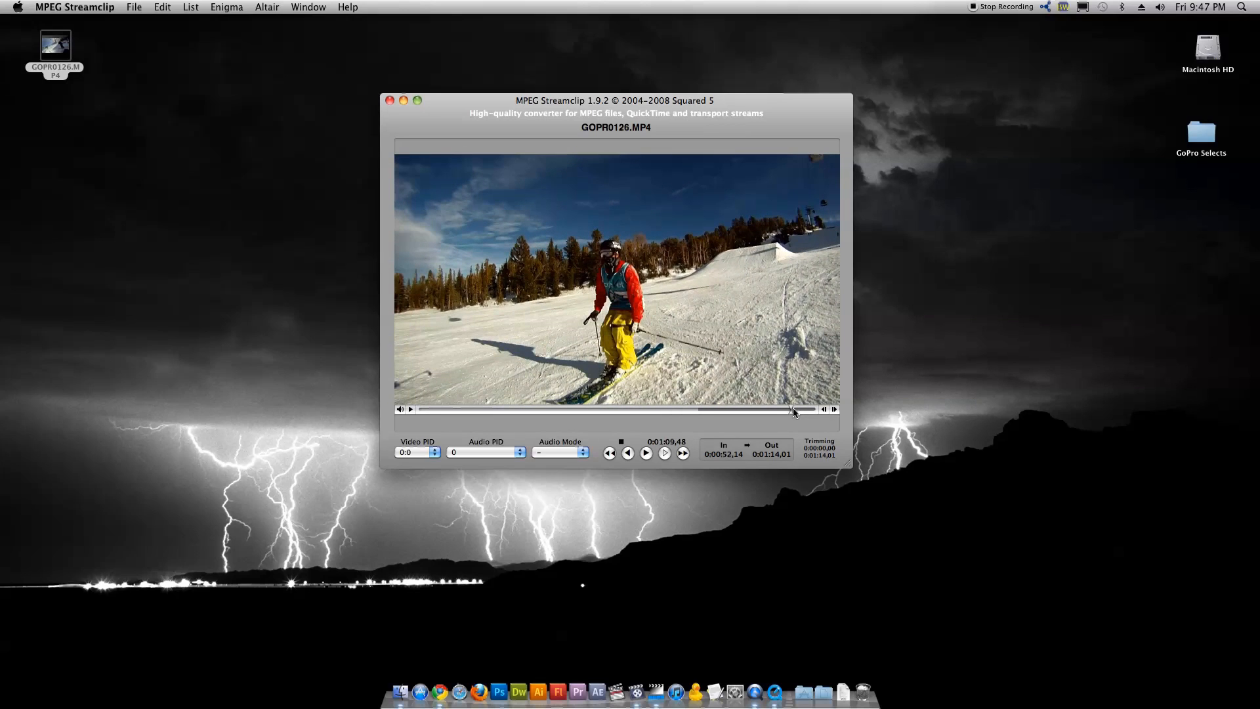
pyautogui.click(792, 410)
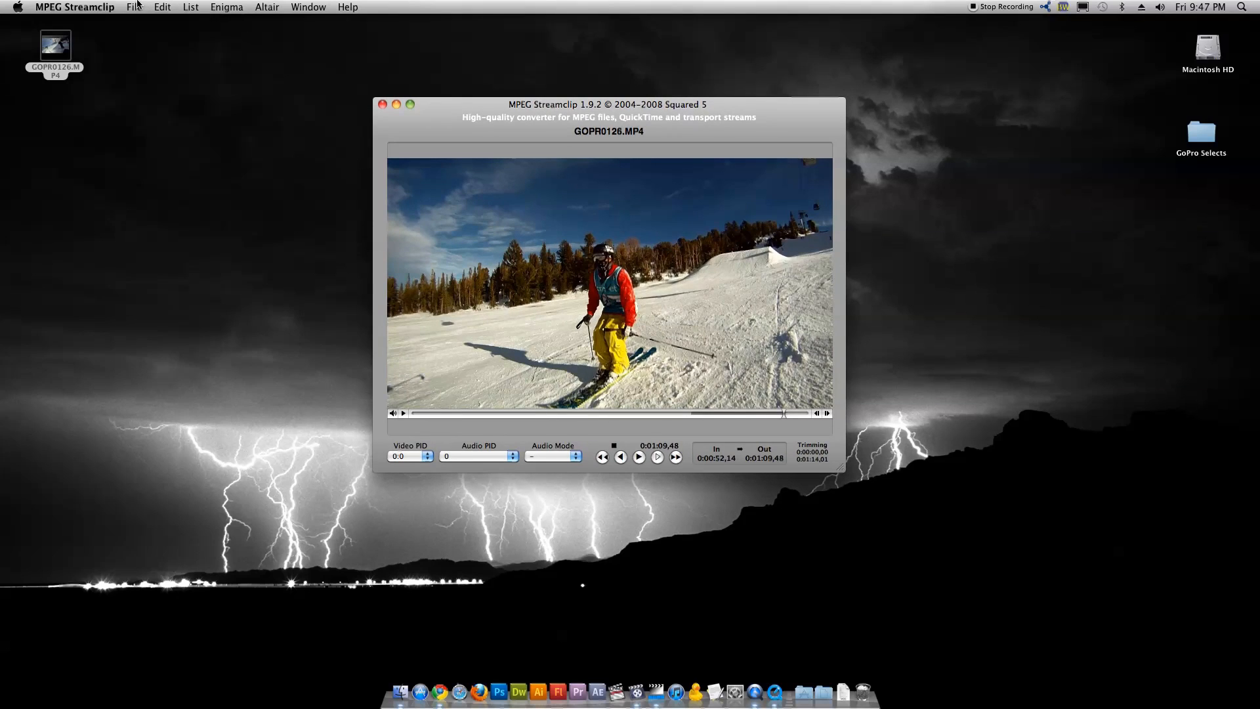
# Start an Export to QuickTime, trying Apple ProRes 422 then choosing Apple Intermediate Codec at 100% quality.
pyautogui.click(134, 7)
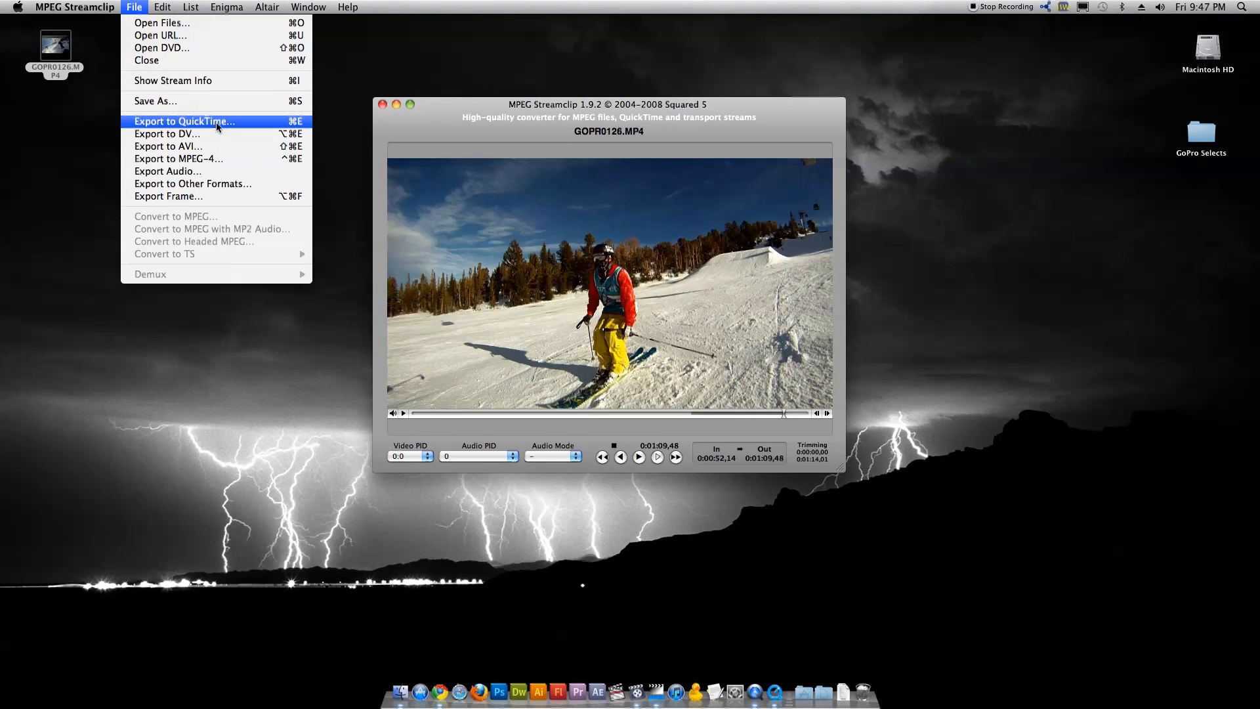
pyautogui.click(184, 121)
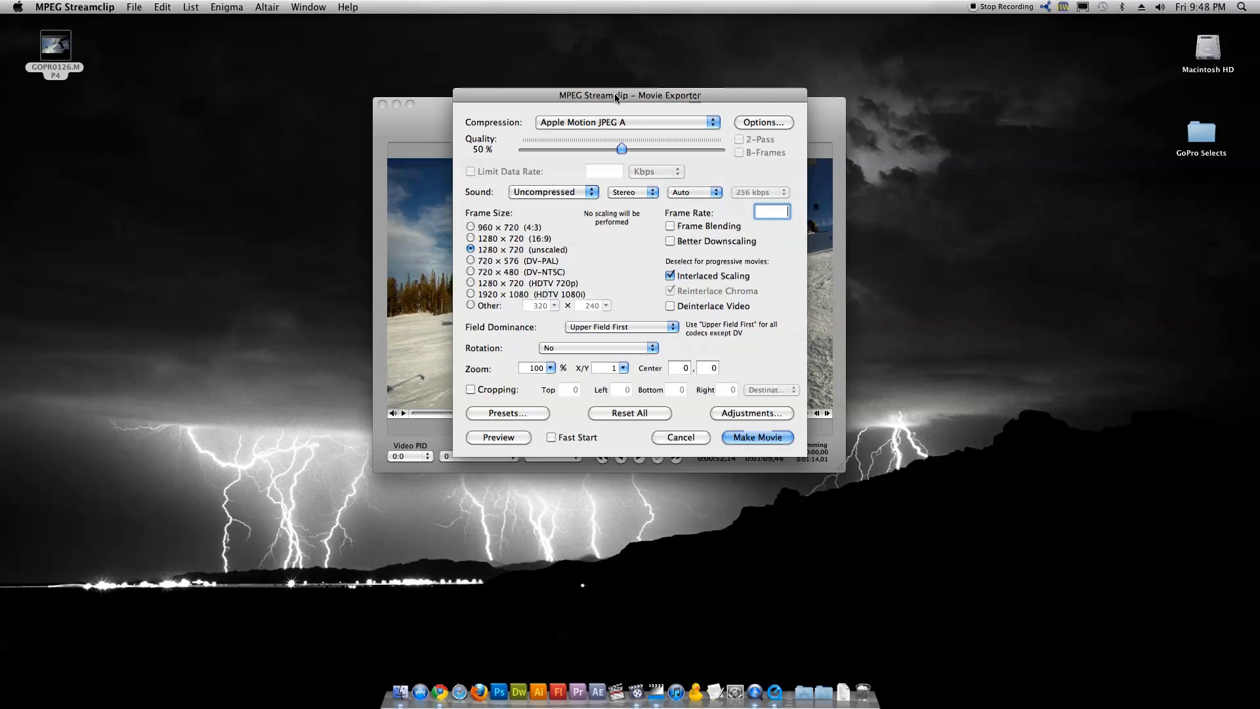
pyautogui.click(628, 122)
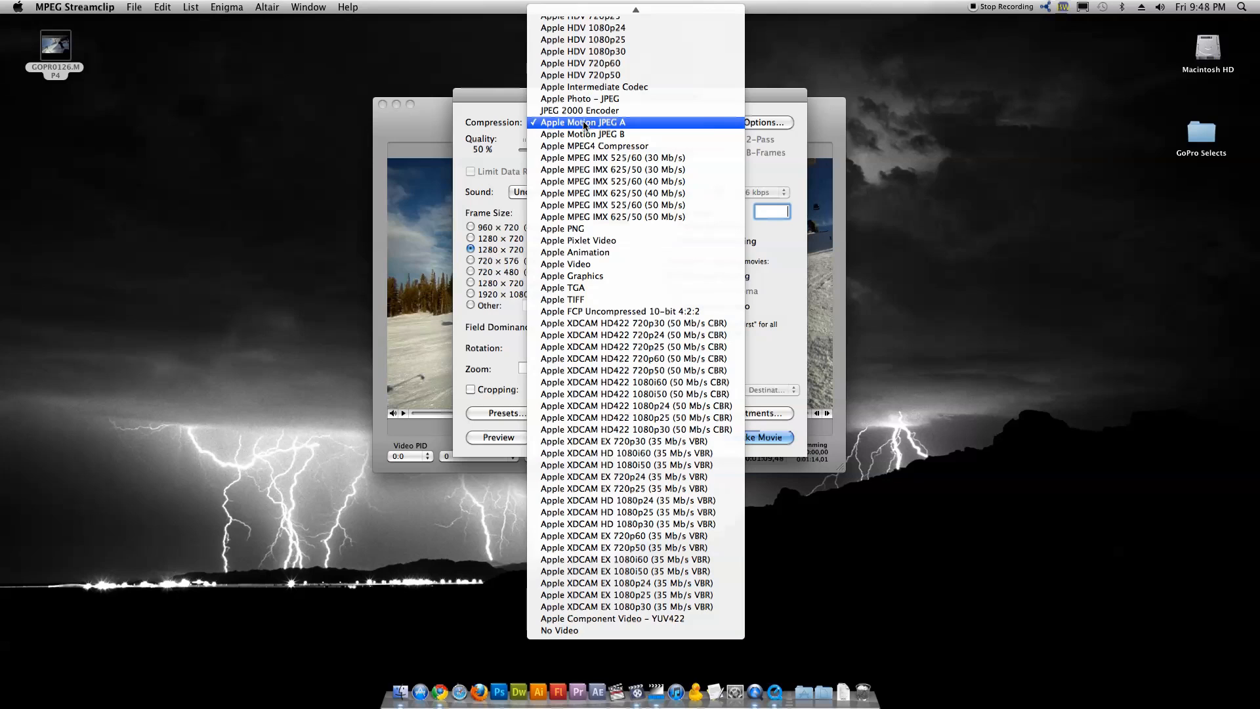
pyautogui.moveTo(613, 181)
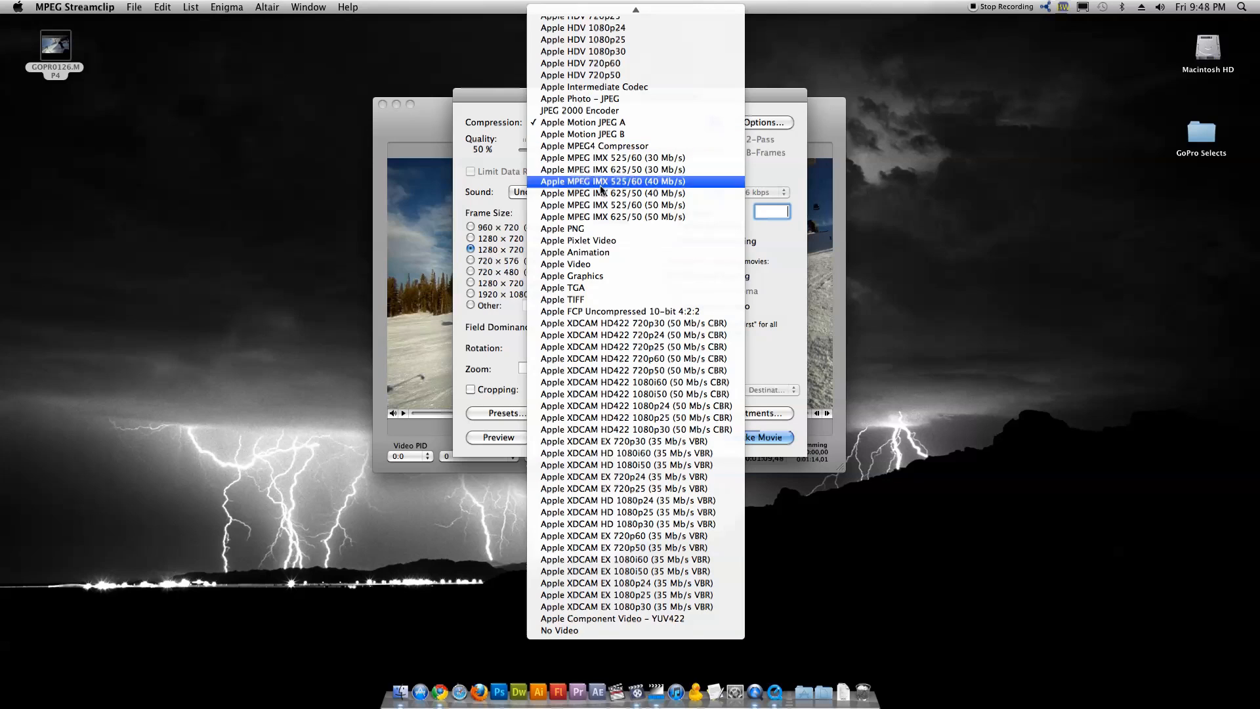
pyautogui.scroll(3)
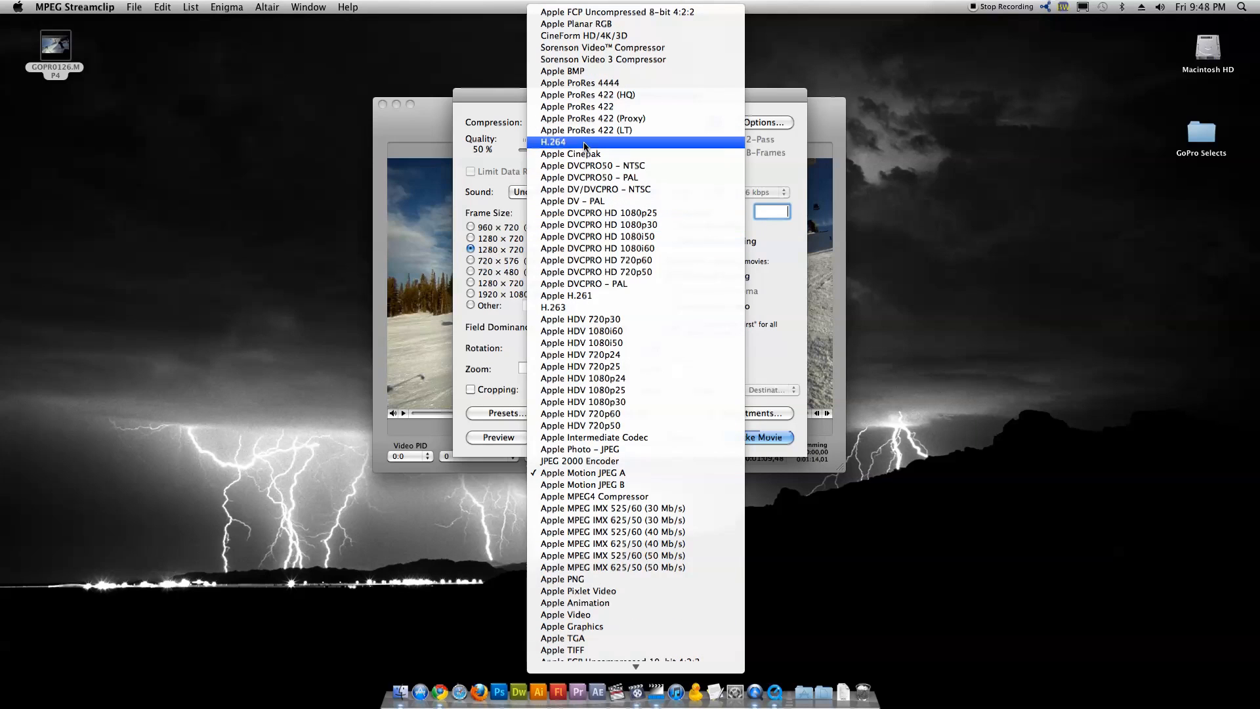
pyautogui.moveTo(586, 106)
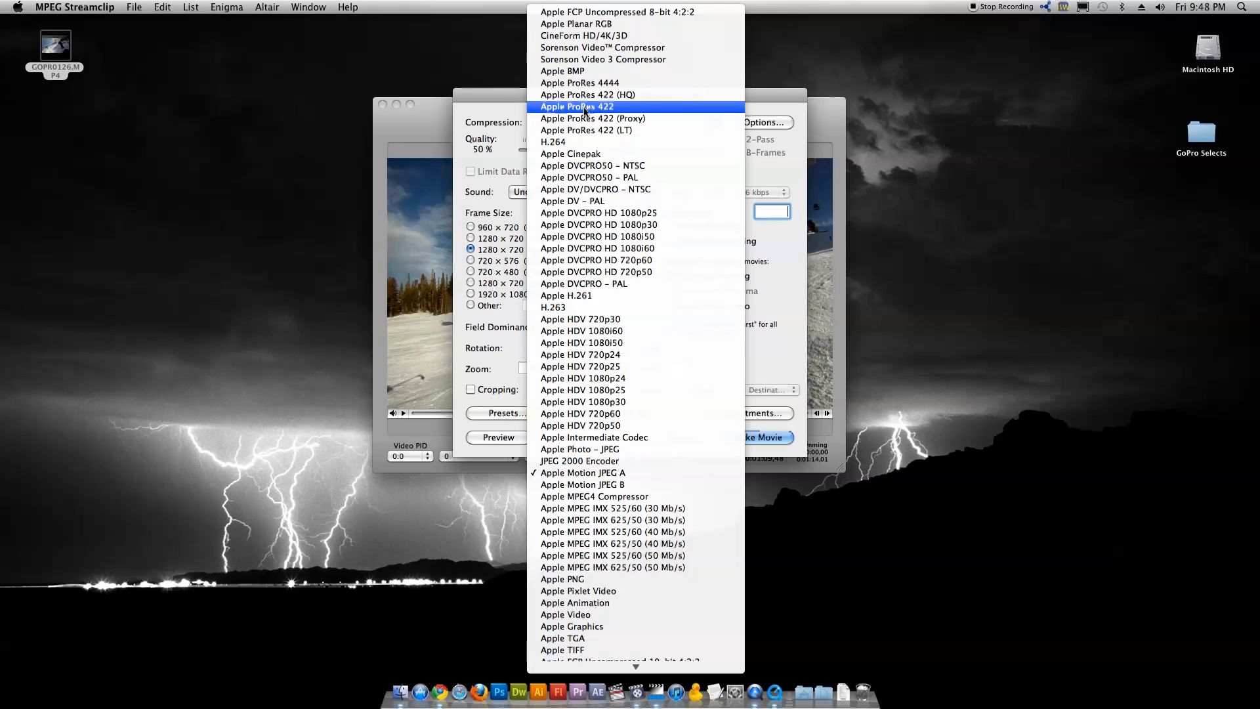
pyautogui.moveTo(593, 118)
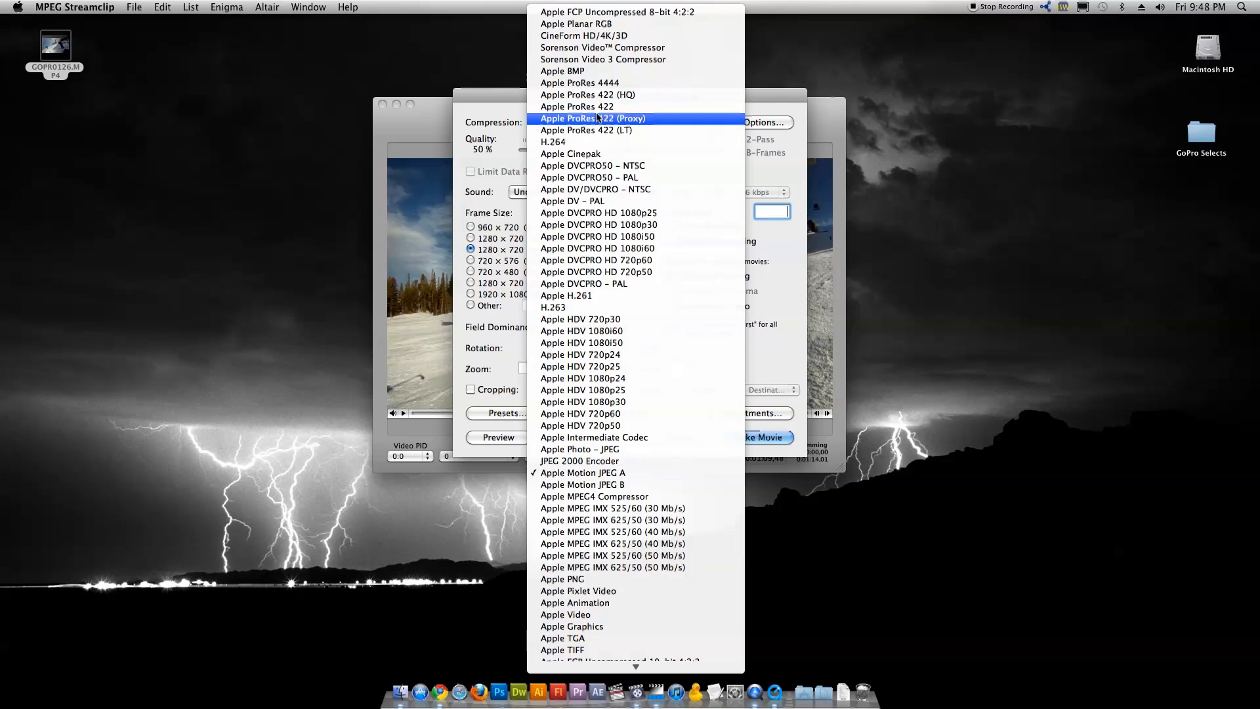
pyautogui.moveTo(594, 130)
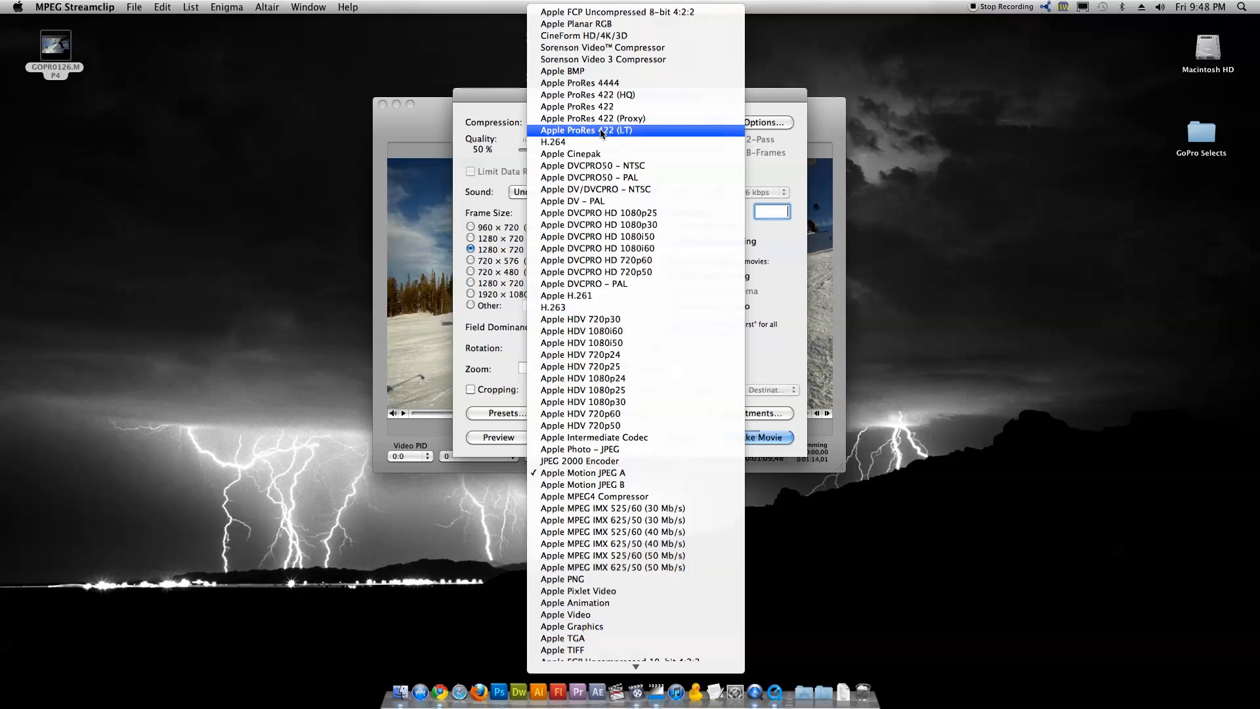
pyautogui.moveTo(577, 106)
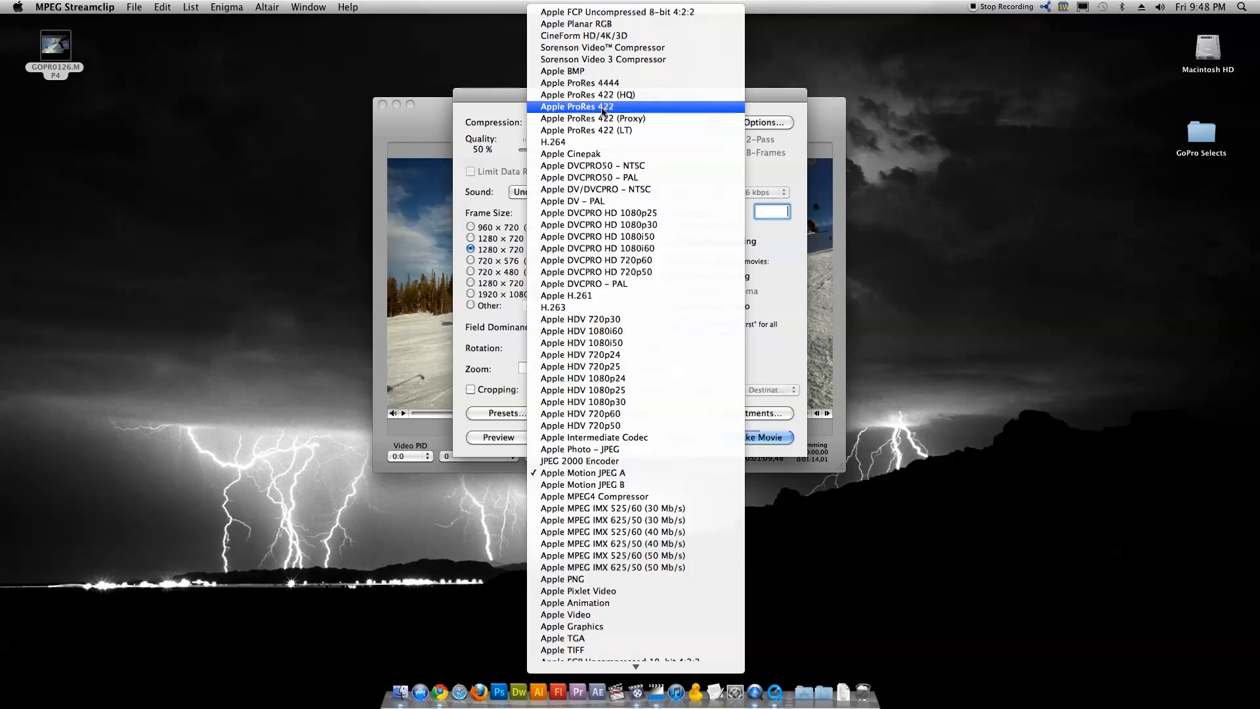
pyautogui.moveTo(680, 110)
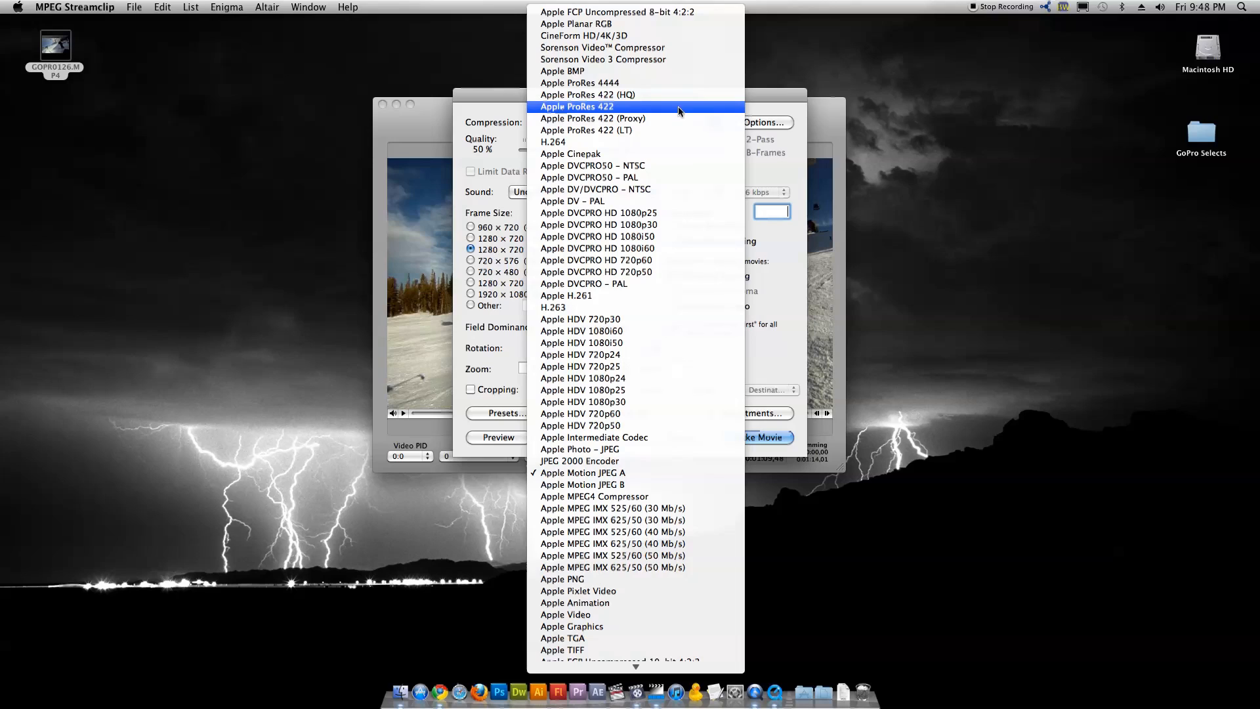
pyautogui.moveTo(654, 109)
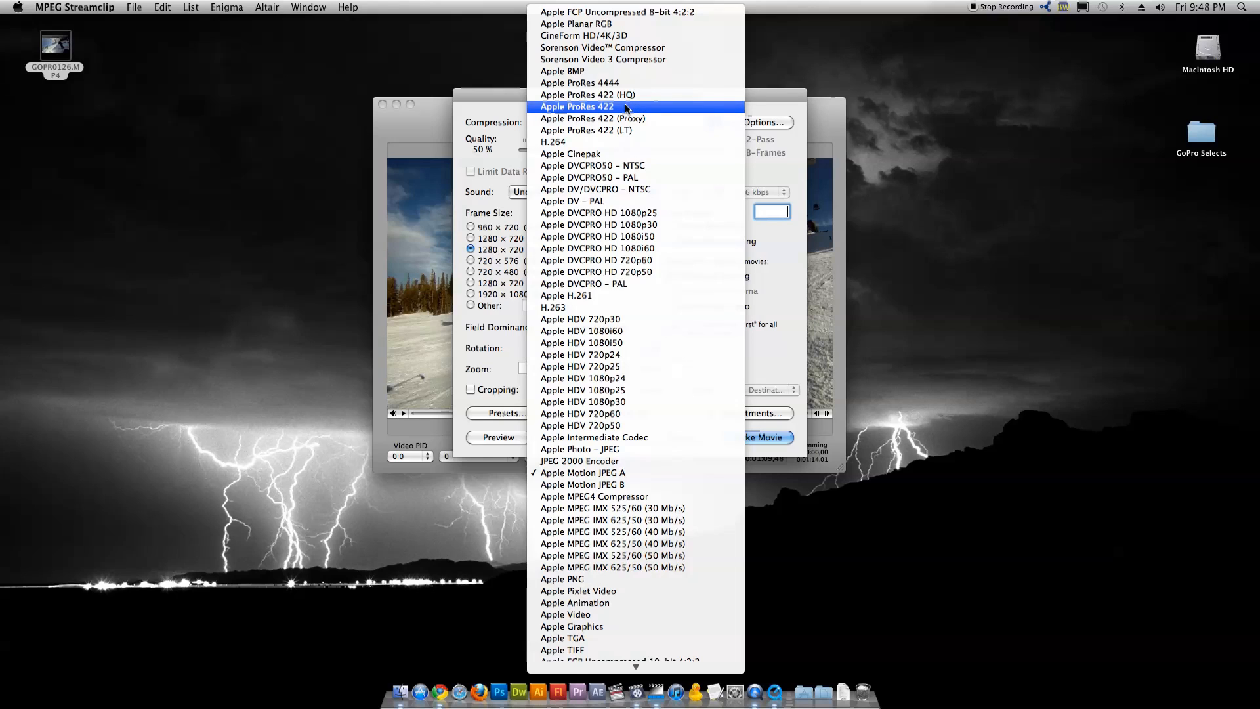
pyautogui.click(578, 106)
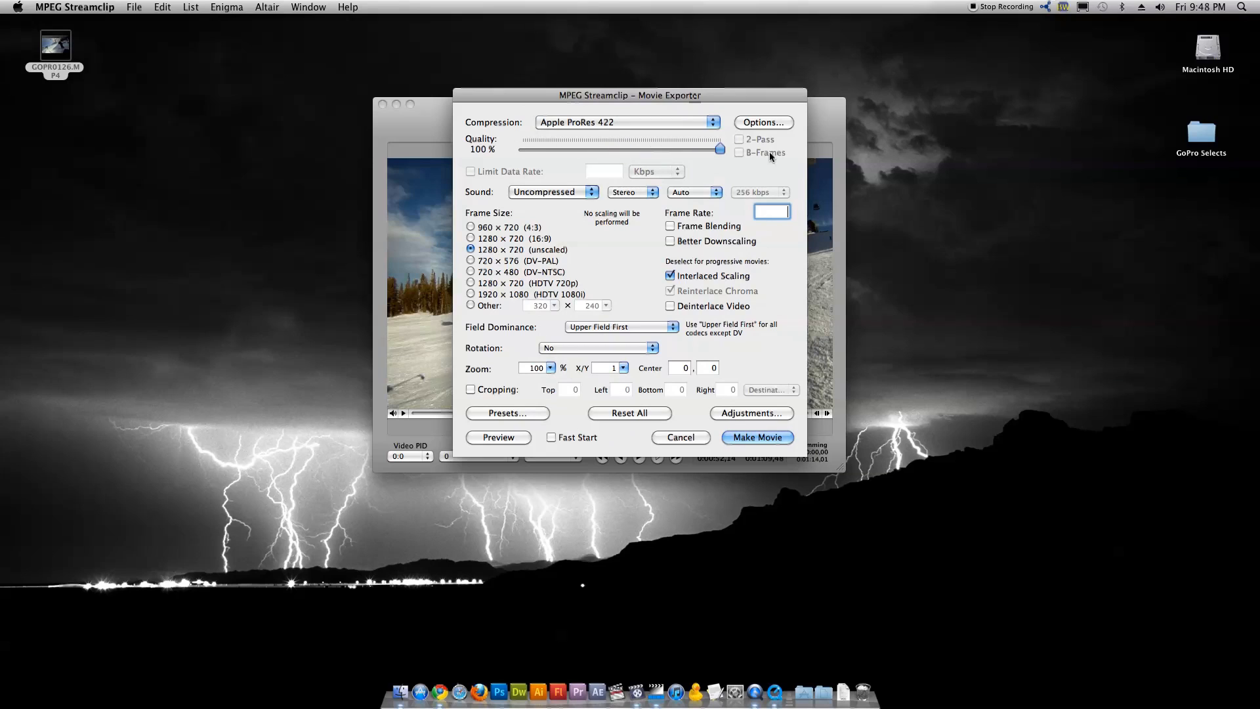
pyautogui.moveTo(683, 192)
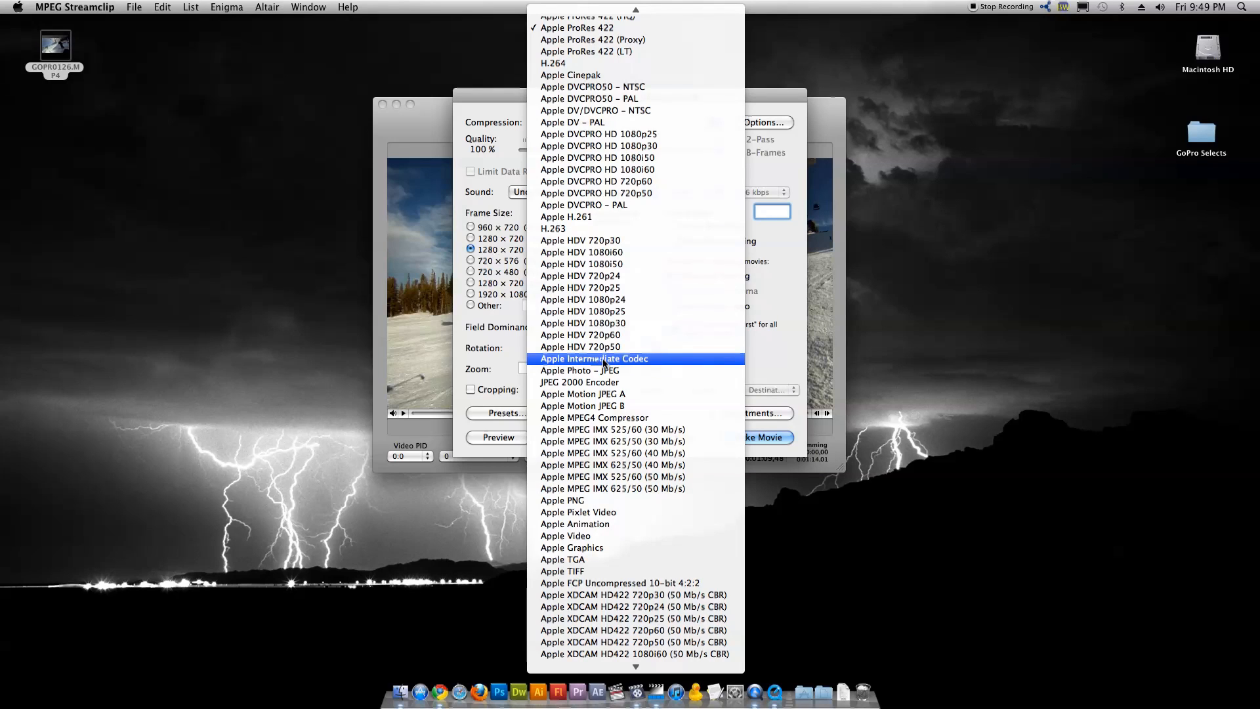
pyautogui.click(593, 358)
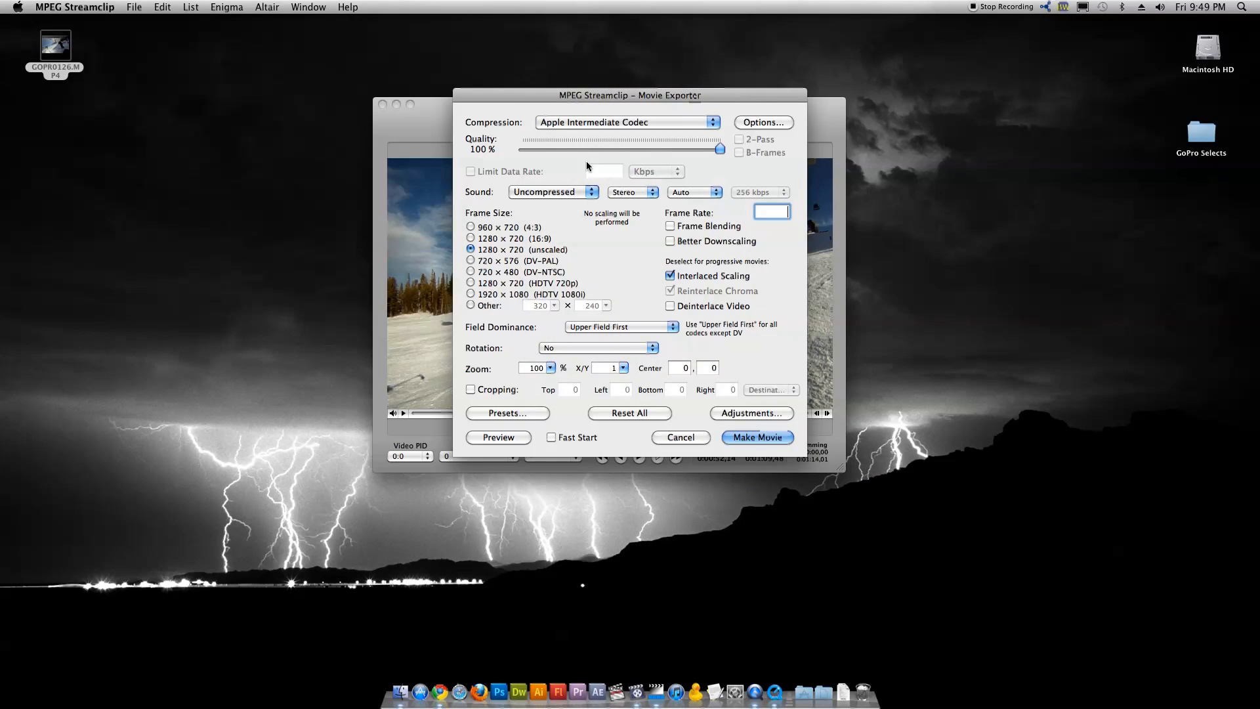
pyautogui.moveTo(573, 134)
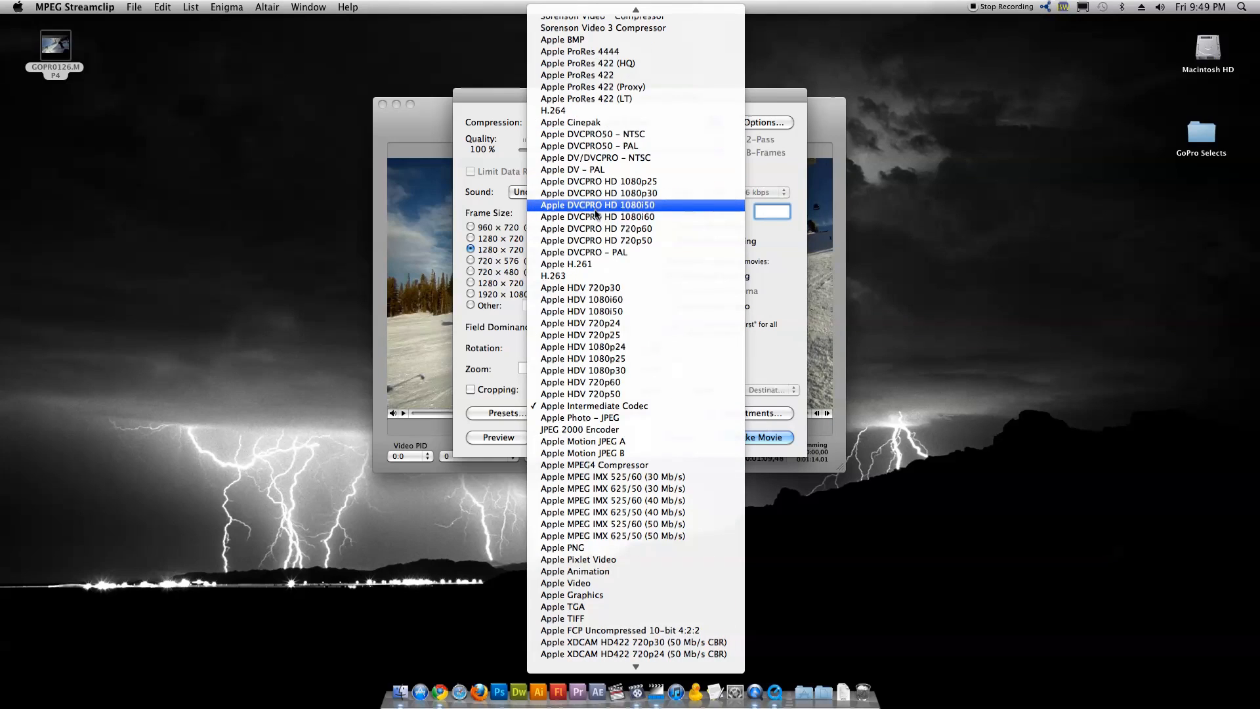
# Switch back to Apple ProRes 422, turn off Interlaced Scaling, keep Rotation at No and Cropping off.
pyautogui.click(577, 74)
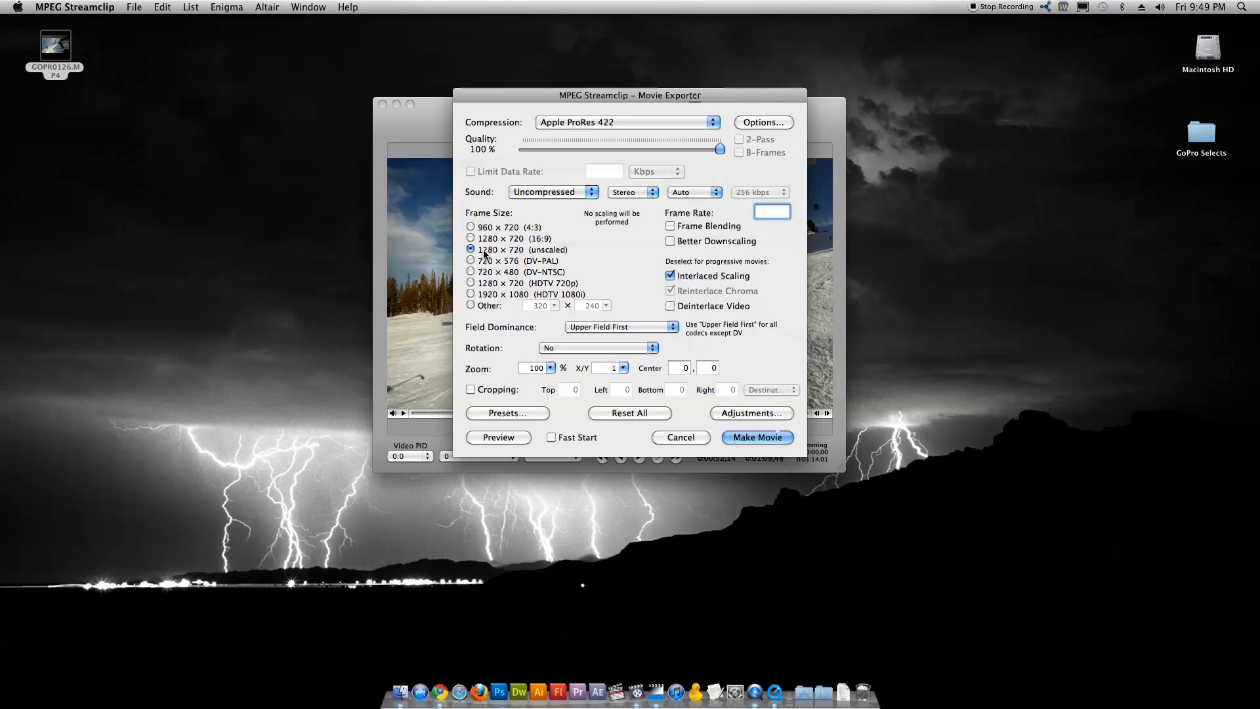
pyautogui.moveTo(561, 258)
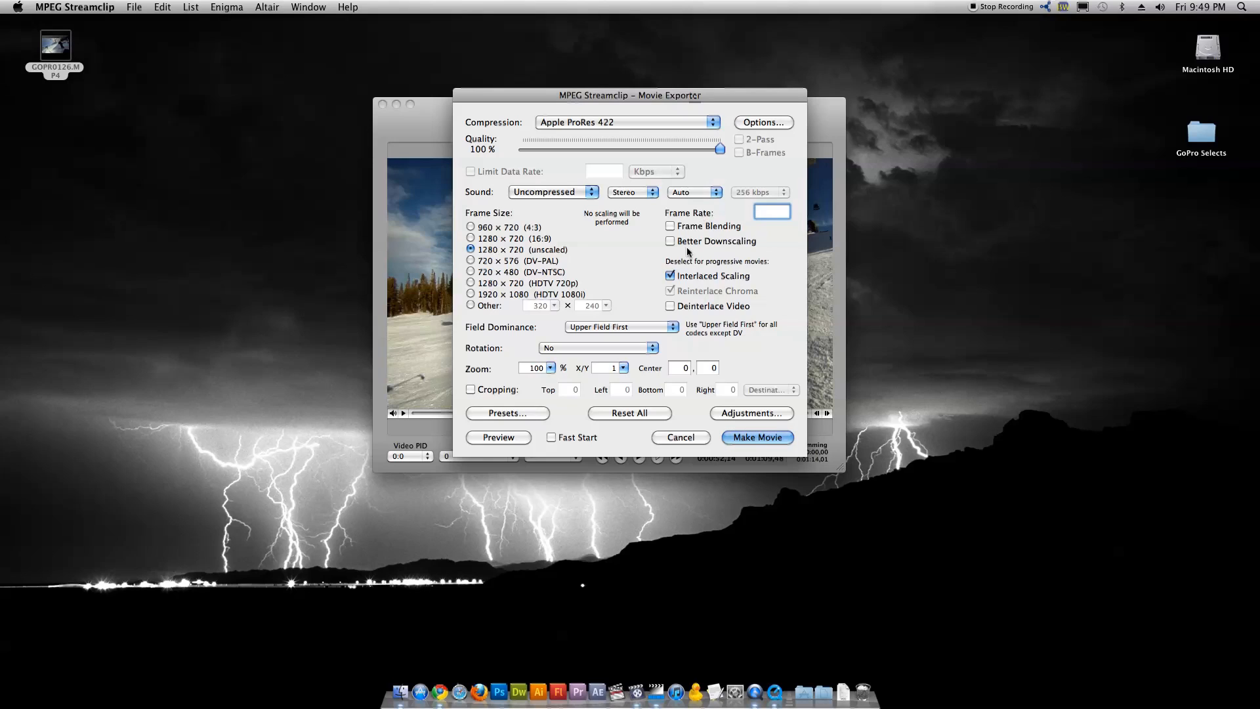
pyautogui.moveTo(672, 281)
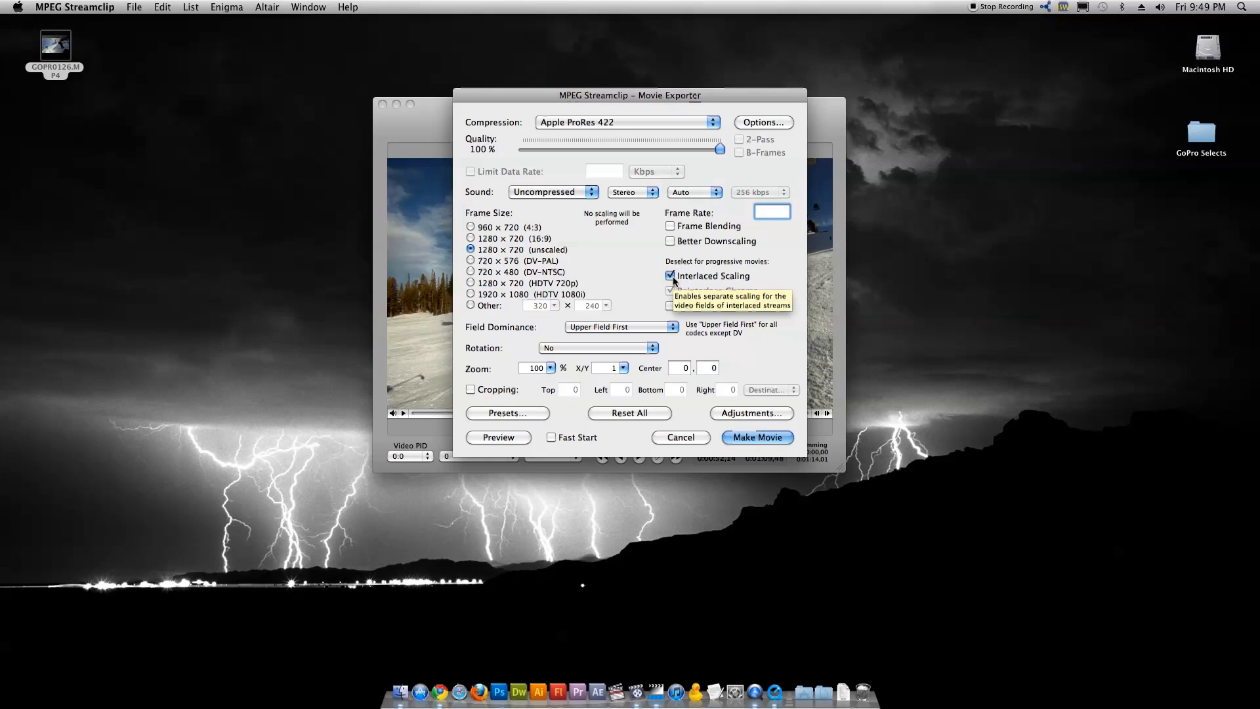
pyautogui.click(670, 275)
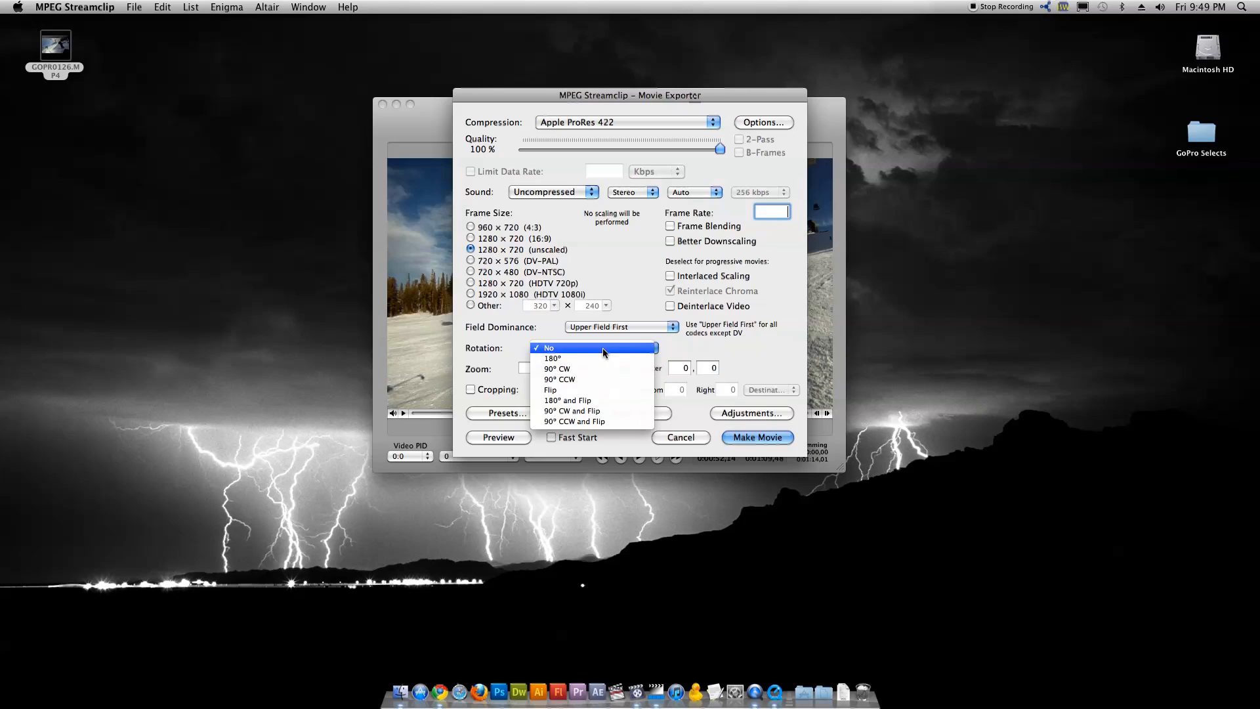
pyautogui.moveTo(506, 357)
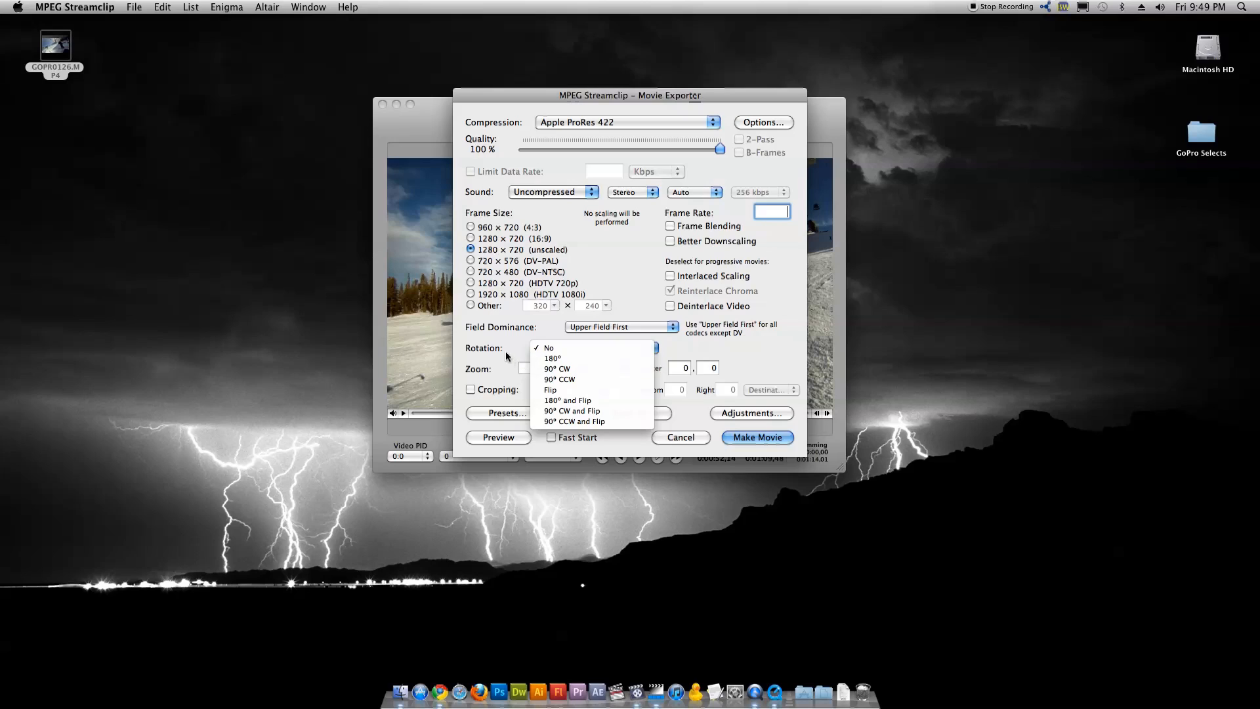
pyautogui.click(549, 347)
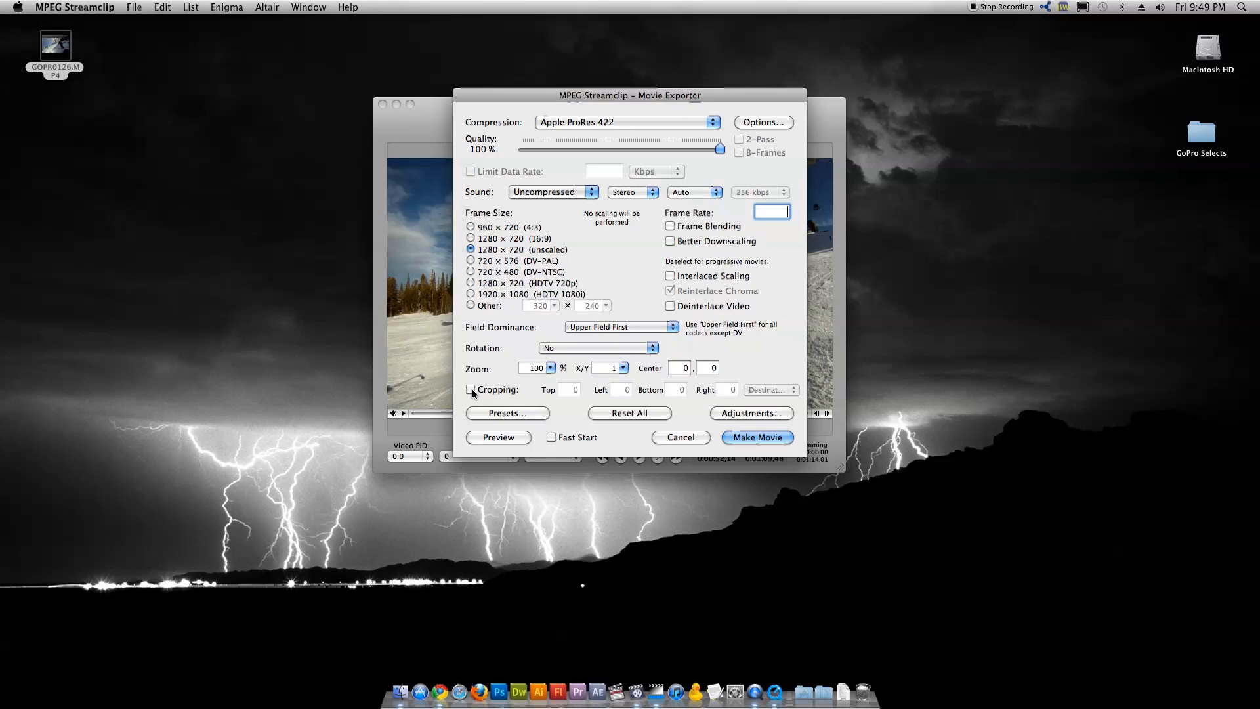
pyautogui.click(471, 390)
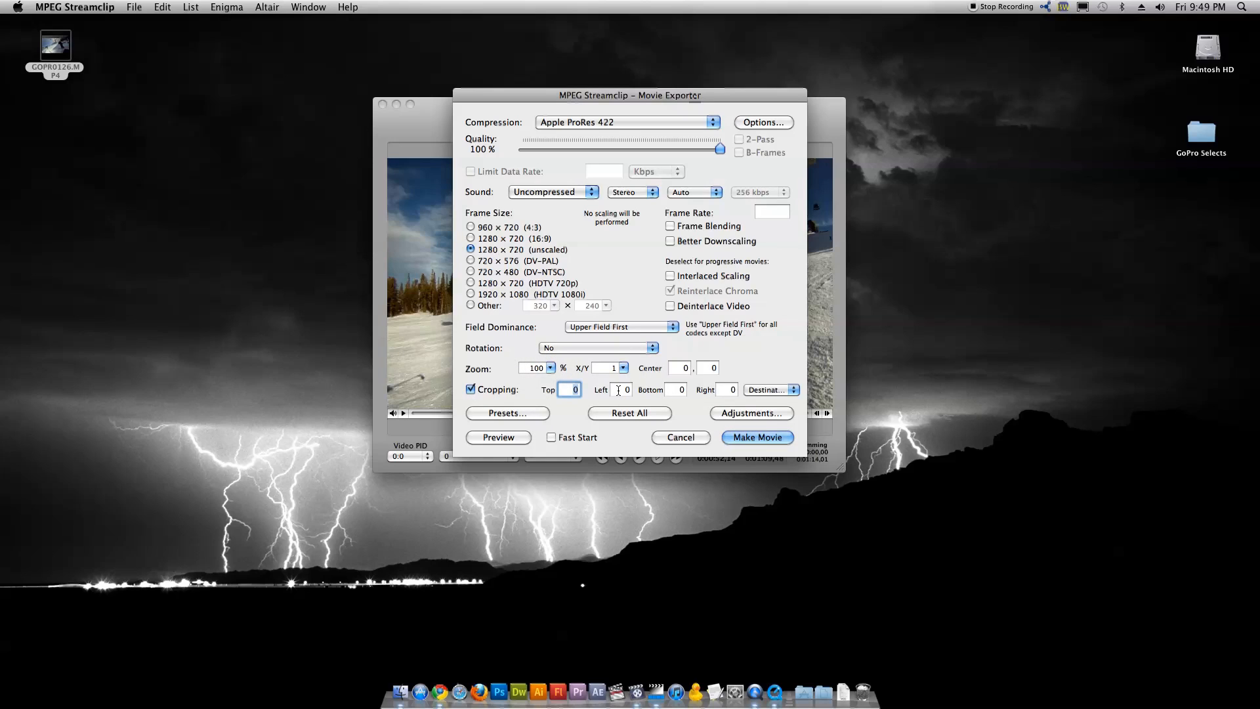
pyautogui.click(471, 389)
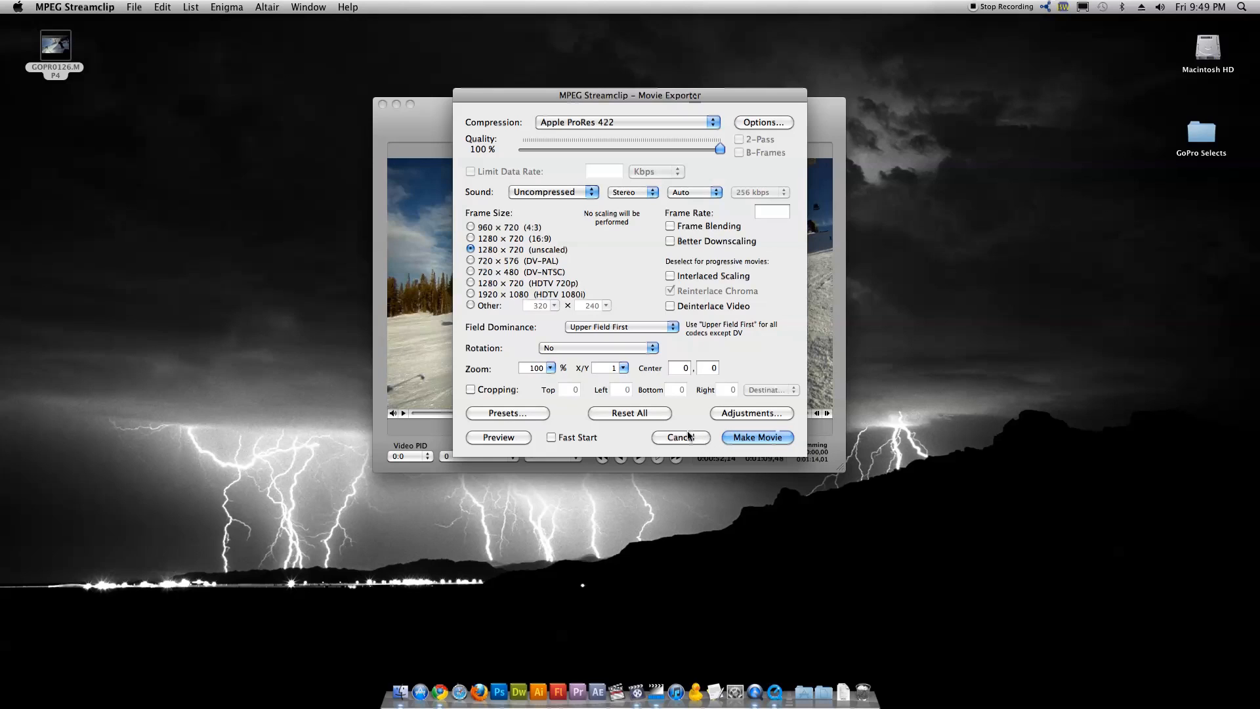
# Look over the Batch List window and the To Batch option, cancelling out without queuing anything.
pyautogui.click(679, 435)
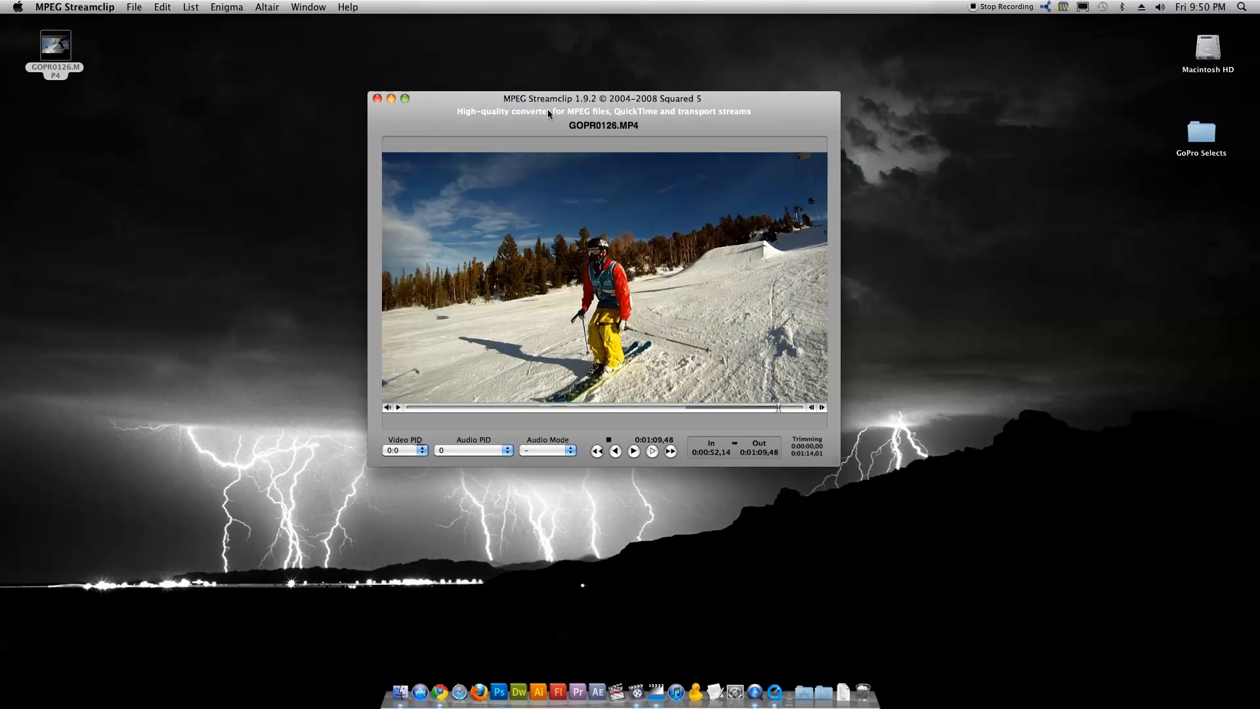
pyautogui.moveTo(181, 4)
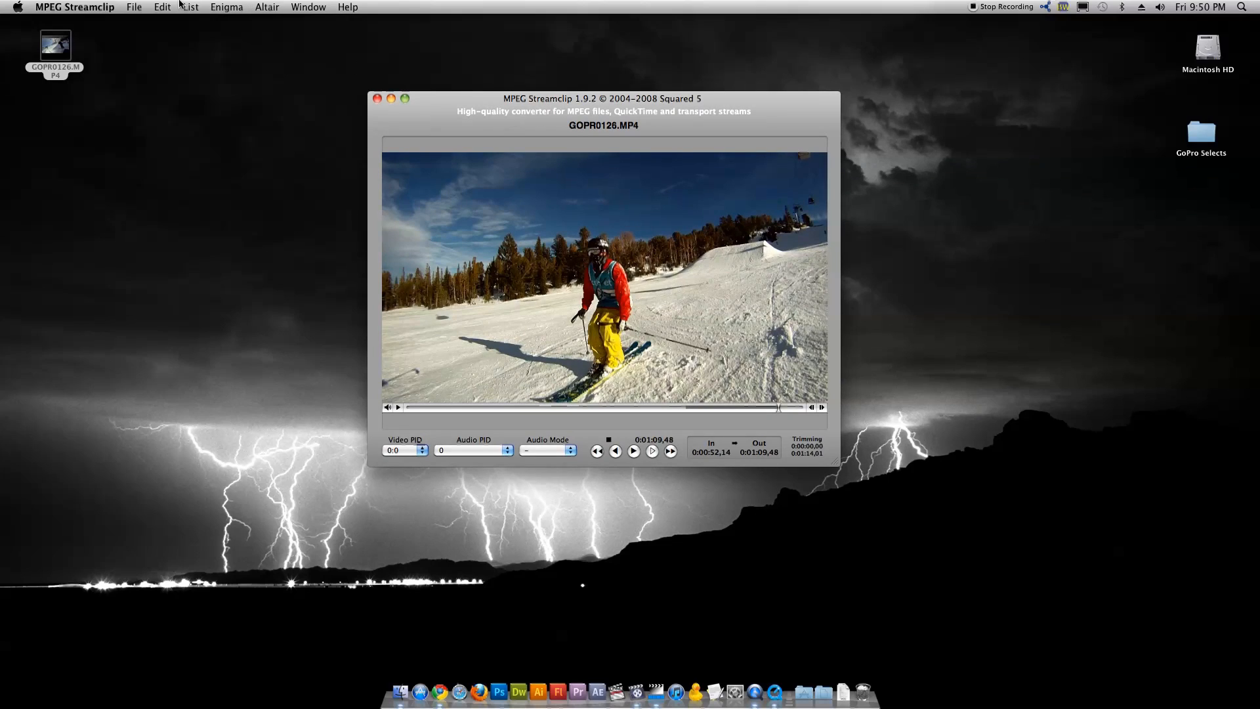
pyautogui.click(191, 7)
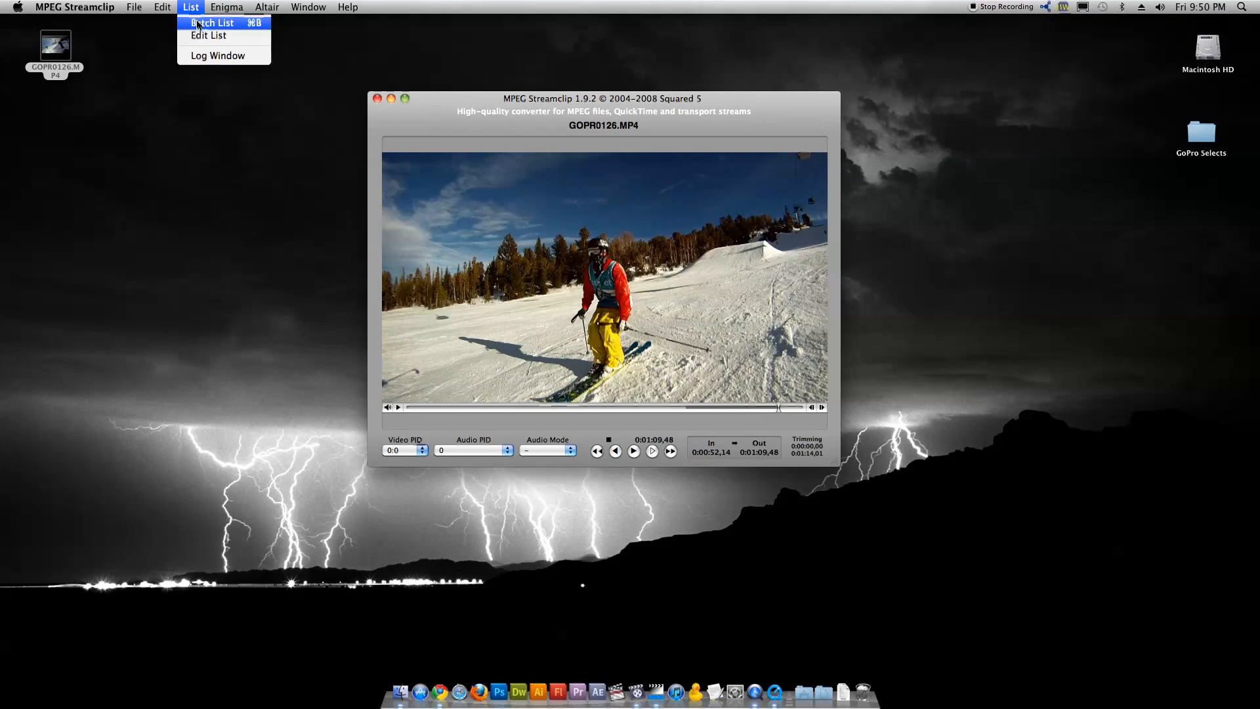
pyautogui.click(212, 22)
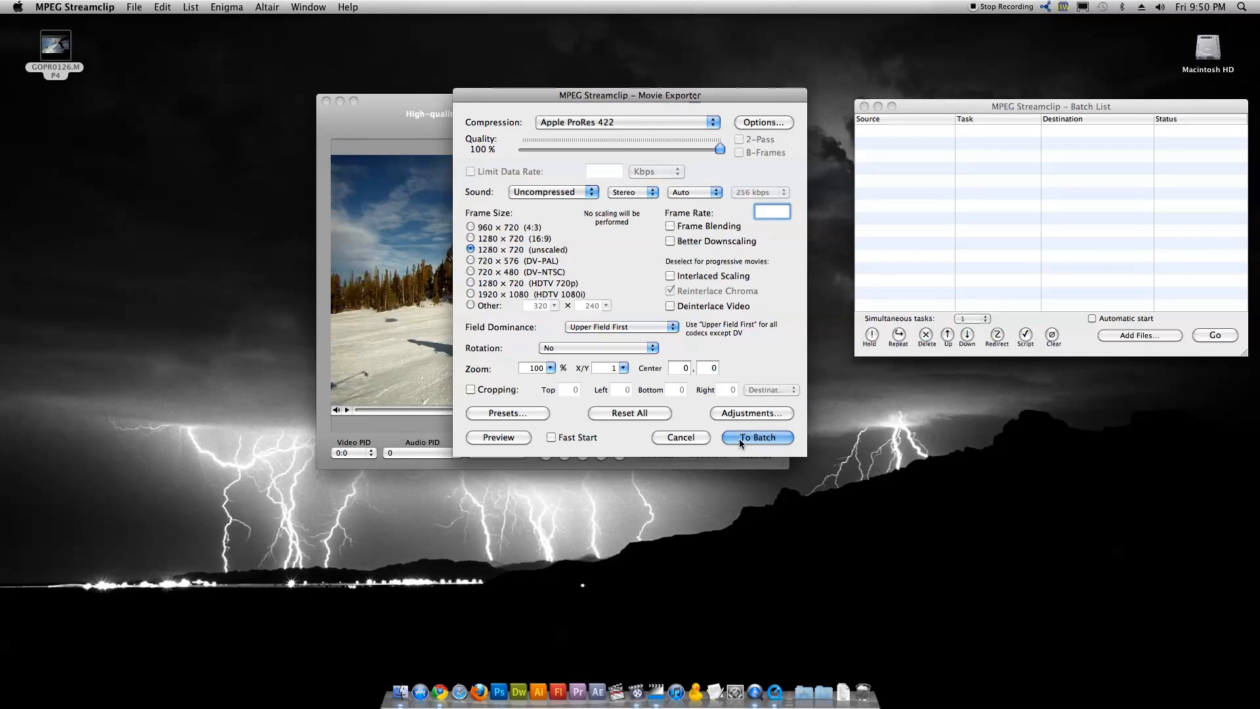
pyautogui.click(756, 438)
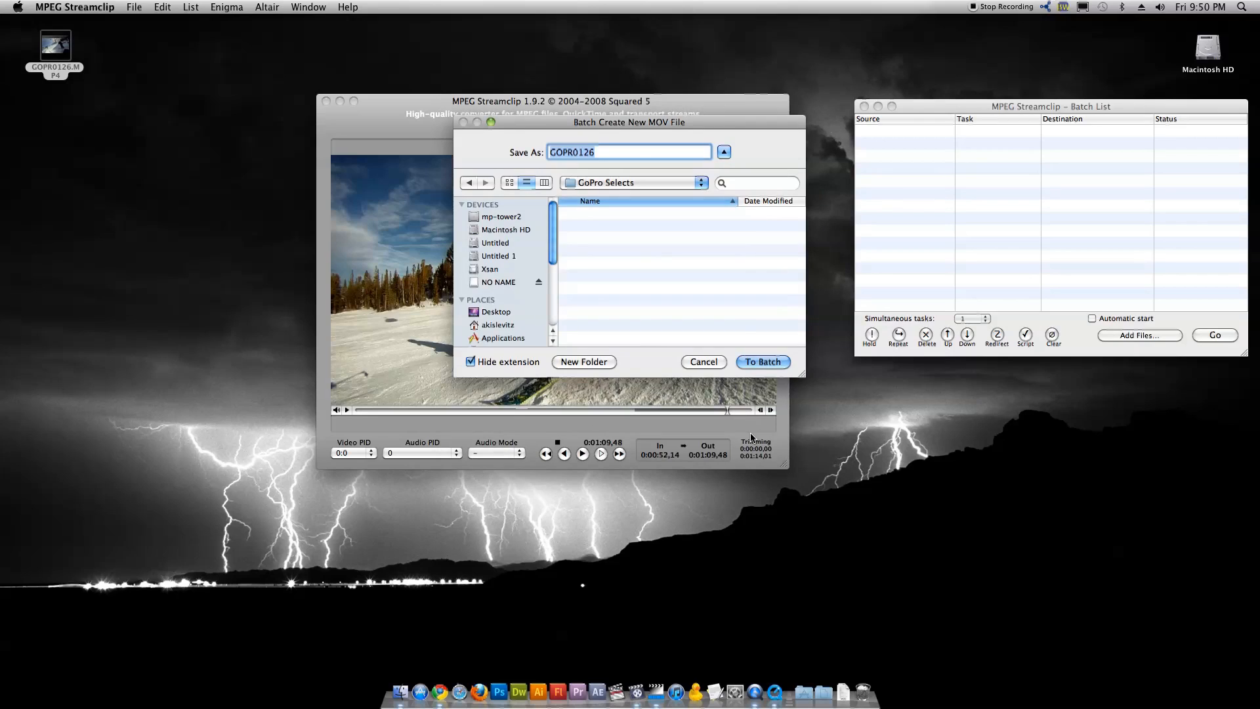
pyautogui.click(703, 362)
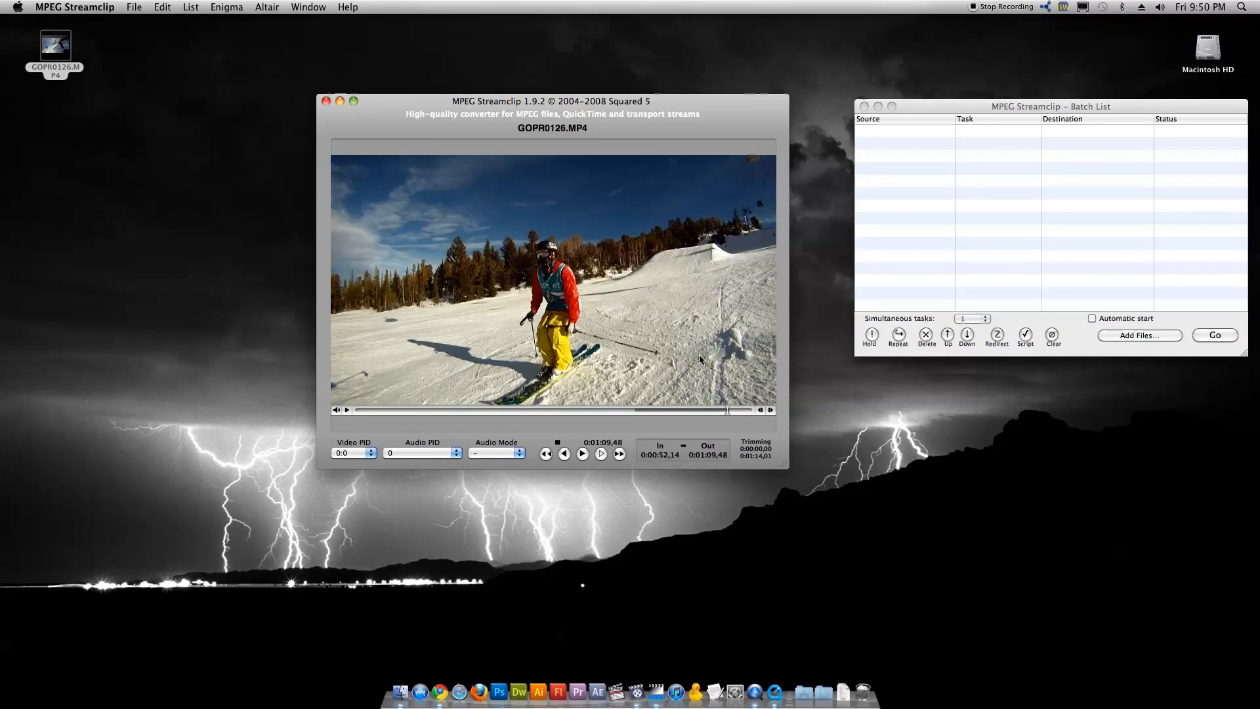
pyautogui.moveTo(890, 248)
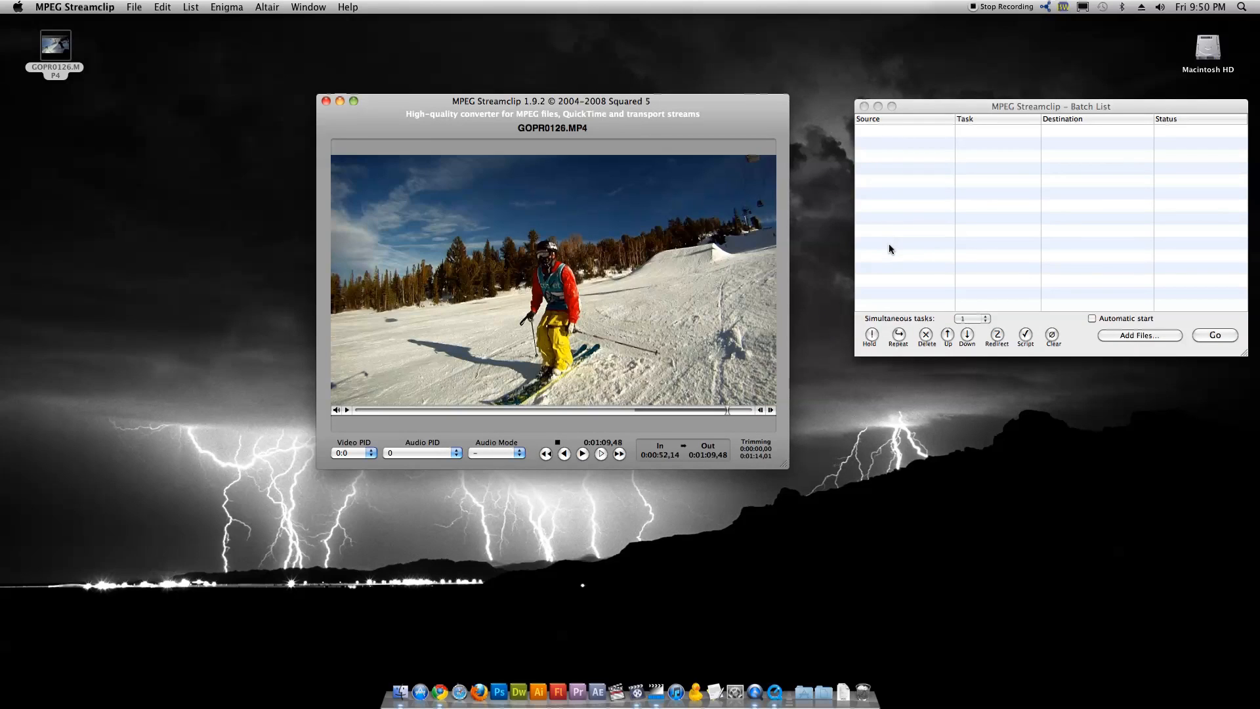
pyautogui.moveTo(888, 275)
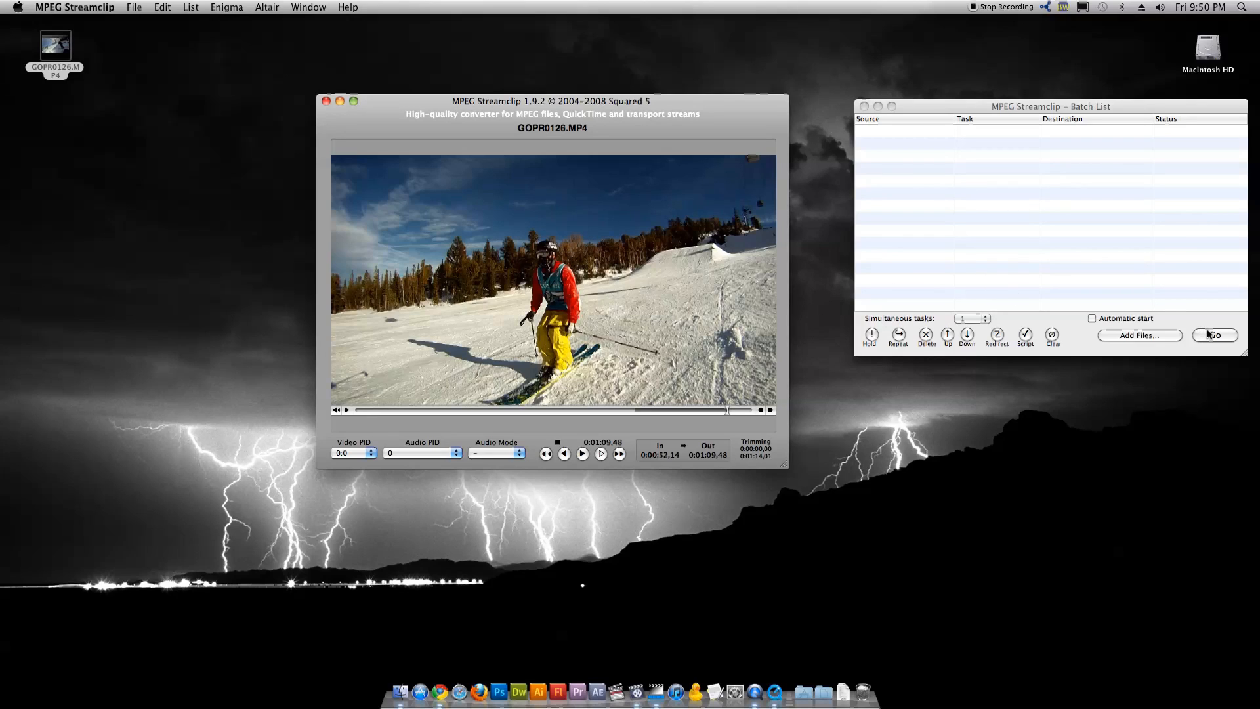
pyautogui.moveTo(534, 135)
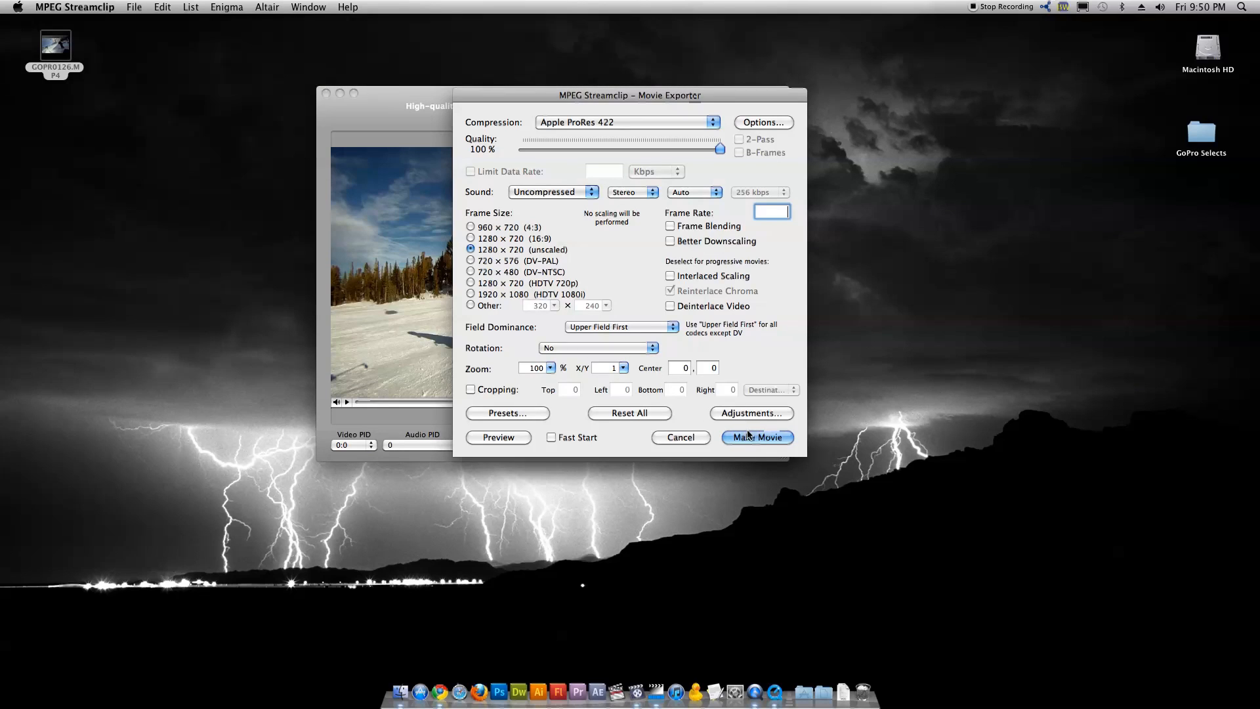
# Make the movie as Chris_Backflip_EPIC.mov in the GoPro Selects folder and let encoding finish.
pyautogui.click(755, 436)
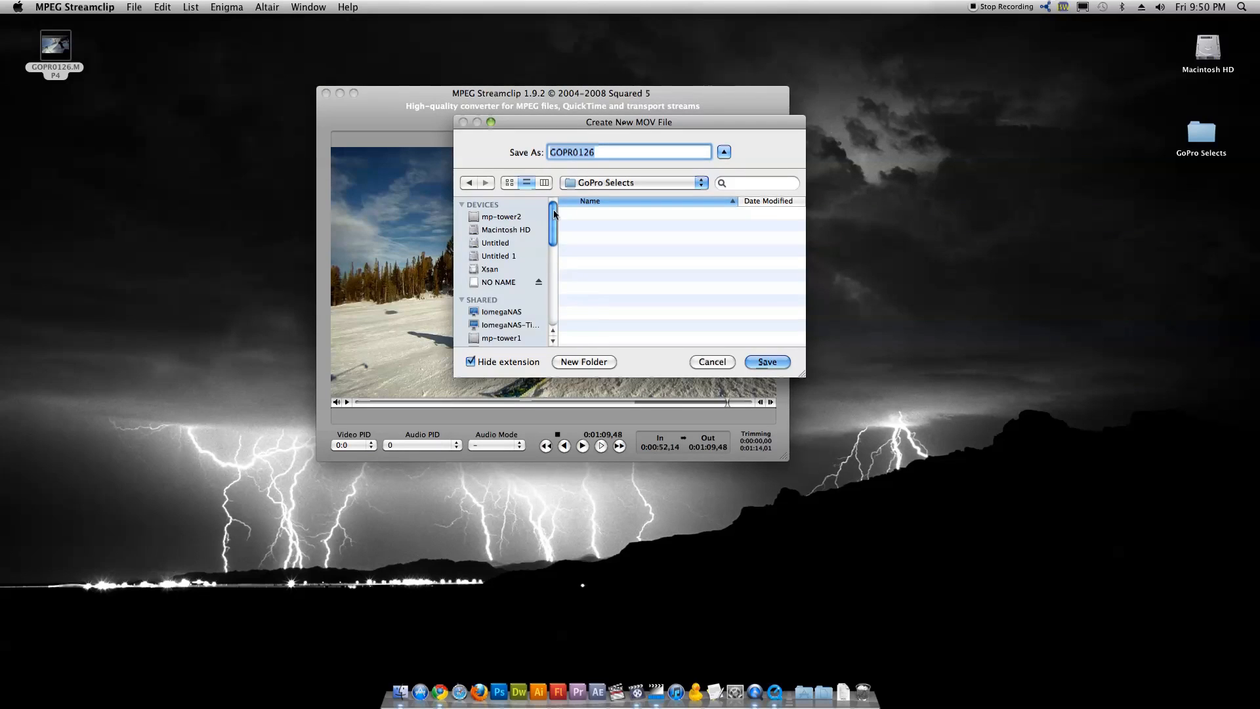
pyautogui.moveTo(605, 182)
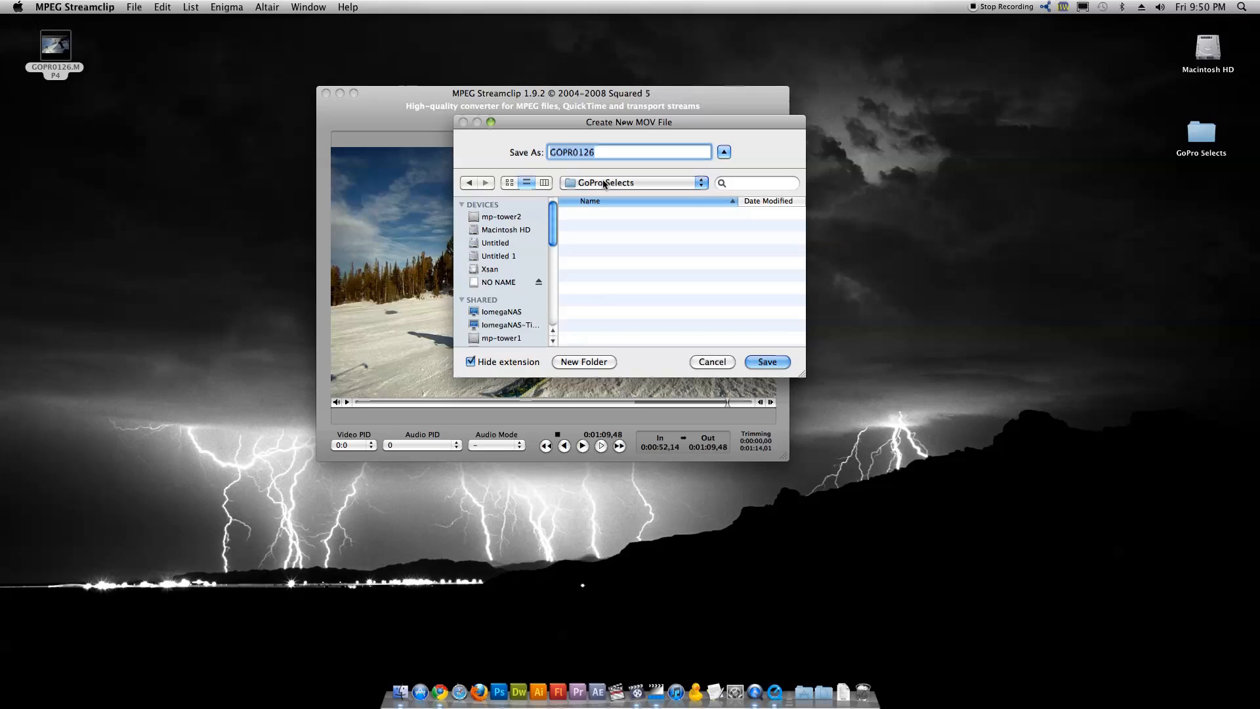
pyautogui.moveTo(598, 135)
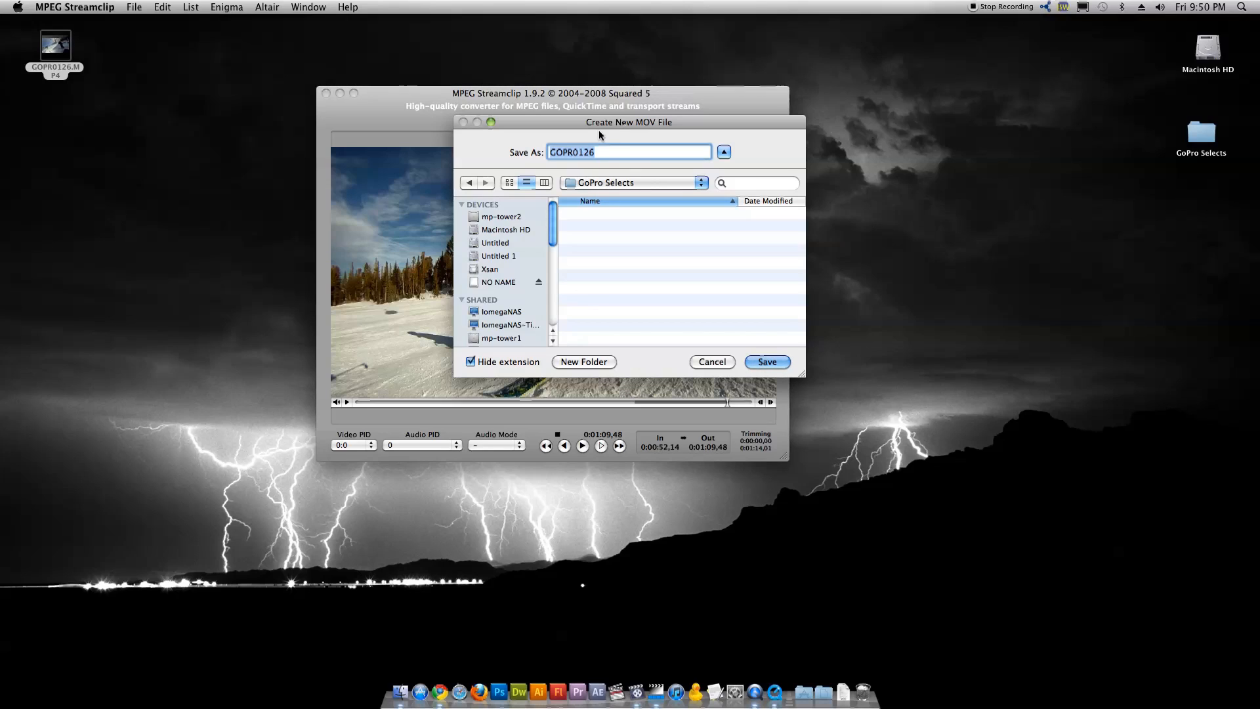
pyautogui.moveTo(620, 149)
pyautogui.write('C')
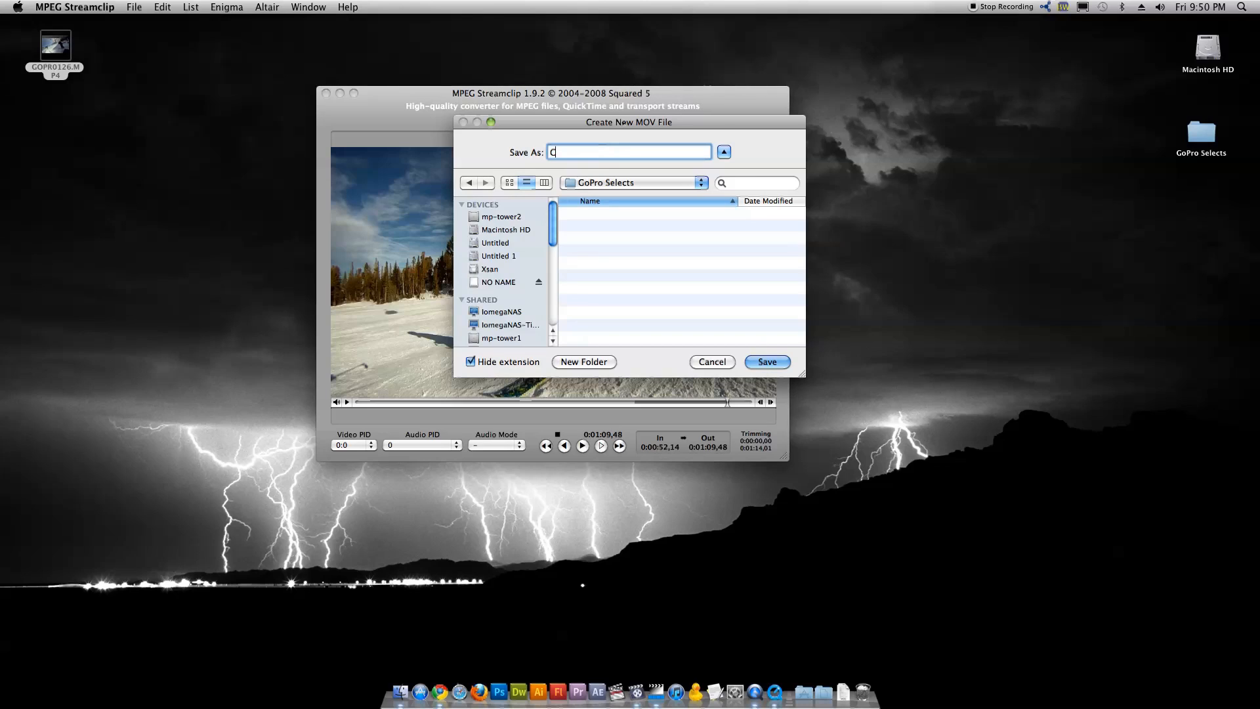
pyautogui.write('hris_Backflip_')
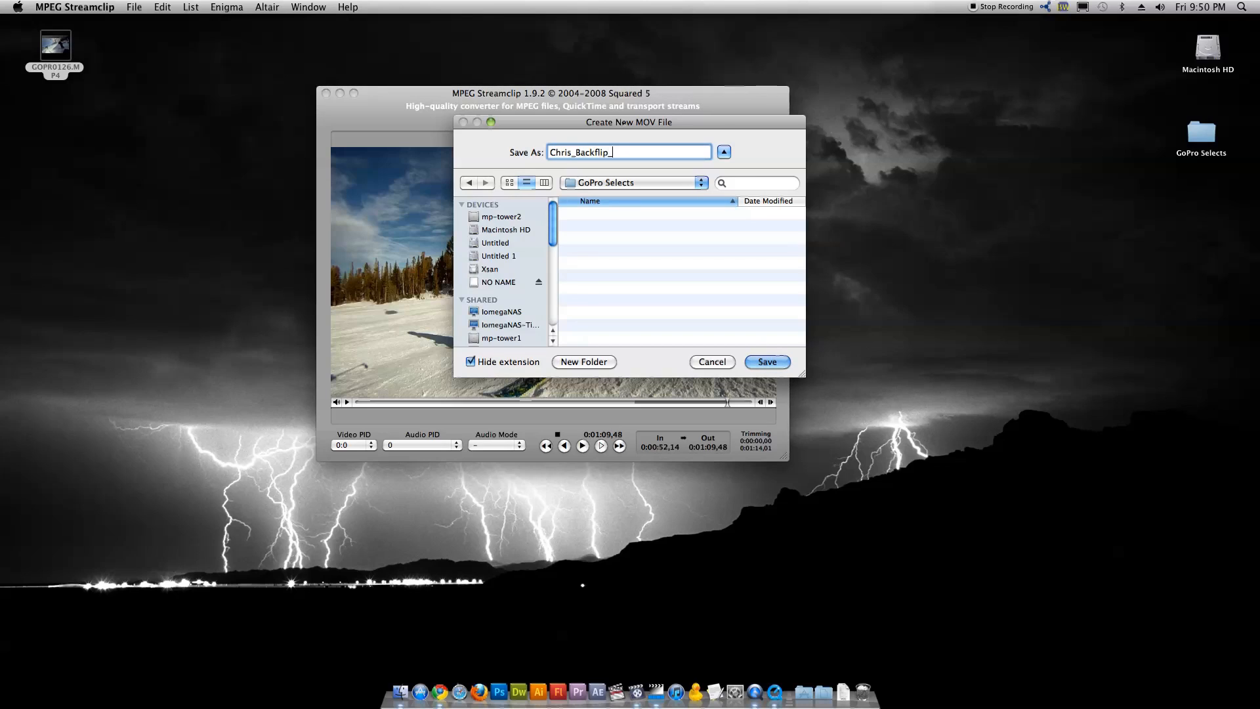
pyautogui.write('EPIC')
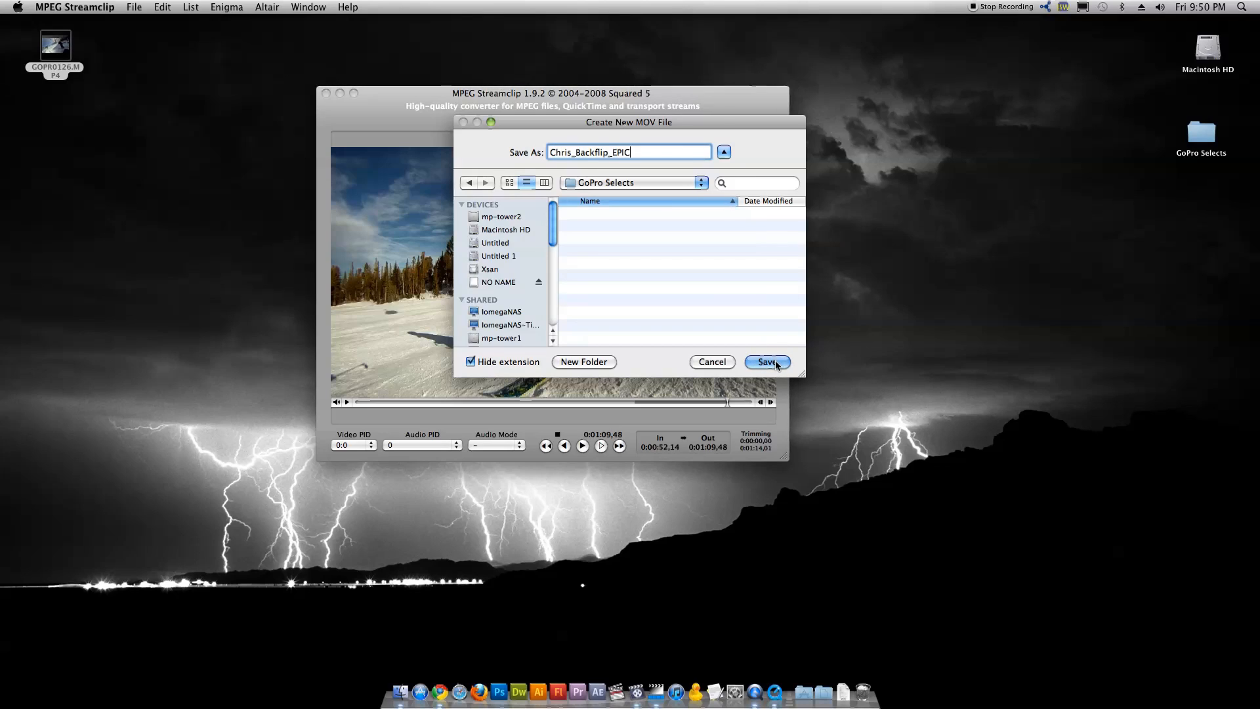
pyautogui.click(764, 363)
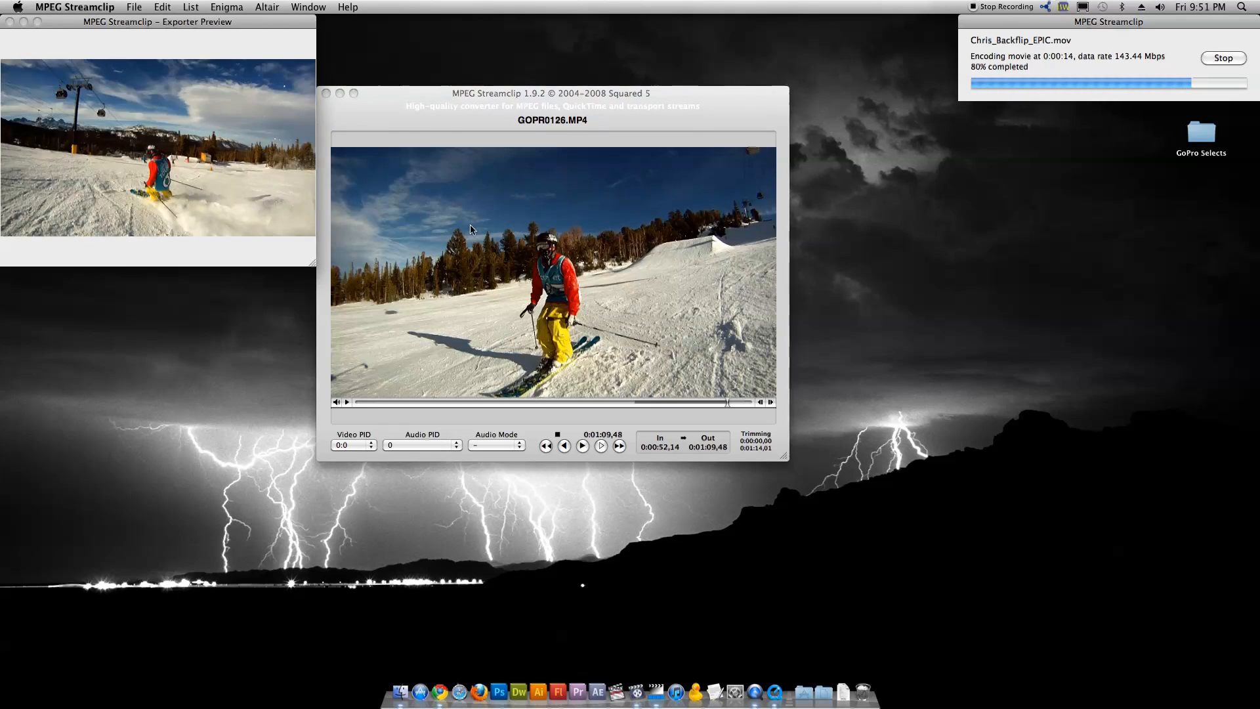
pyautogui.click(1222, 58)
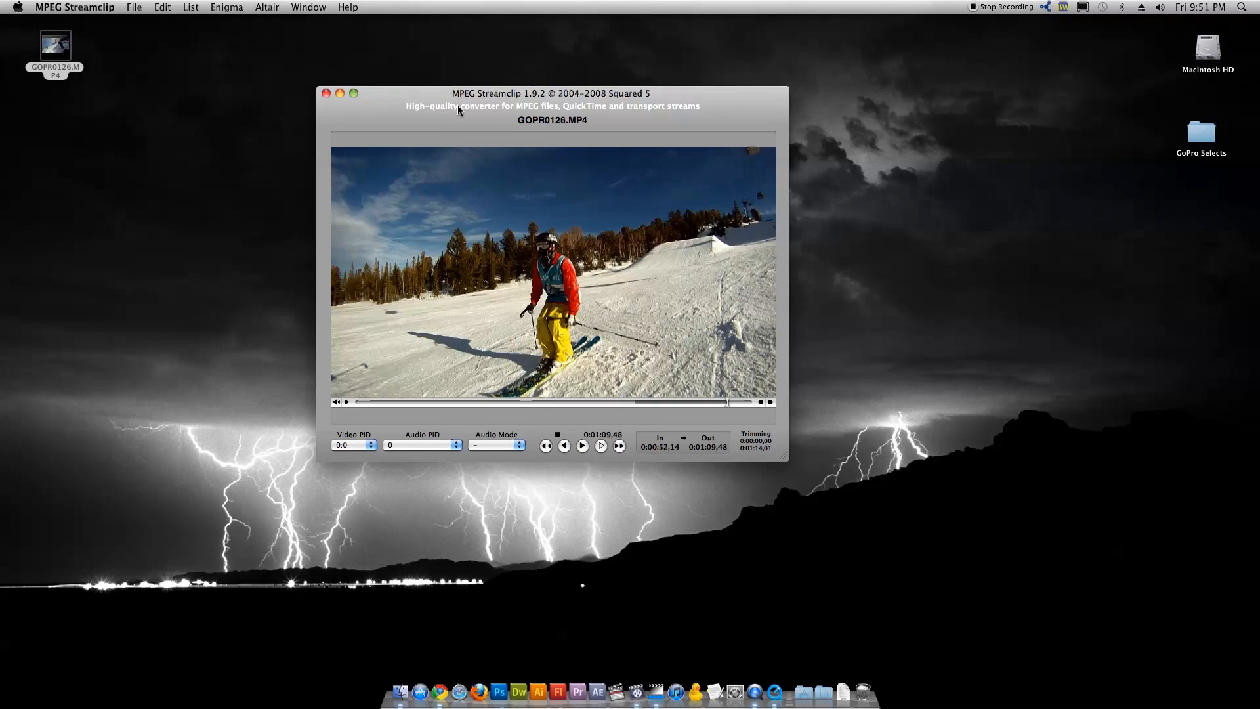
# Launch Cinema Tools with an existing database and start Open Clip at the GoPro Selects folder.
pyautogui.click(327, 93)
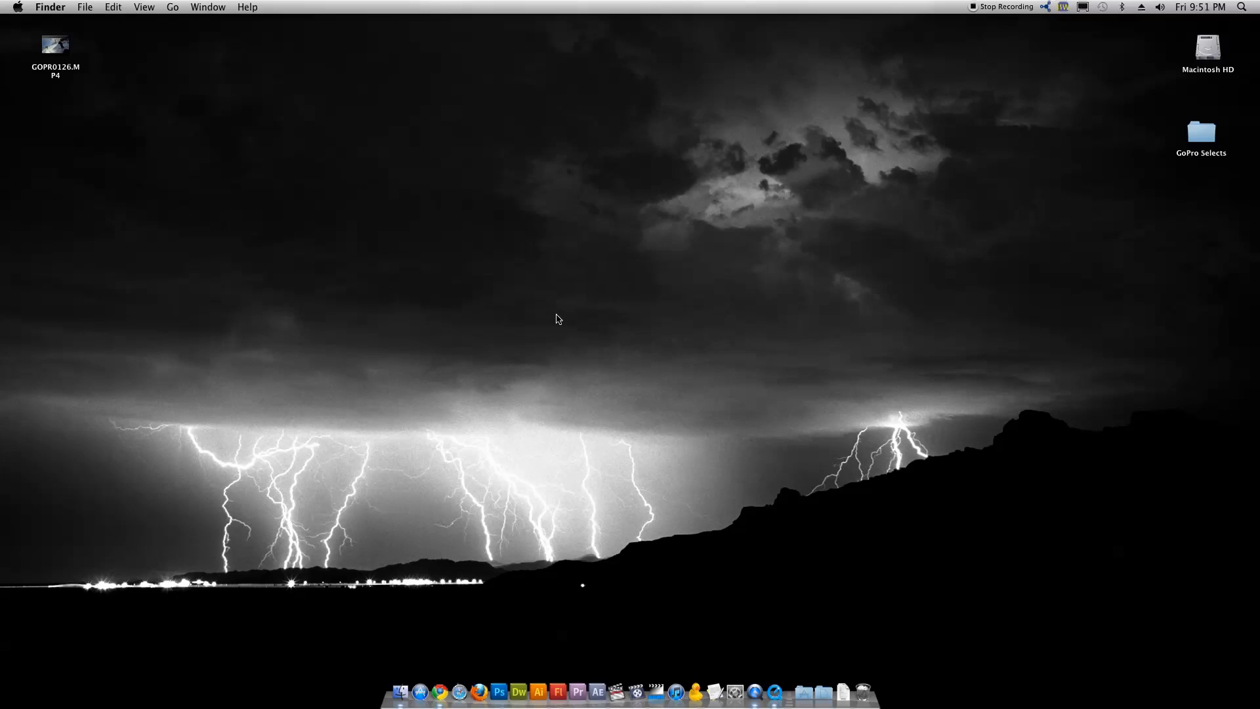
pyautogui.moveTo(565, 320)
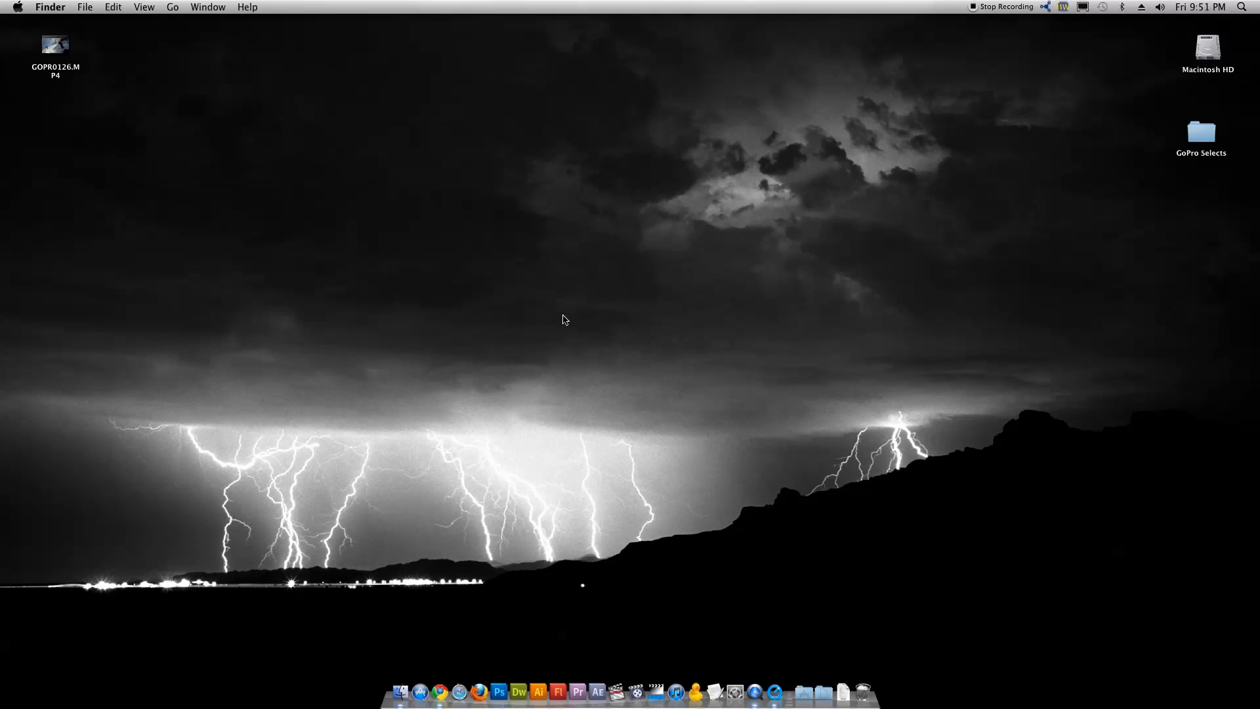
pyautogui.click(638, 694)
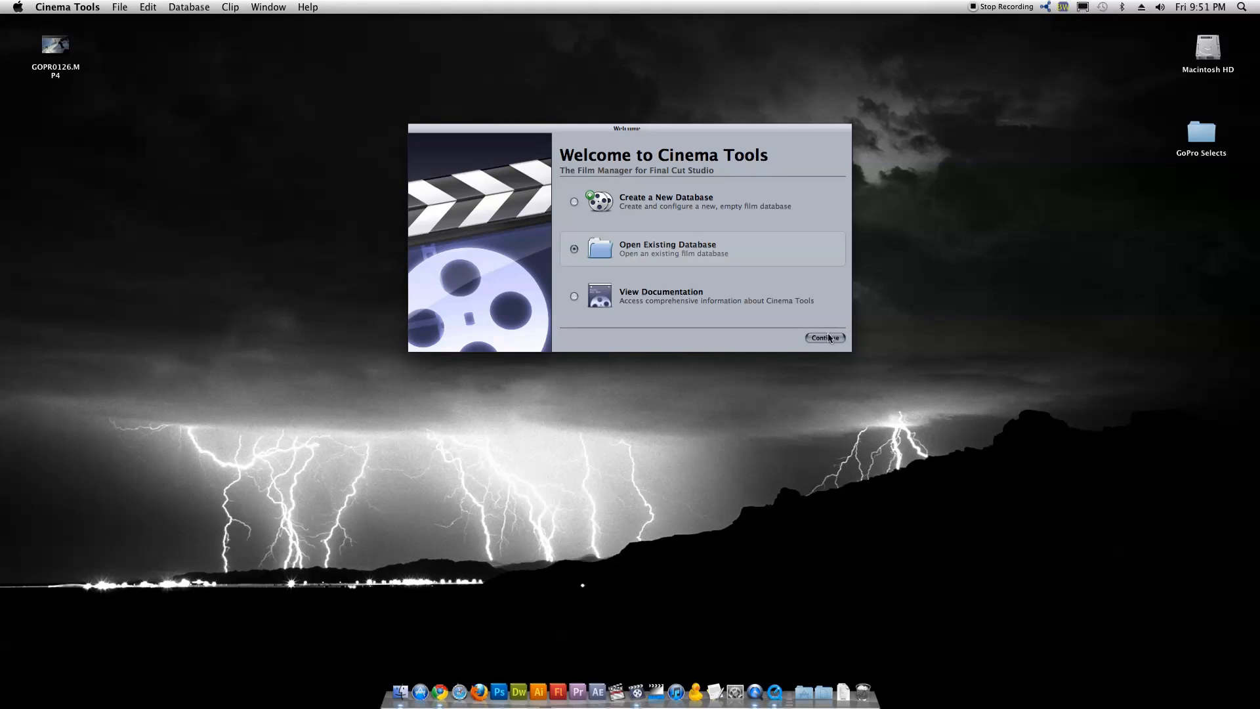
pyautogui.click(825, 338)
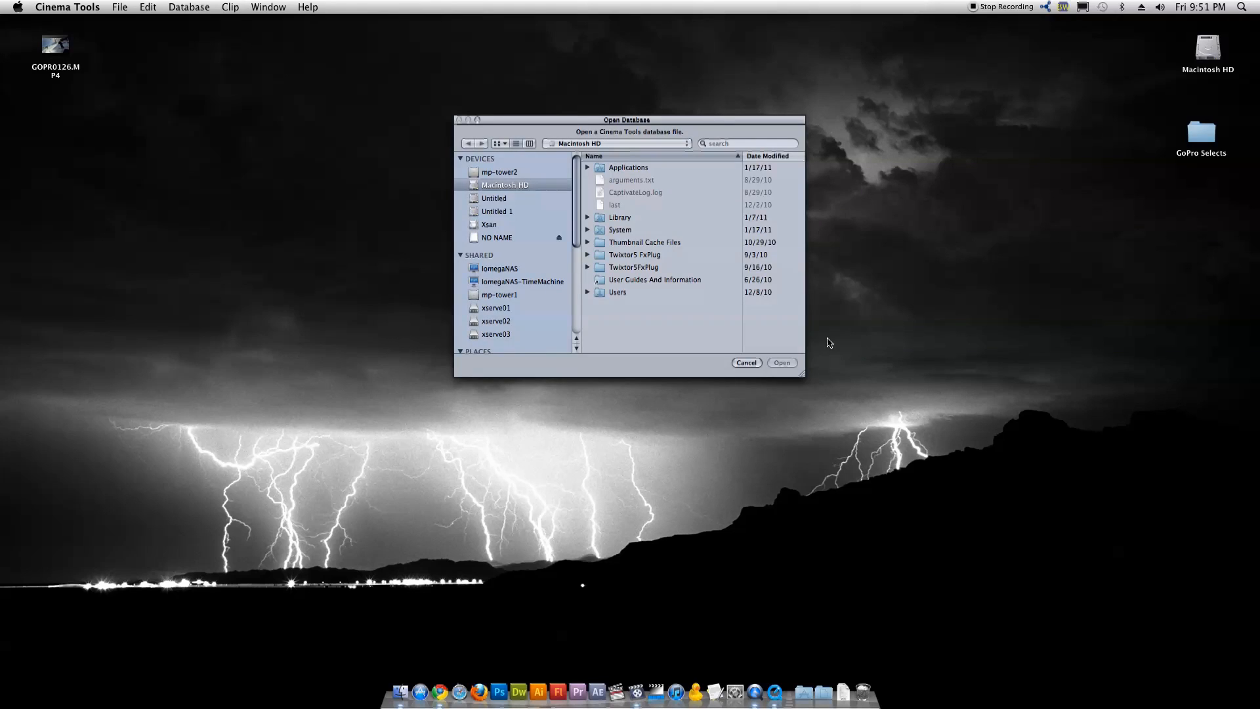
pyautogui.click(746, 362)
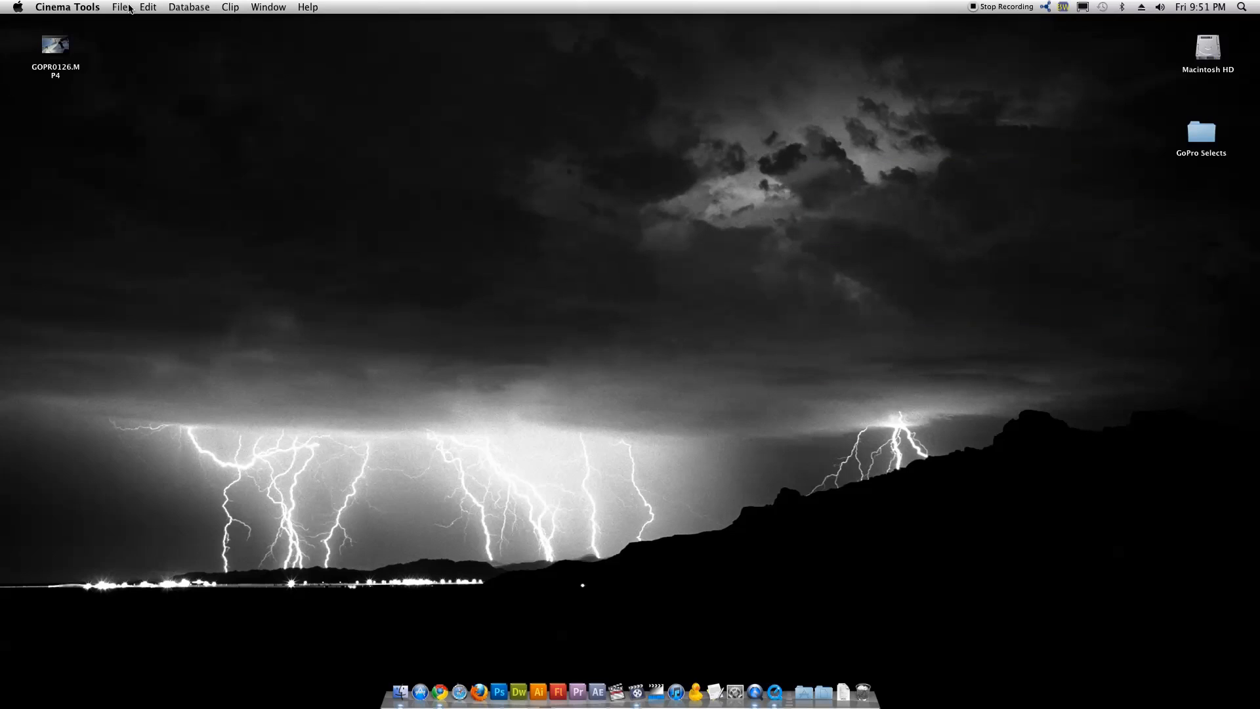
pyautogui.click(119, 7)
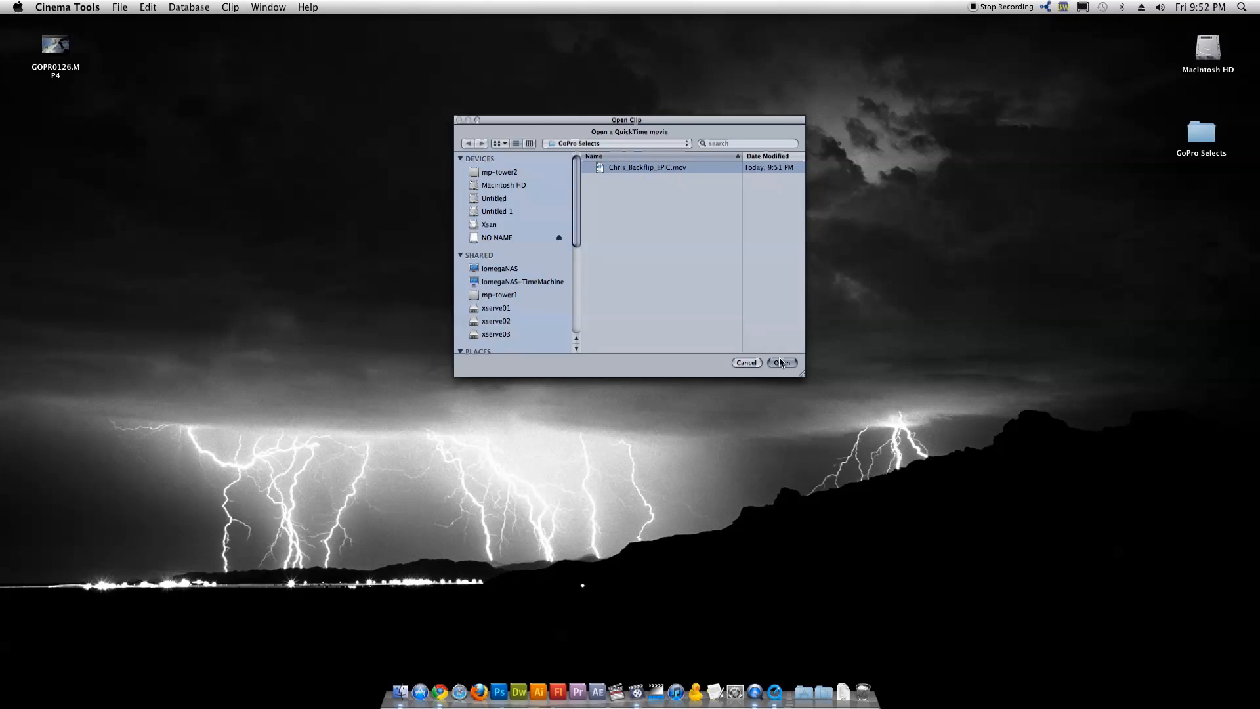
# Open Chris_Backflip_EPIC.mov as a clip and conform it from 59.94 to 23.98 fps.
pyautogui.click(780, 362)
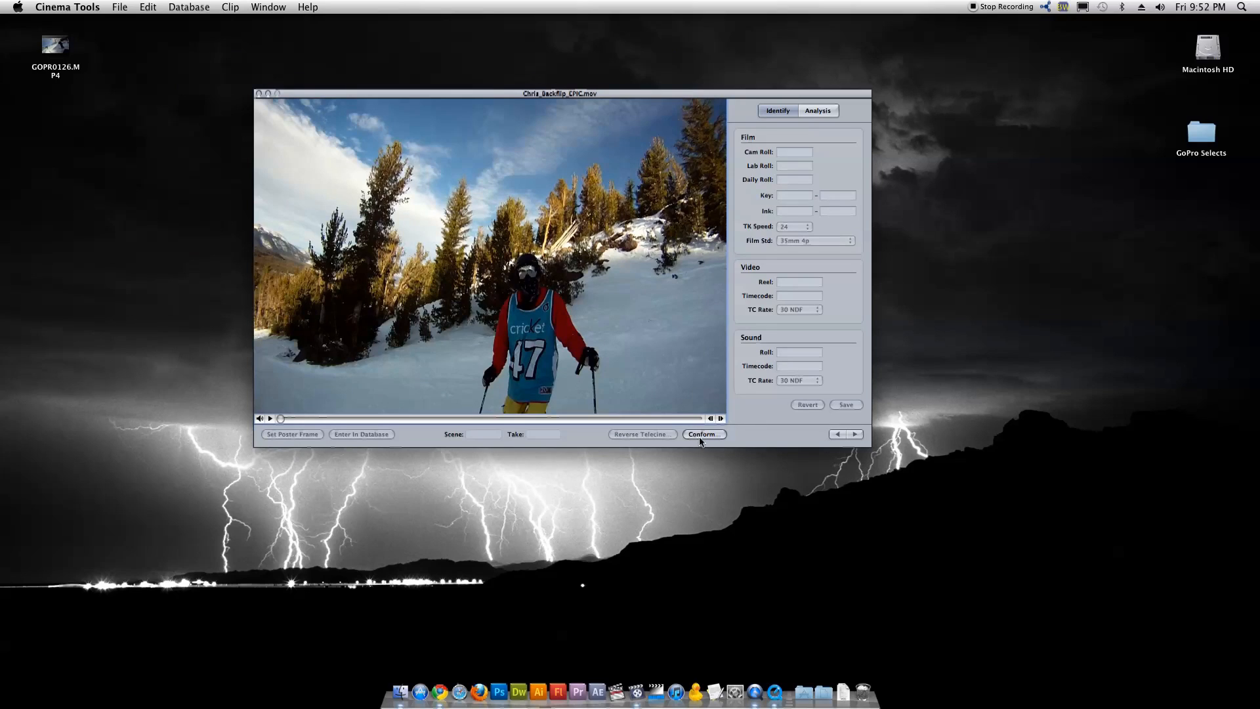
pyautogui.click(704, 434)
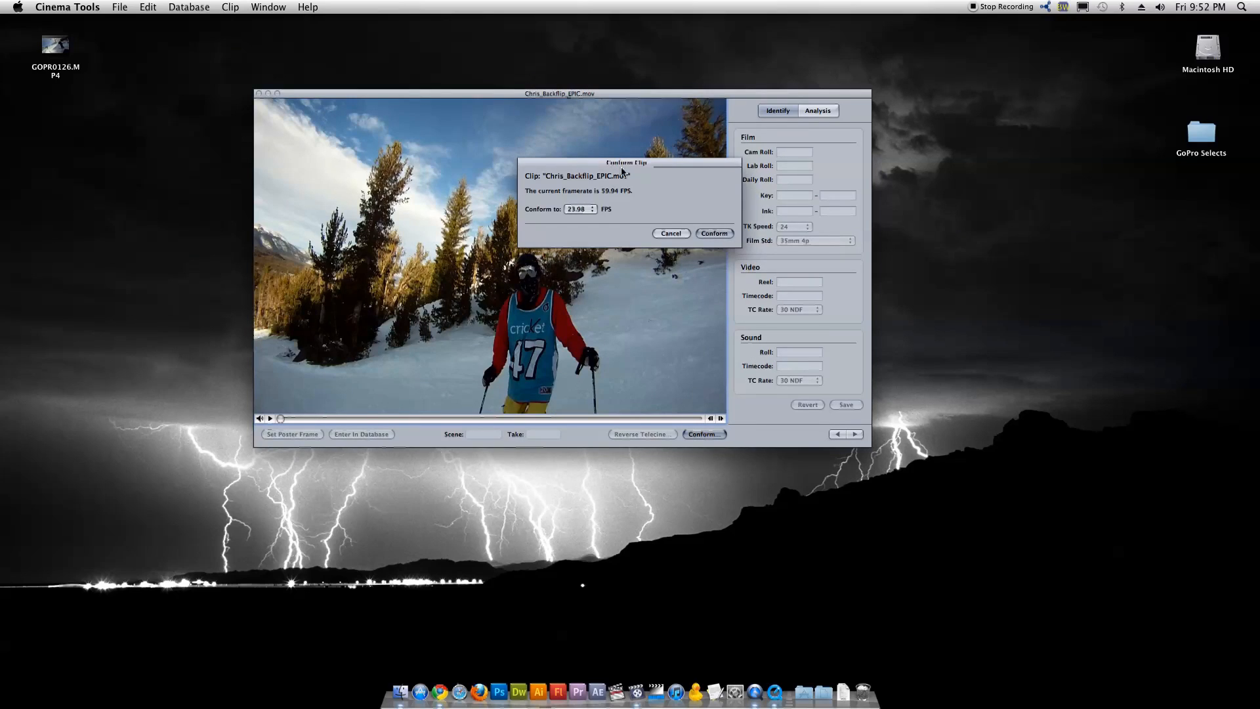
pyautogui.moveTo(622, 201)
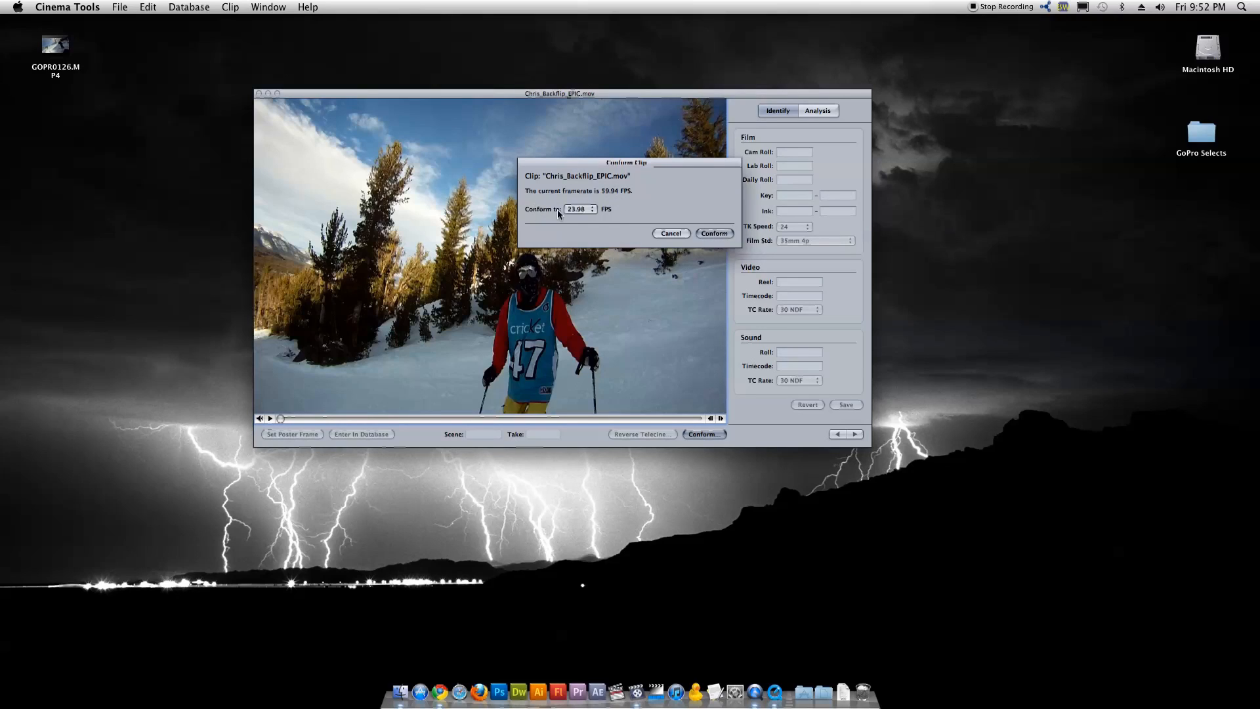
pyautogui.click(577, 208)
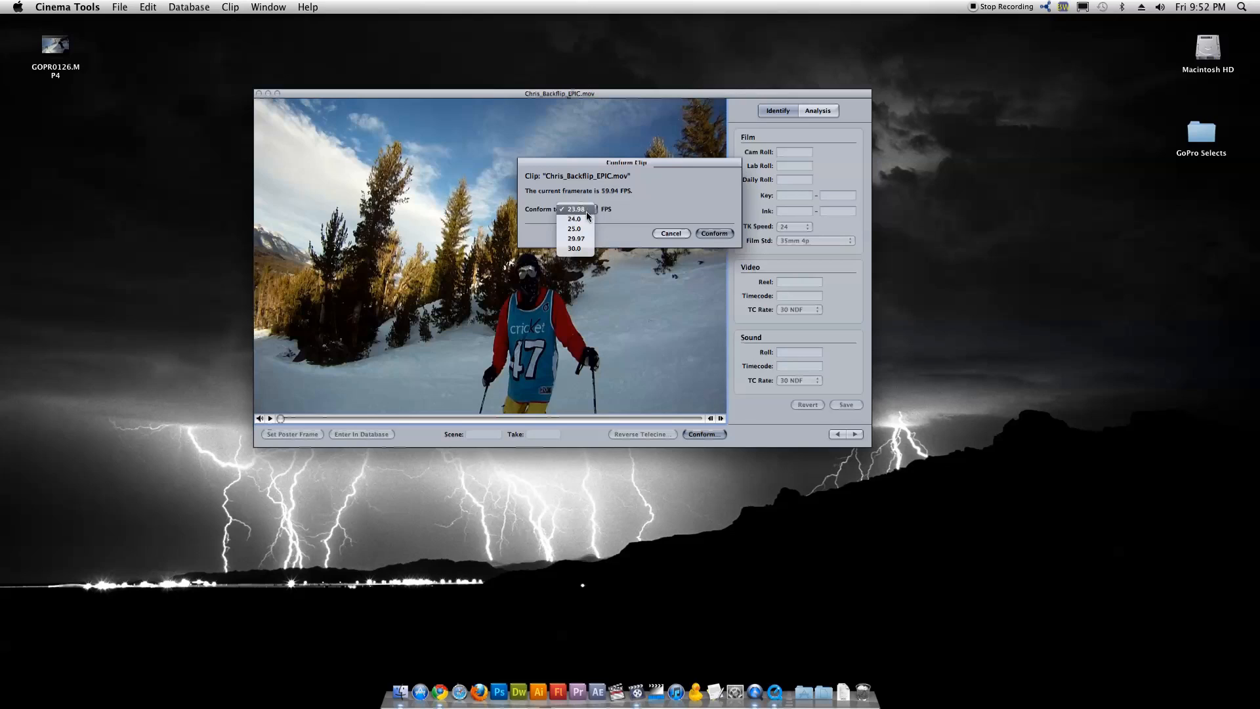
pyautogui.moveTo(584, 238)
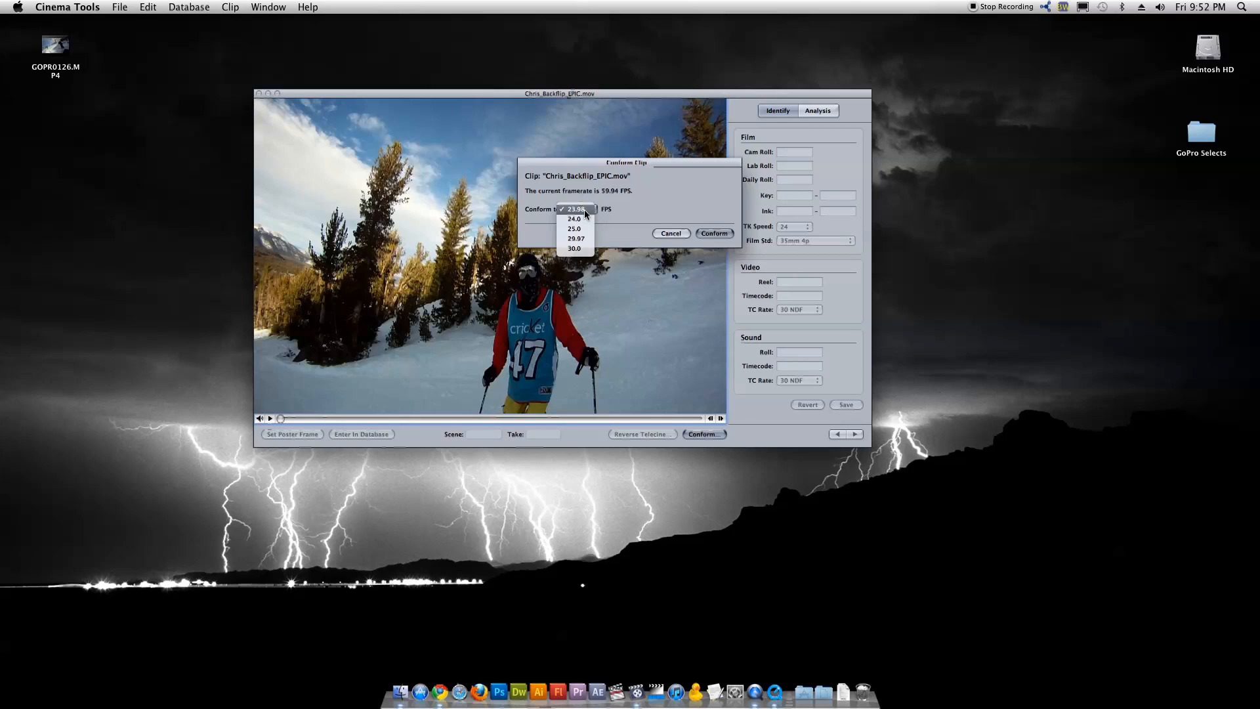
pyautogui.click(575, 209)
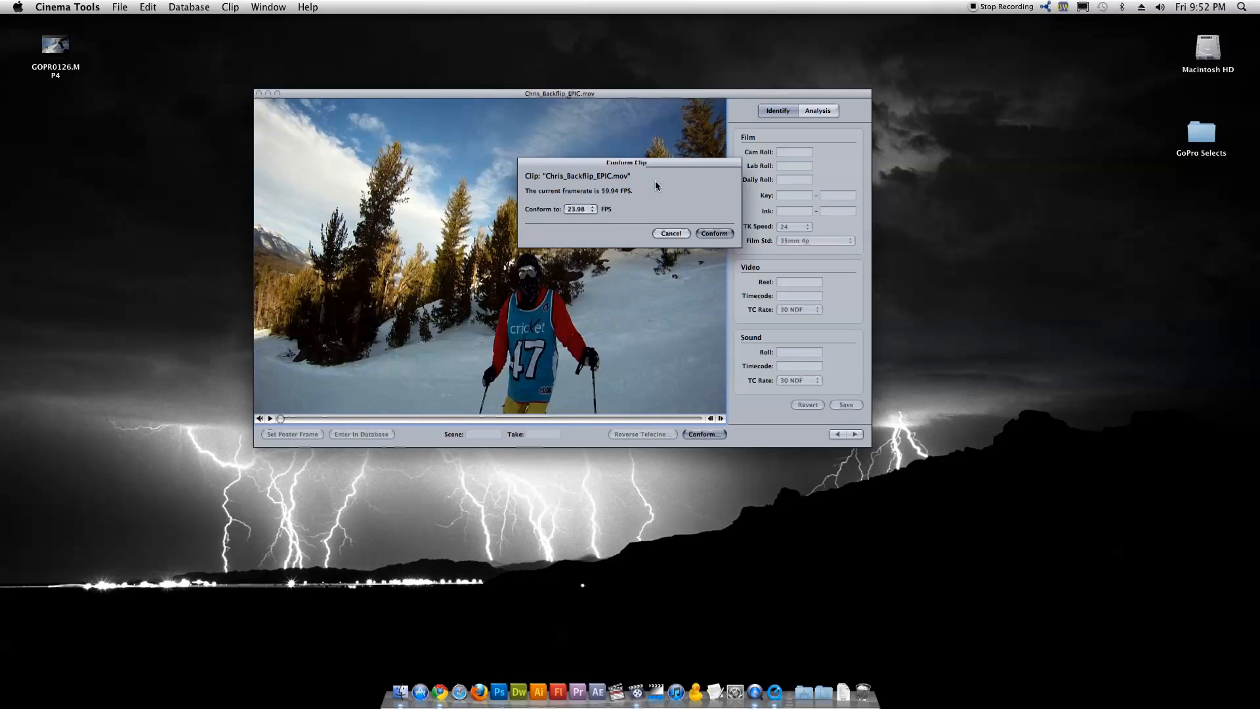
pyautogui.click(713, 233)
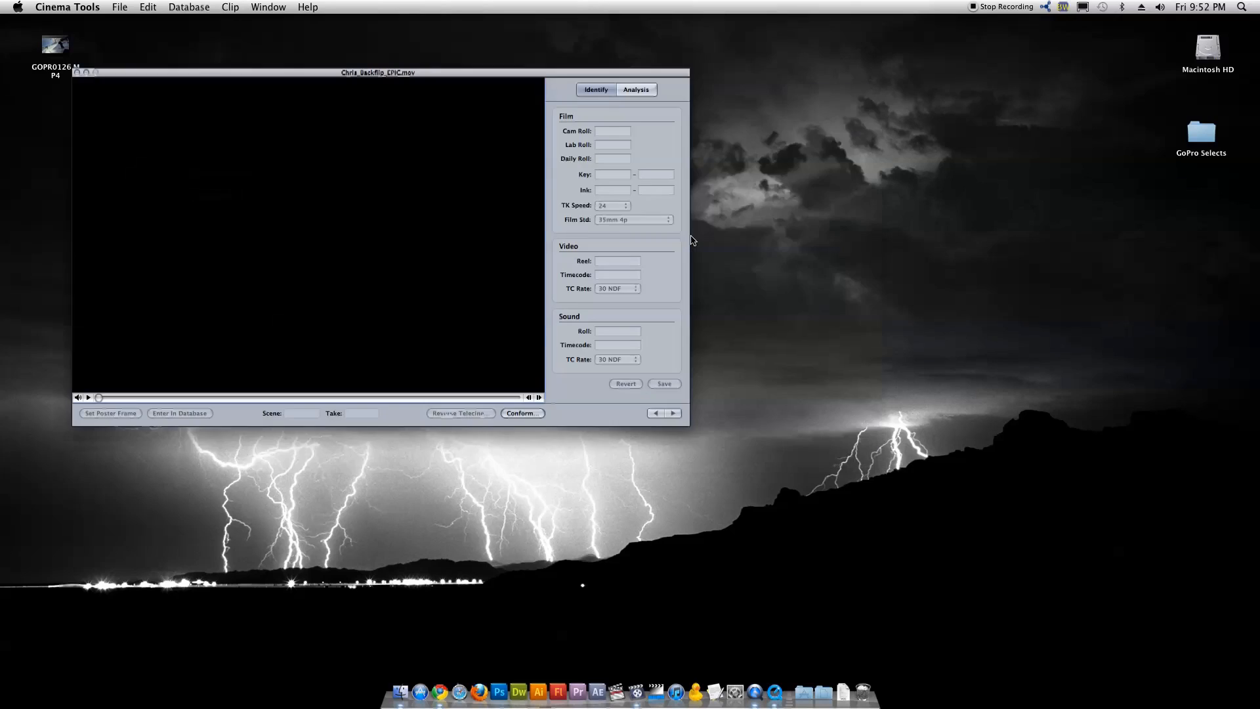
pyautogui.moveTo(378, 72); pyautogui.dragTo(470, 72)
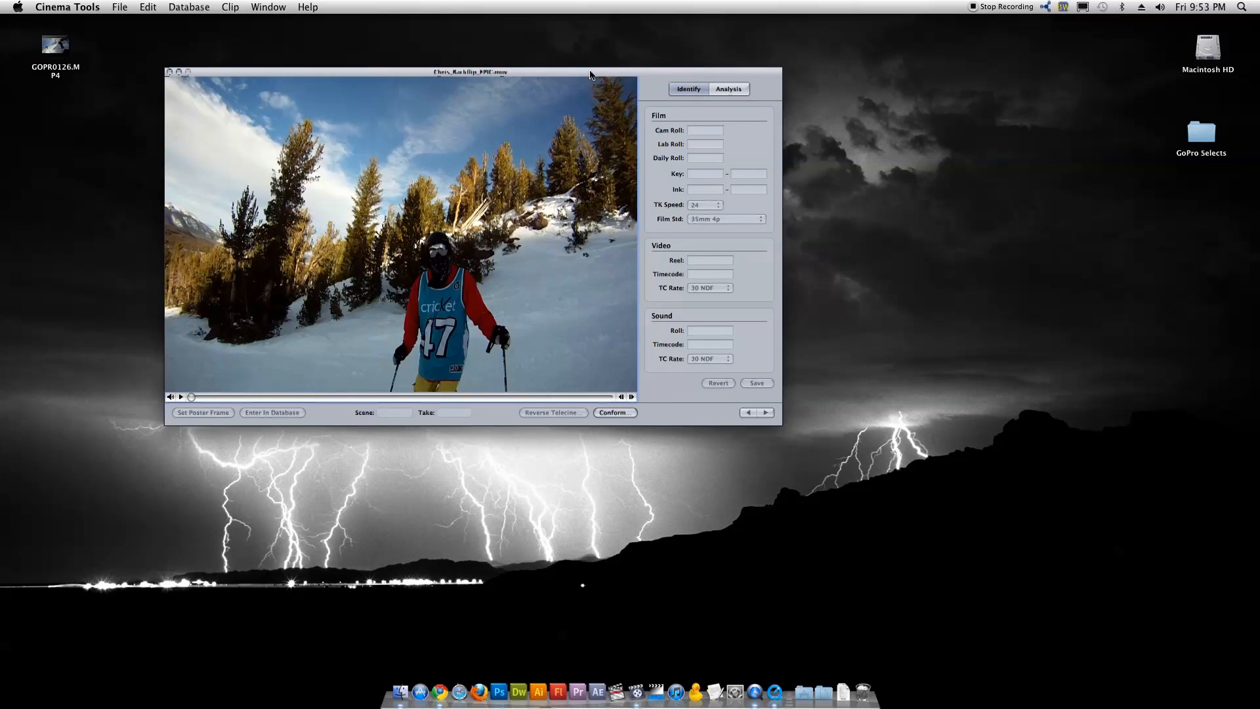
pyautogui.moveTo(608, 340)
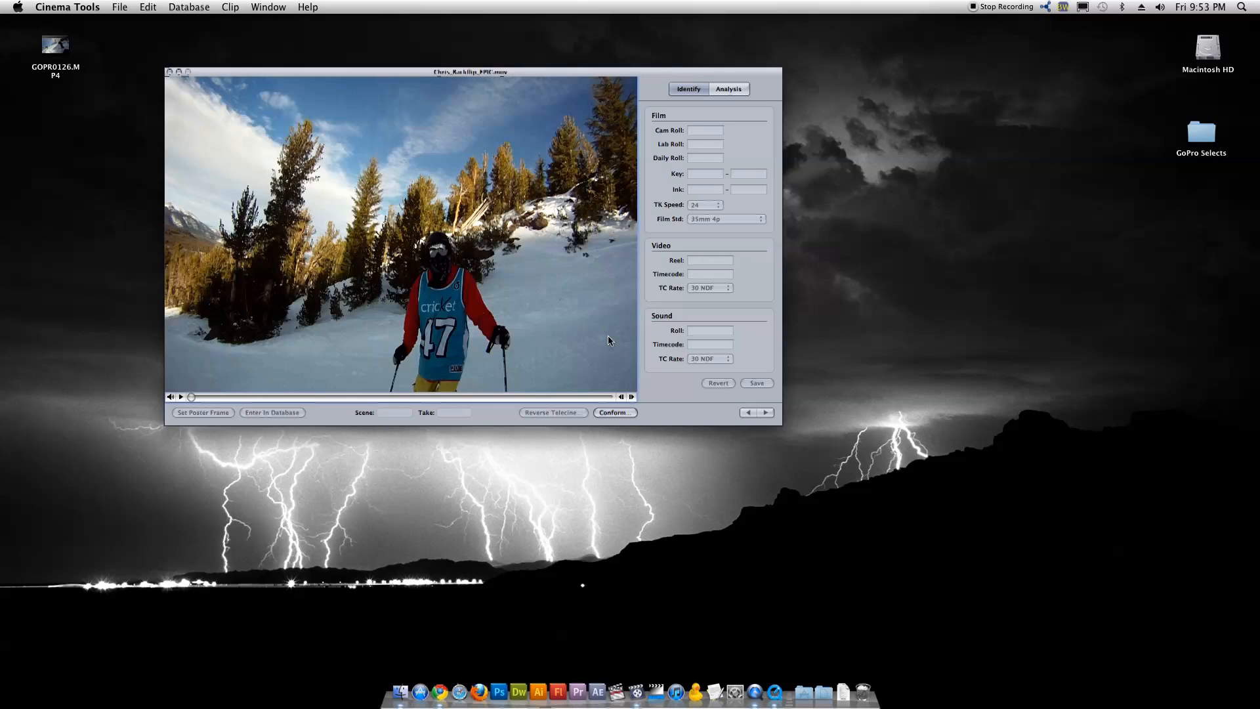
pyautogui.moveTo(646, 258)
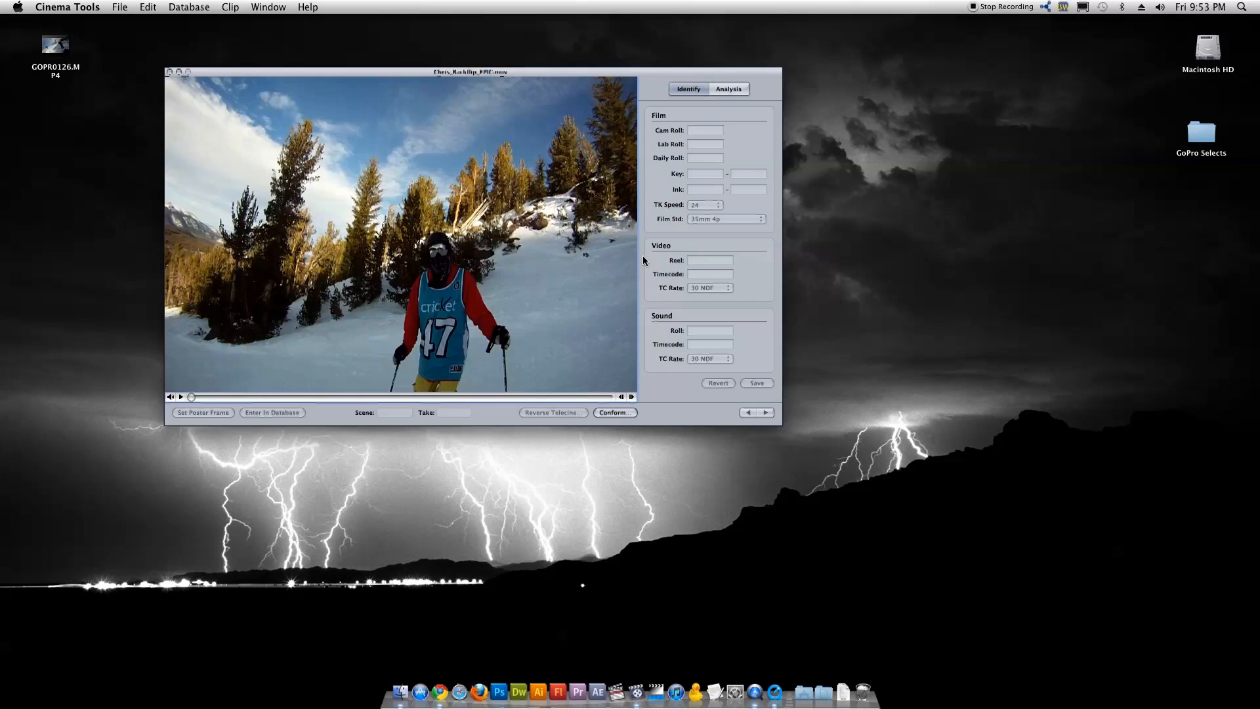
# Play the conformed movie from GoPro Selects in QuickTime Player 7, jumping ahead to the ski jump.
pyautogui.click(177, 71)
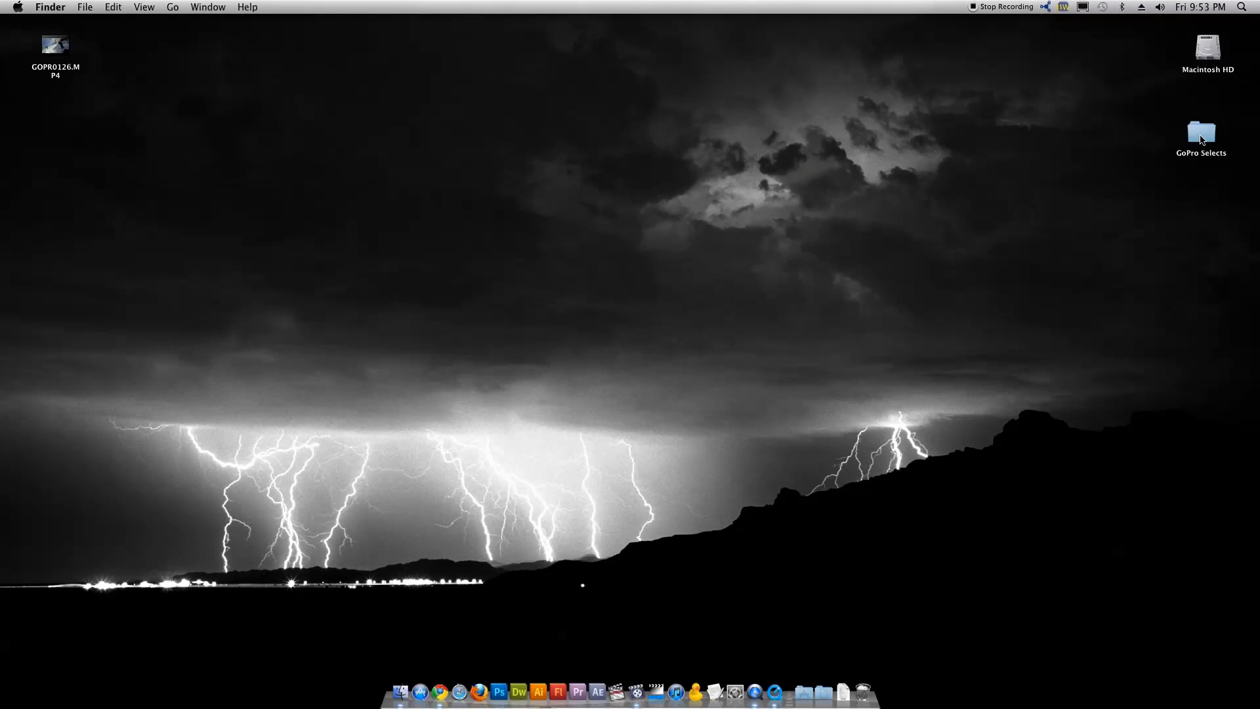
pyautogui.doubleClick(1201, 132)
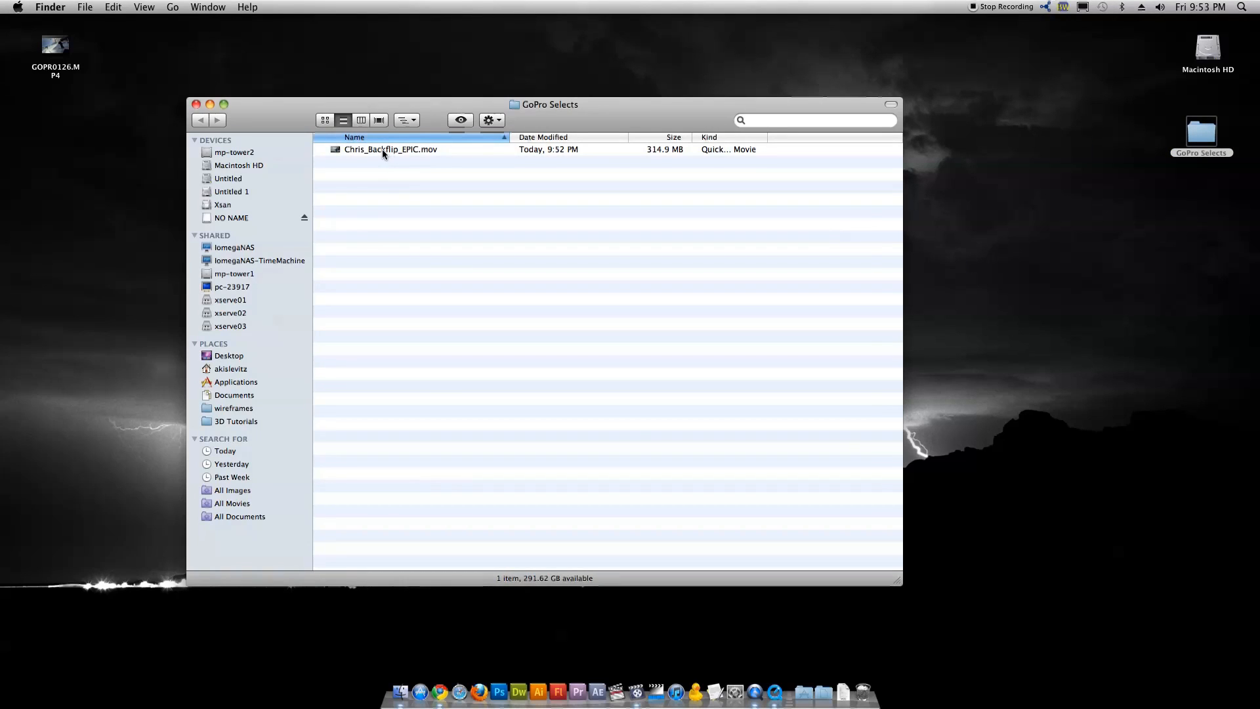
pyautogui.doubleClick(390, 149)
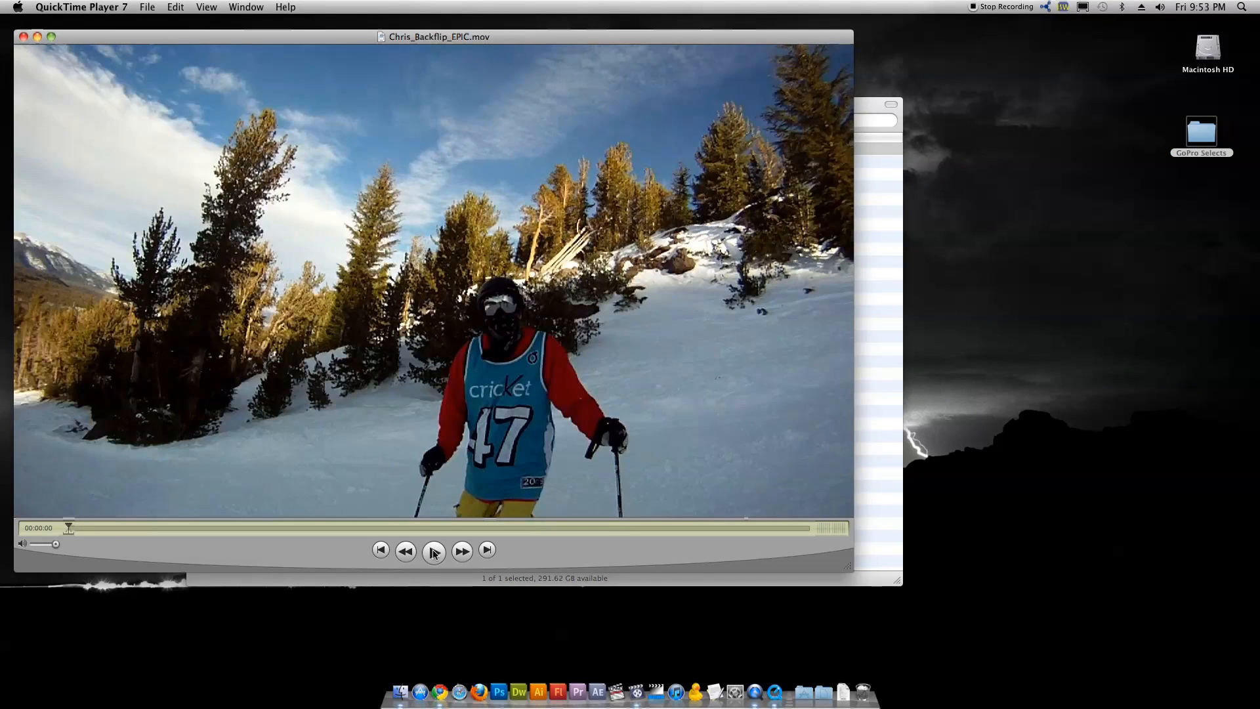
pyautogui.click(433, 550)
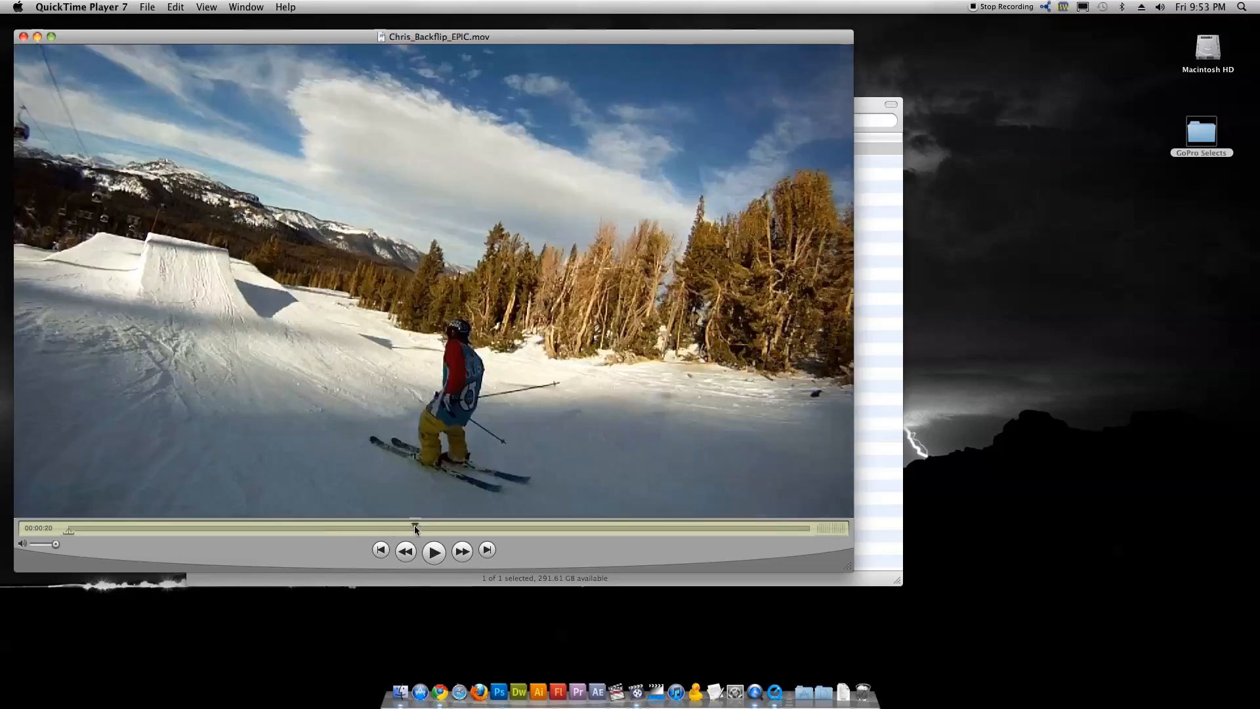
pyautogui.click(432, 550)
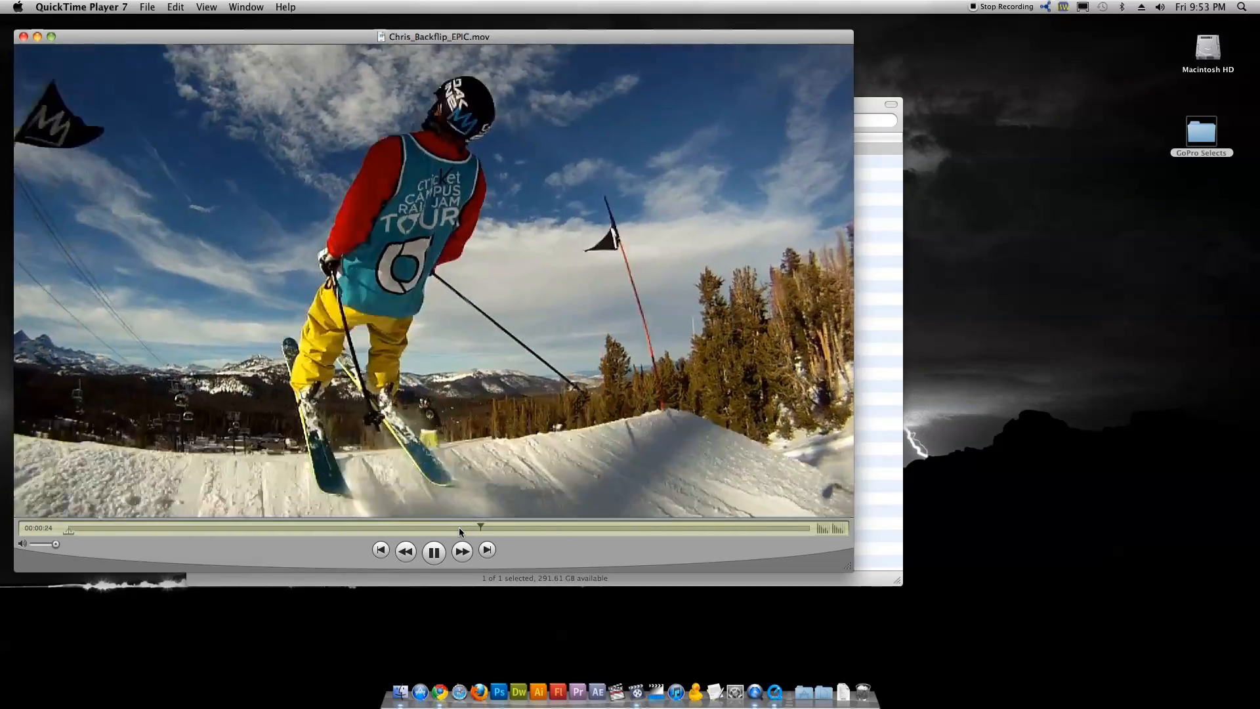
# Close the player and the GoPro Selects folder window, leaving the desktop.
pyautogui.click(433, 551)
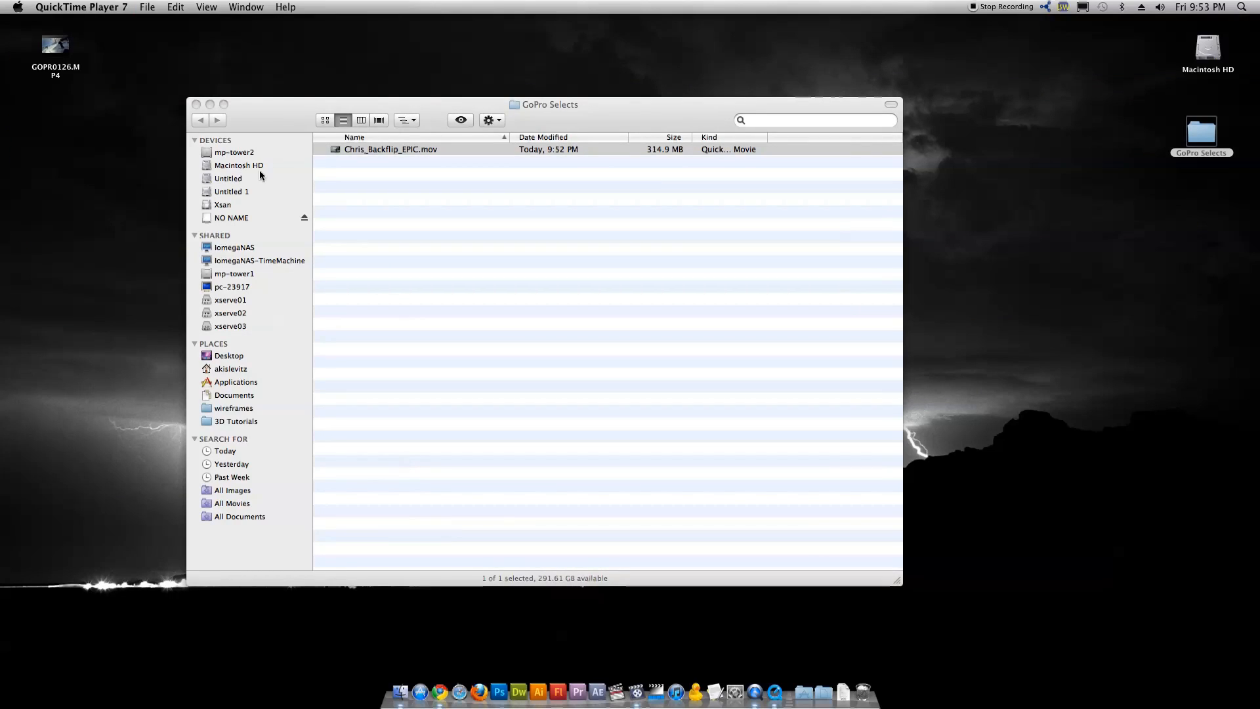
pyautogui.click(412, 150)
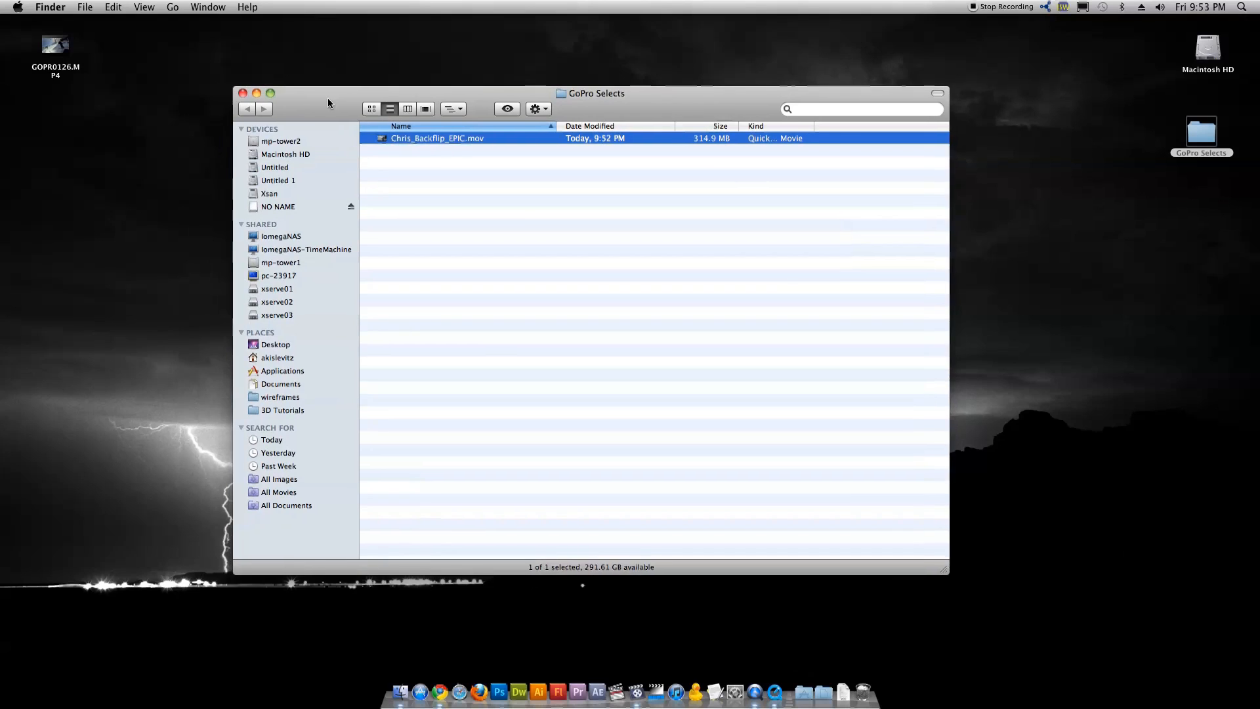
pyautogui.click(241, 94)
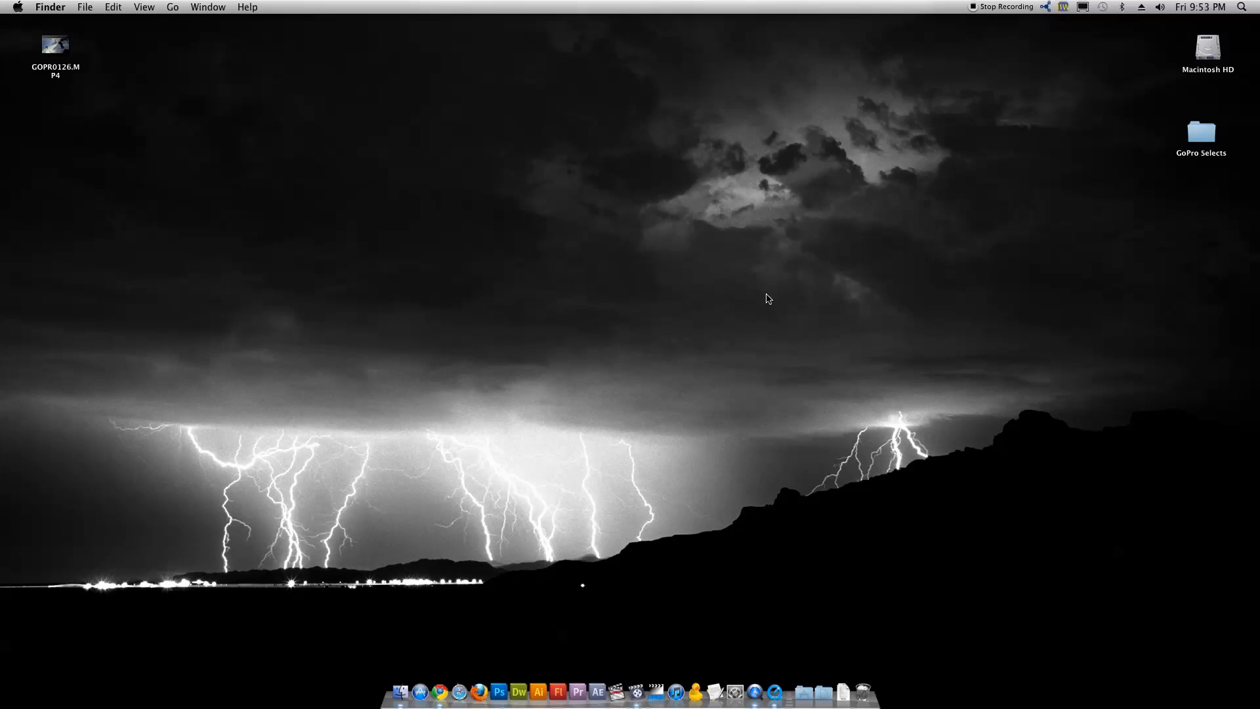
pyautogui.moveTo(706, 600)
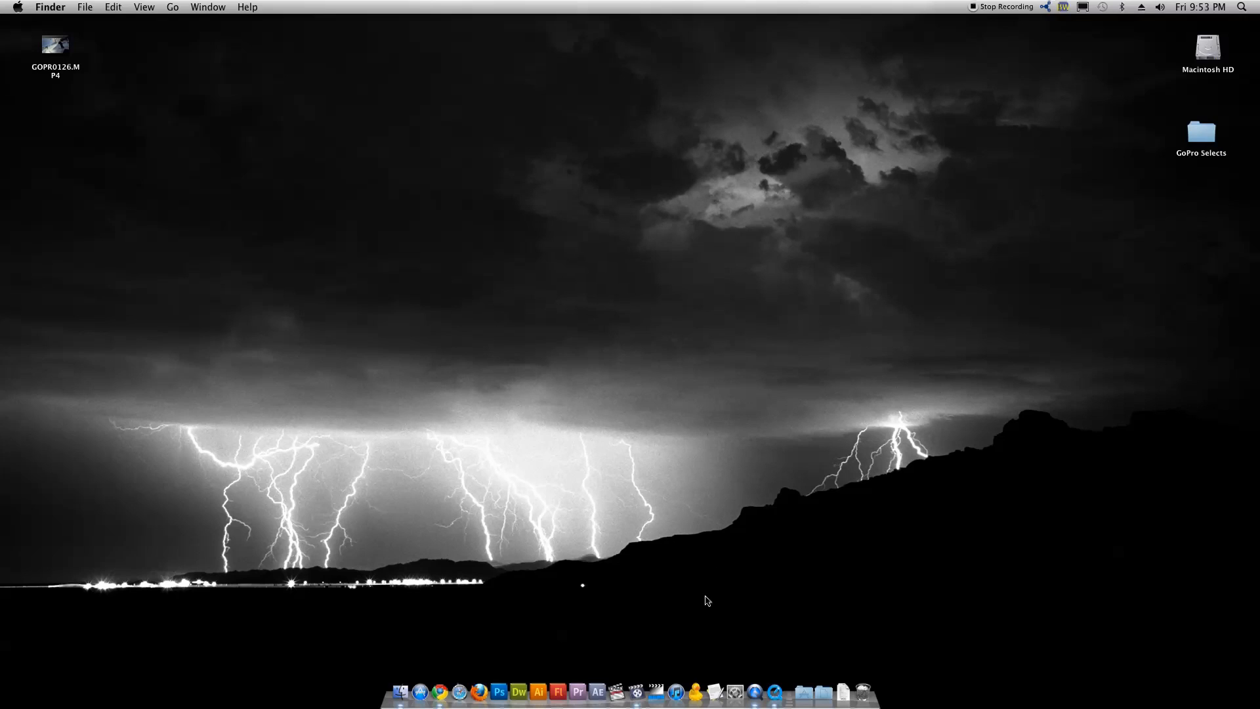
pyautogui.moveTo(617, 692)
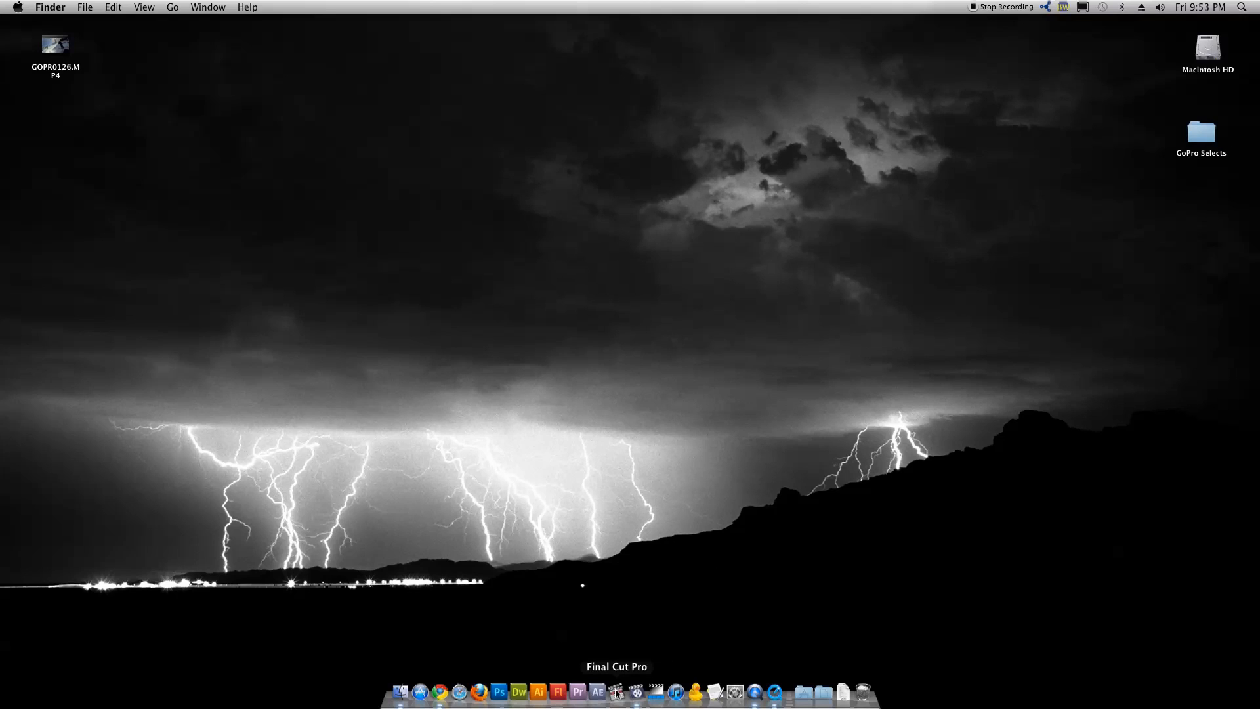
# Import Chris_Backflip_EPIC.mov into Final Cut Pro and place it on the timeline, matching sequence settings to the clip.
pyautogui.click(617, 692)
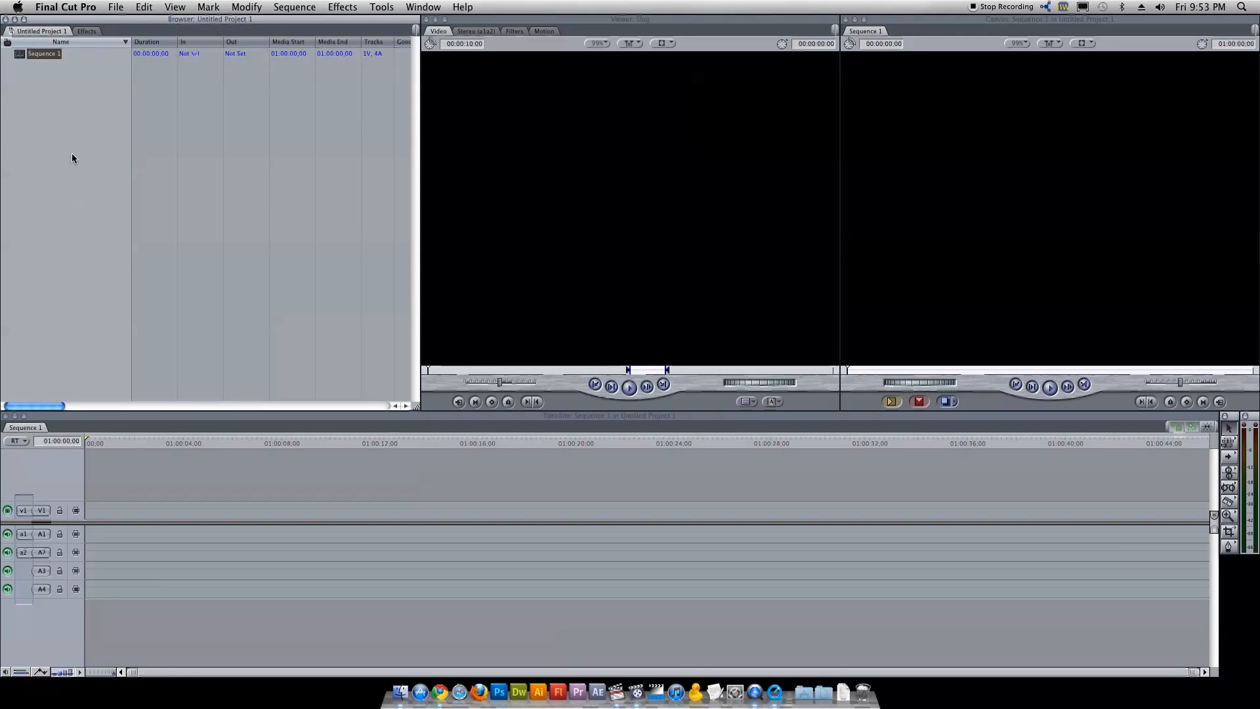
pyautogui.click(116, 7)
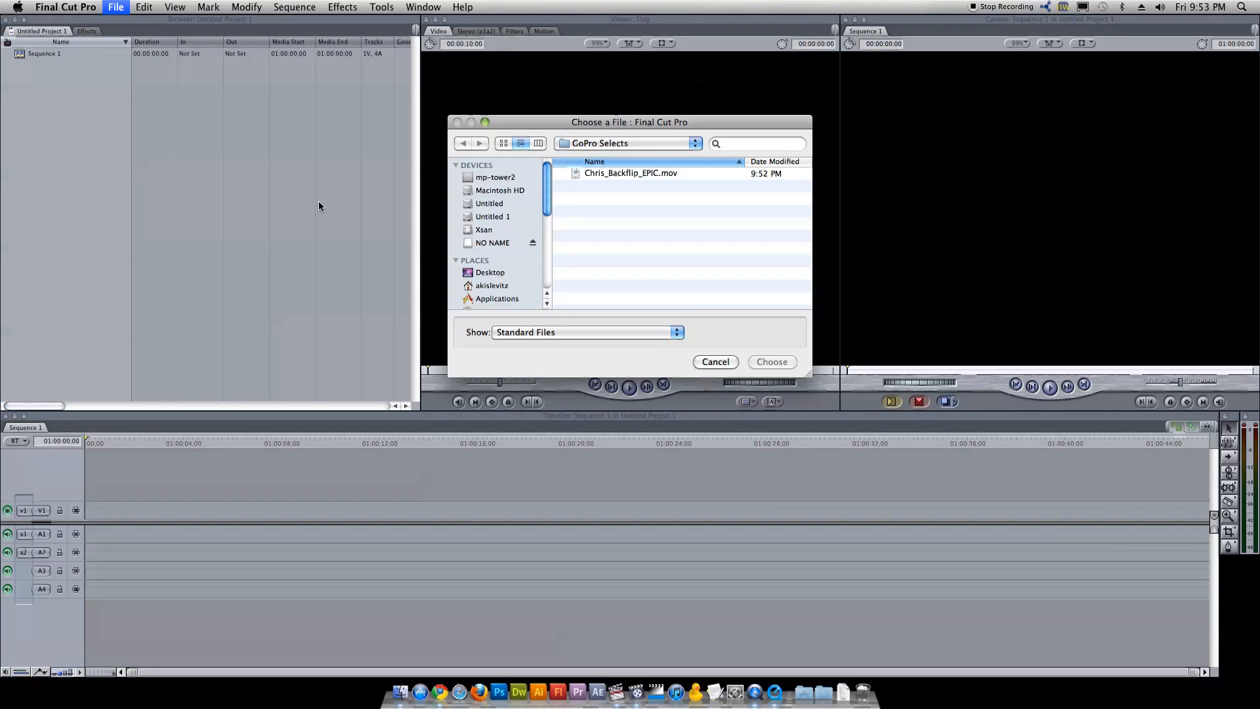
pyautogui.click(632, 173)
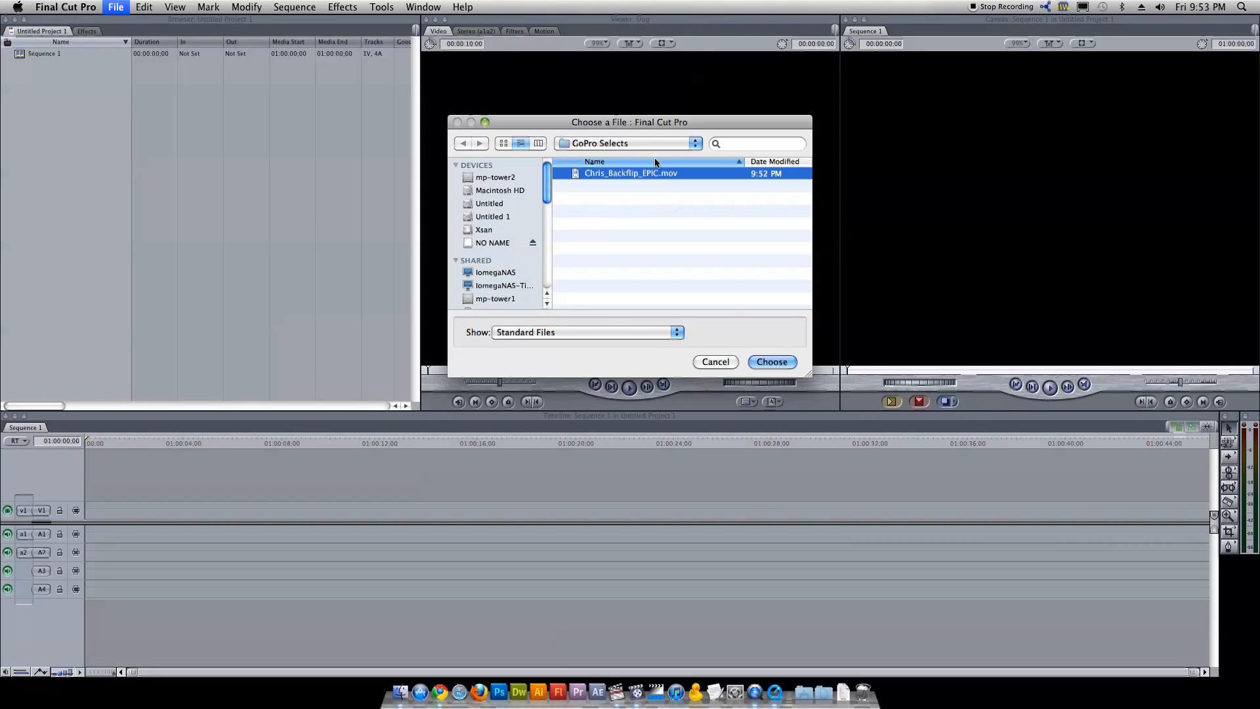
pyautogui.click(770, 362)
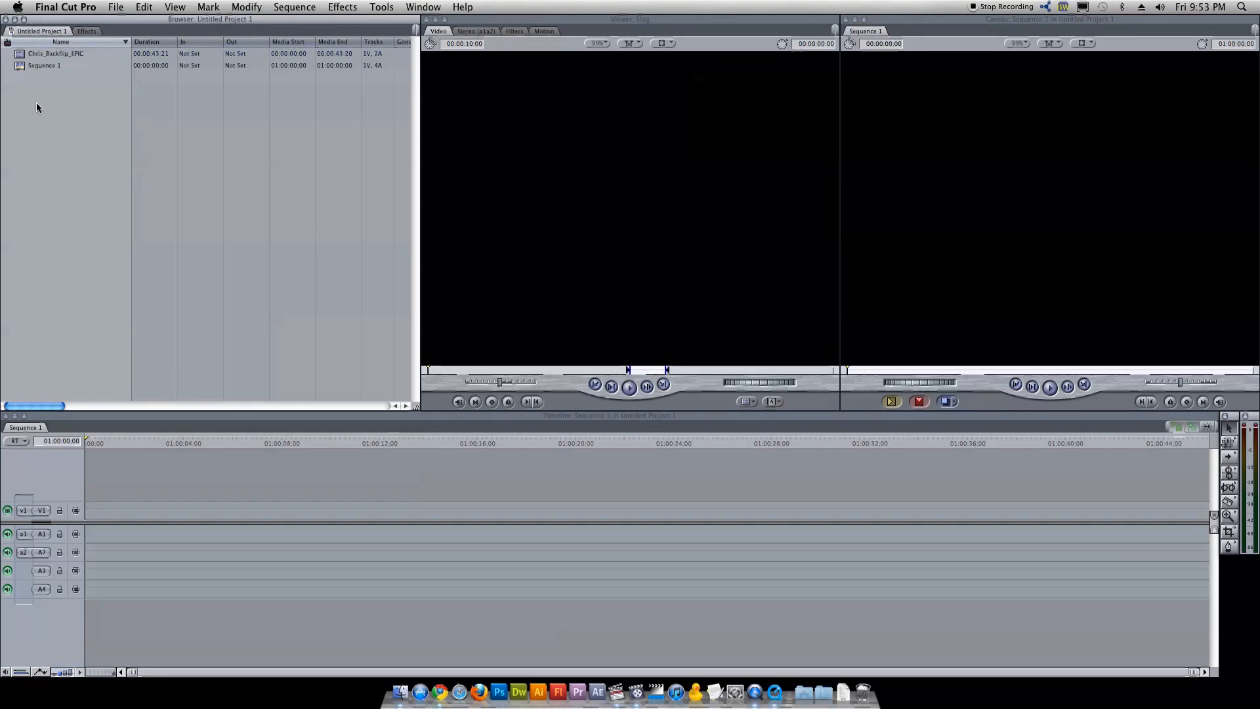
pyautogui.click(55, 53)
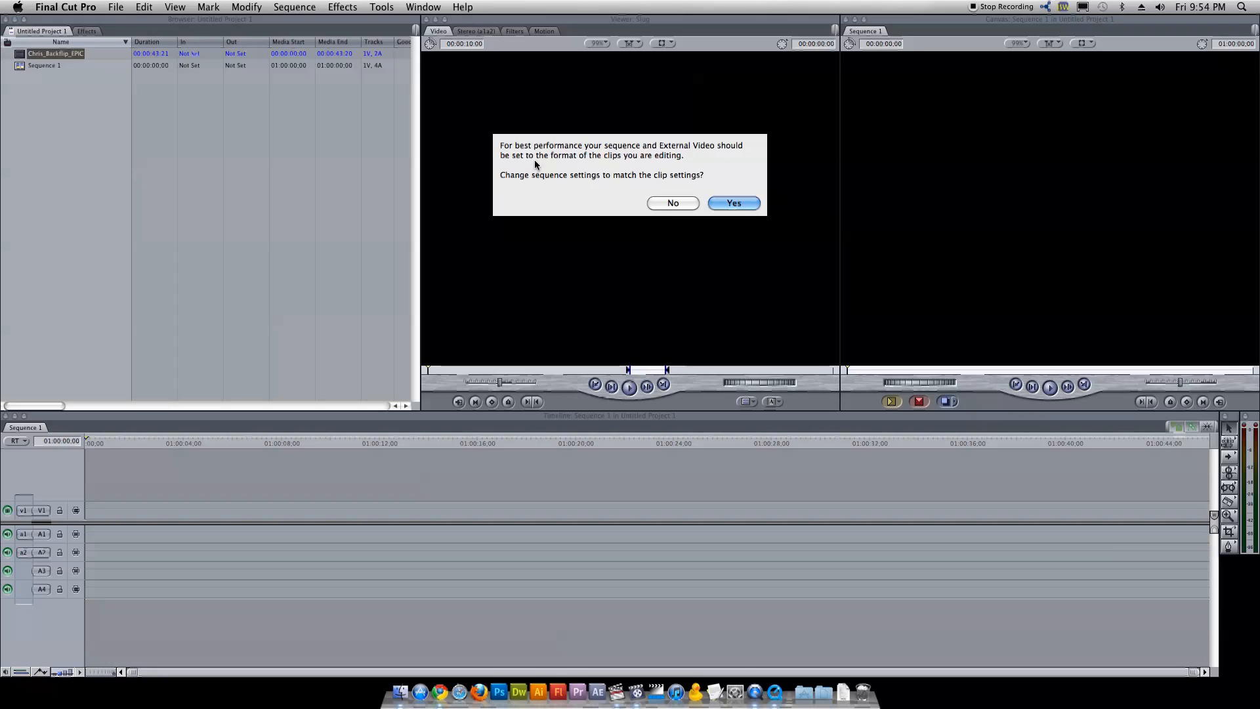
pyautogui.click(732, 202)
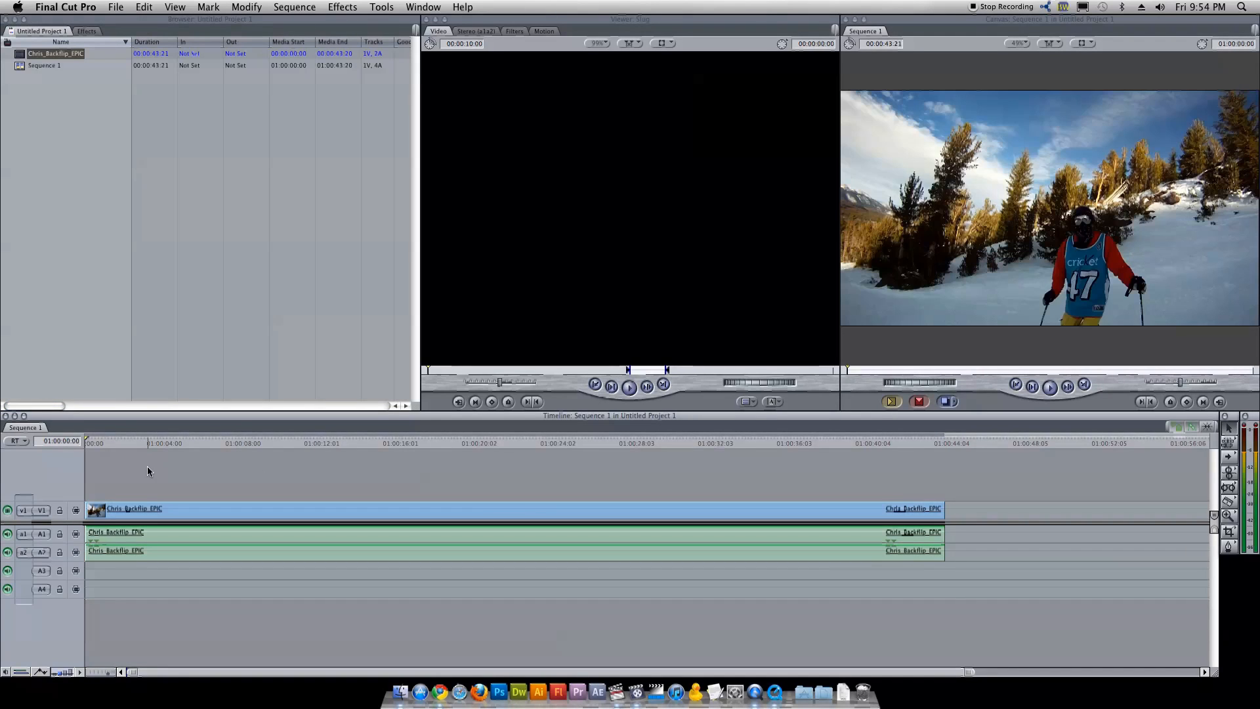
pyautogui.moveTo(152, 507)
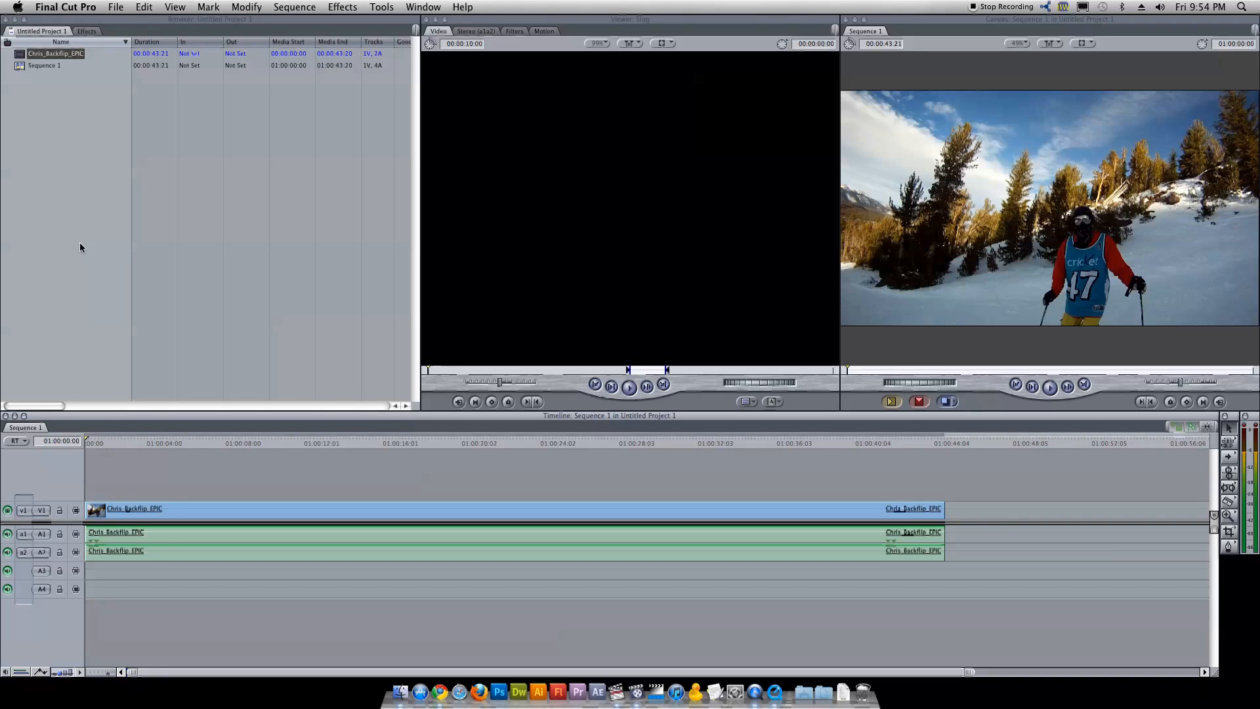
# Create Sequence 2 in the project and bring up its sequence settings.
pyautogui.click(115, 8)
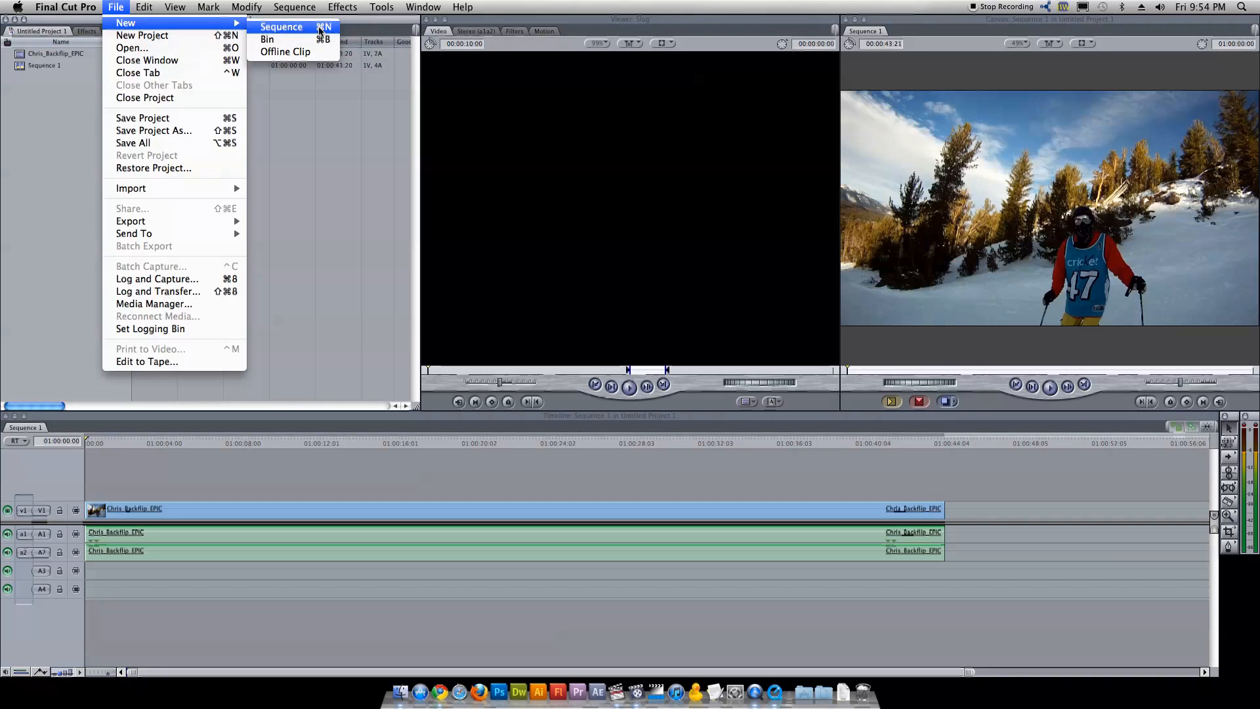
pyautogui.click(281, 26)
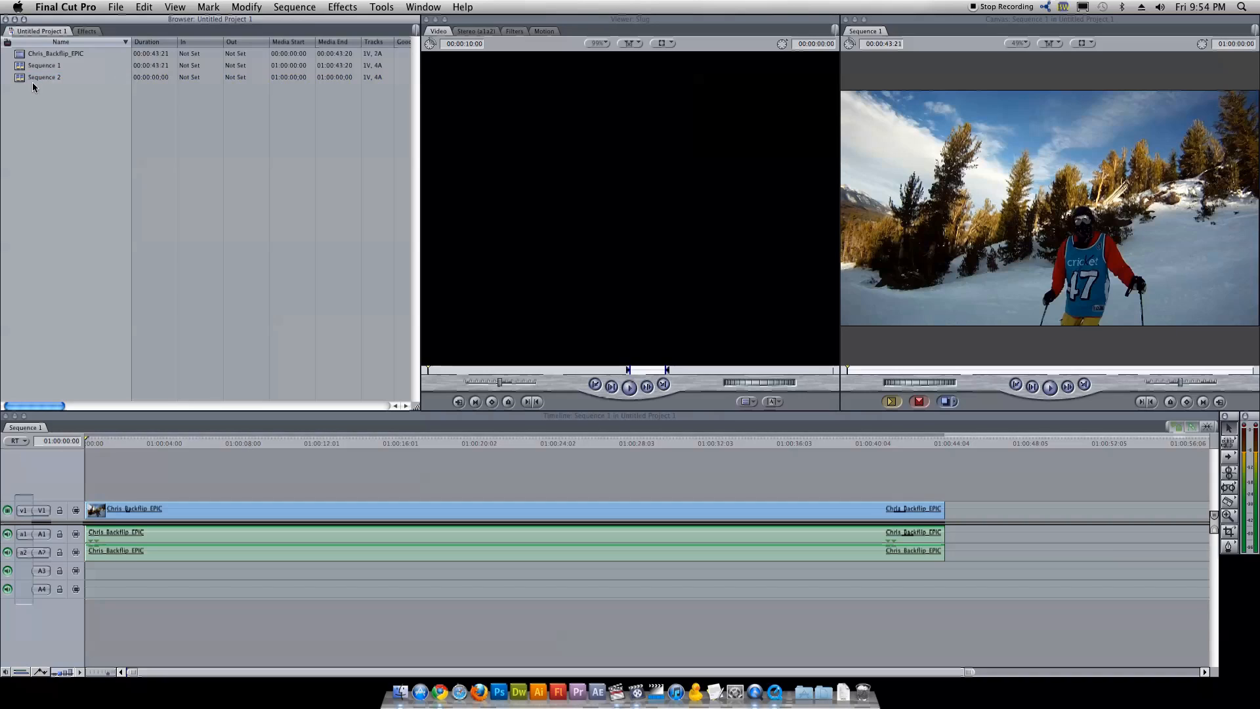
pyautogui.click(294, 7)
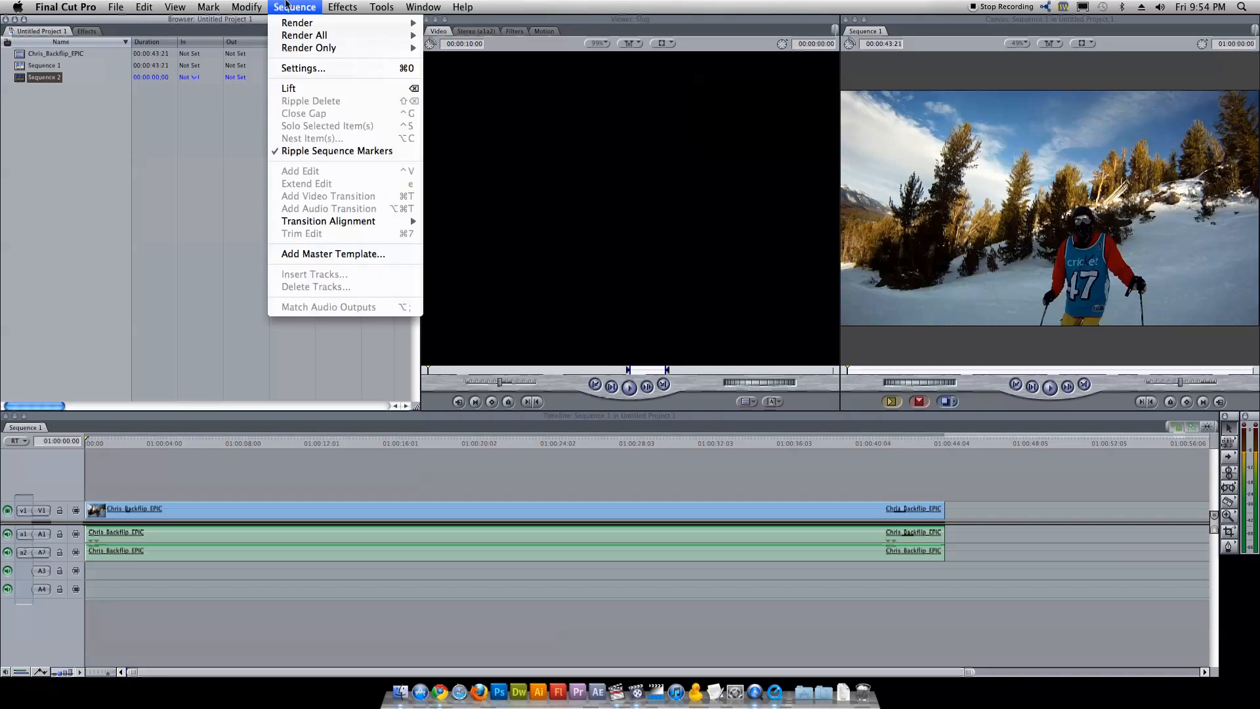
pyautogui.click(303, 67)
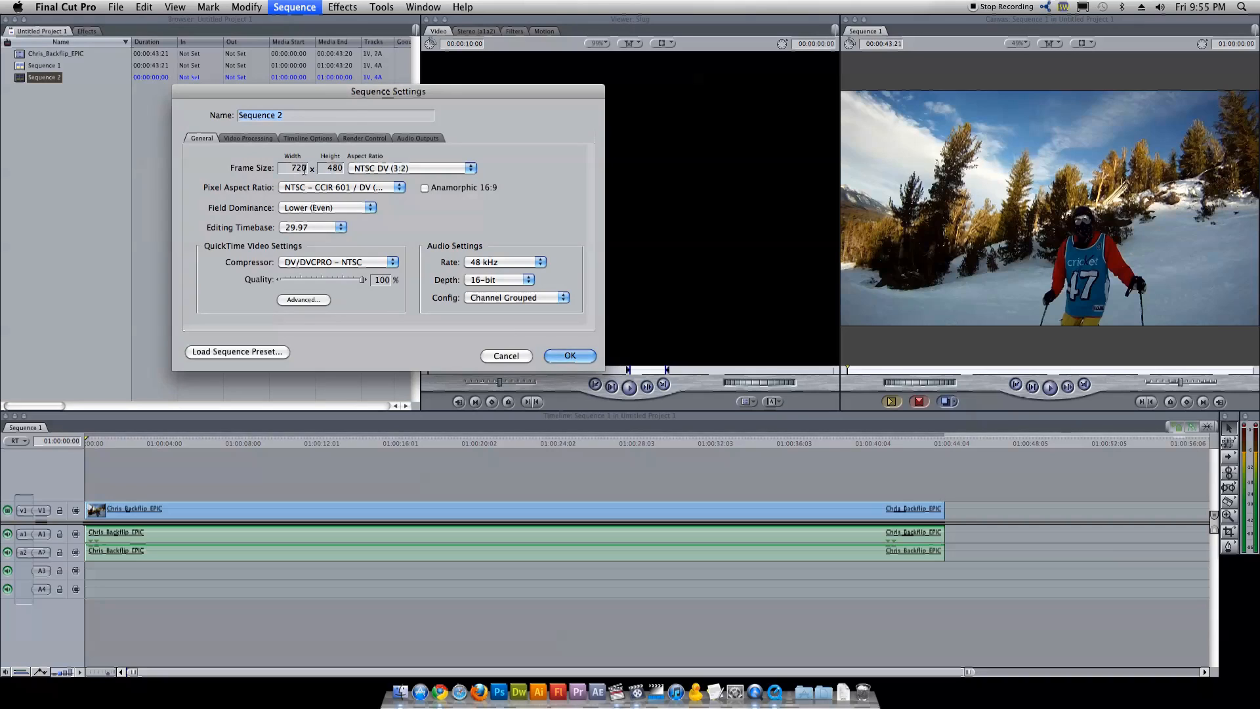
# Set HDTV 720p frame size, Field Dominance None, timebase 23.98 and Apple ProRes 422 compressor, then confirm.
pyautogui.click(471, 168)
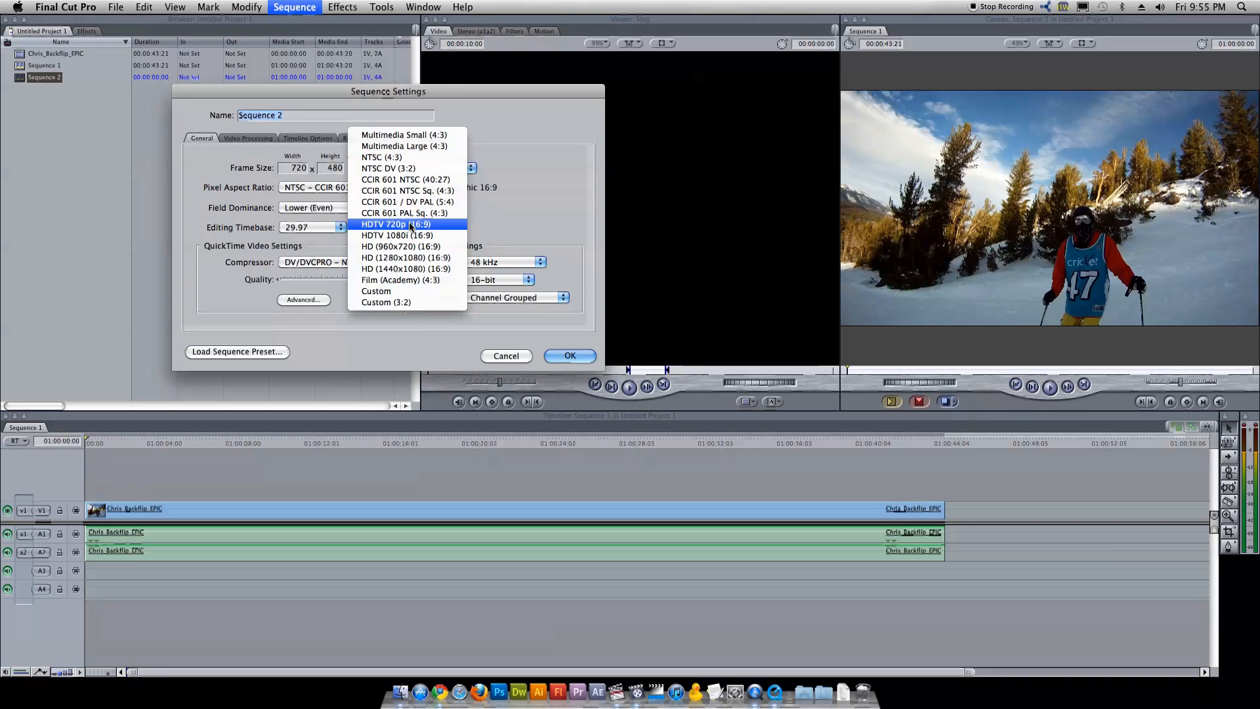
pyautogui.click(388, 168)
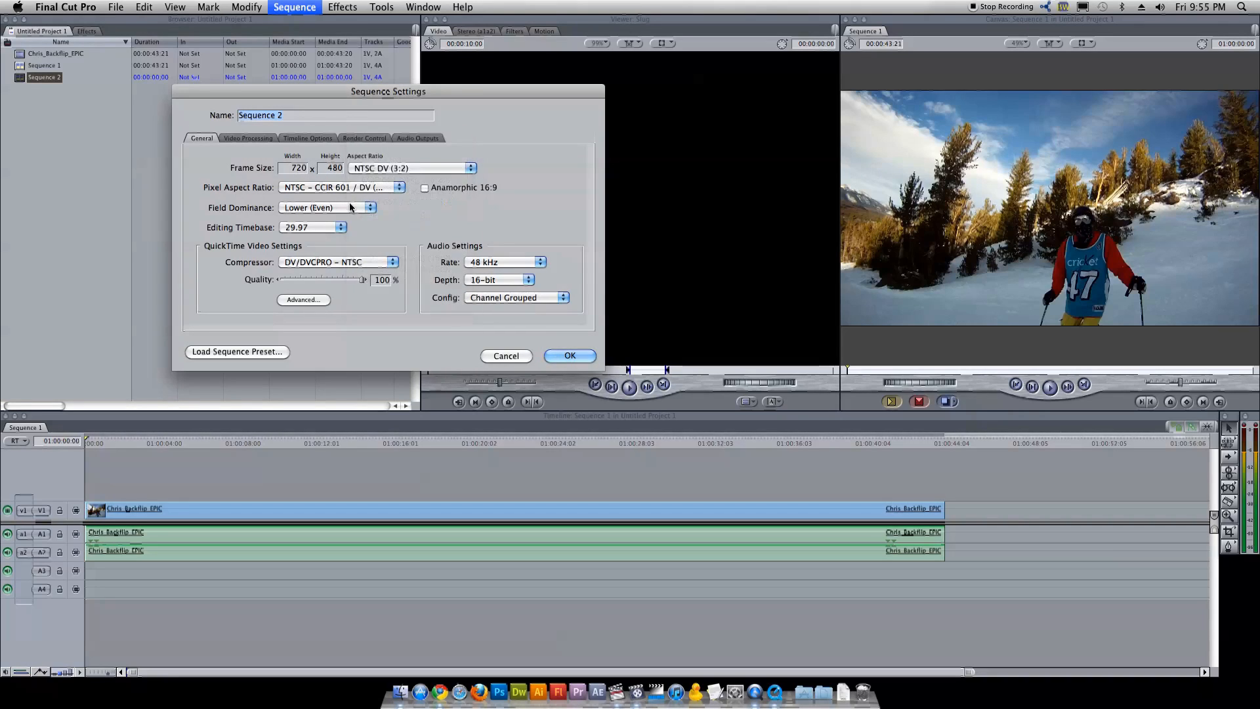
pyautogui.click(470, 168)
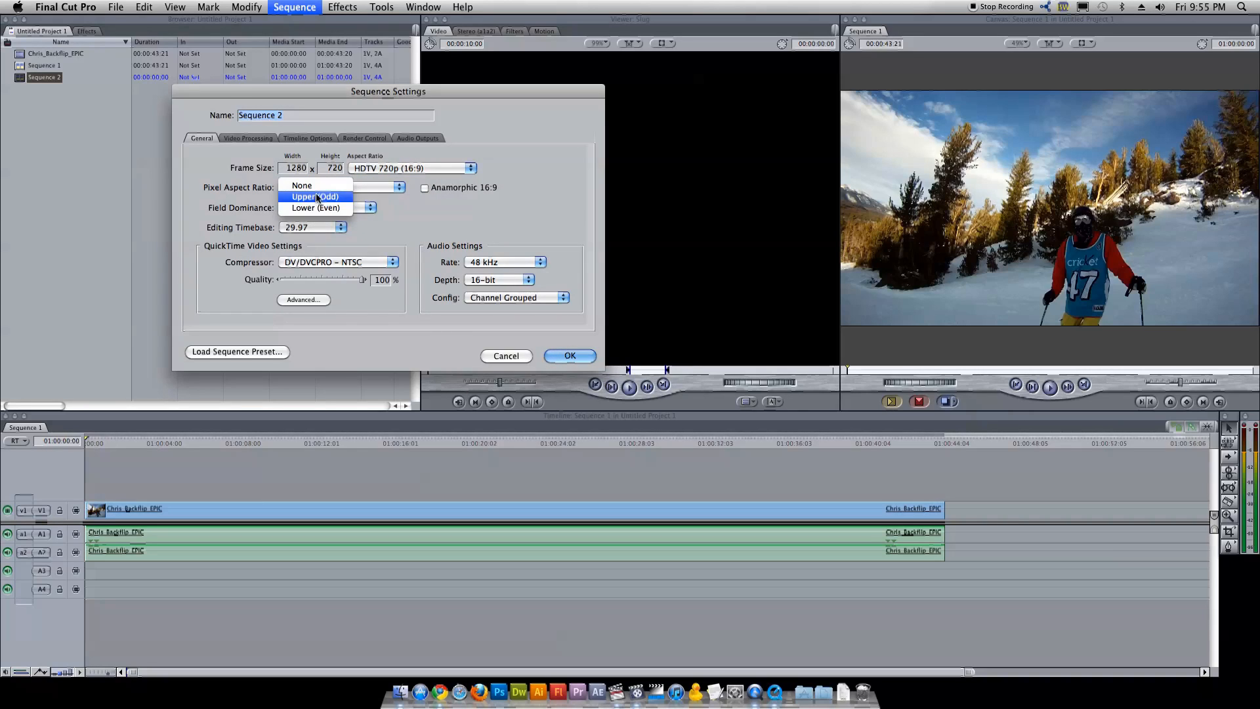
pyautogui.click(341, 227)
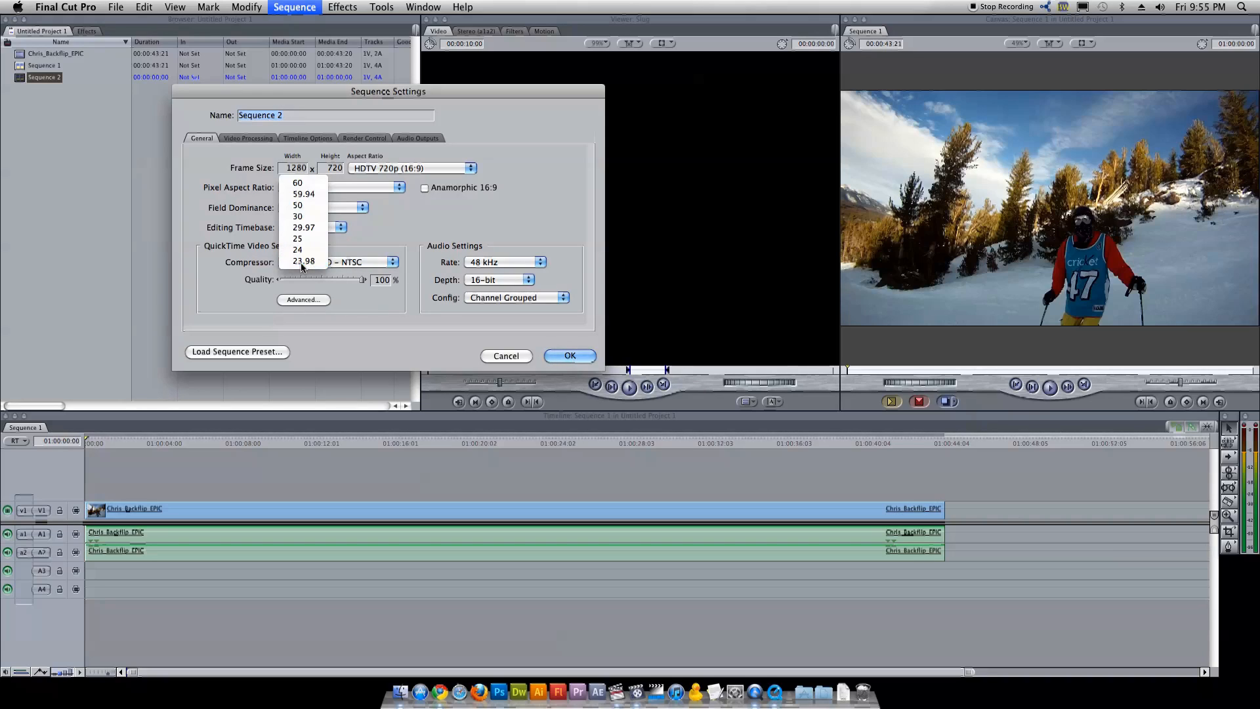
pyautogui.click(304, 260)
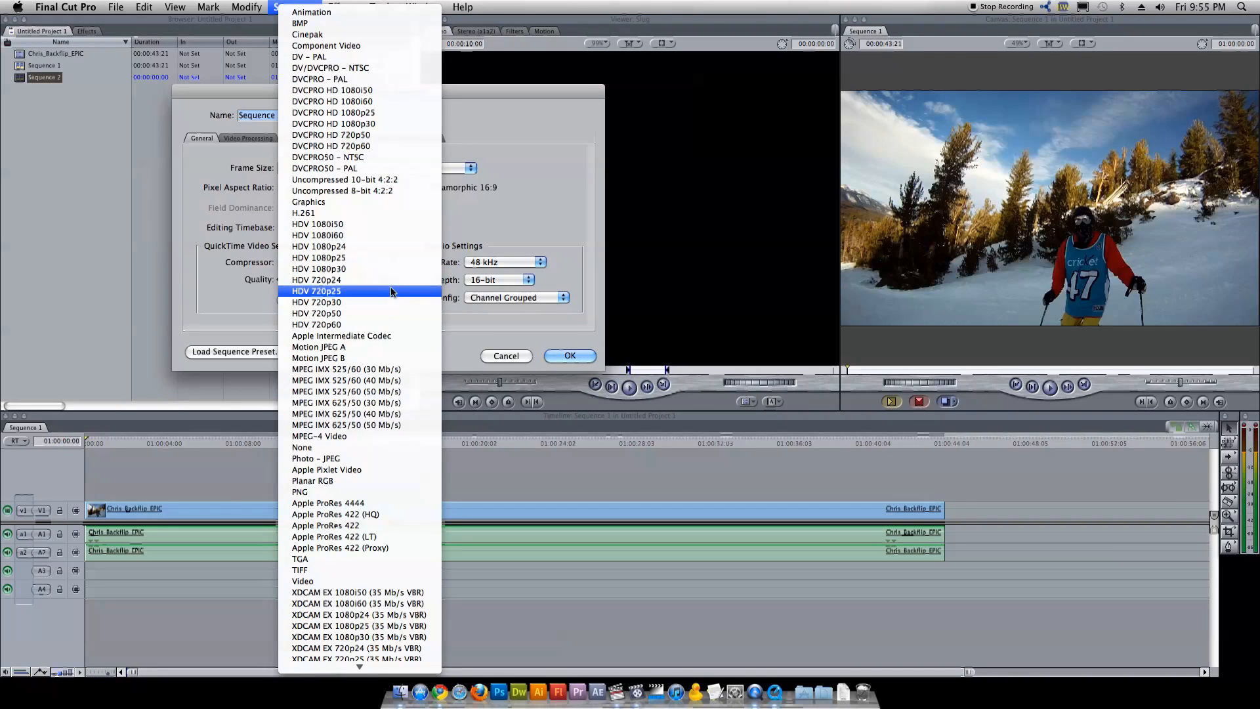
pyautogui.scroll(-3)
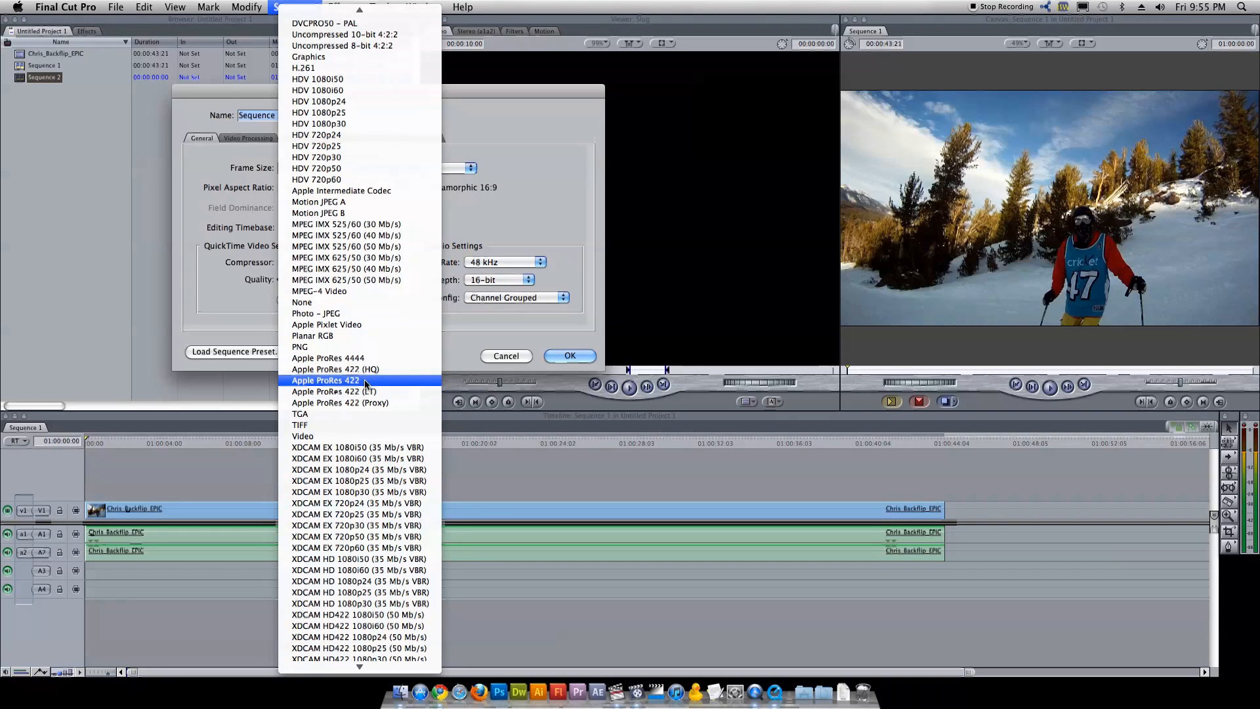
pyautogui.scroll(3)
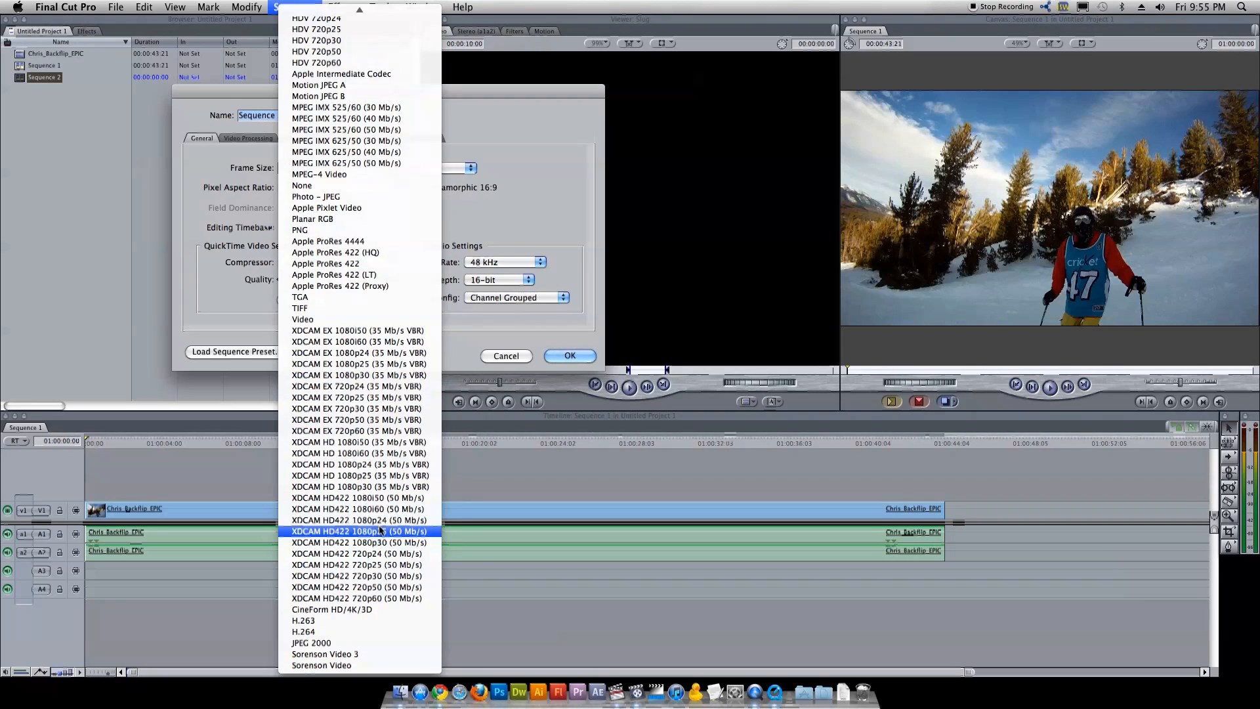
pyautogui.scroll(3)
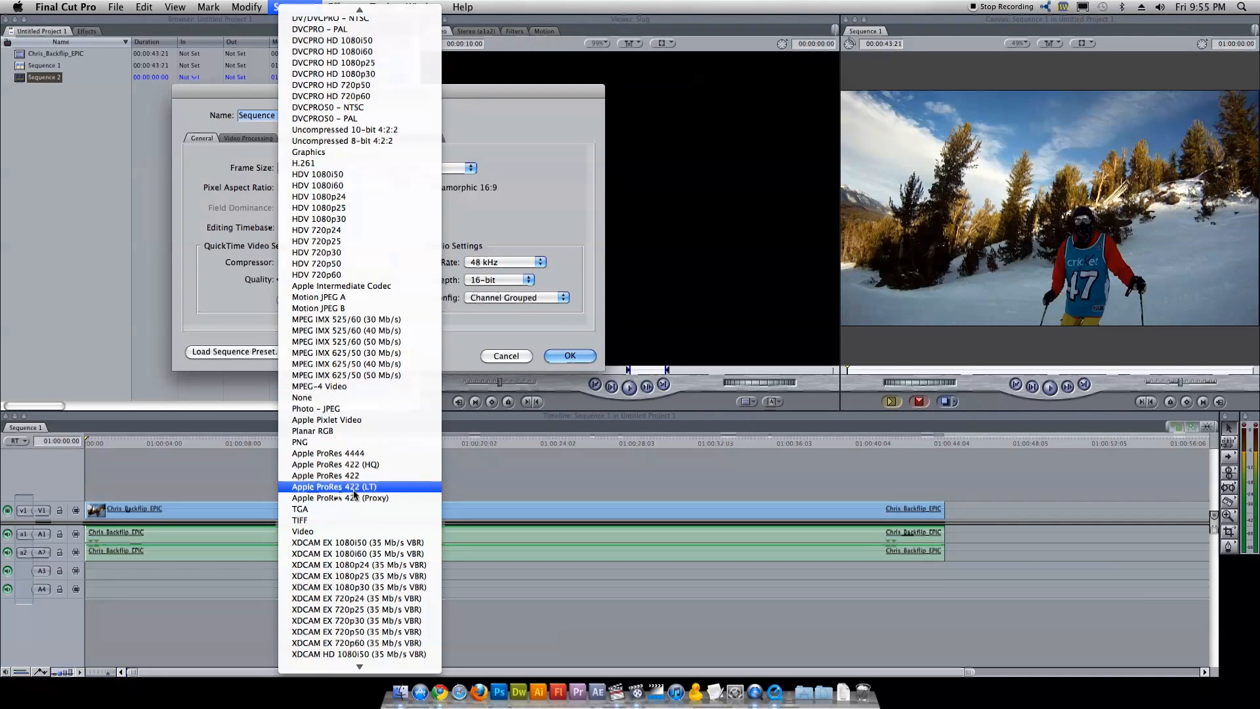
pyautogui.click(325, 475)
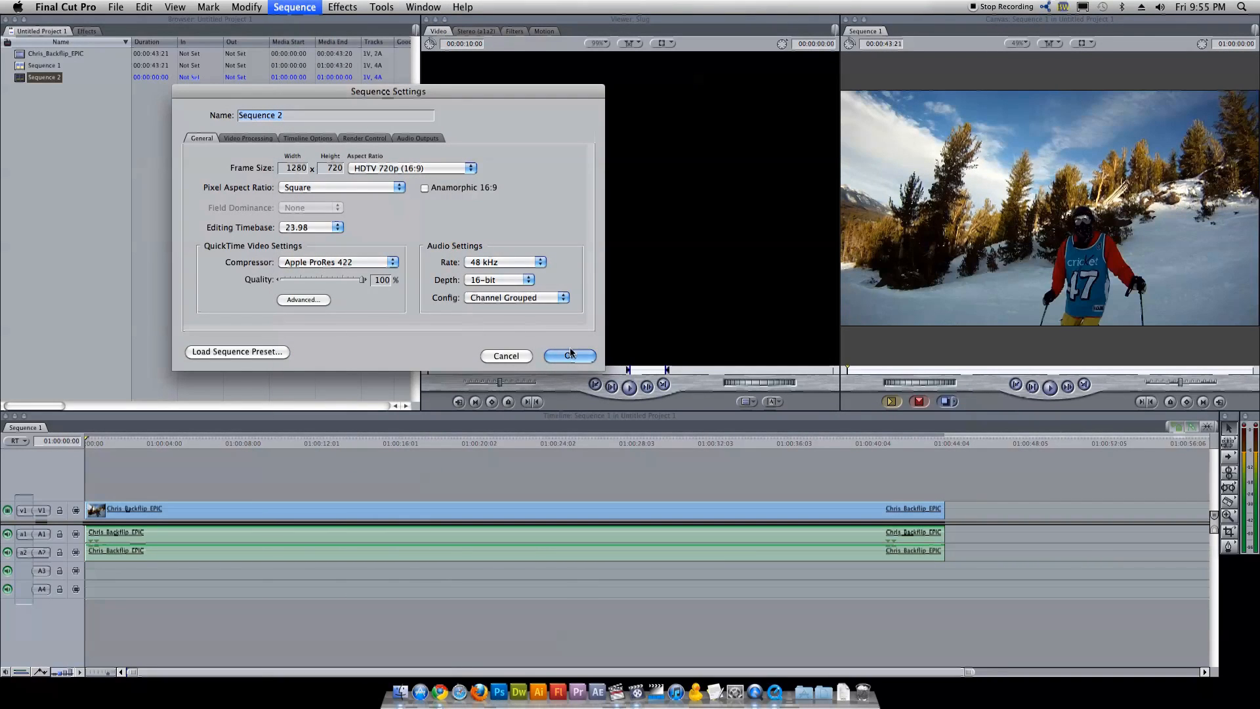
pyautogui.click(570, 356)
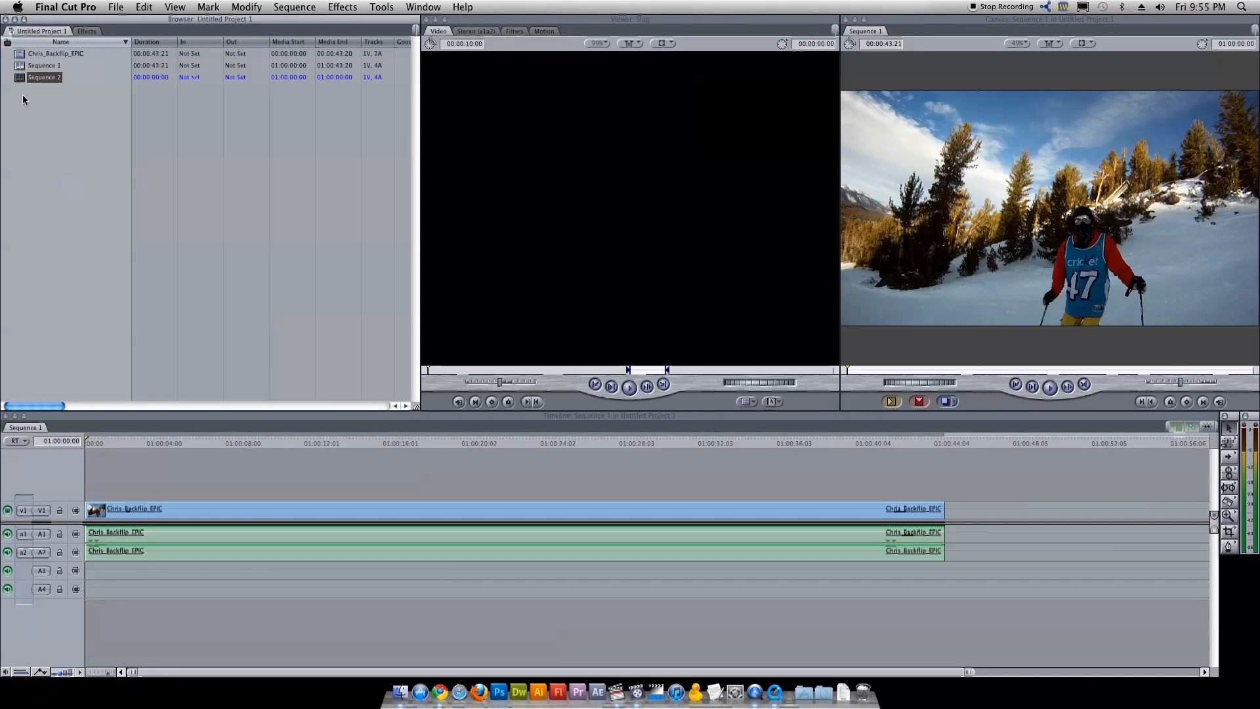
# Return from Sequence 2 to Sequence 1, blade the clip at two points and trim its tail.
pyautogui.doubleClick(44, 78)
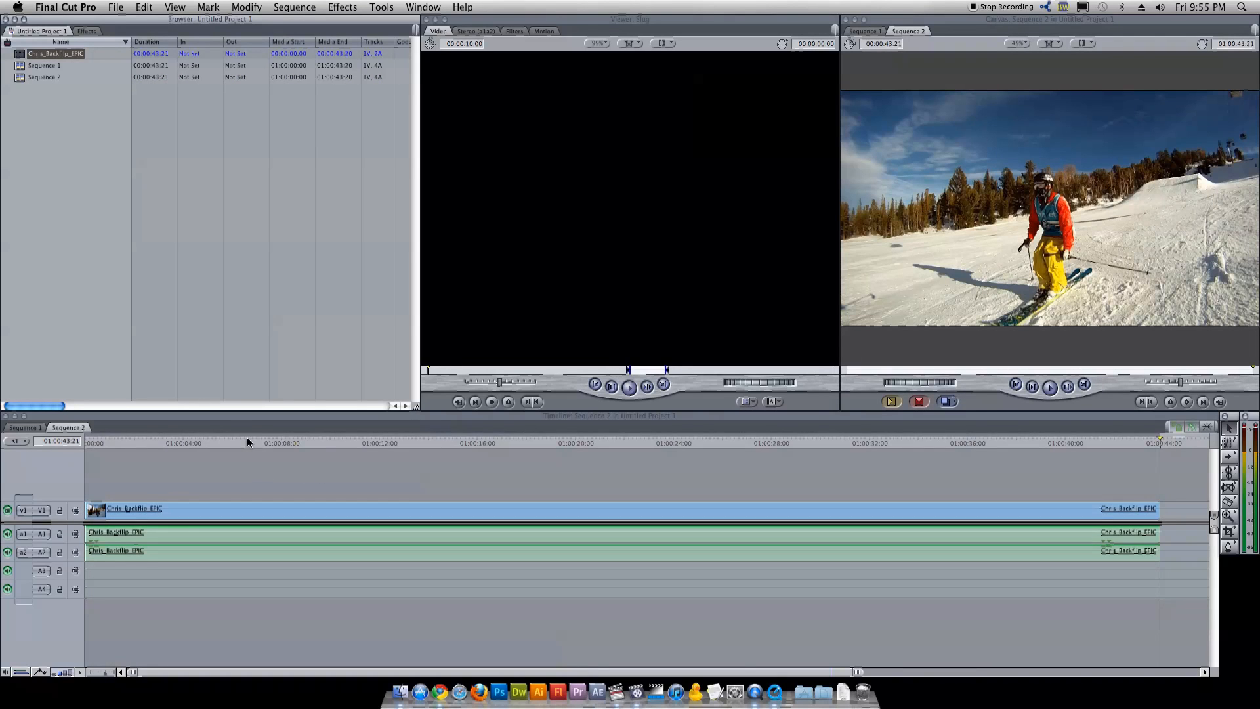
pyautogui.click(23, 427)
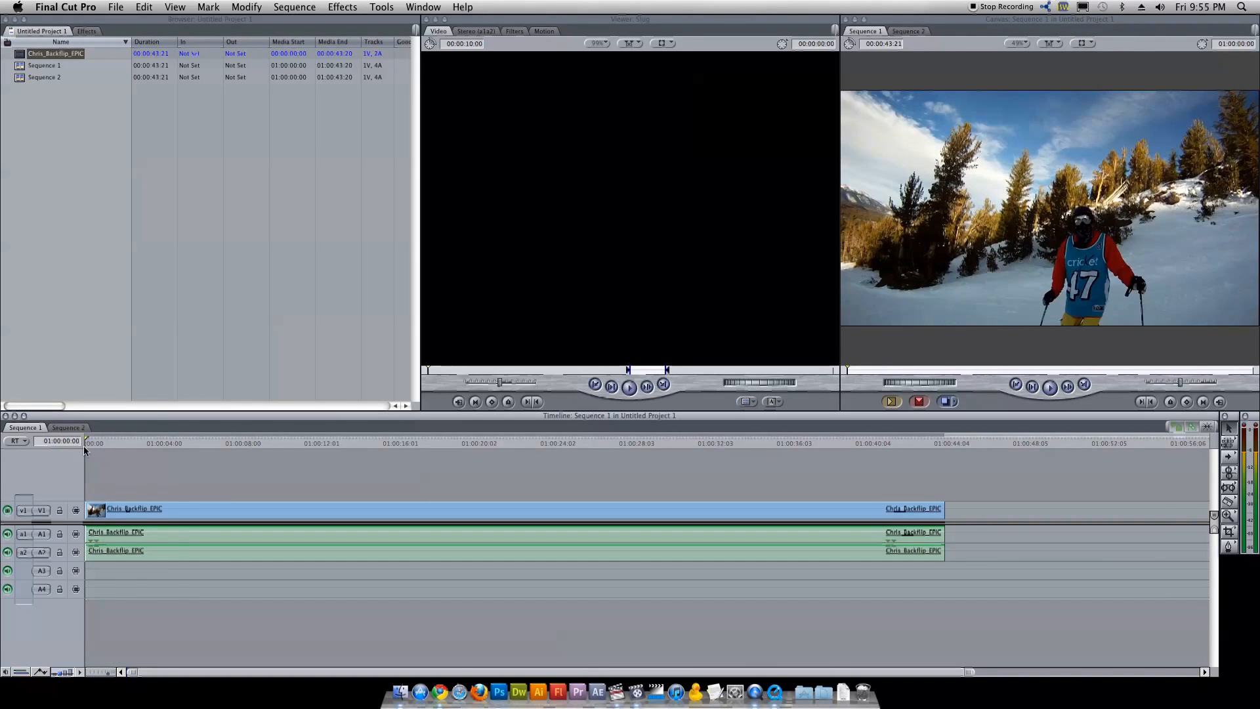
pyautogui.click(227, 443)
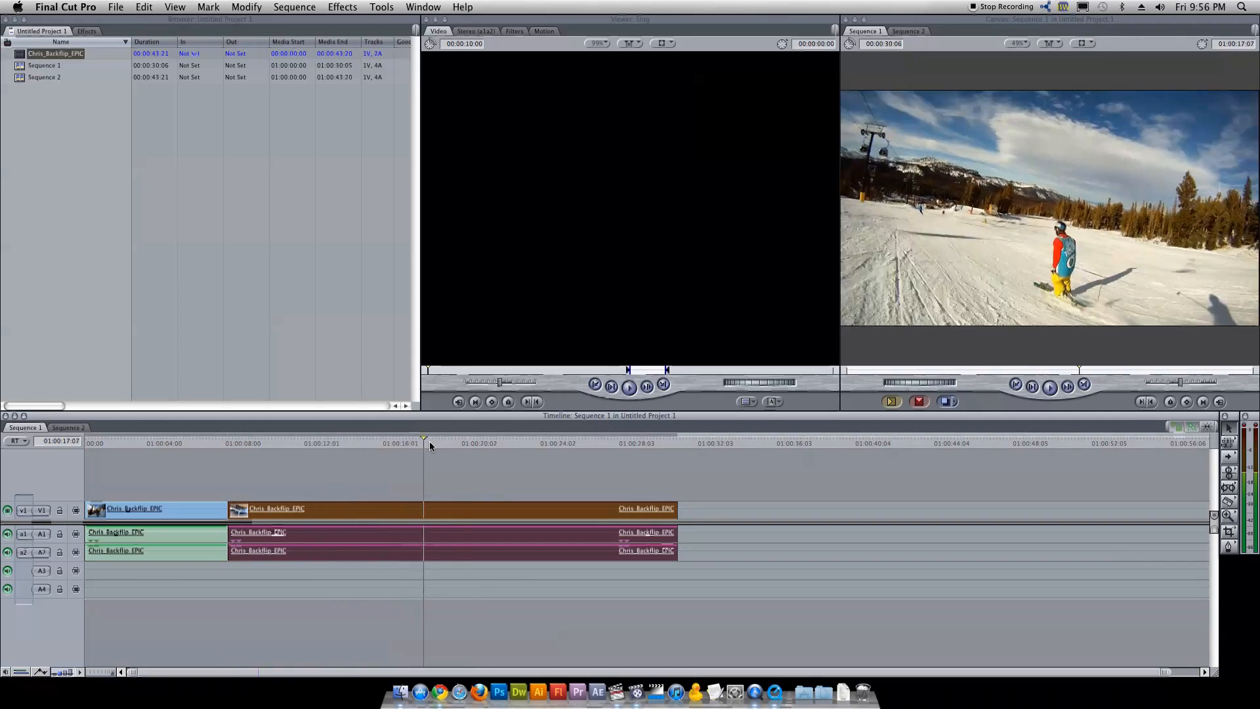
pyautogui.click(591, 443)
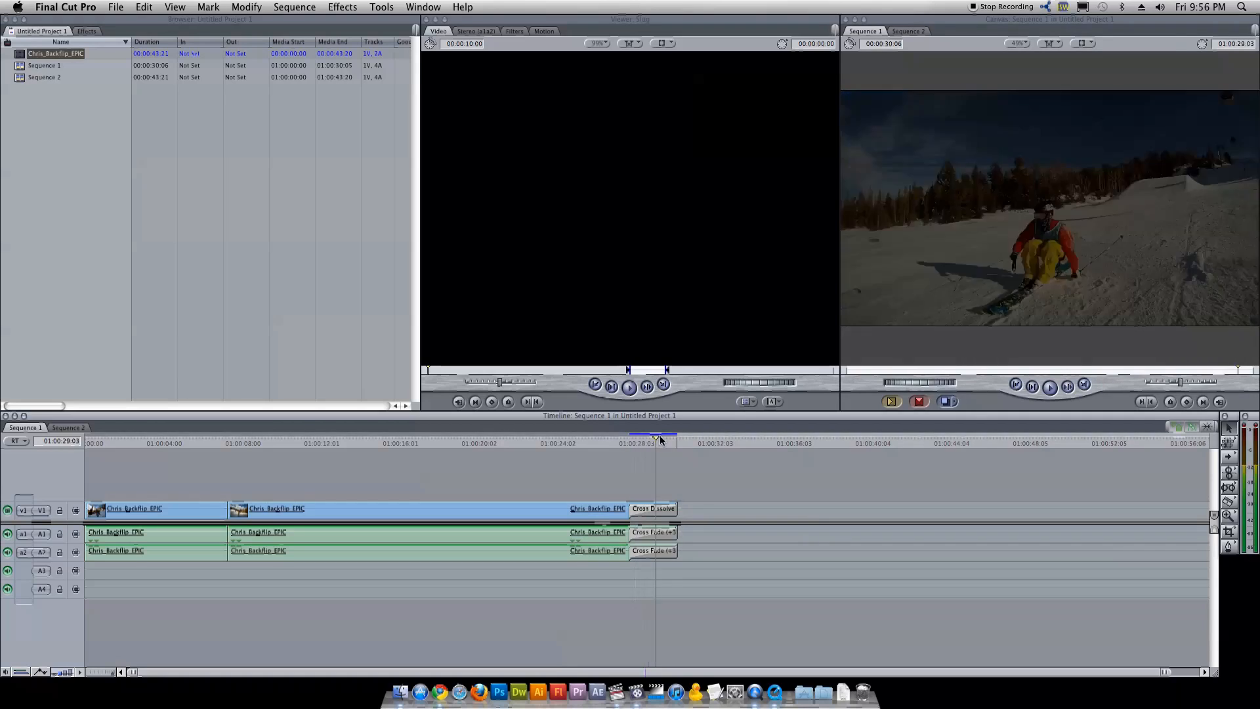
pyautogui.click(376, 442)
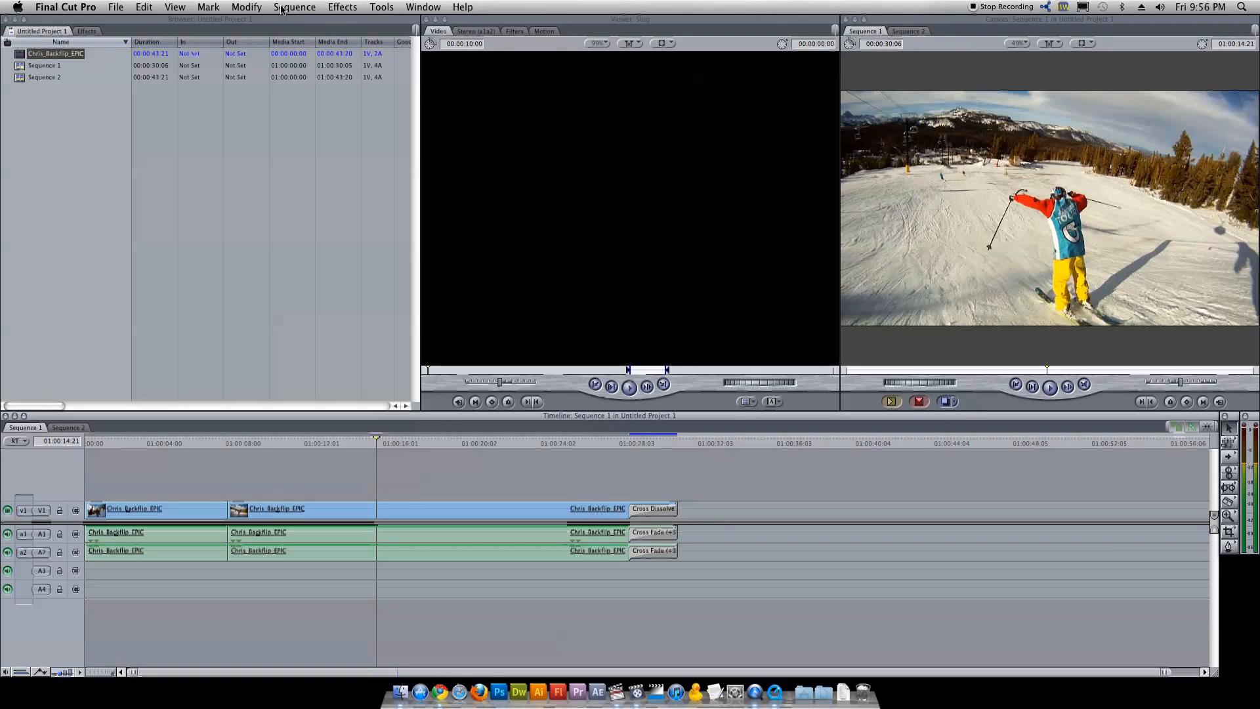
pyautogui.moveTo(339, 7)
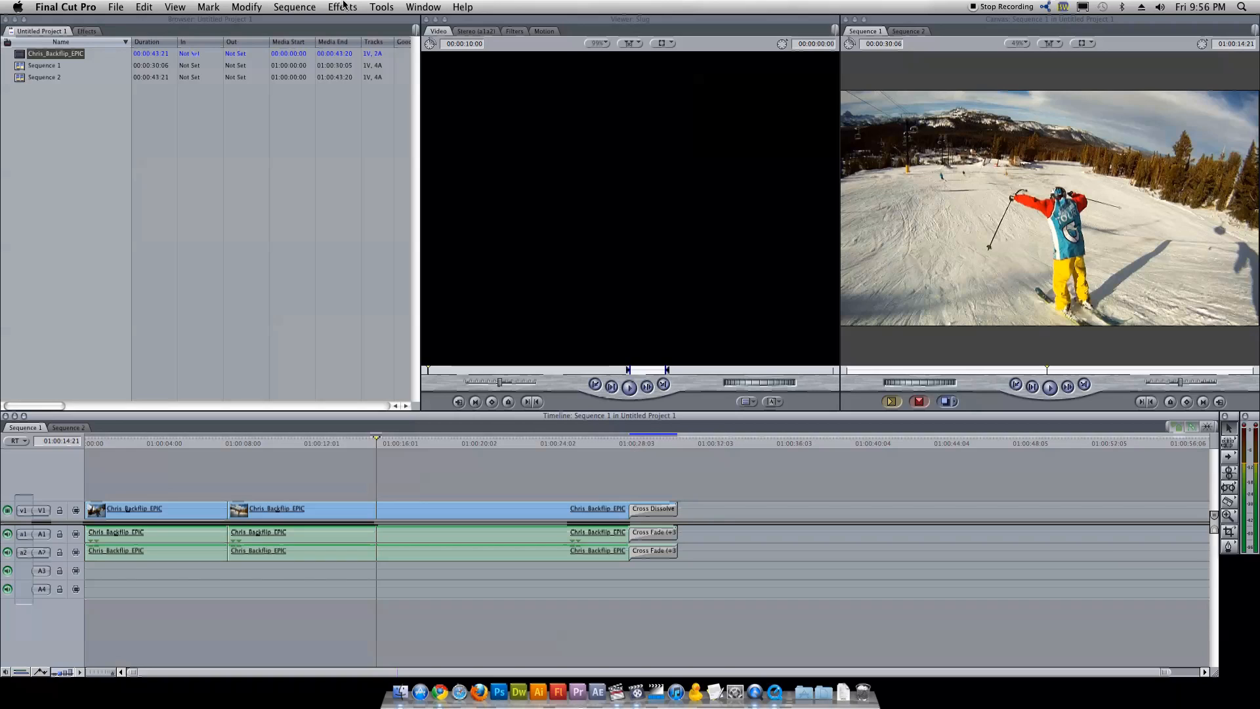
# Browse the Effects > Video Filters > Color Correction category.
pyautogui.click(343, 6)
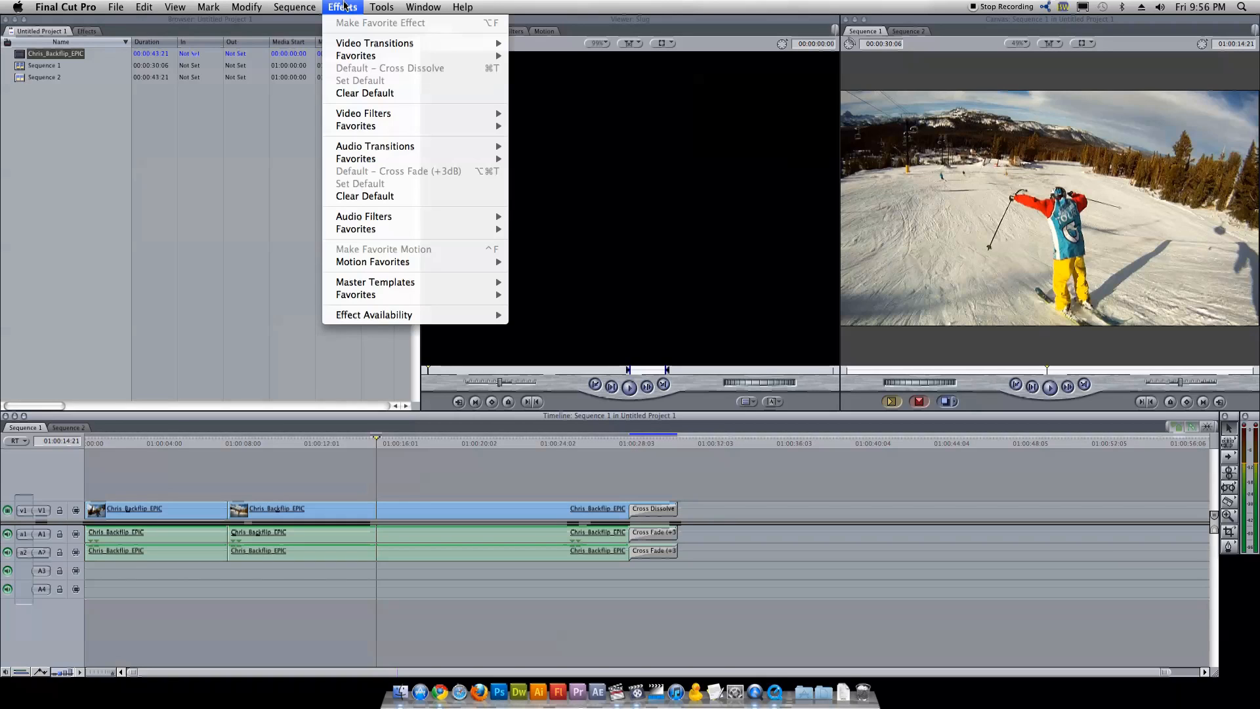
pyautogui.moveTo(402, 126)
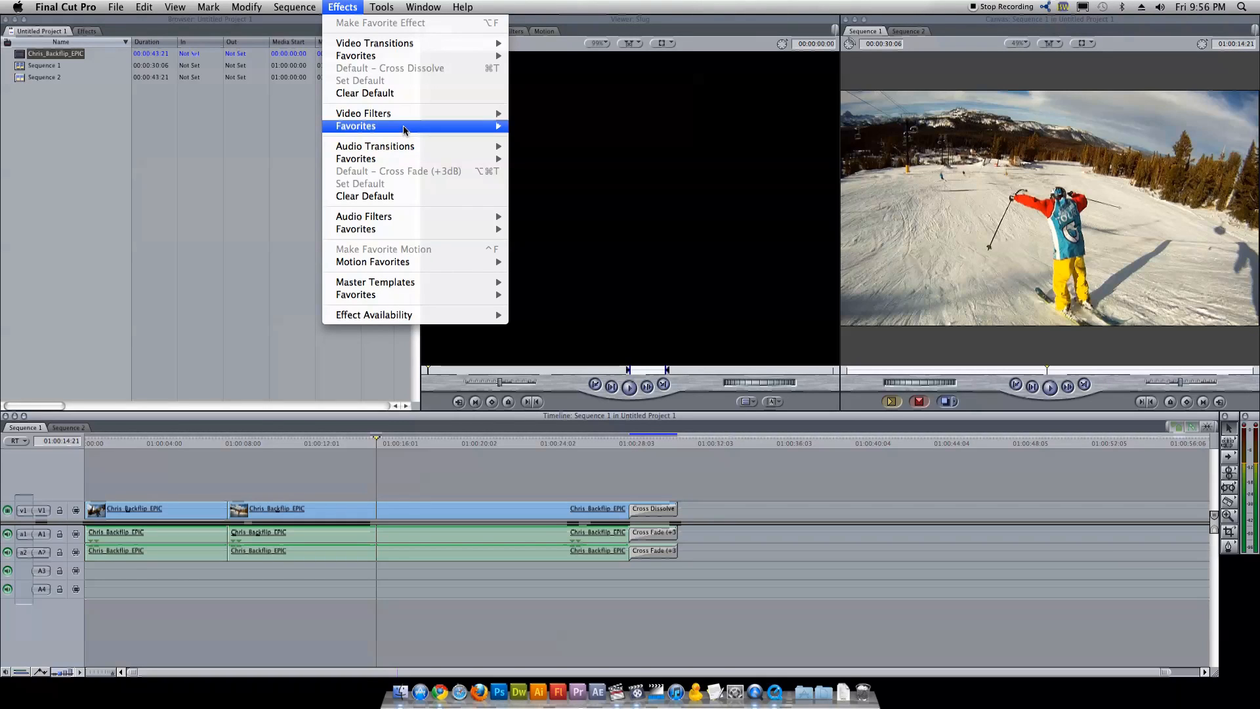
pyautogui.moveTo(364, 113)
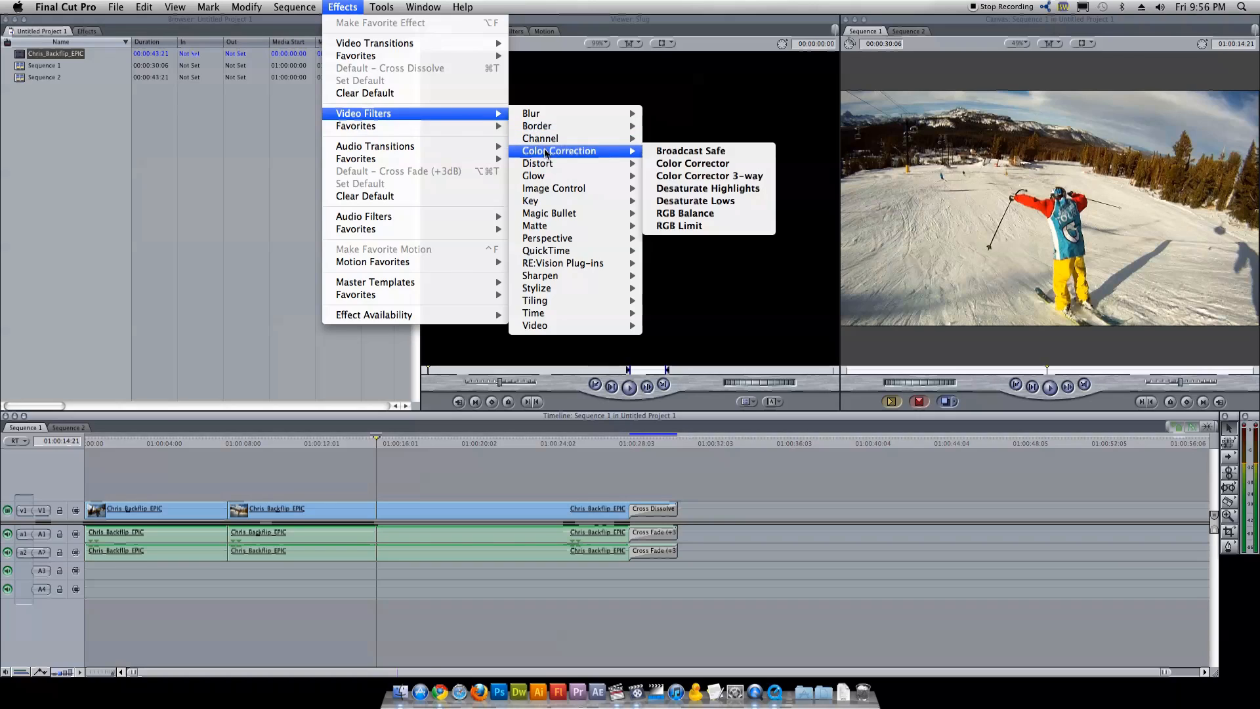
pyautogui.moveTo(709, 175)
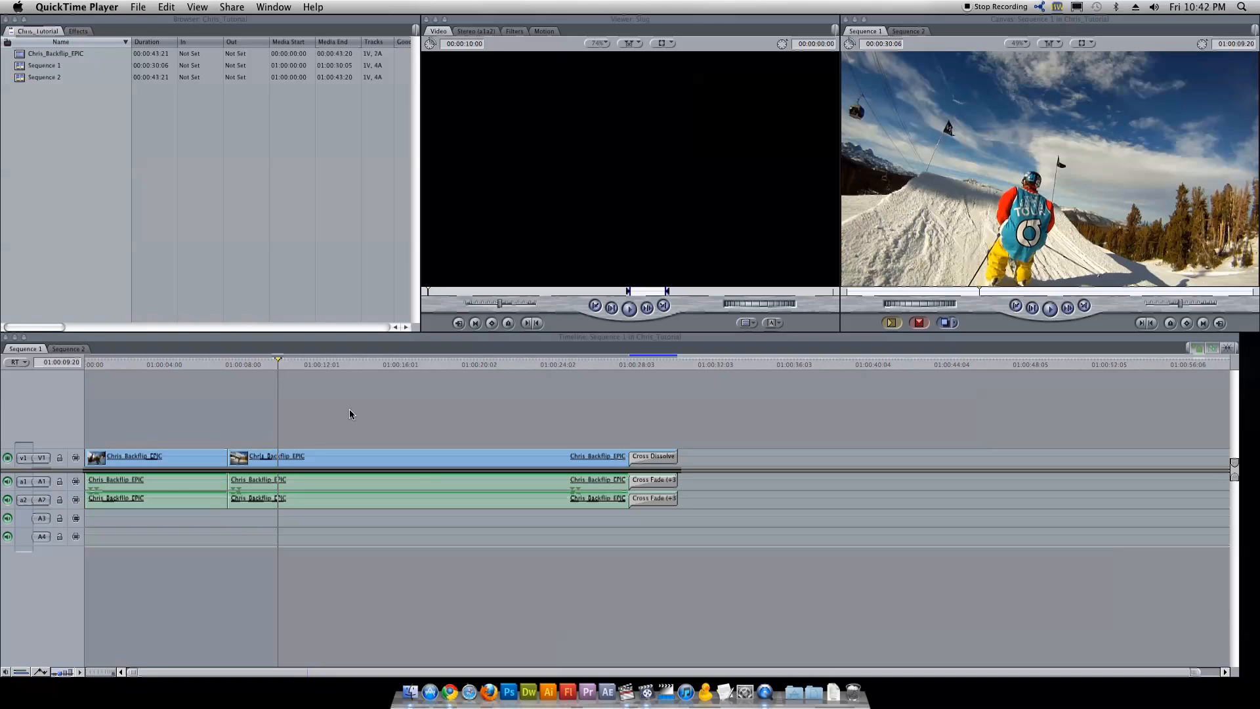
pyautogui.moveTo(254, 363)
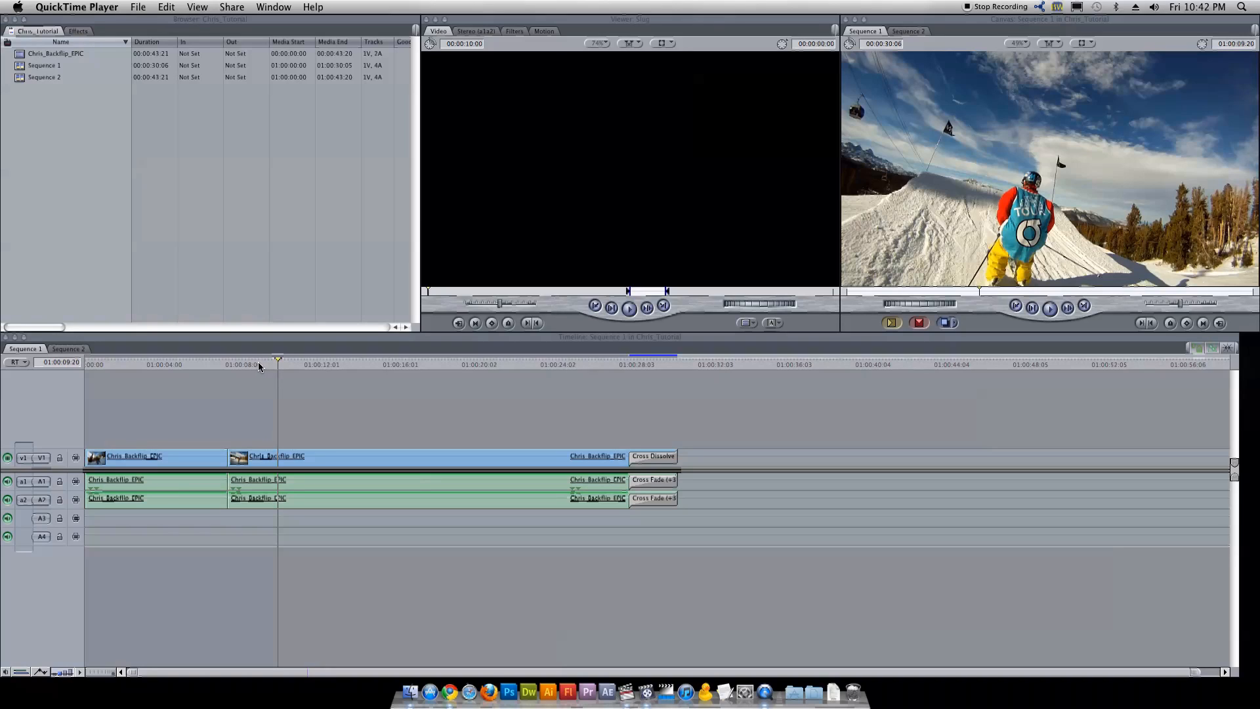
pyautogui.moveTo(259, 371)
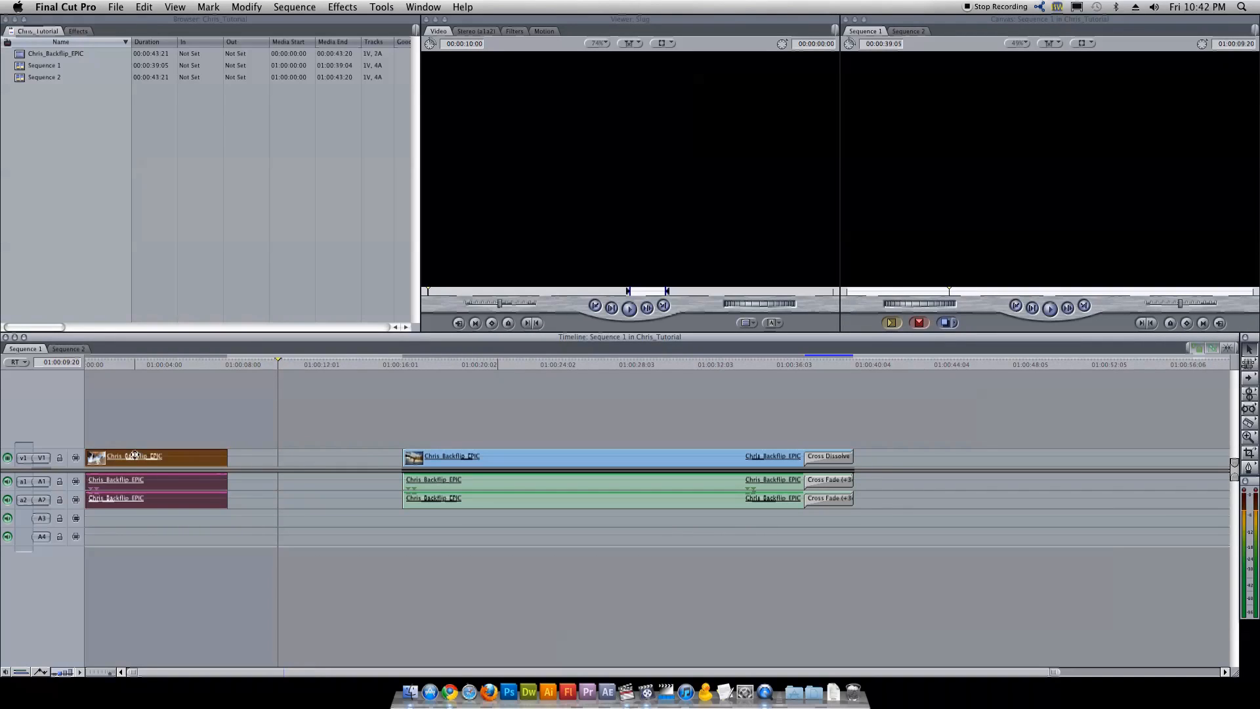
# Set the first clip's Change Speed rate to 250% with Frame Blending off and apply it.
pyautogui.rightClick(134, 456)
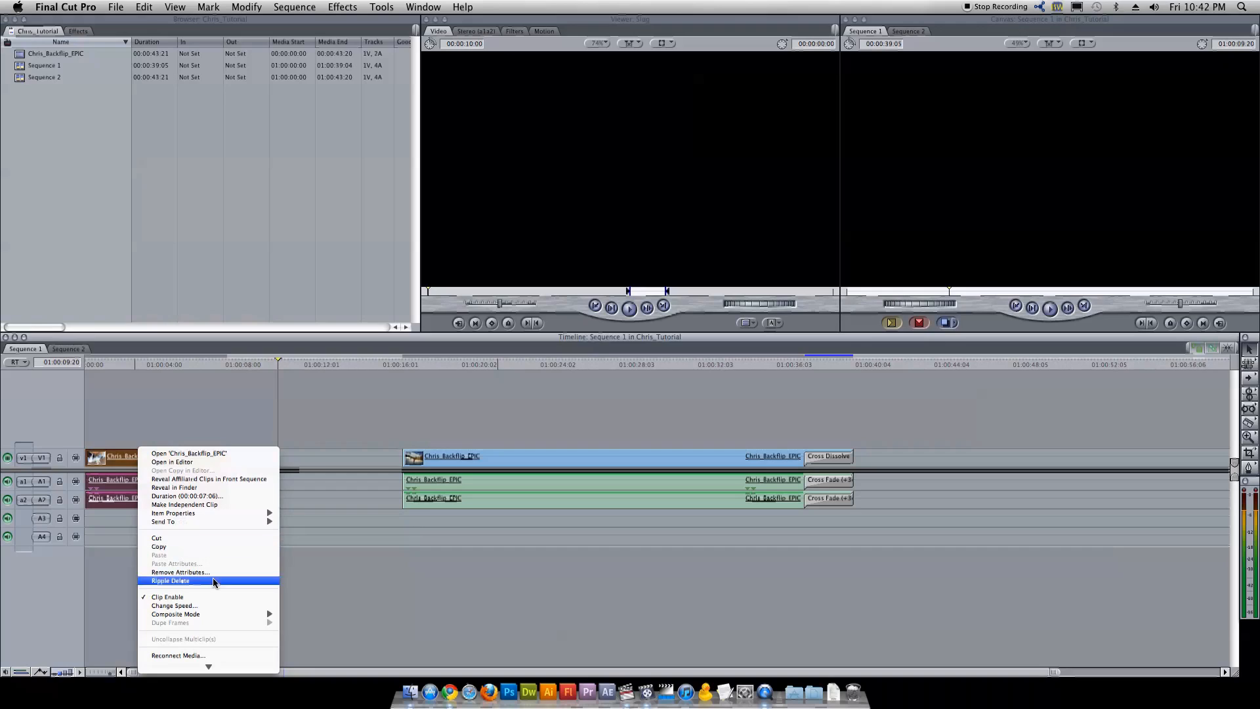
pyautogui.click(173, 605)
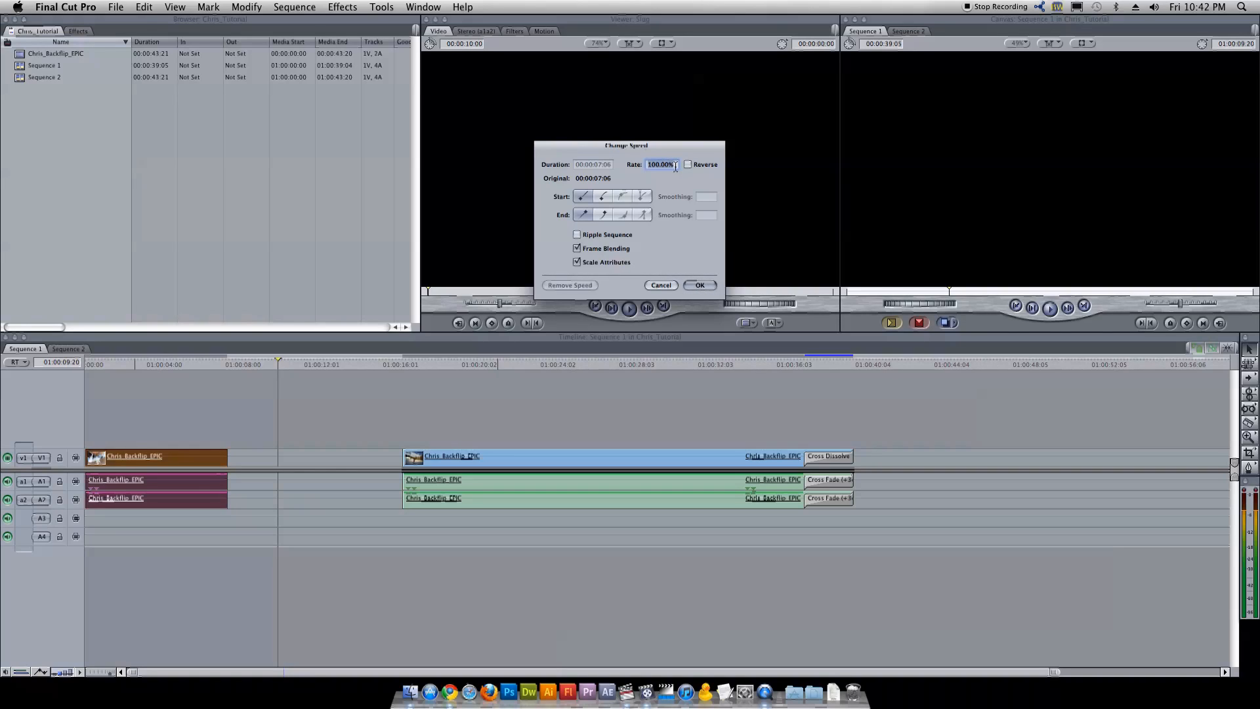
pyautogui.write('250')
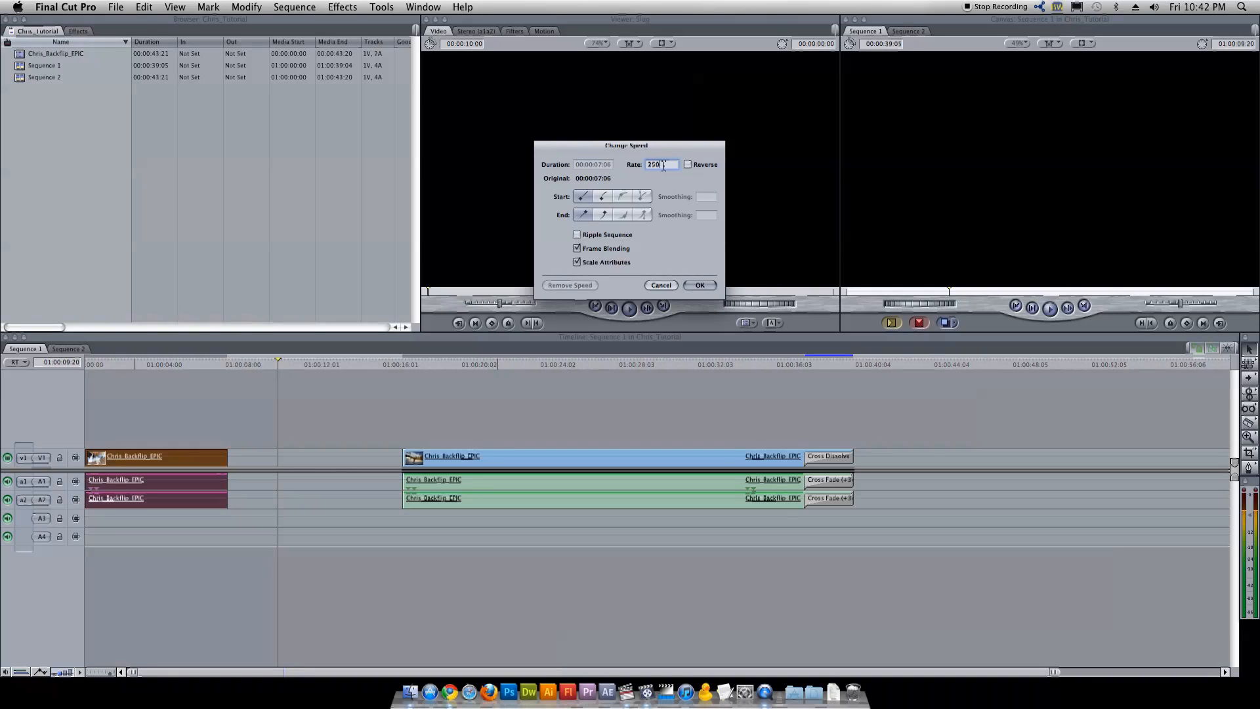
pyautogui.write('20')
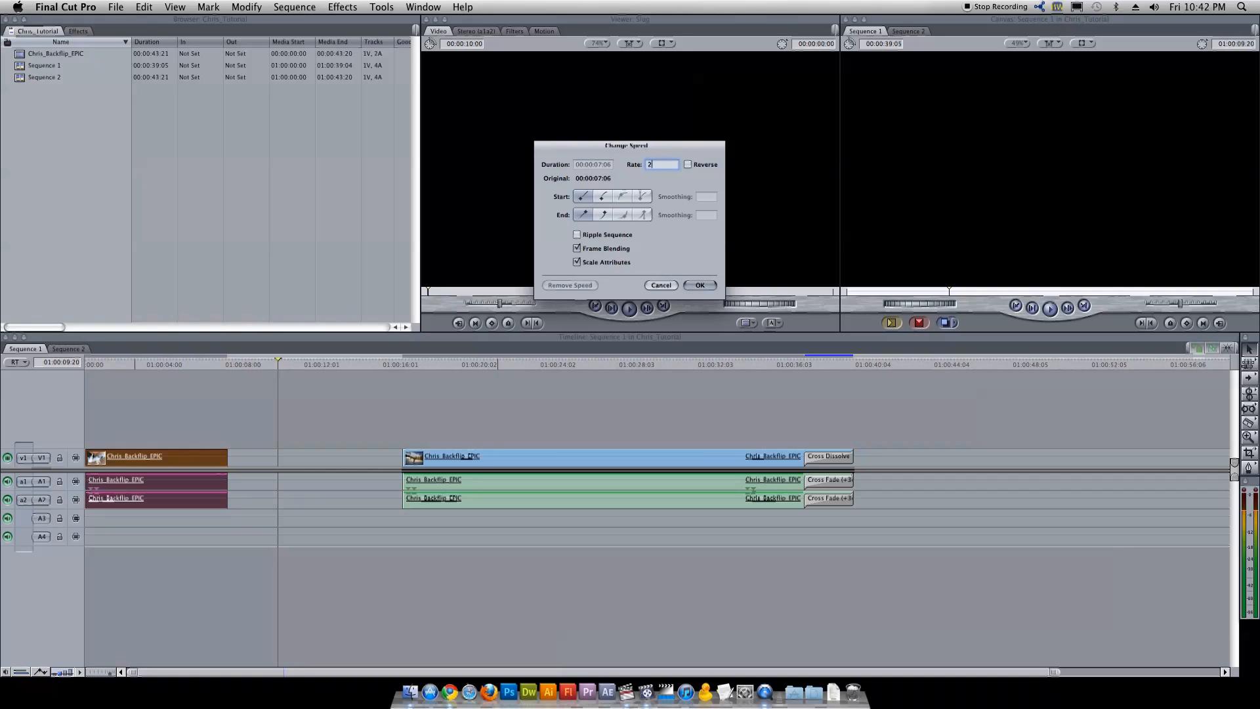
pyautogui.write('50')
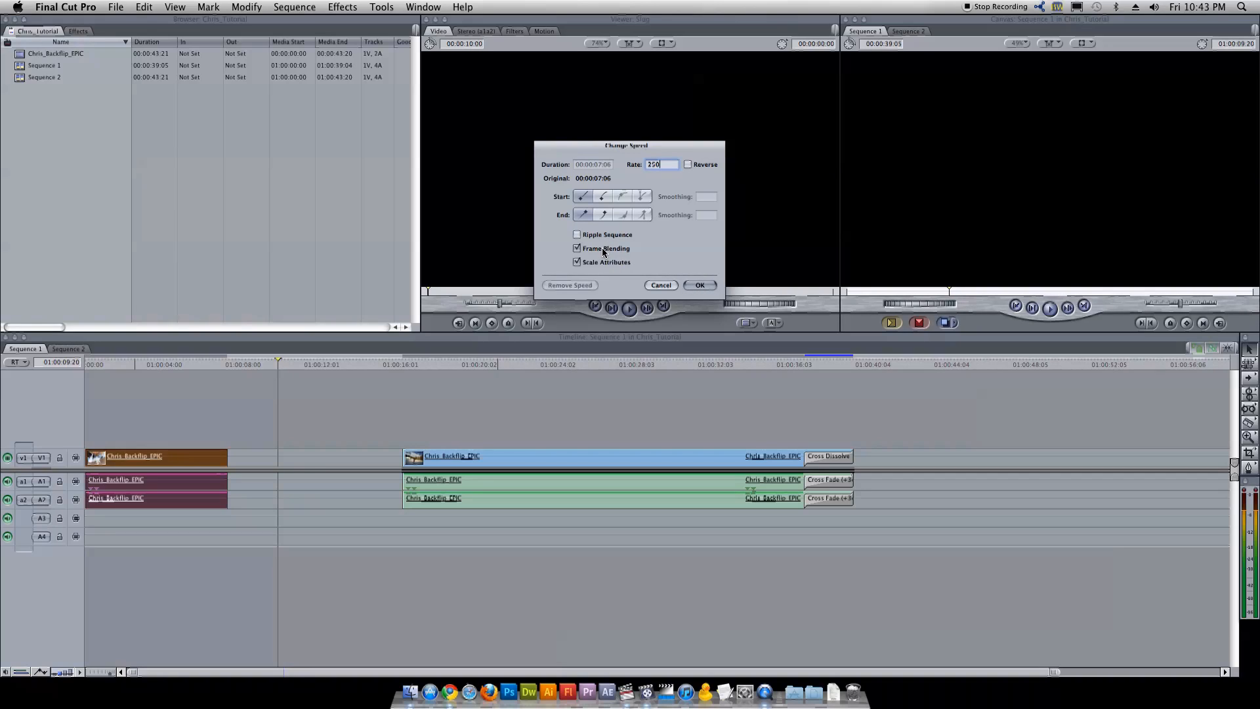
pyautogui.moveTo(608, 252)
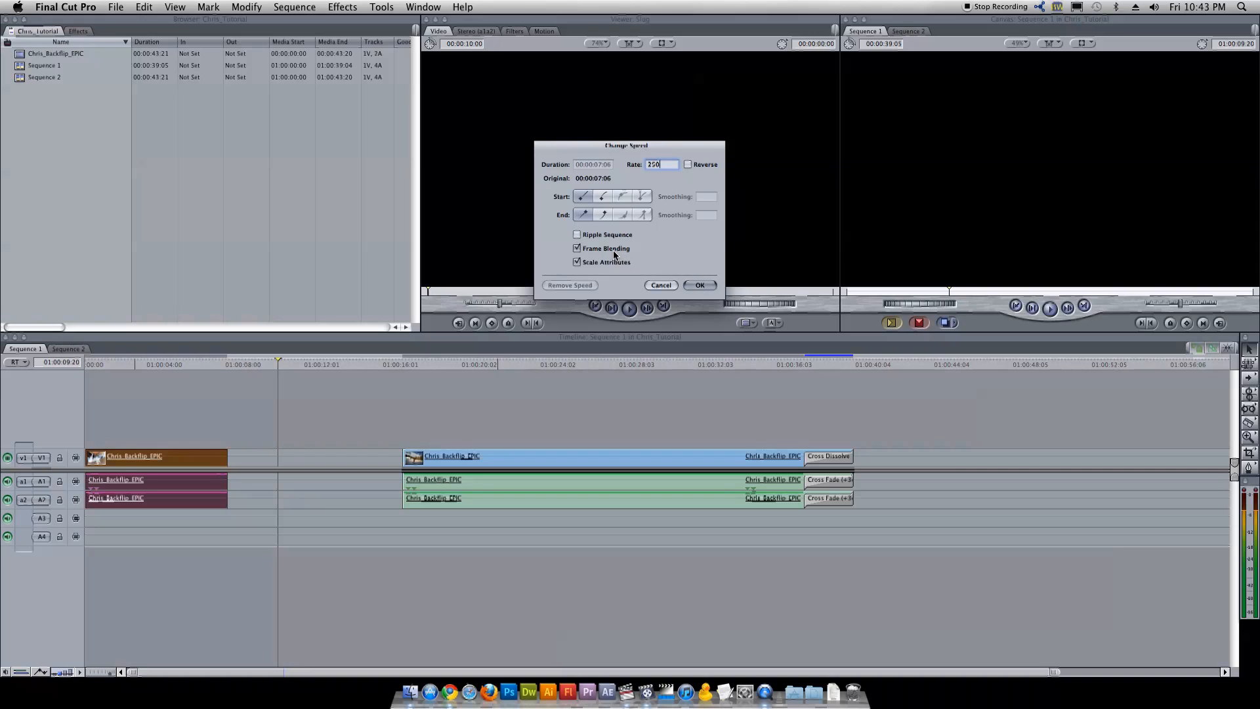
pyautogui.click(578, 249)
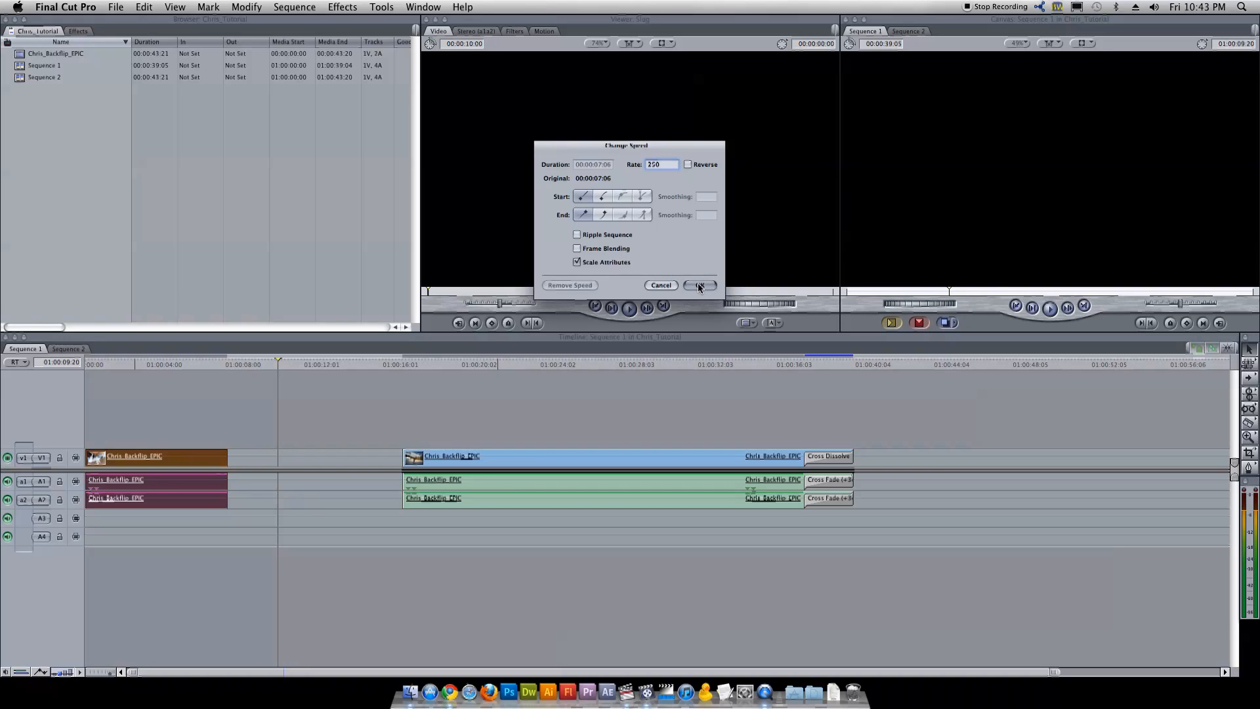
pyautogui.click(700, 285)
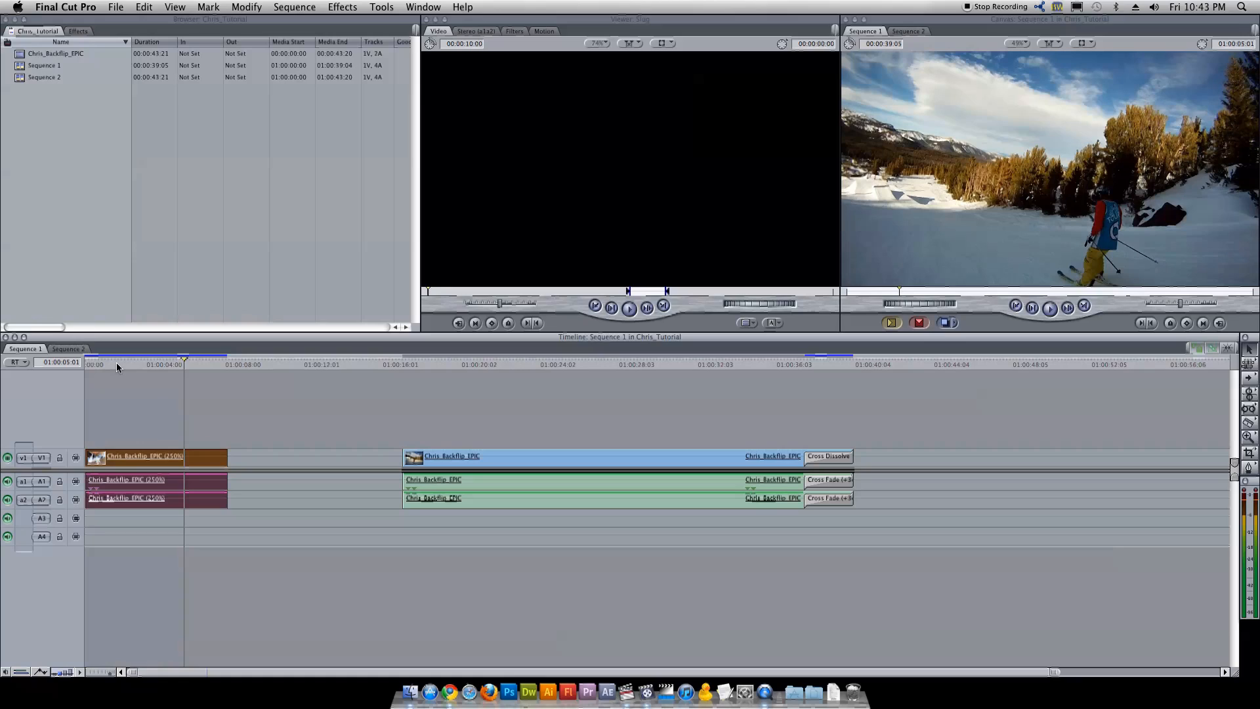
pyautogui.moveTo(225, 390)
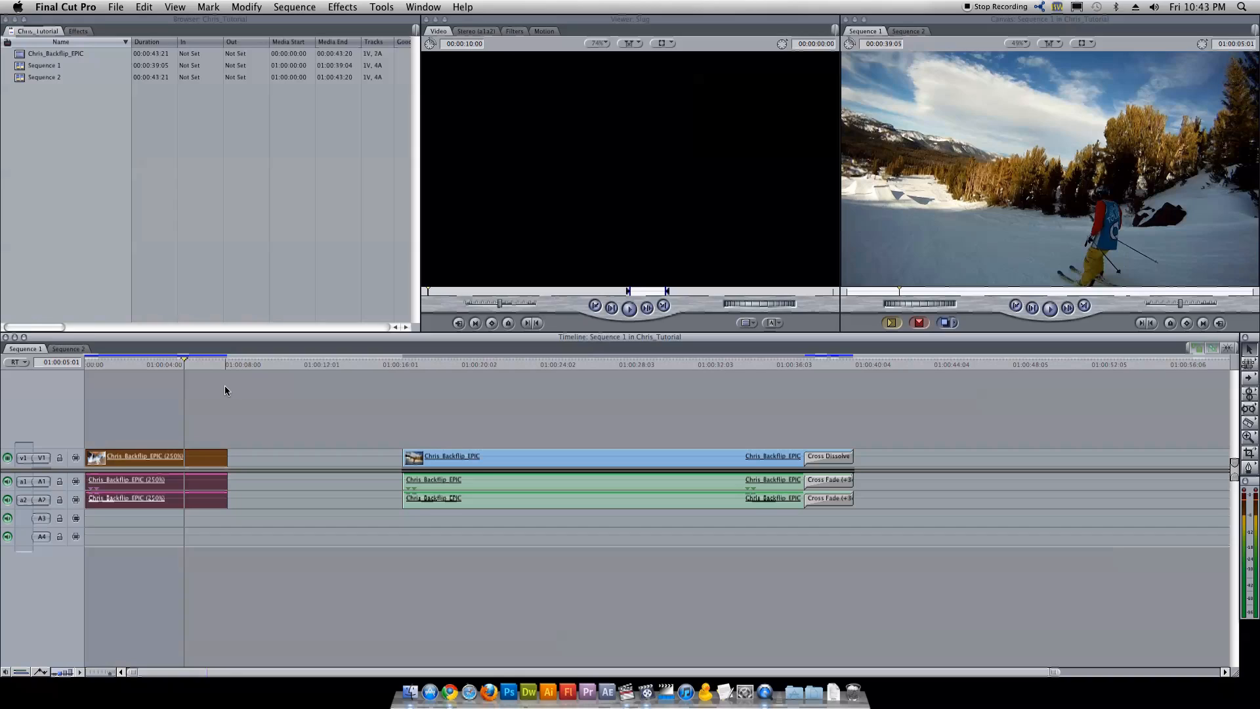
pyautogui.moveTo(231, 396)
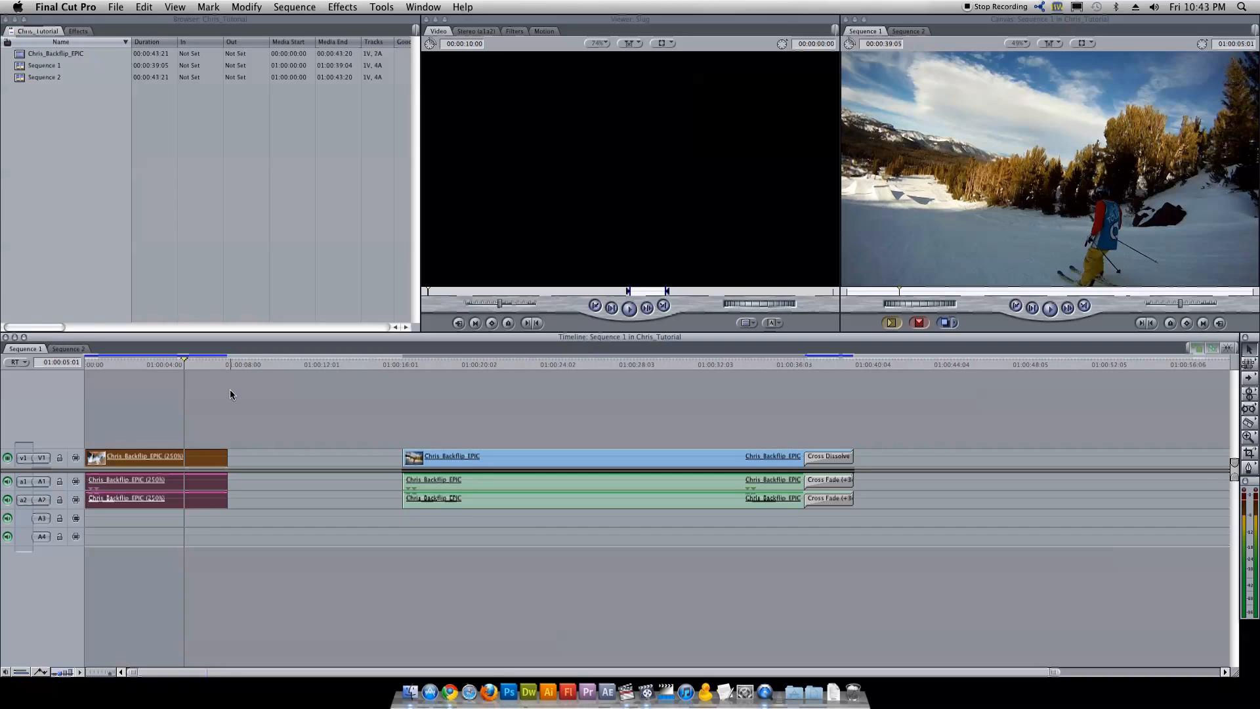
pyautogui.moveTo(247, 413)
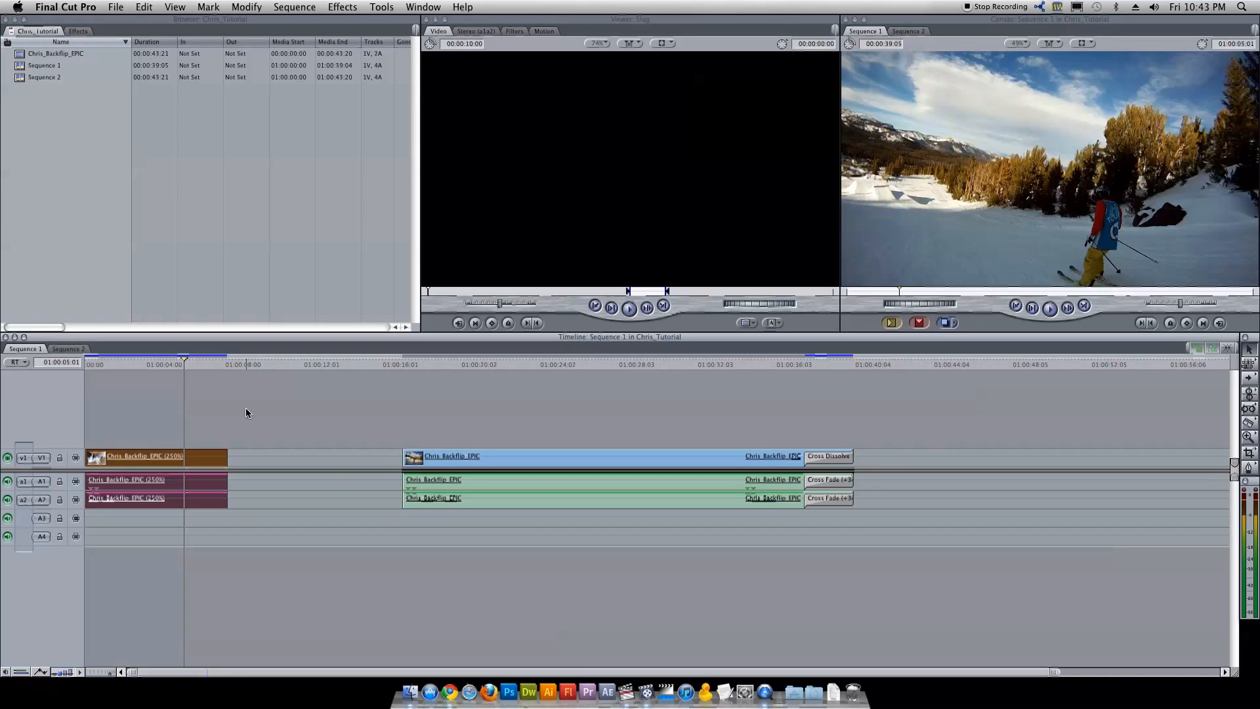
# Reopen Change Speed for the first clip to set its rate back to 100%.
pyautogui.rightClick(144, 457)
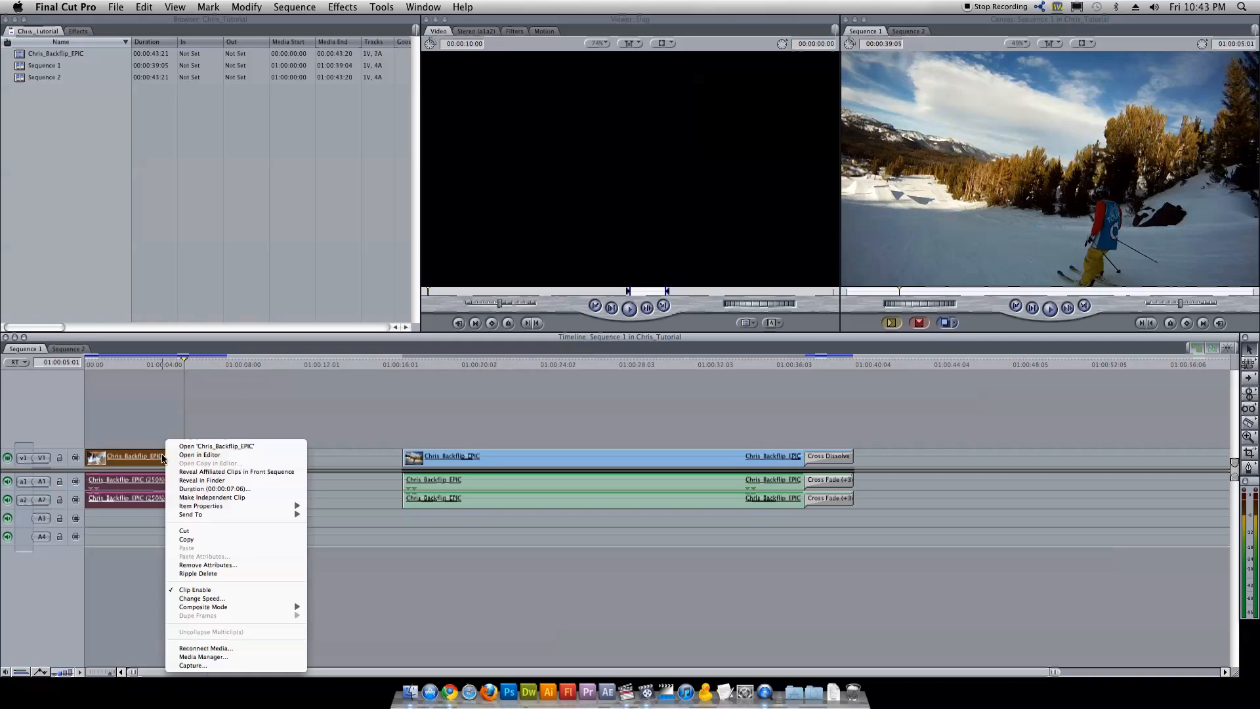
pyautogui.click(202, 599)
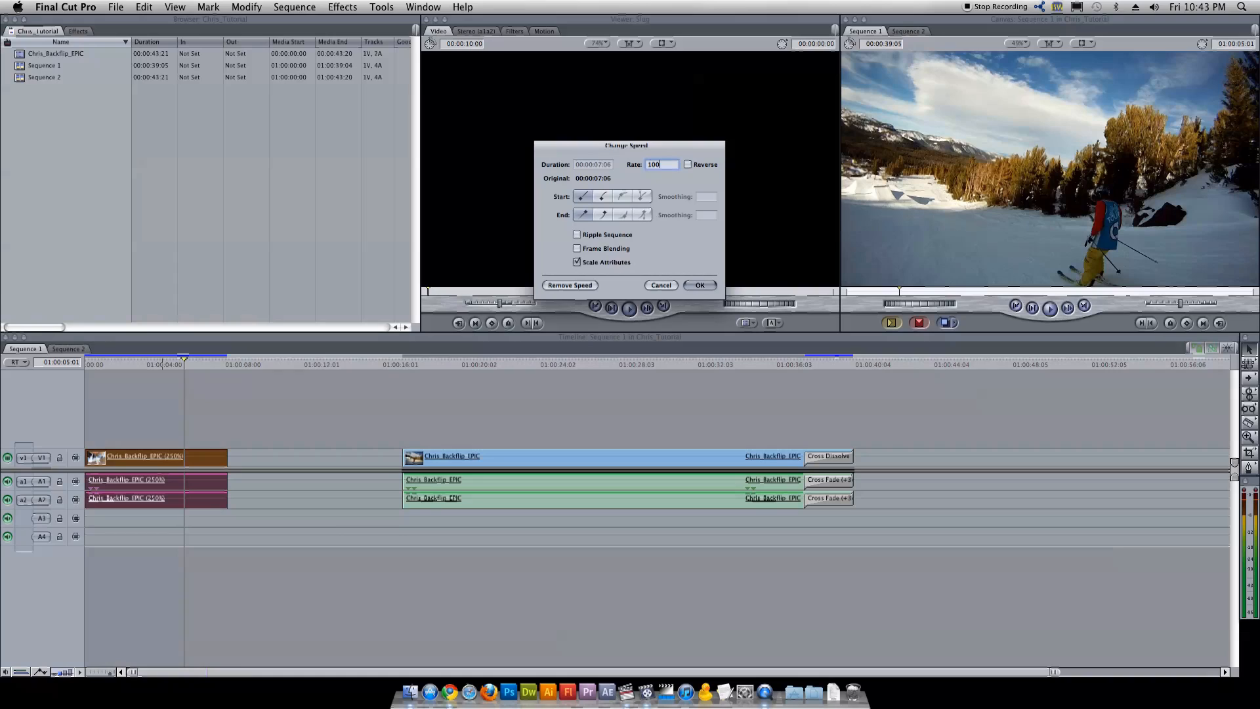
pyautogui.moveTo(682, 147)
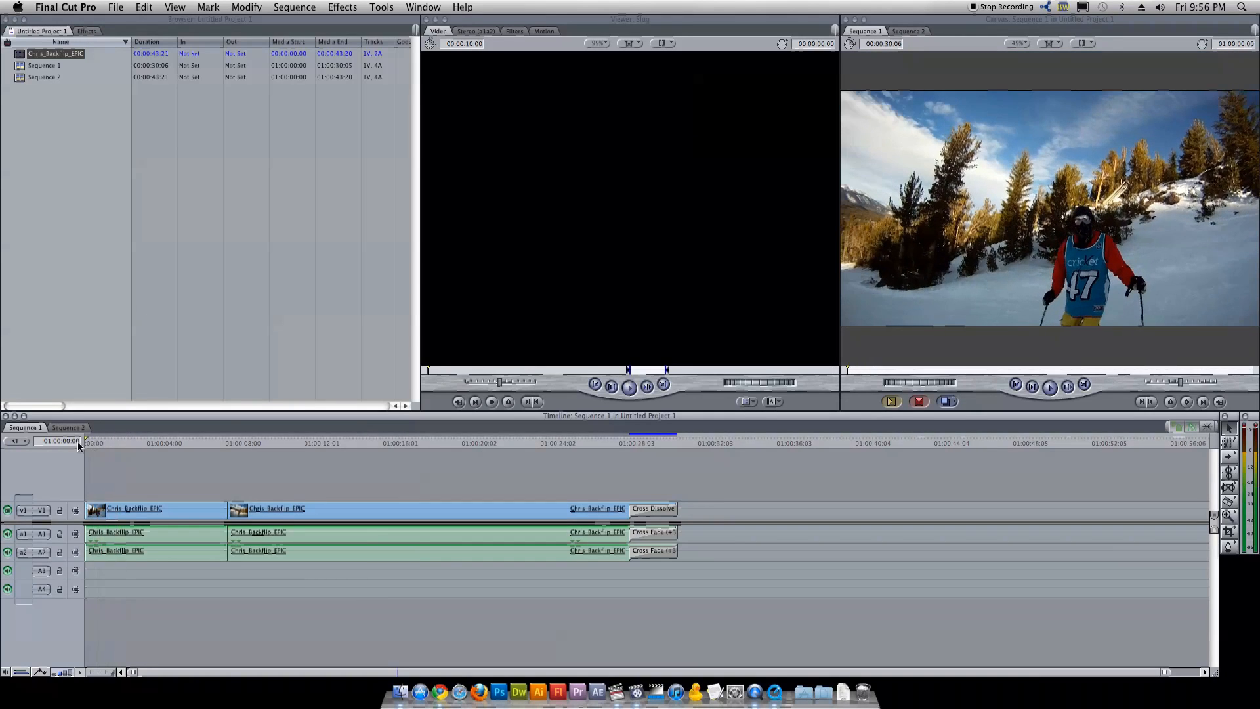
# Export the sequence as a self-contained QuickTime movie named ChrisBackflipEdit into GoPro Selects.
pyautogui.click(257, 443)
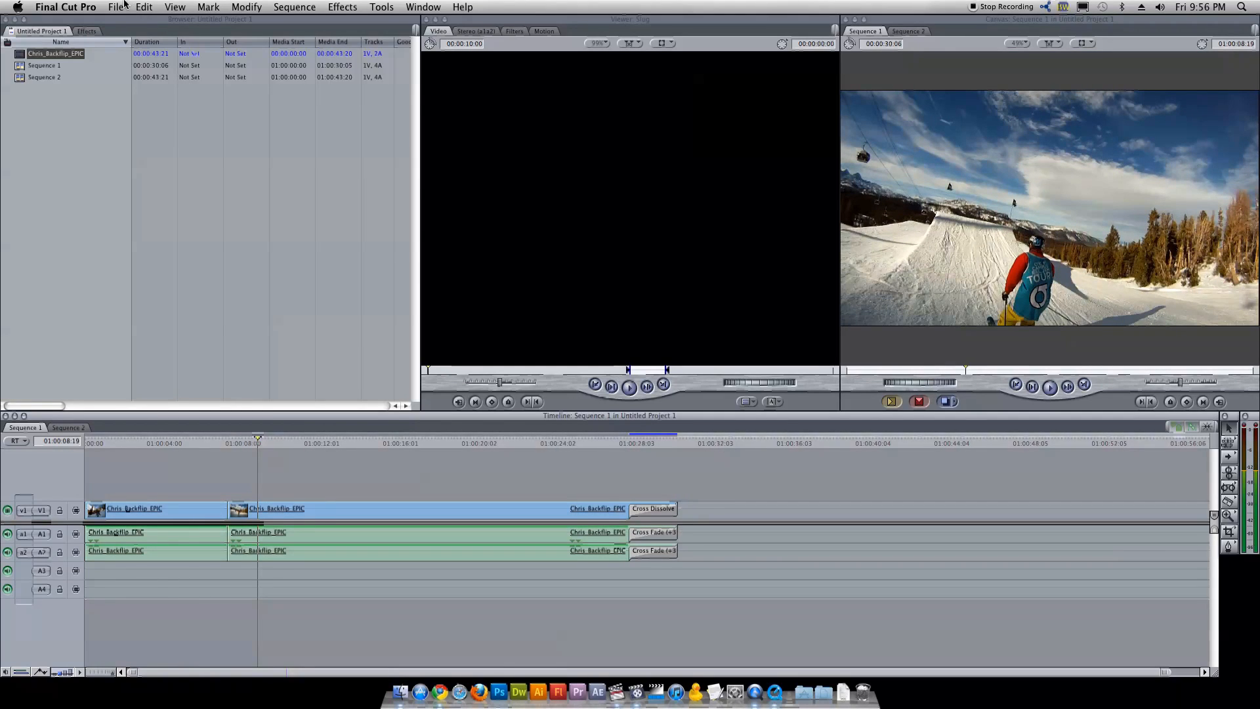
pyautogui.click(115, 6)
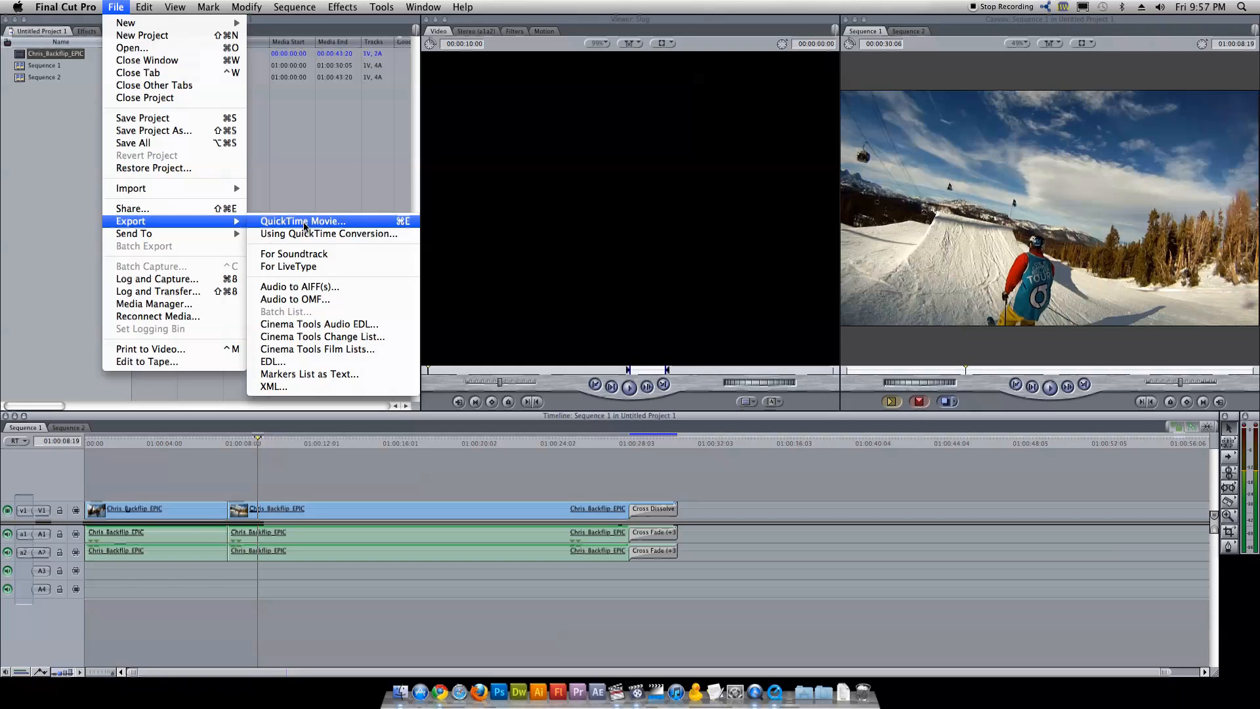
pyautogui.moveTo(303, 220)
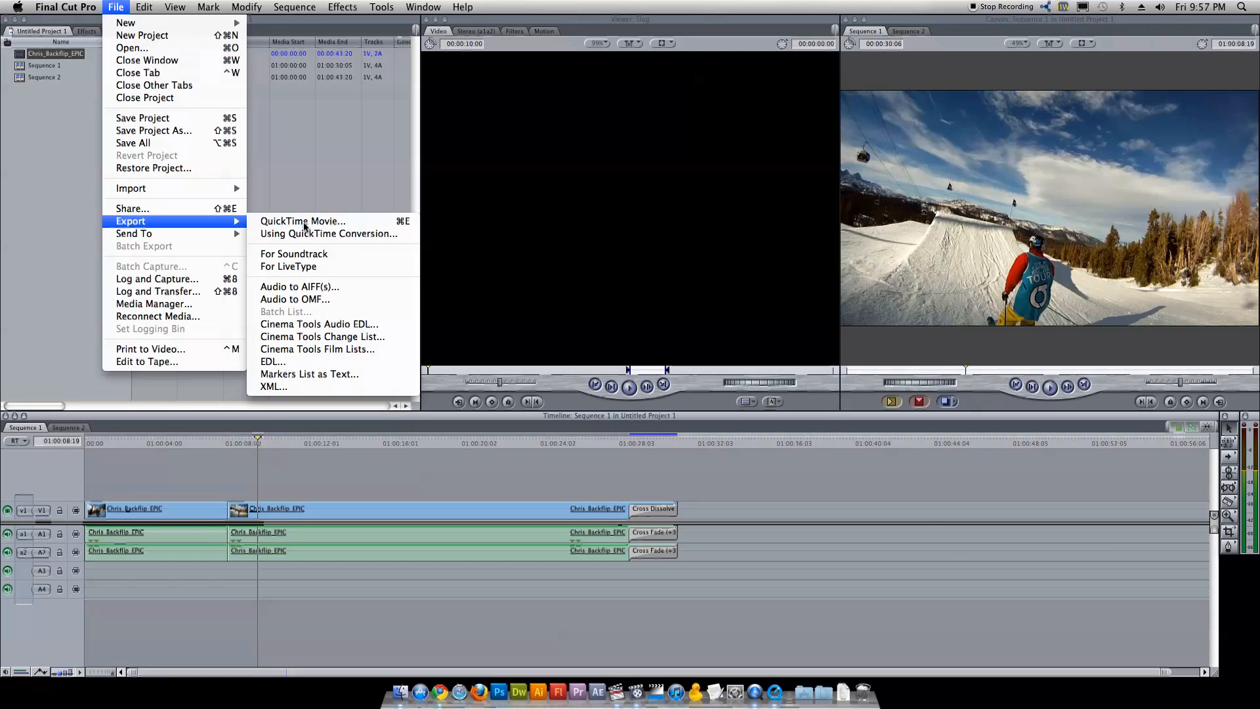
pyautogui.click(303, 220)
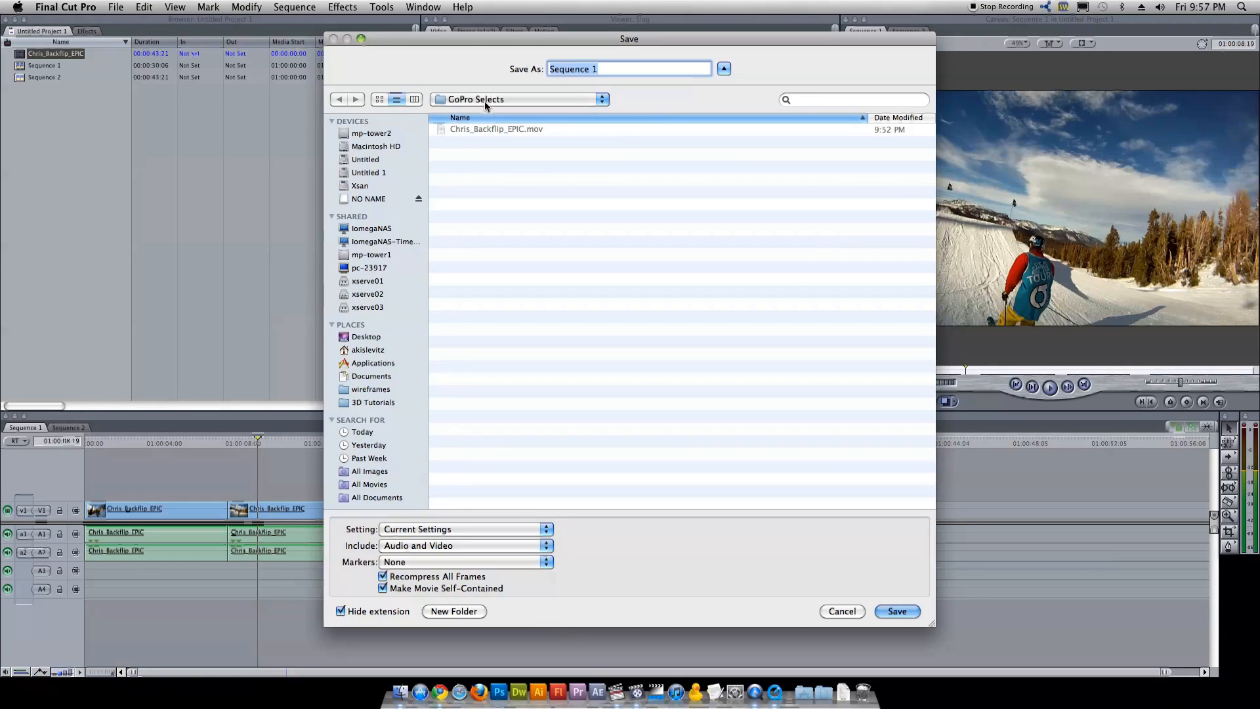
pyautogui.moveTo(492, 102)
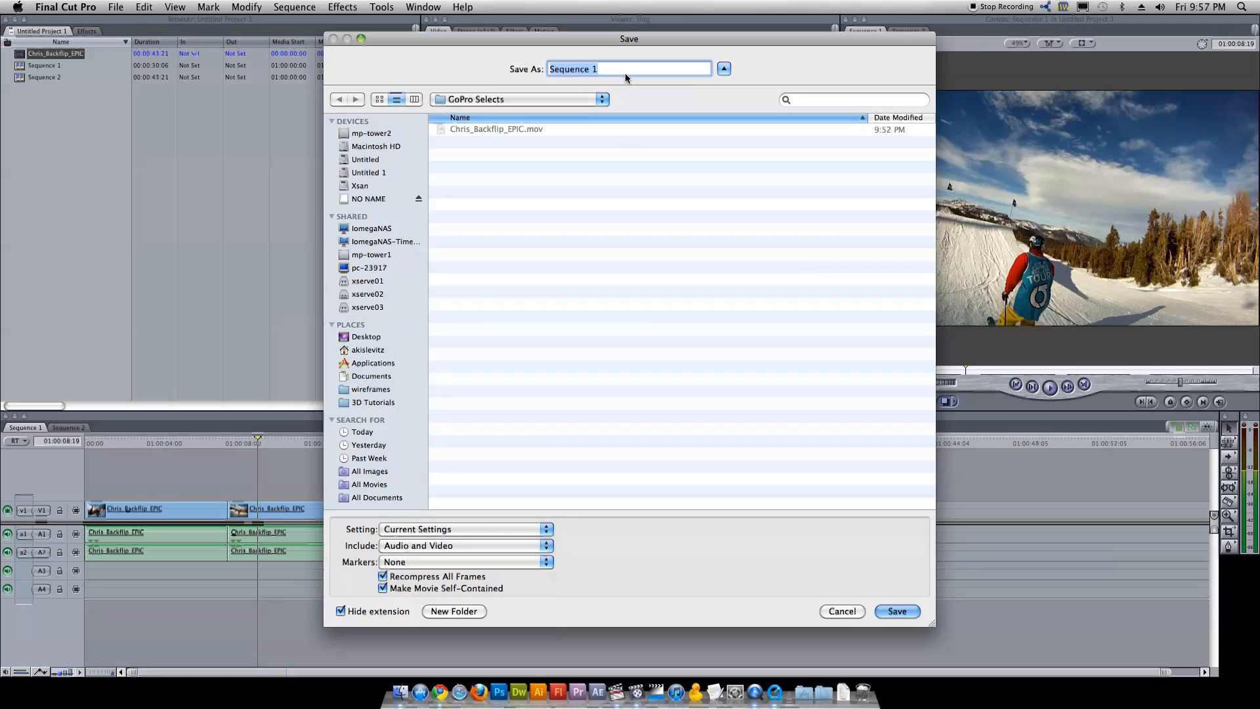
pyautogui.moveTo(614, 81)
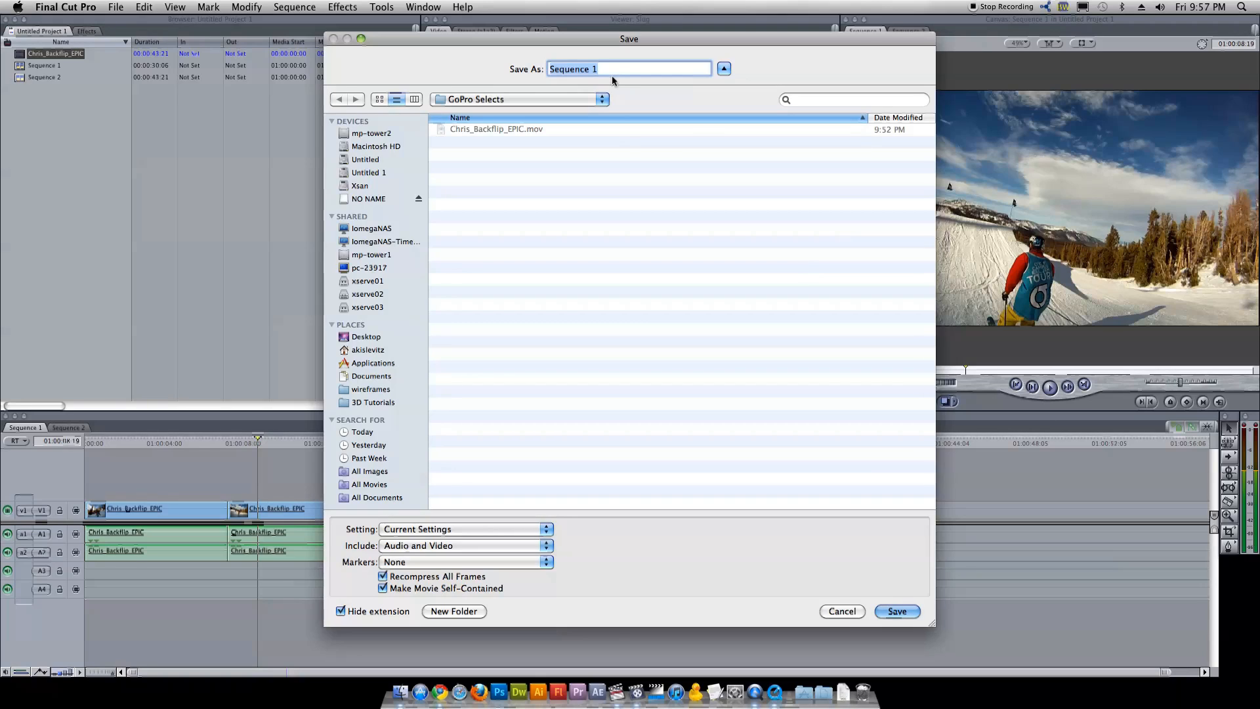
pyautogui.write('ChrisBackflipEdit')
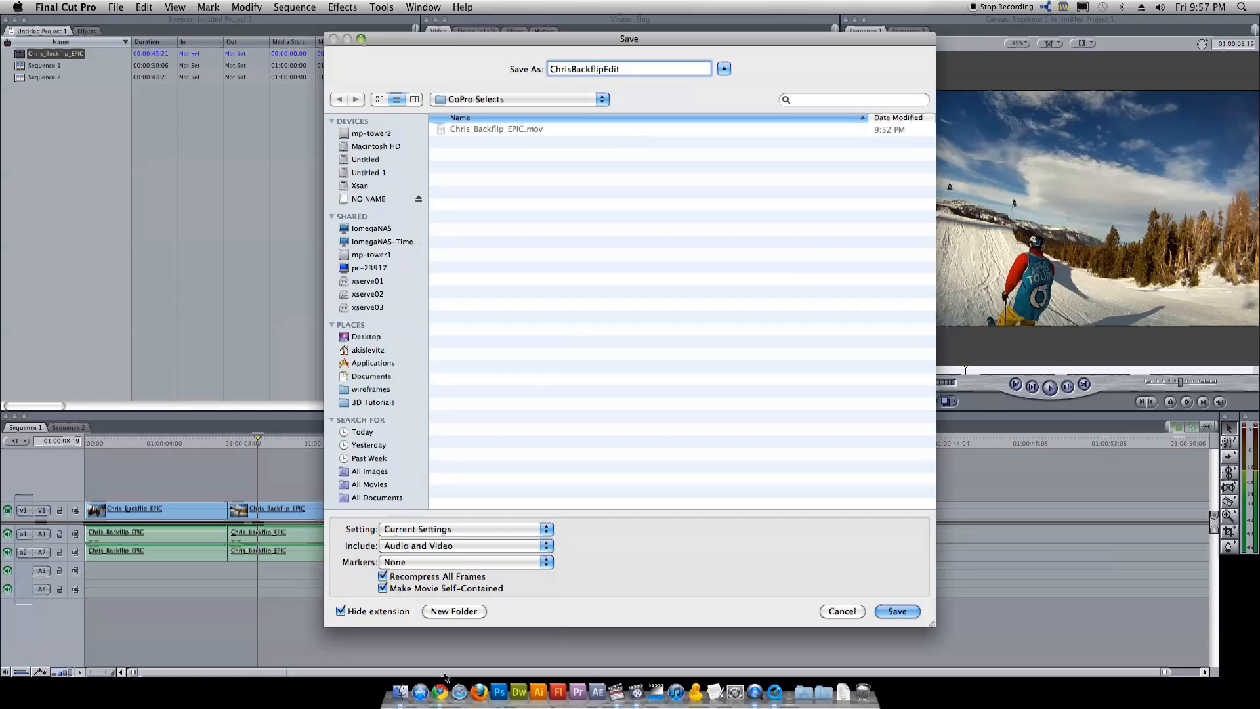
pyautogui.moveTo(410, 546)
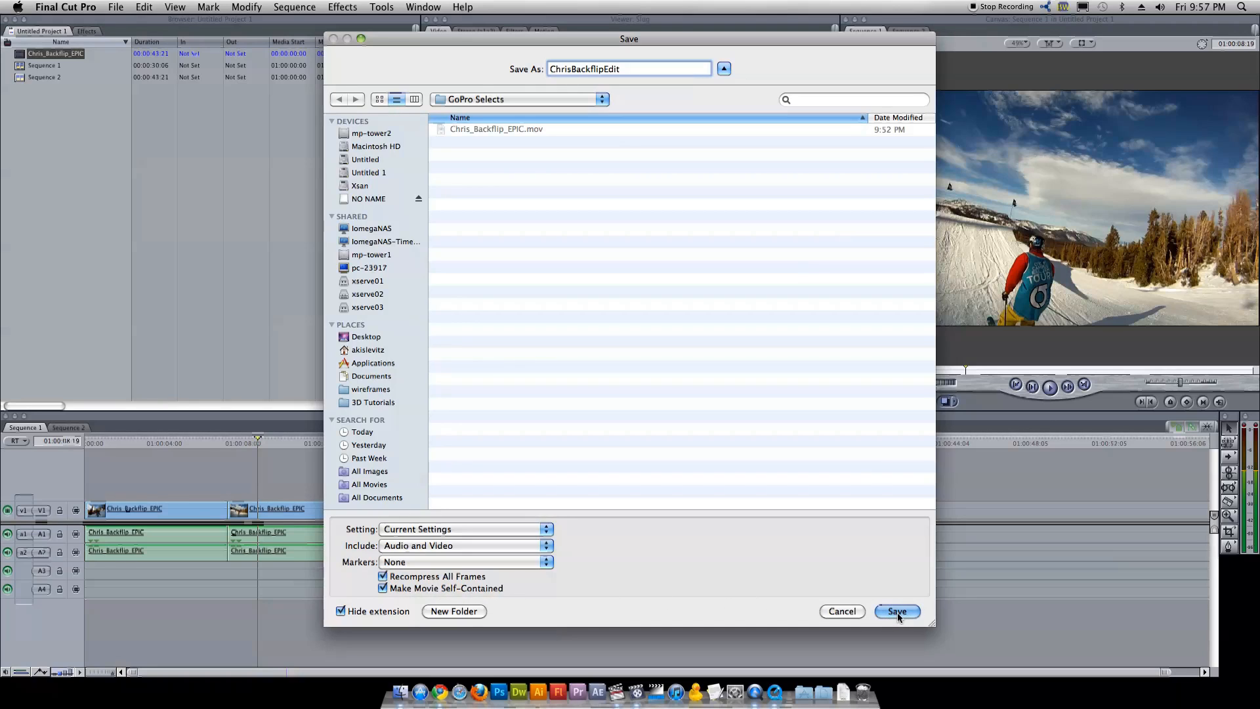
pyautogui.click(896, 611)
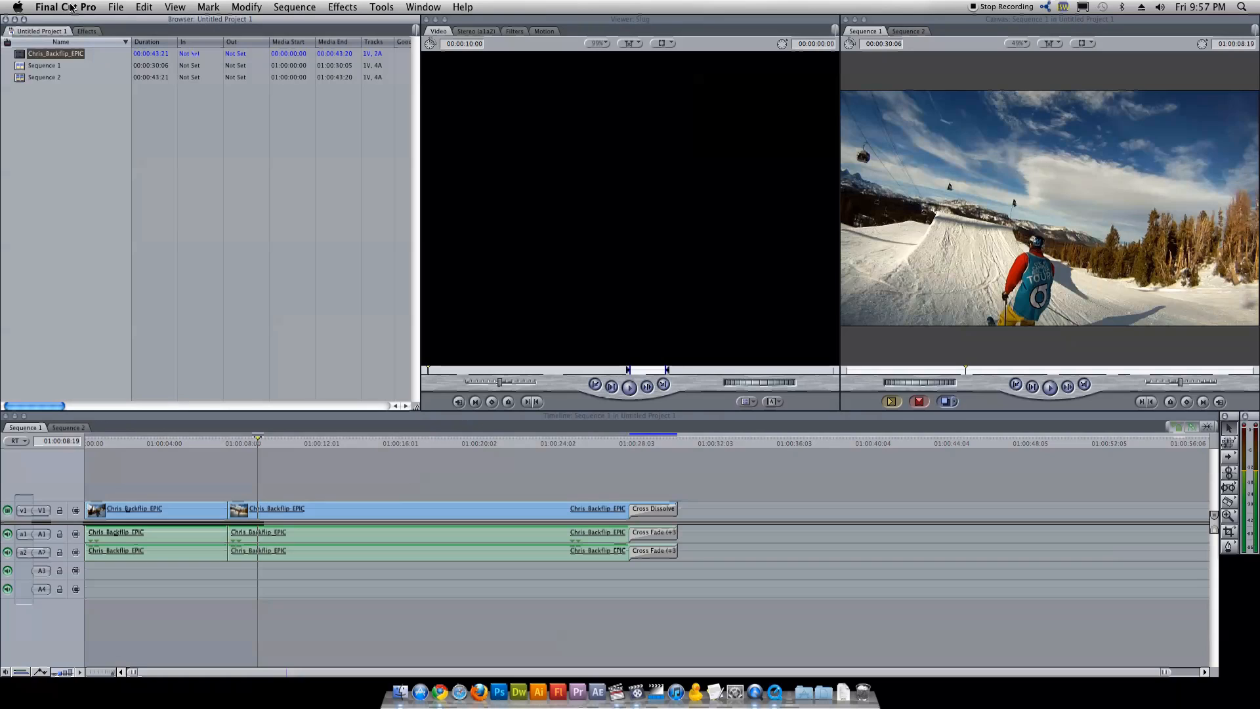
# Leave Final Cut Pro, launch Compressor from the Dock and cancel the batch template chooser.
pyautogui.click(65, 6)
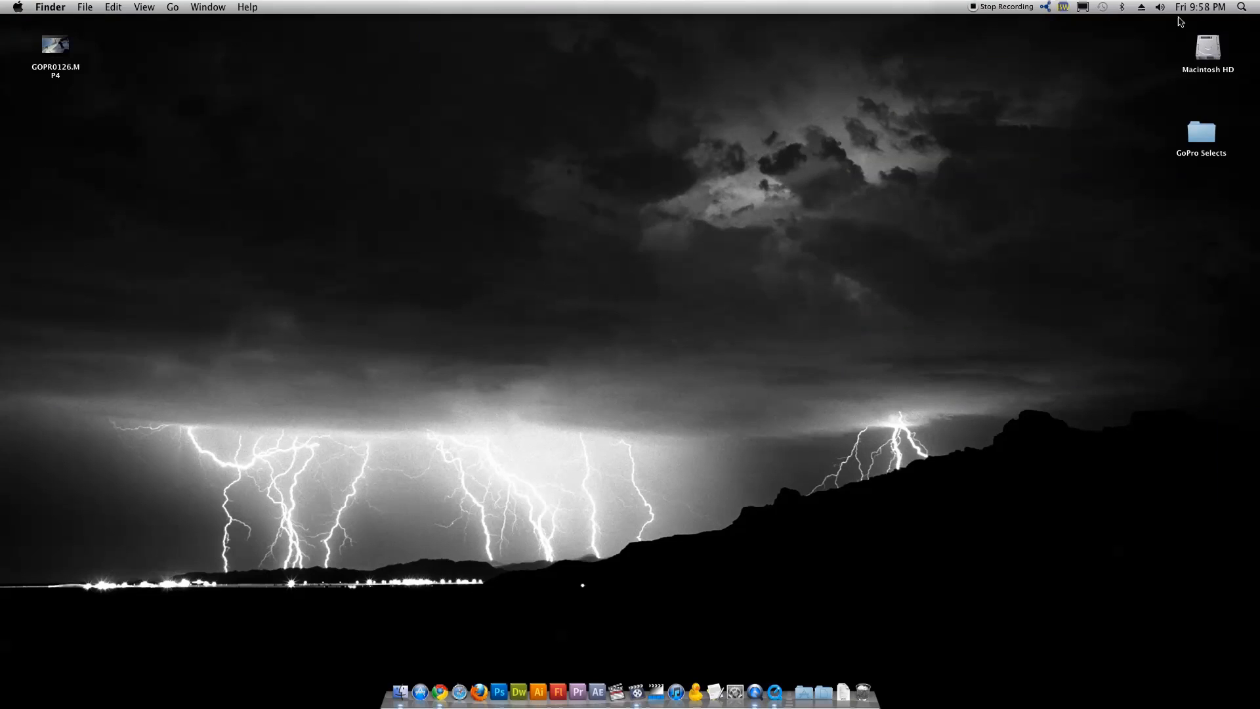
pyautogui.moveTo(665, 303)
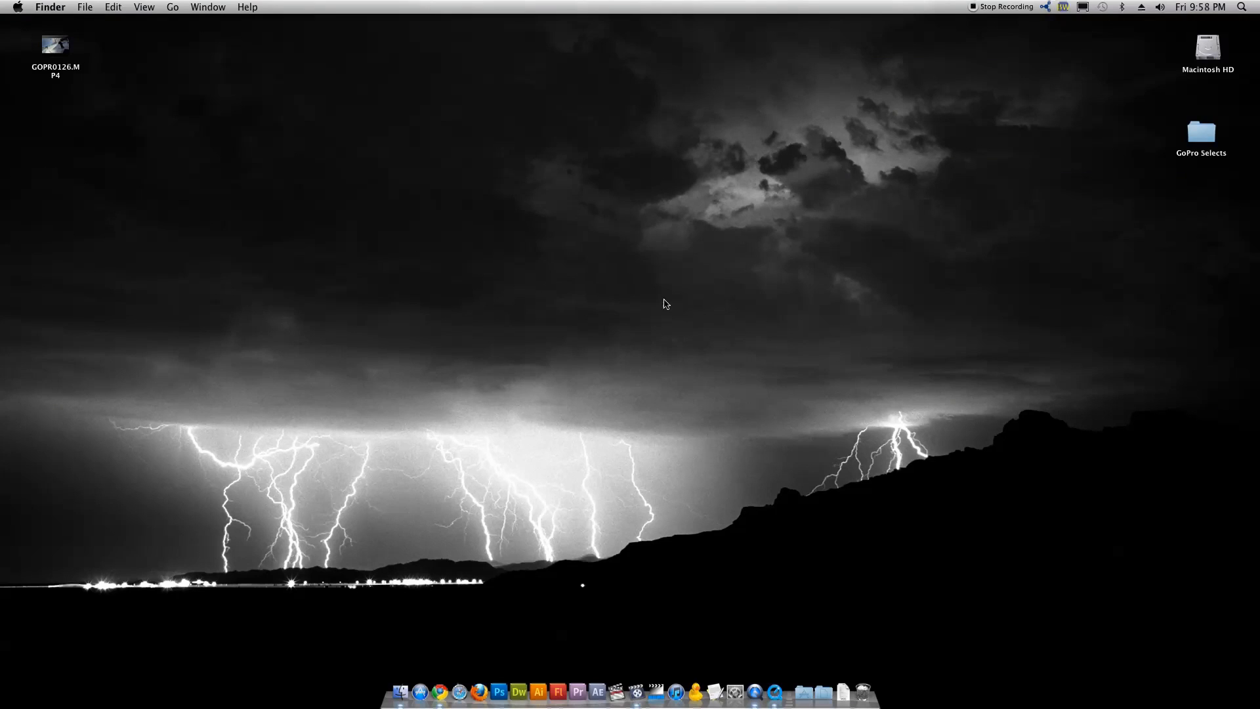
pyautogui.moveTo(631, 287)
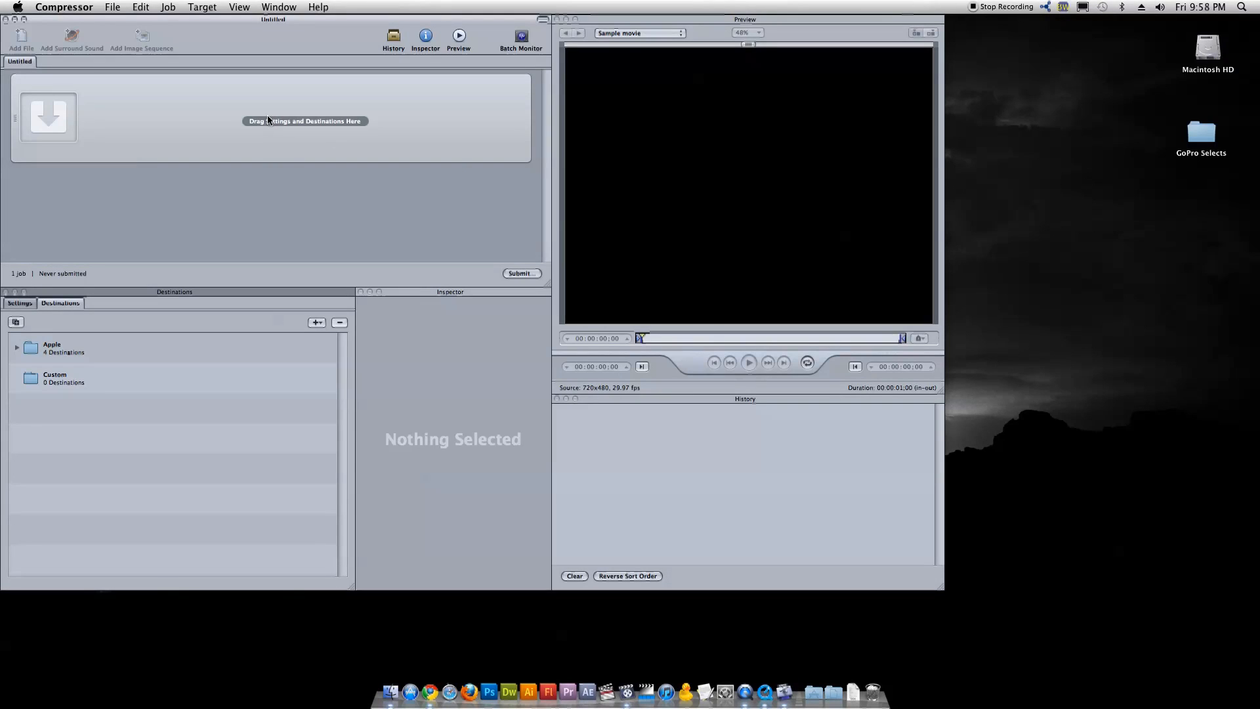
pyautogui.click(748, 363)
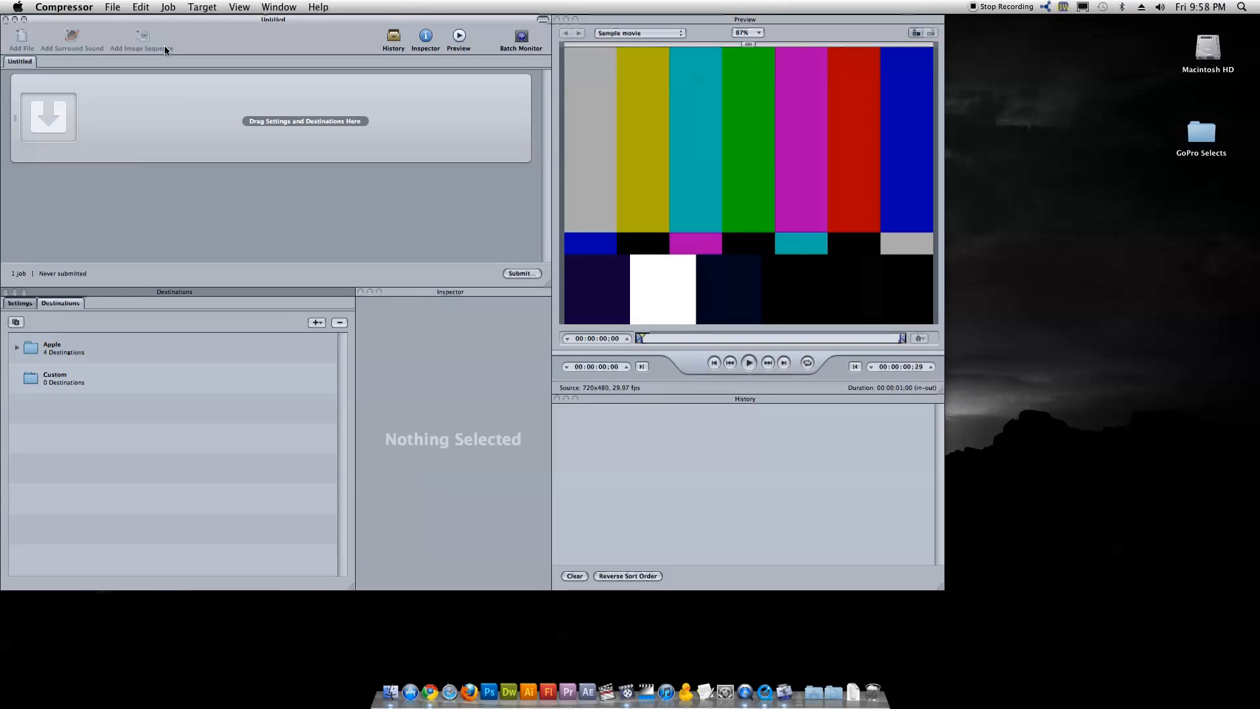
pyautogui.click(20, 38)
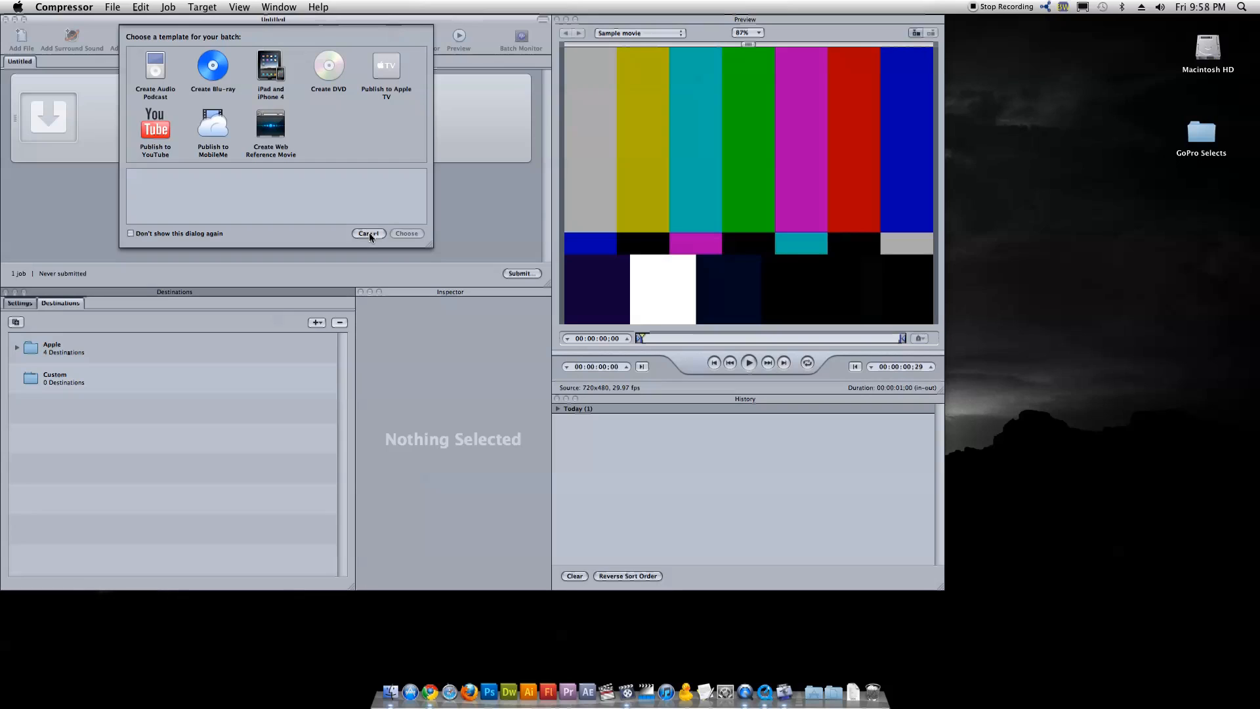
pyautogui.click(368, 234)
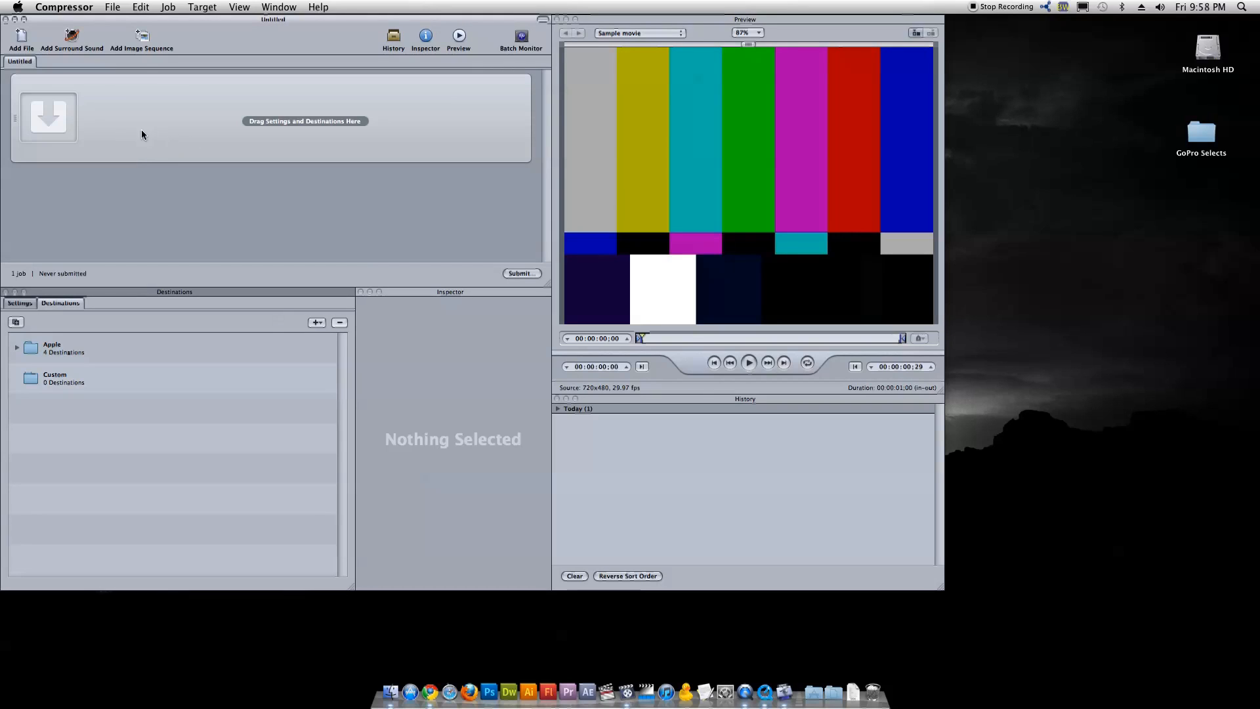
pyautogui.moveTo(26, 319)
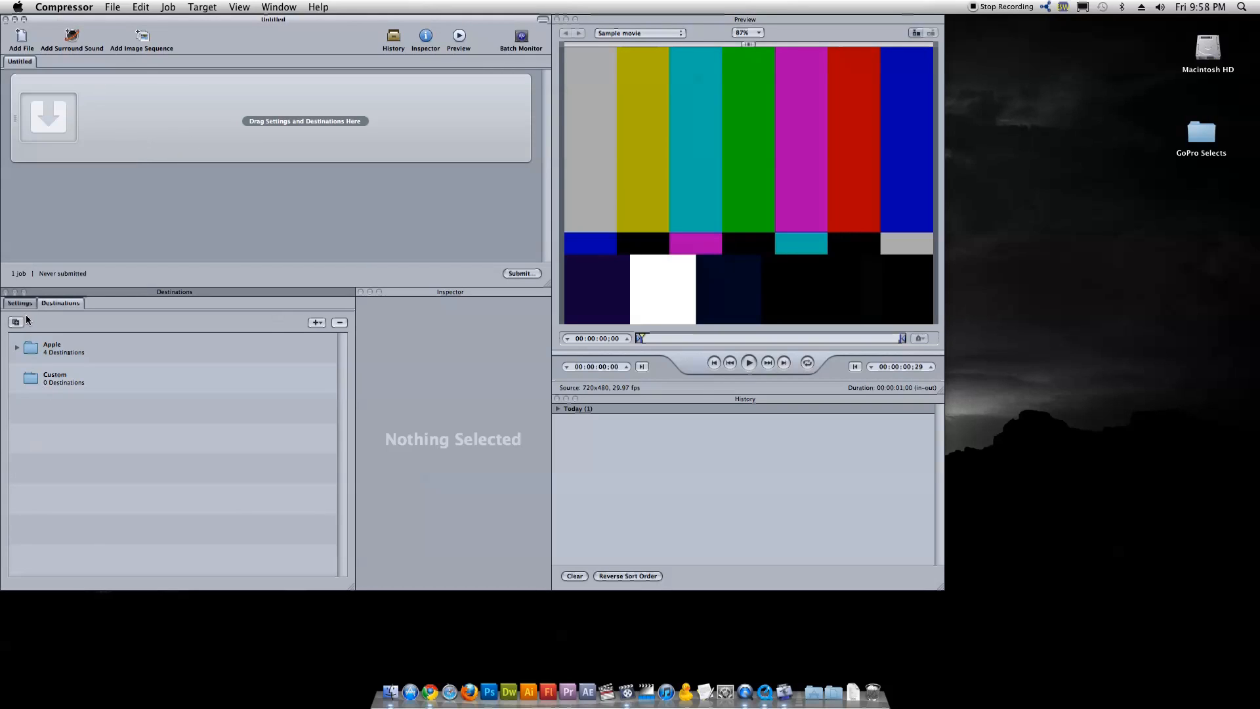
# Add the edited movie as a source and assign the Apple > Other Workflows > Web YouTube sharing preset.
pyautogui.click(20, 303)
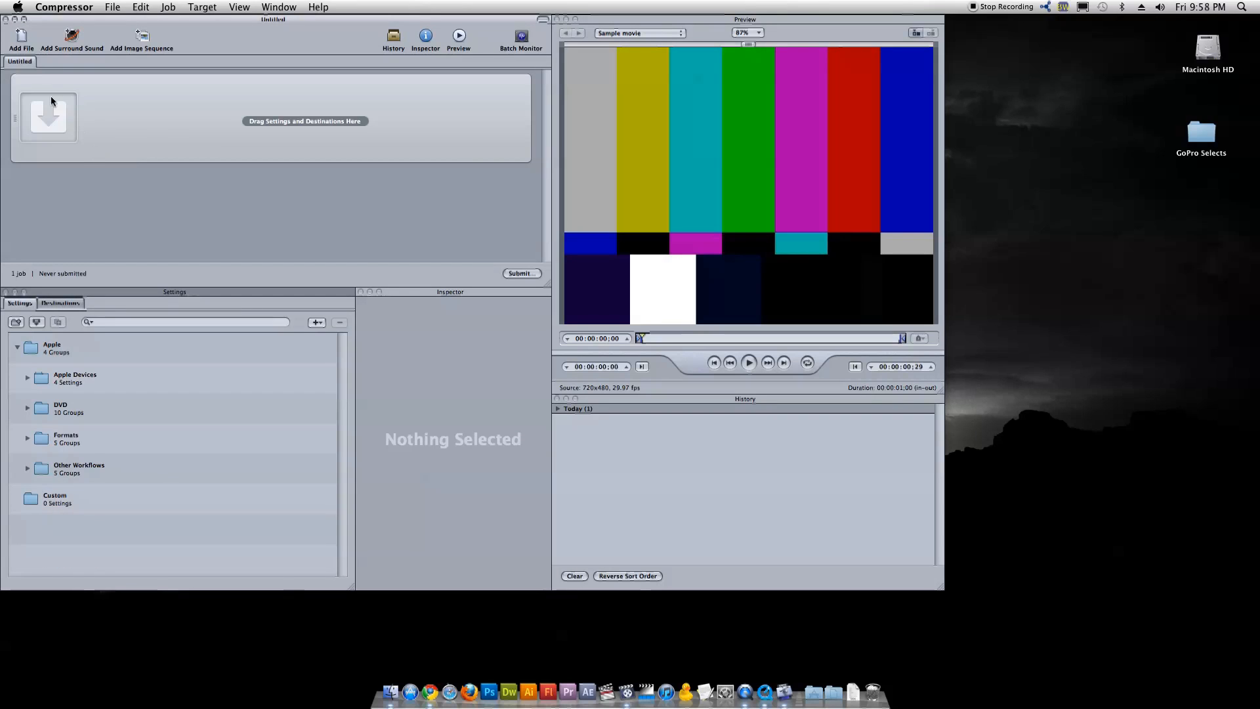
pyautogui.click(21, 36)
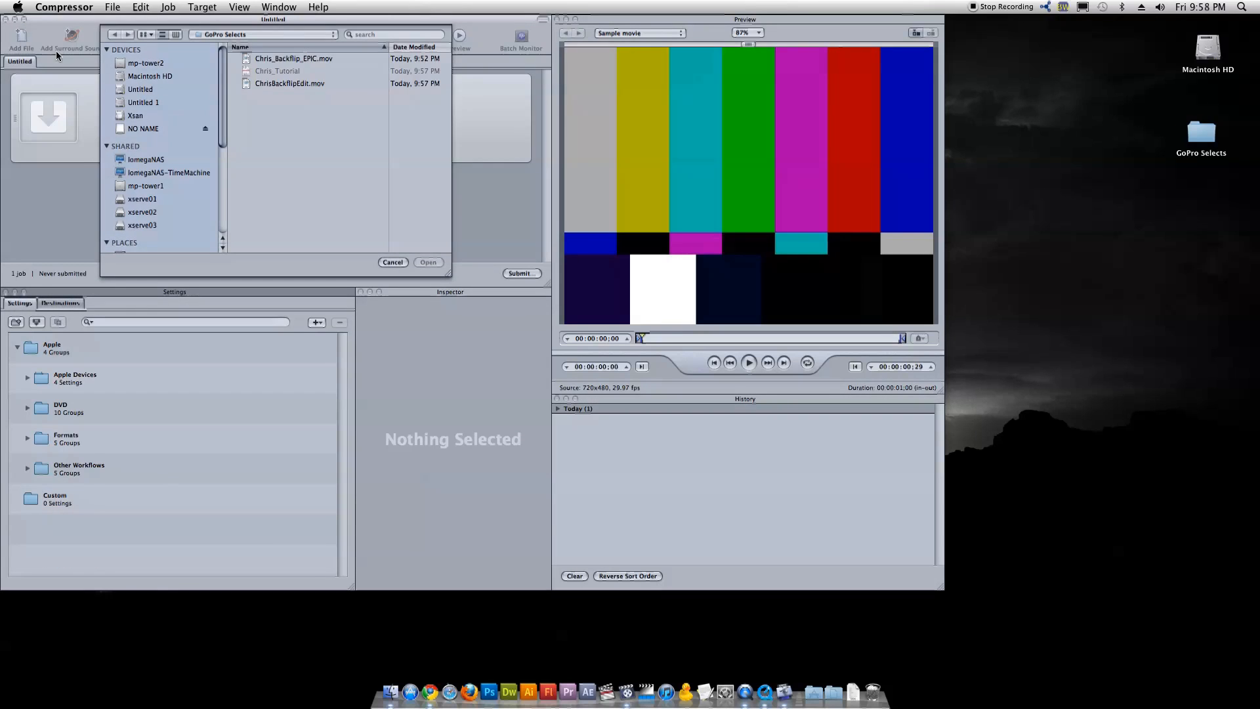
pyautogui.moveTo(284, 88)
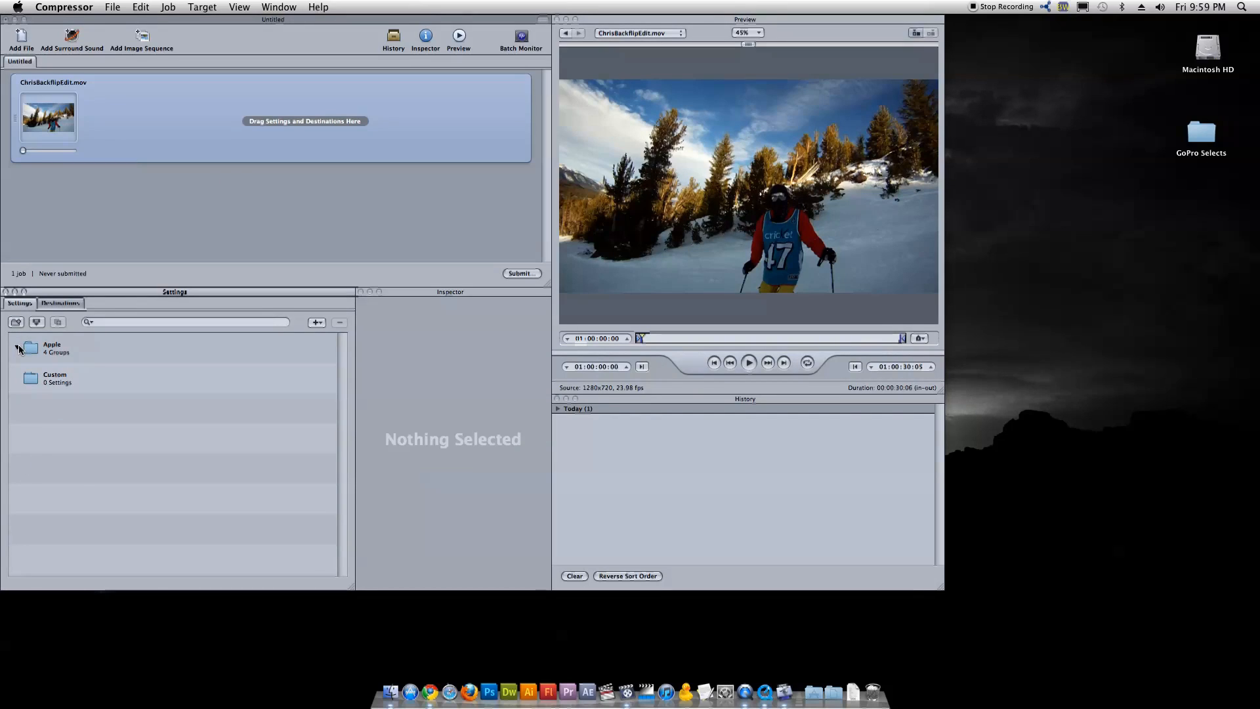
pyautogui.click(17, 346)
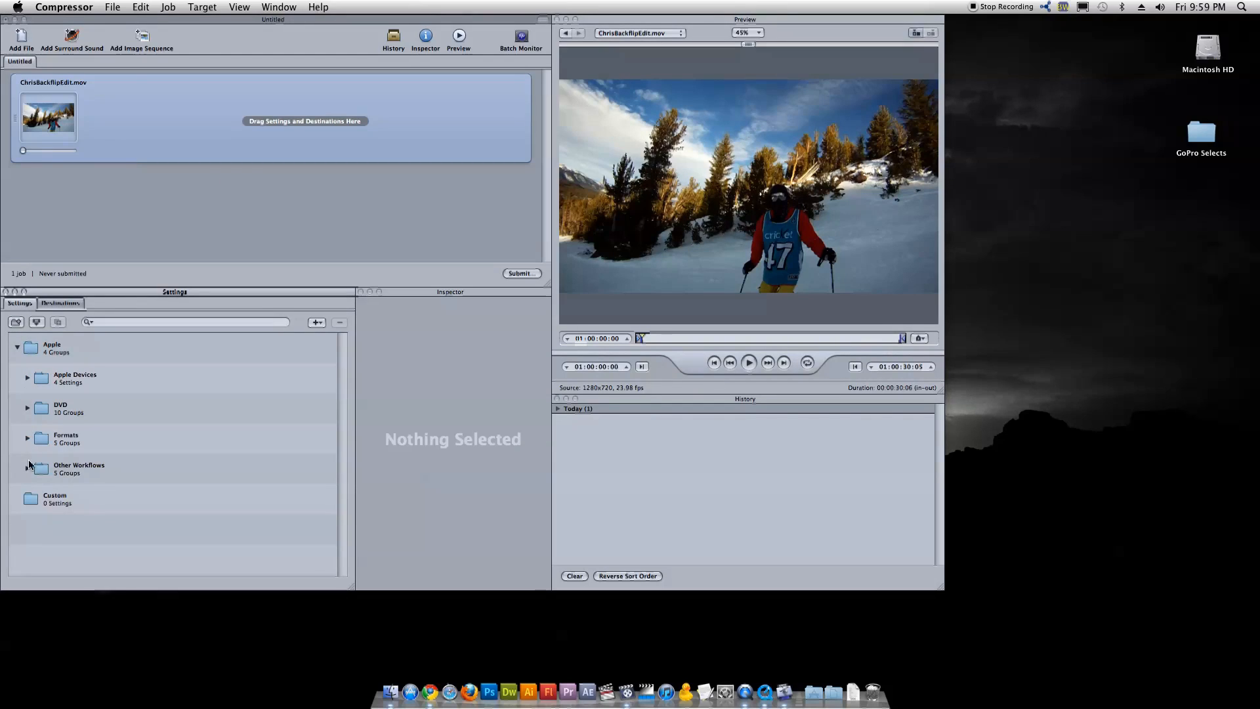
pyautogui.click(26, 468)
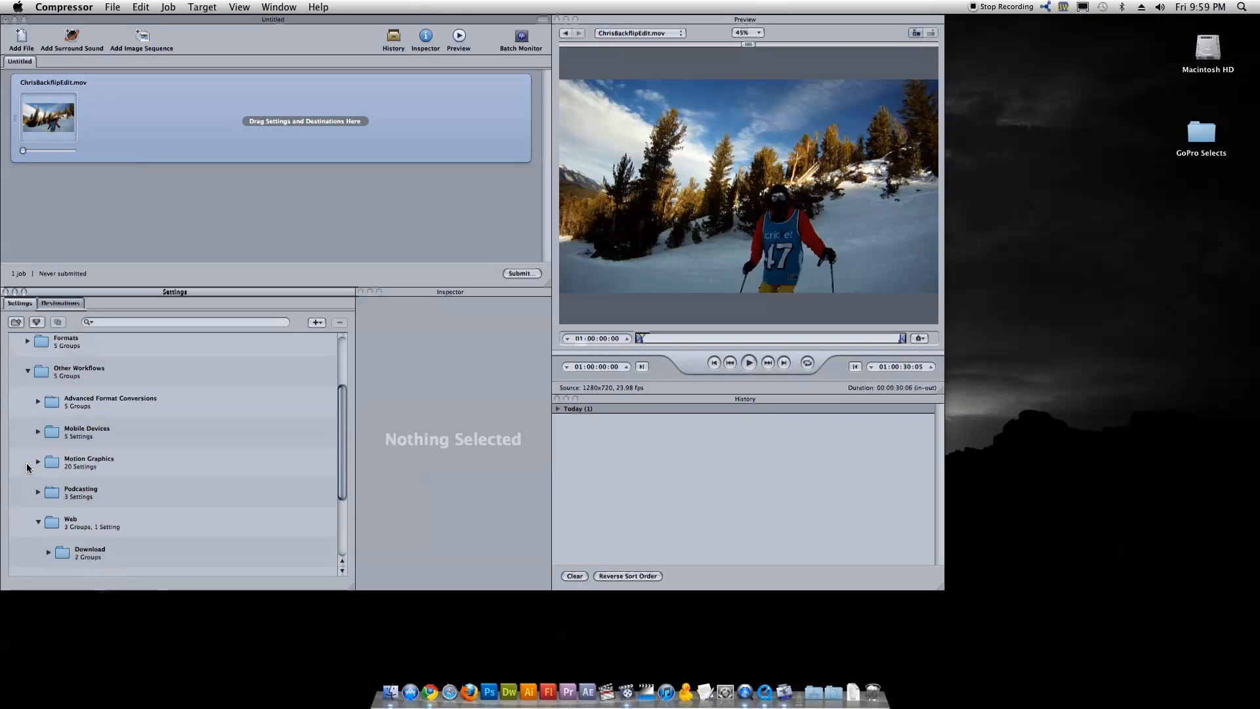
pyautogui.scroll(-3)
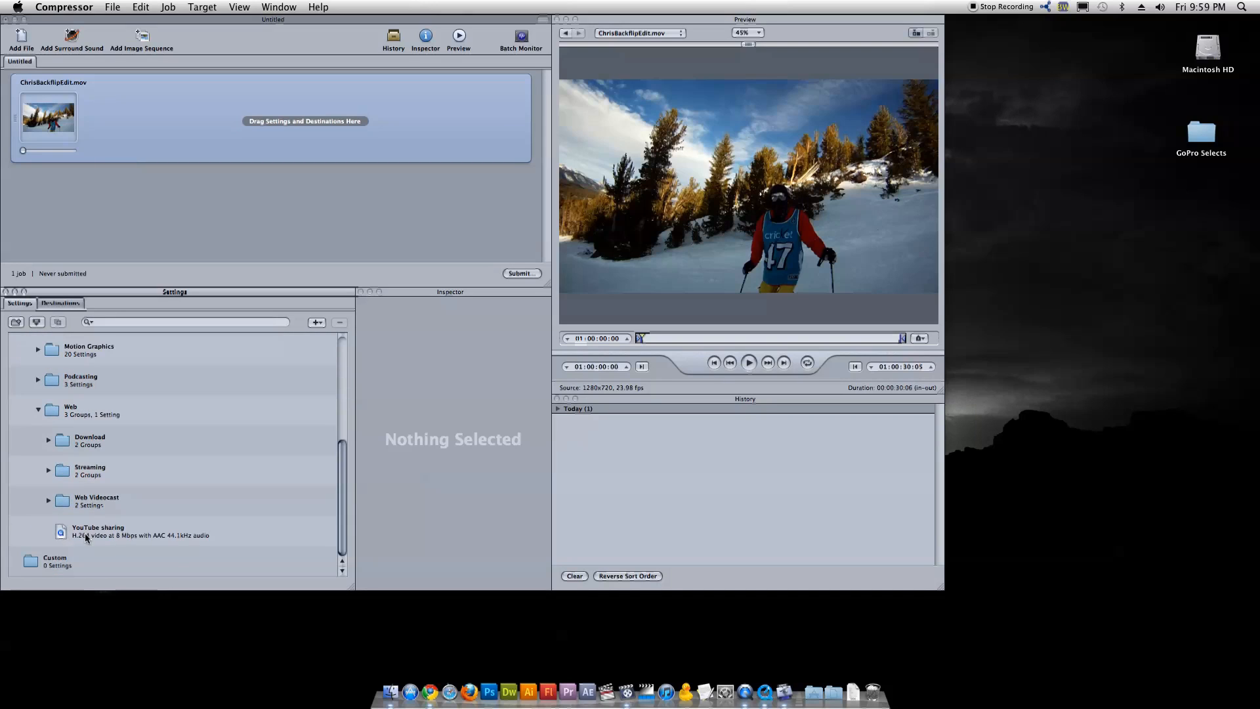
pyautogui.click(99, 531)
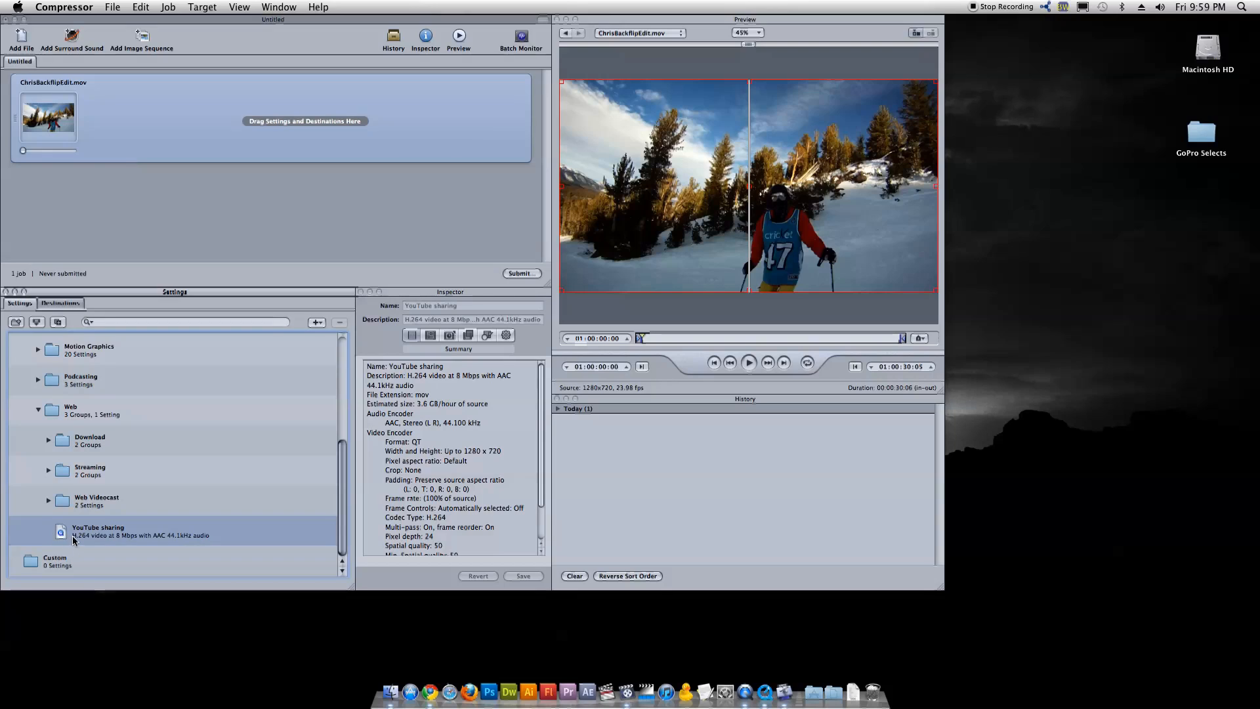
pyautogui.moveTo(126, 539)
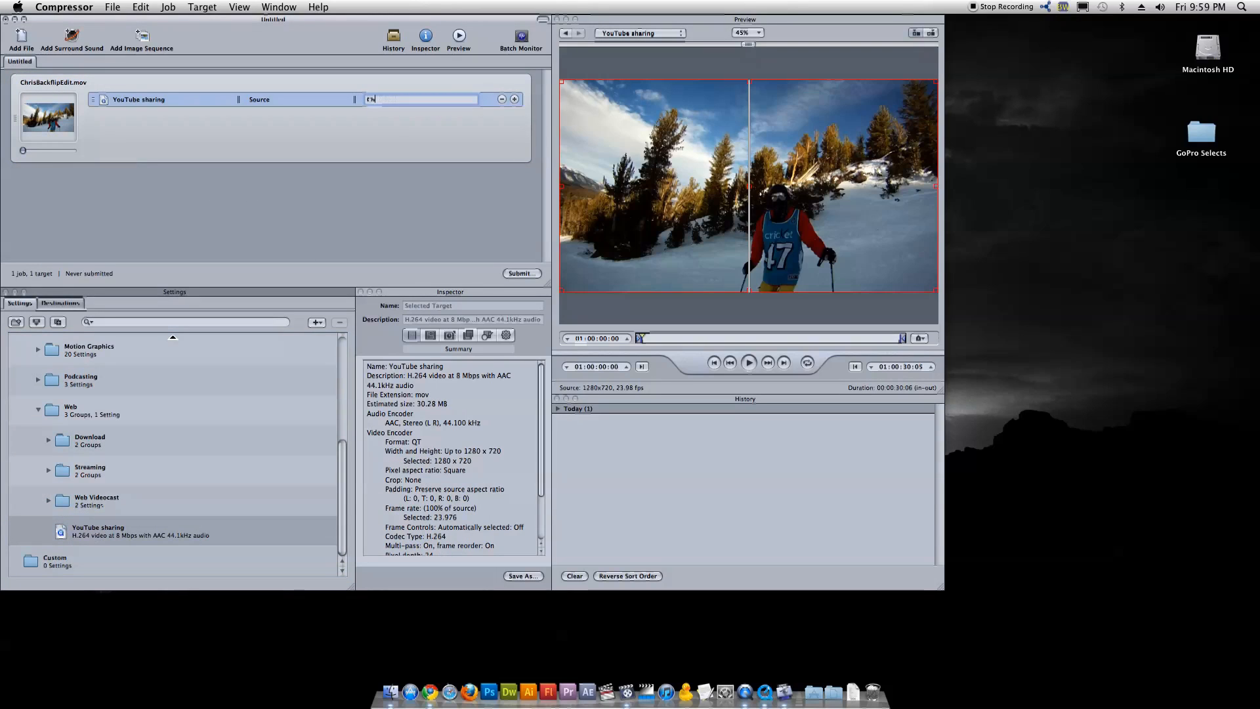
# Rename the job's output file to 'ChrisBacklip_YouTube'.
pyautogui.write('ChrisBacklip_Y')
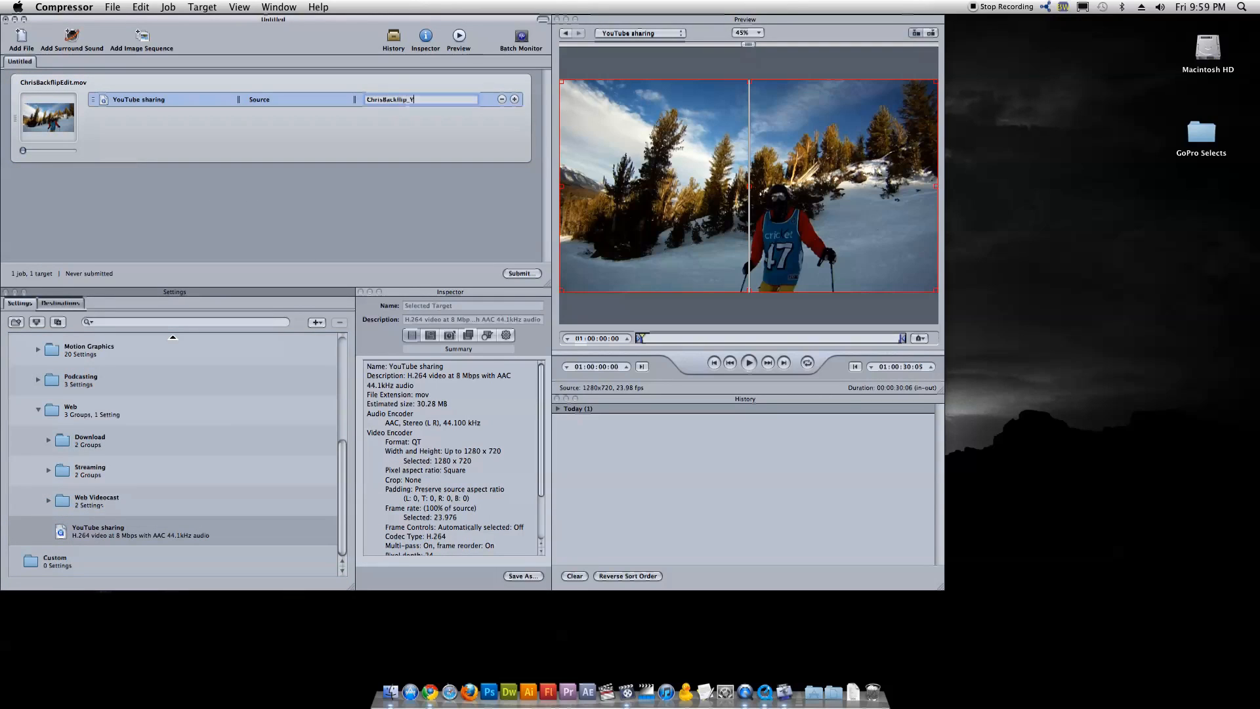
pyautogui.write('ouTube')
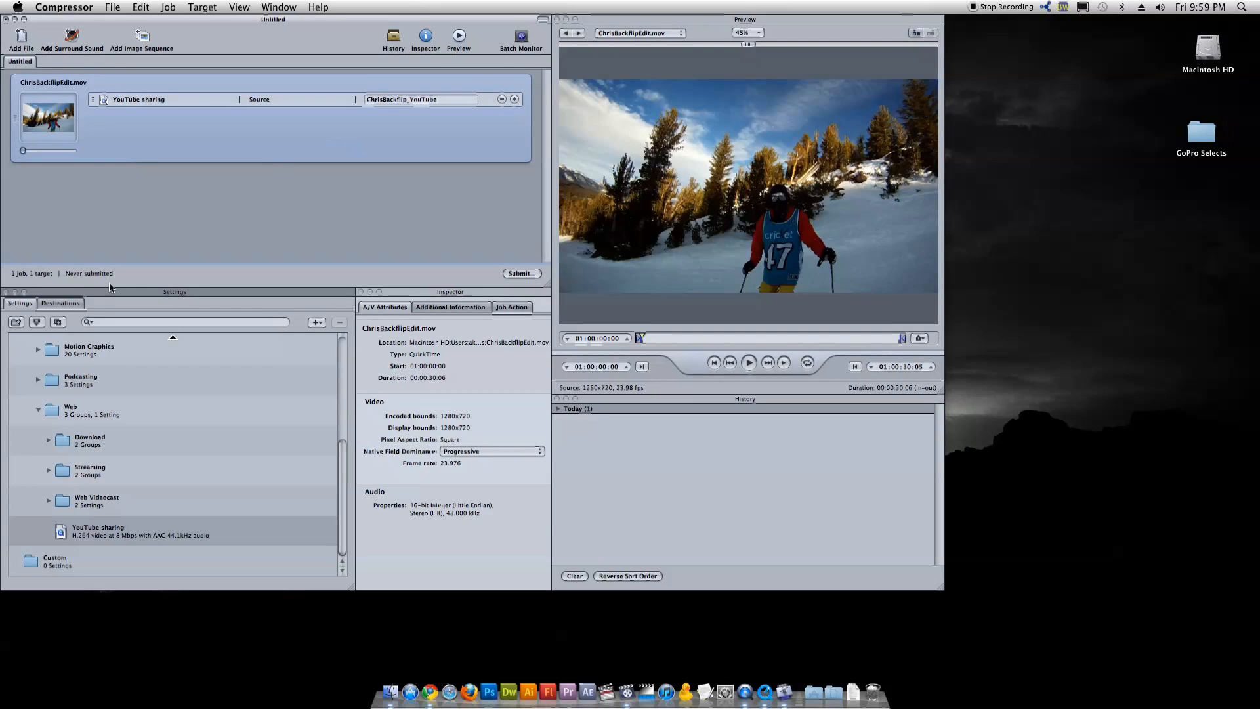
# Assign the Apple Desktop destination, submit the job and confirm until History shows Successful.
pyautogui.click(59, 303)
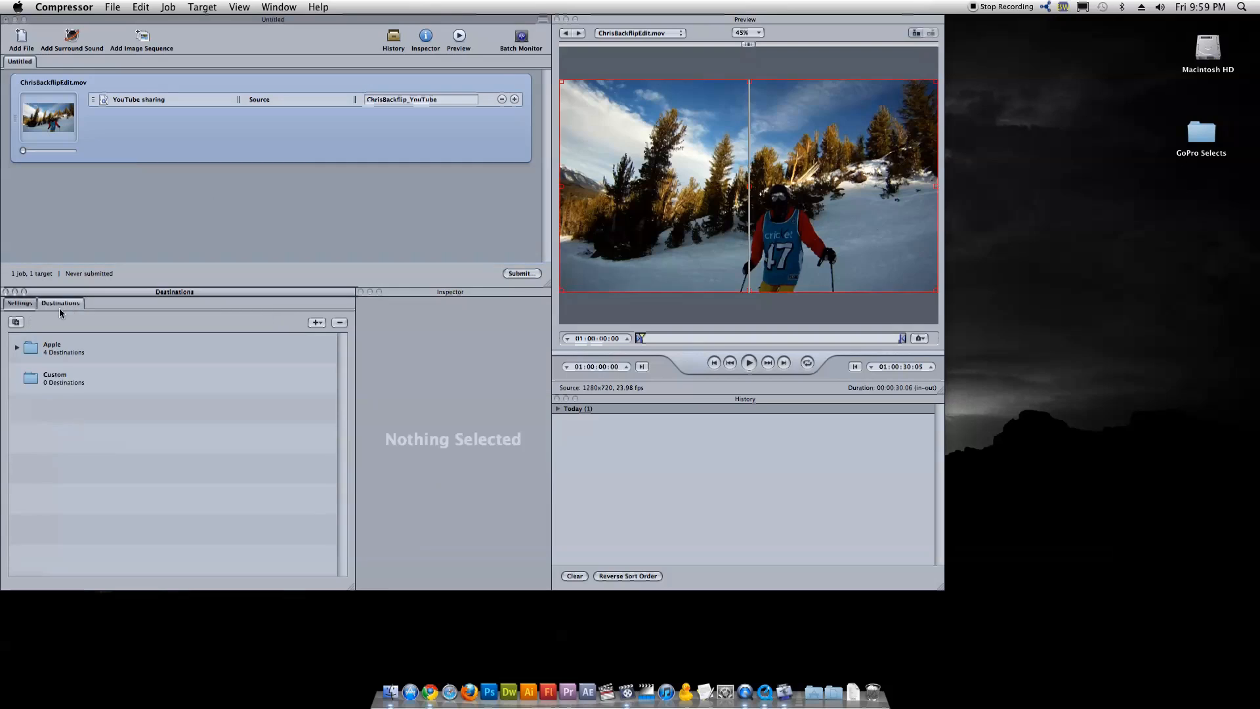
pyautogui.click(16, 346)
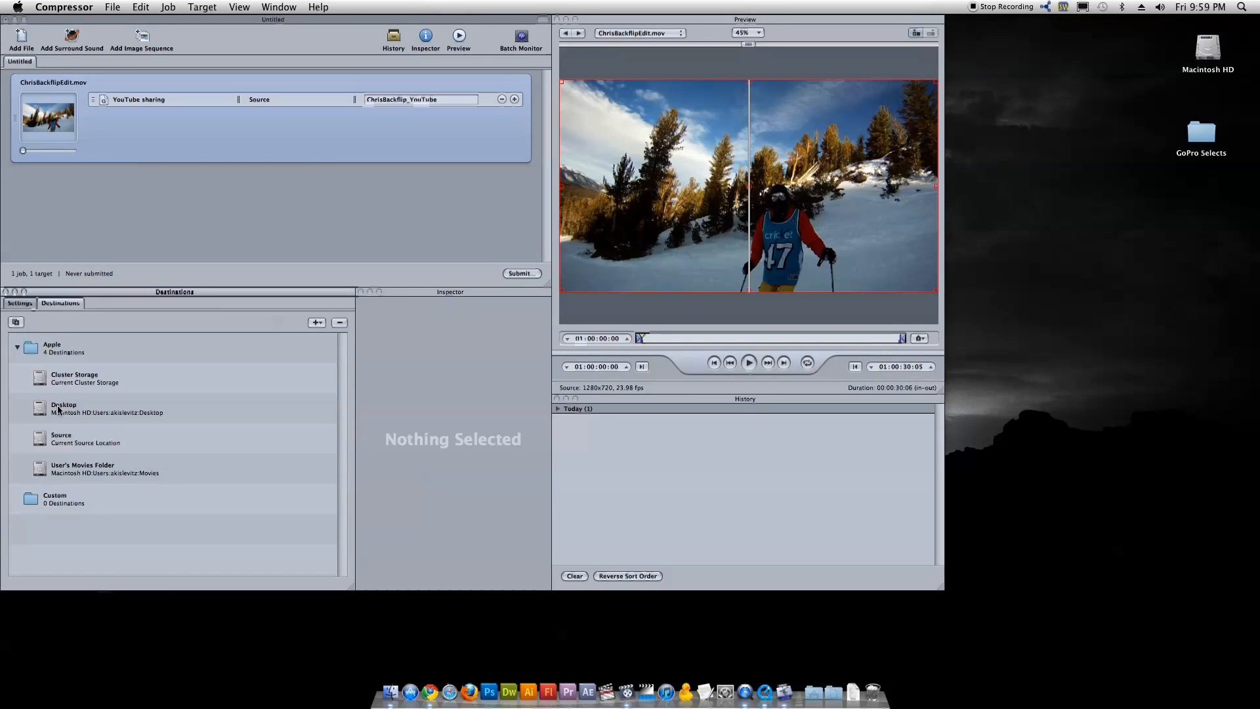
pyautogui.click(63, 408)
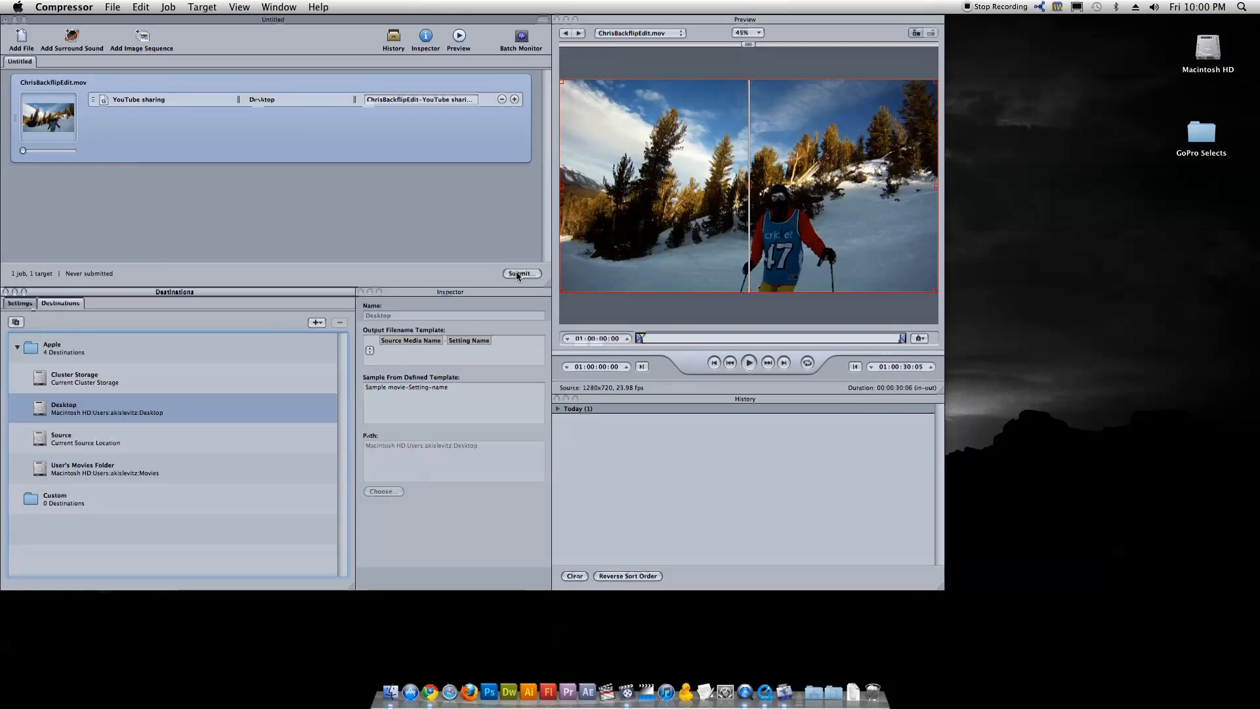
pyautogui.click(521, 273)
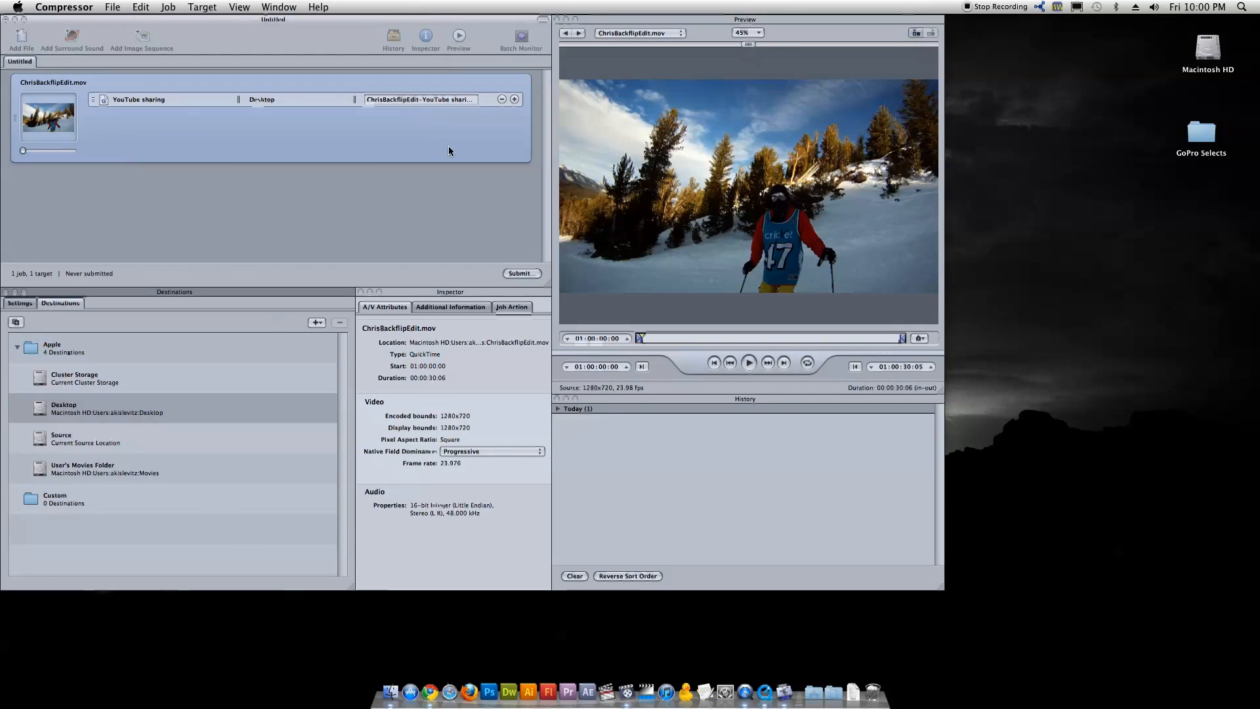
pyautogui.click(521, 273)
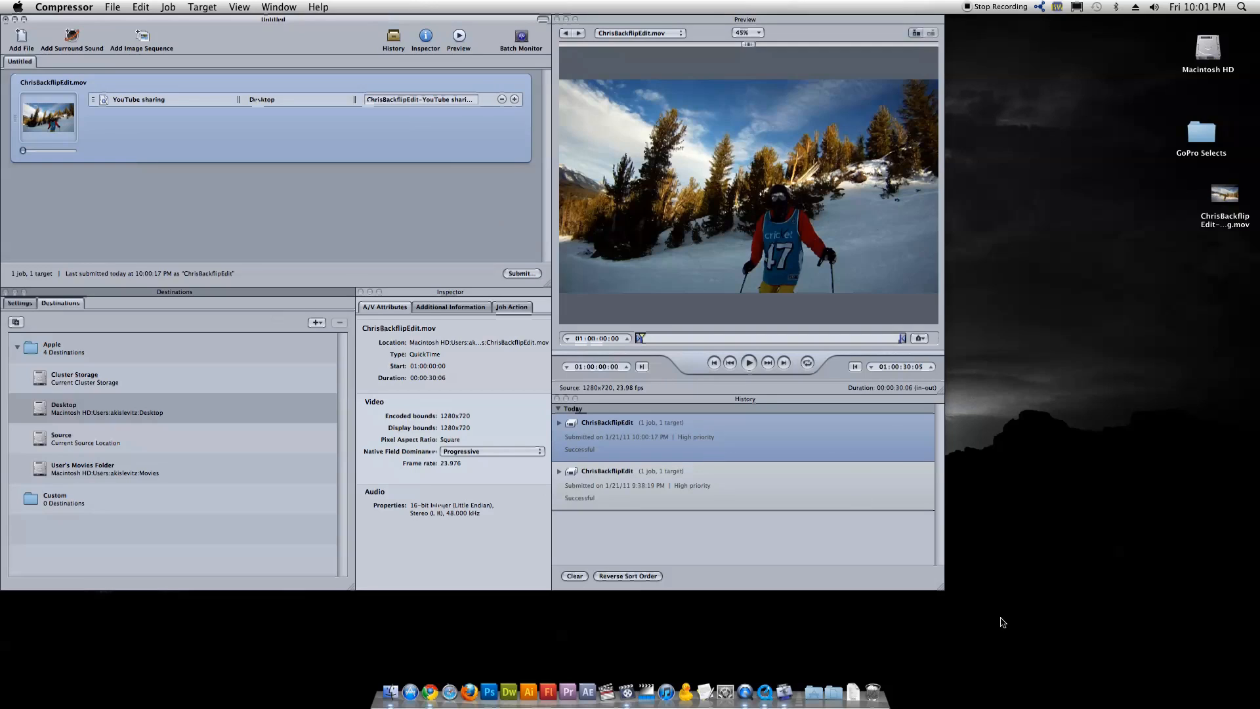
pyautogui.moveTo(1037, 620)
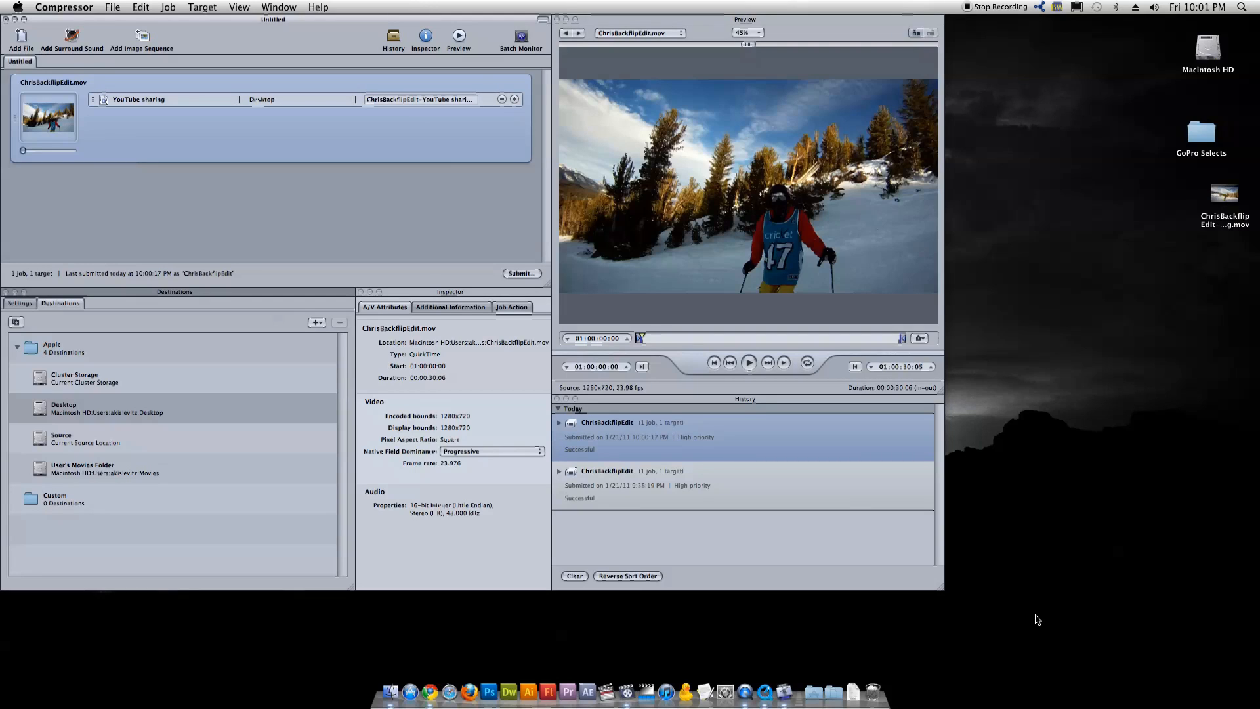
pyautogui.click(1224, 195)
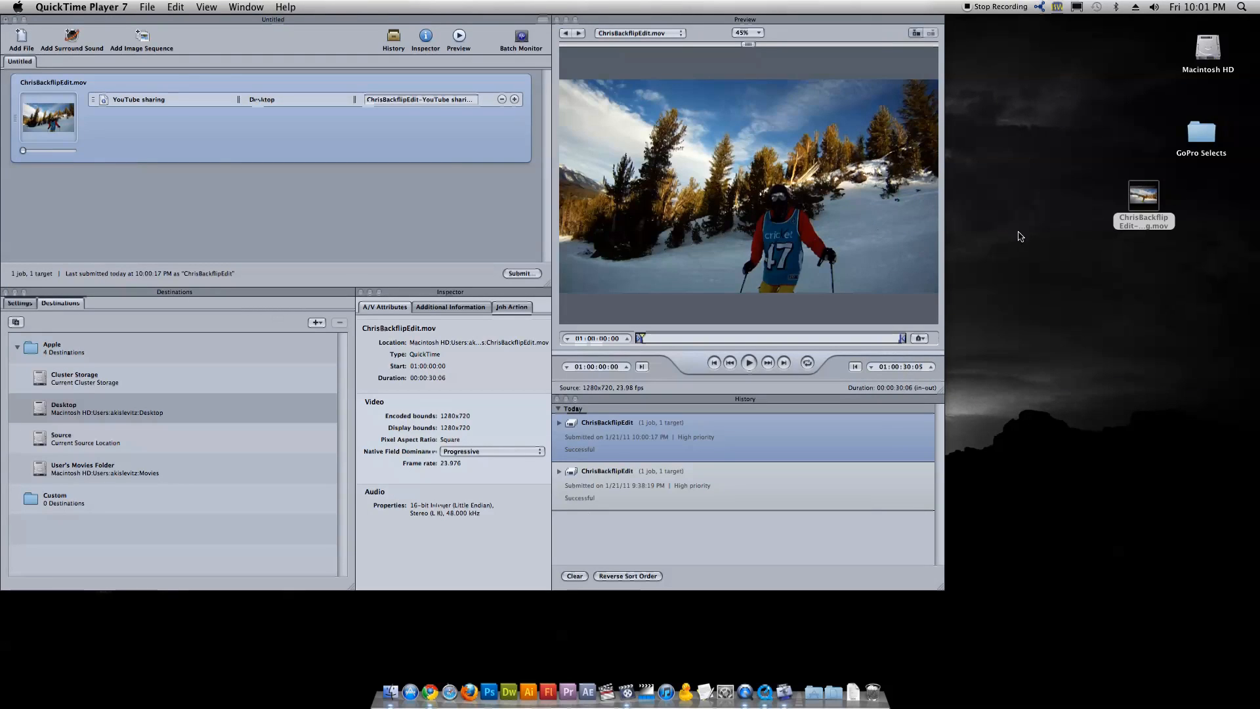
pyautogui.moveTo(1027, 239)
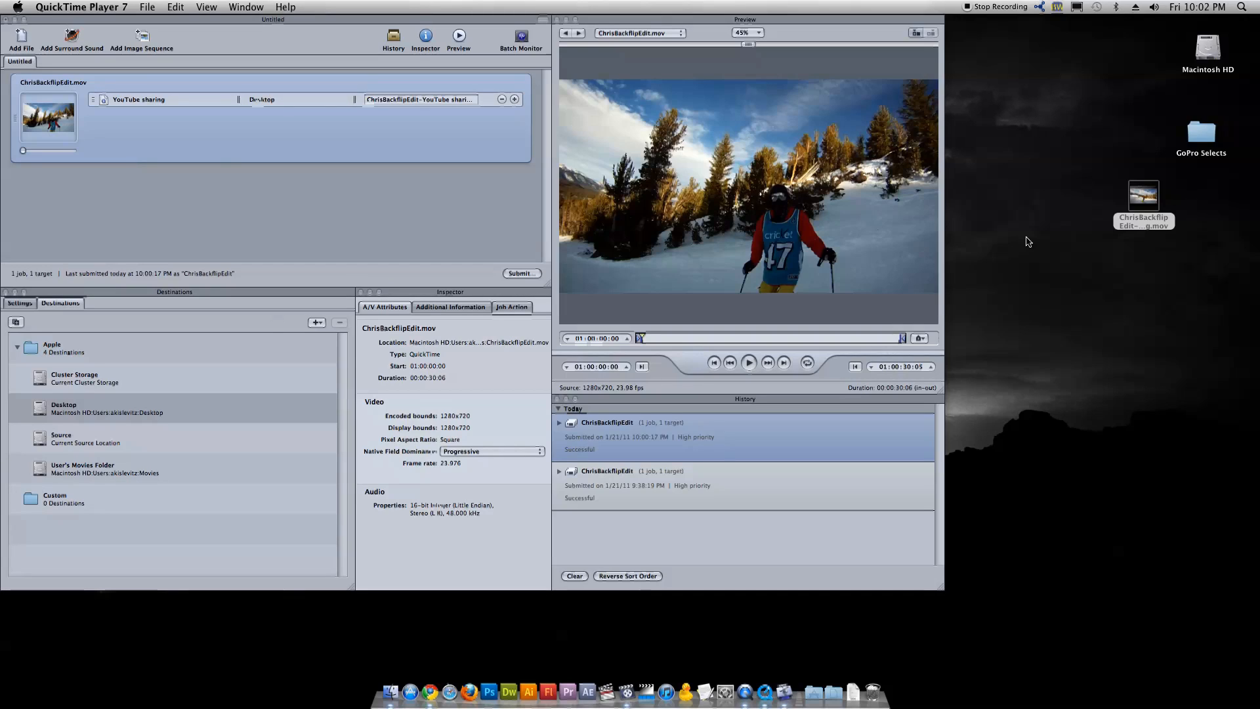
pyautogui.moveTo(625, 692)
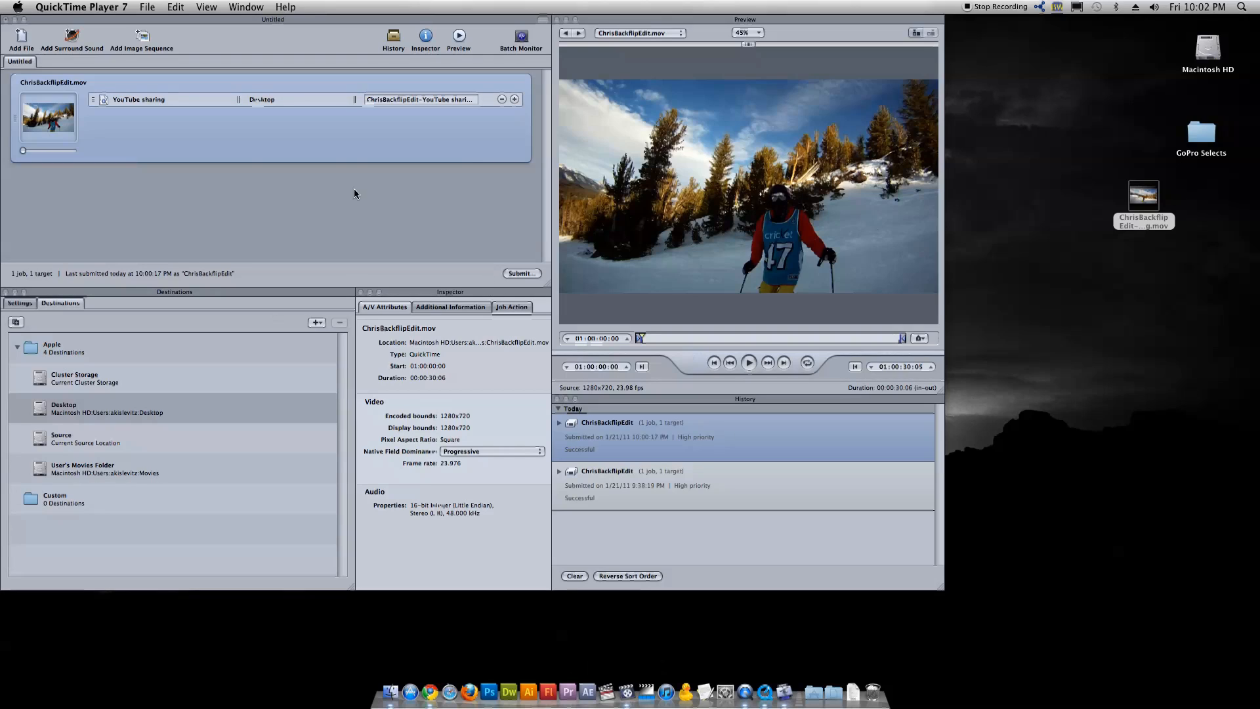
pyautogui.moveTo(320, 185)
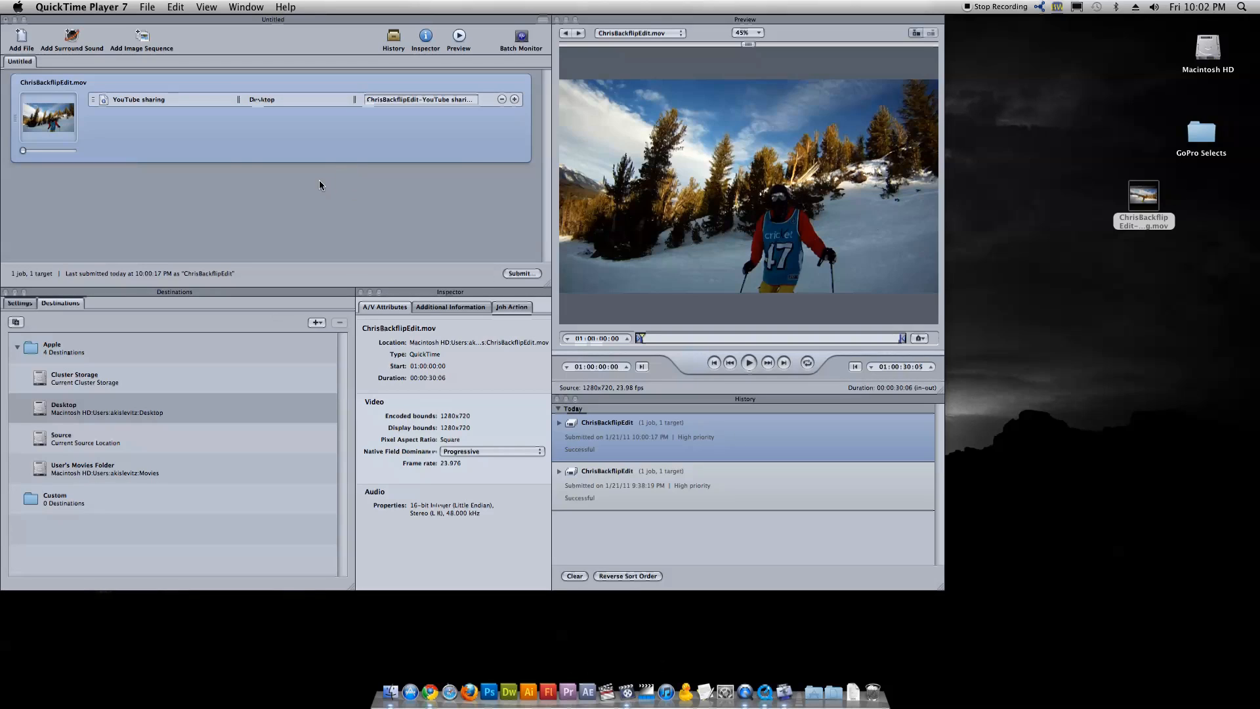
pyautogui.moveTo(607, 692)
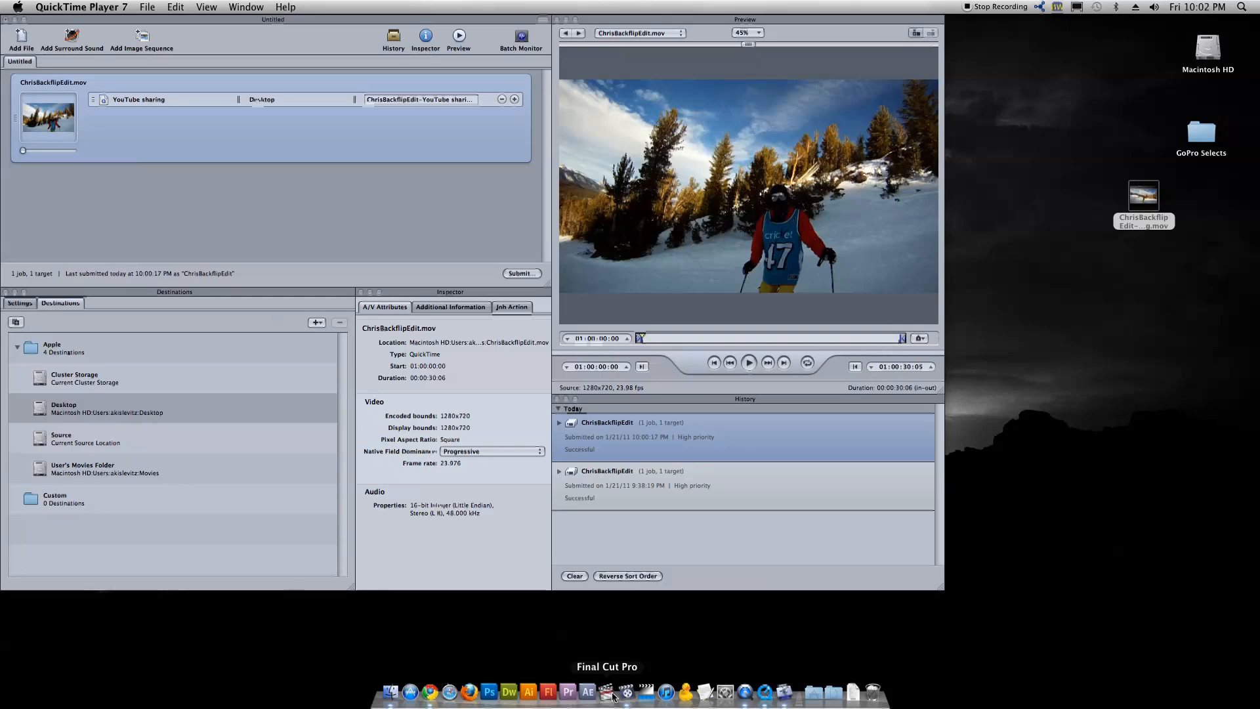
pyautogui.moveTo(588, 691)
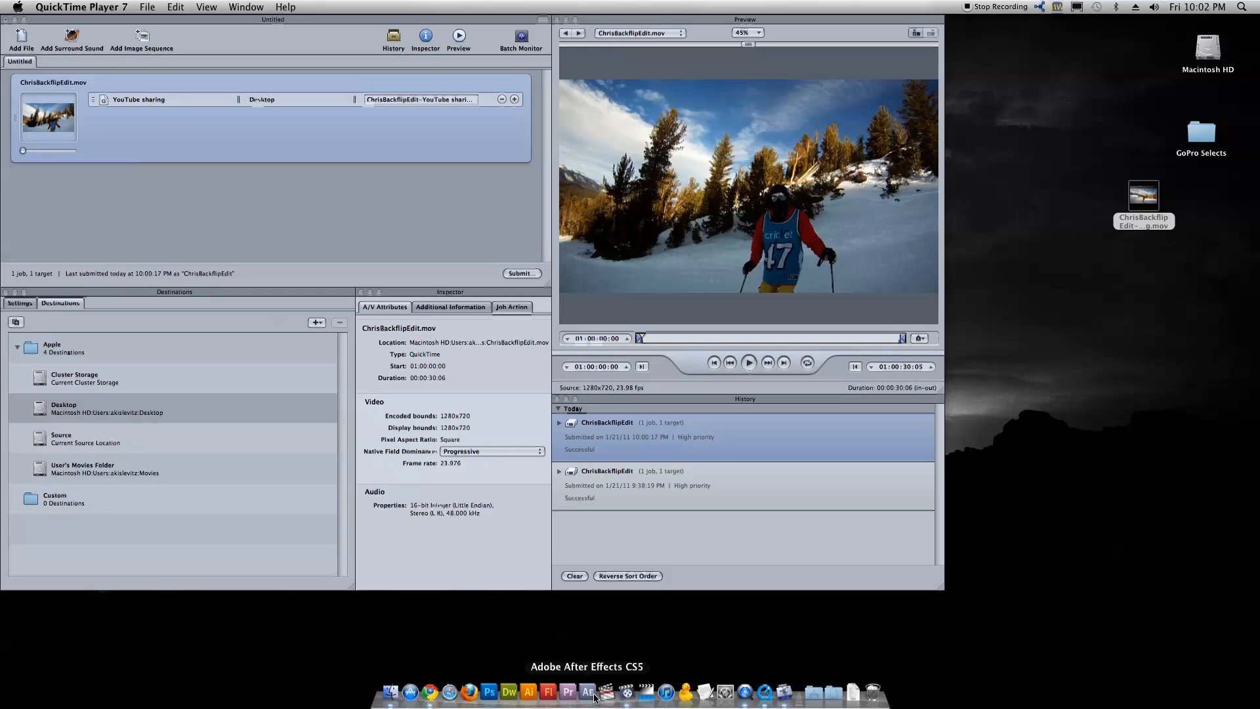
pyautogui.moveTo(568, 692)
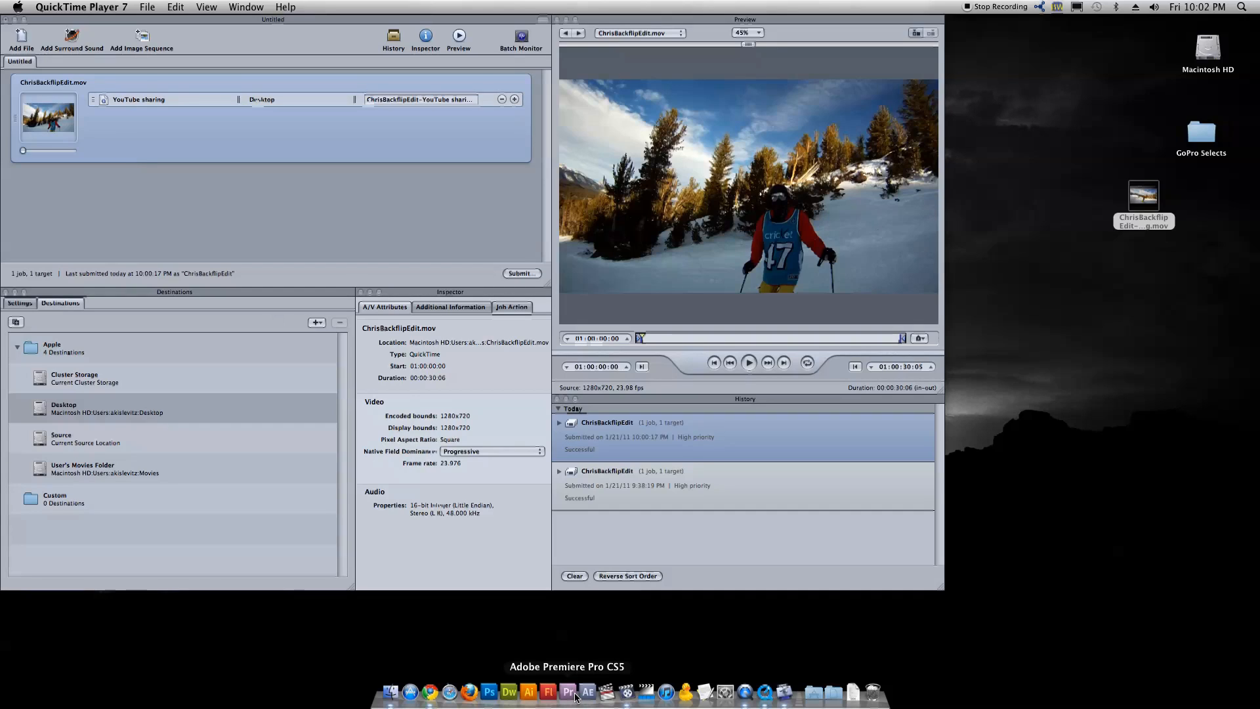
pyautogui.moveTo(205, 416)
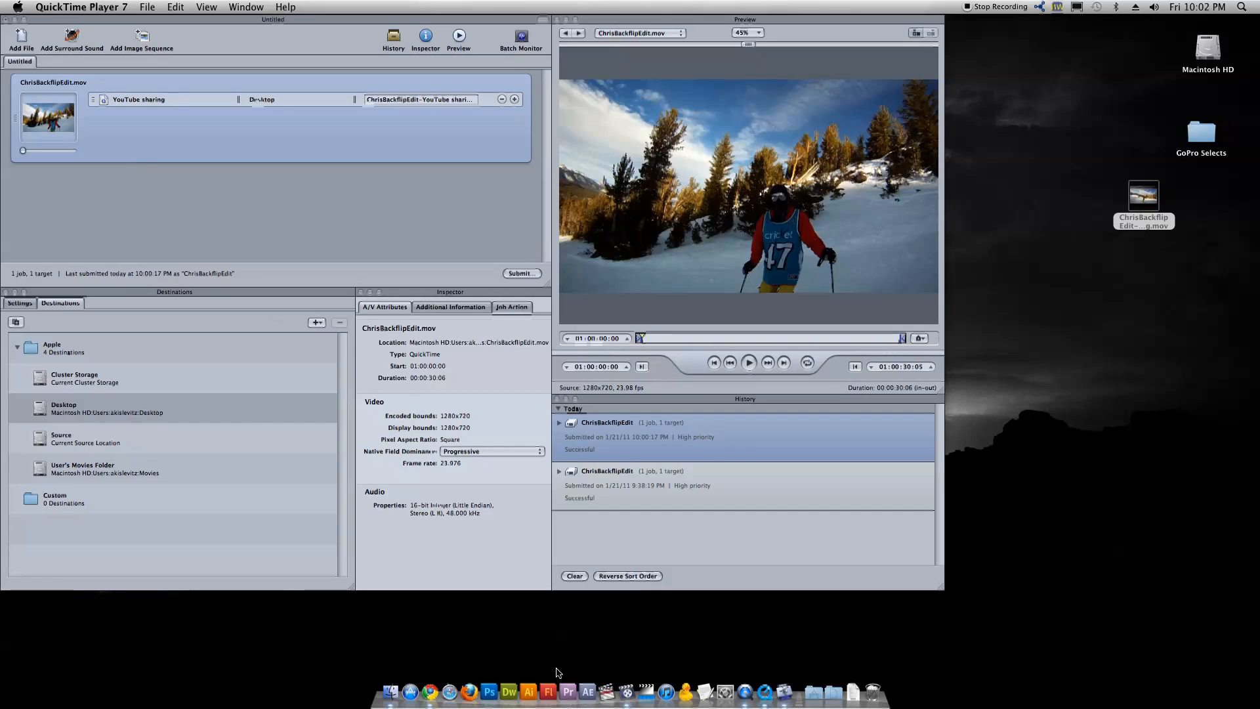
pyautogui.moveTo(651, 692)
pyautogui.write('twitter.com/USCSki')
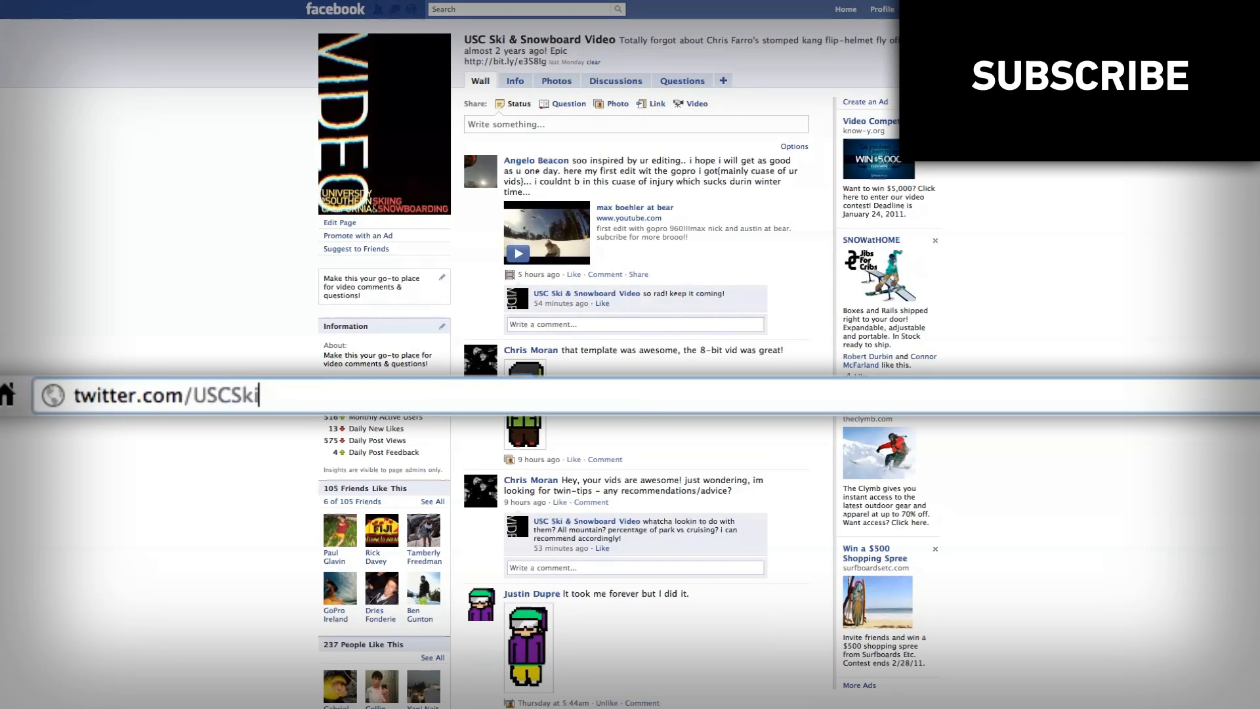
pyautogui.press('Return')
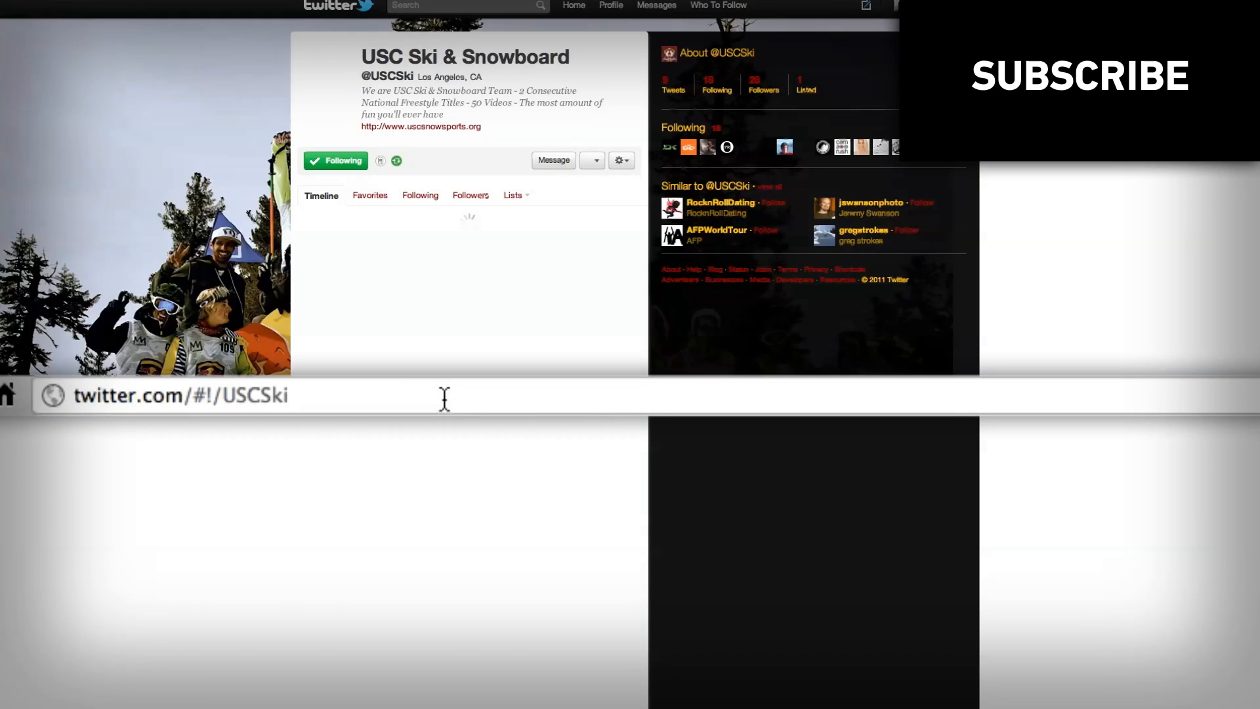